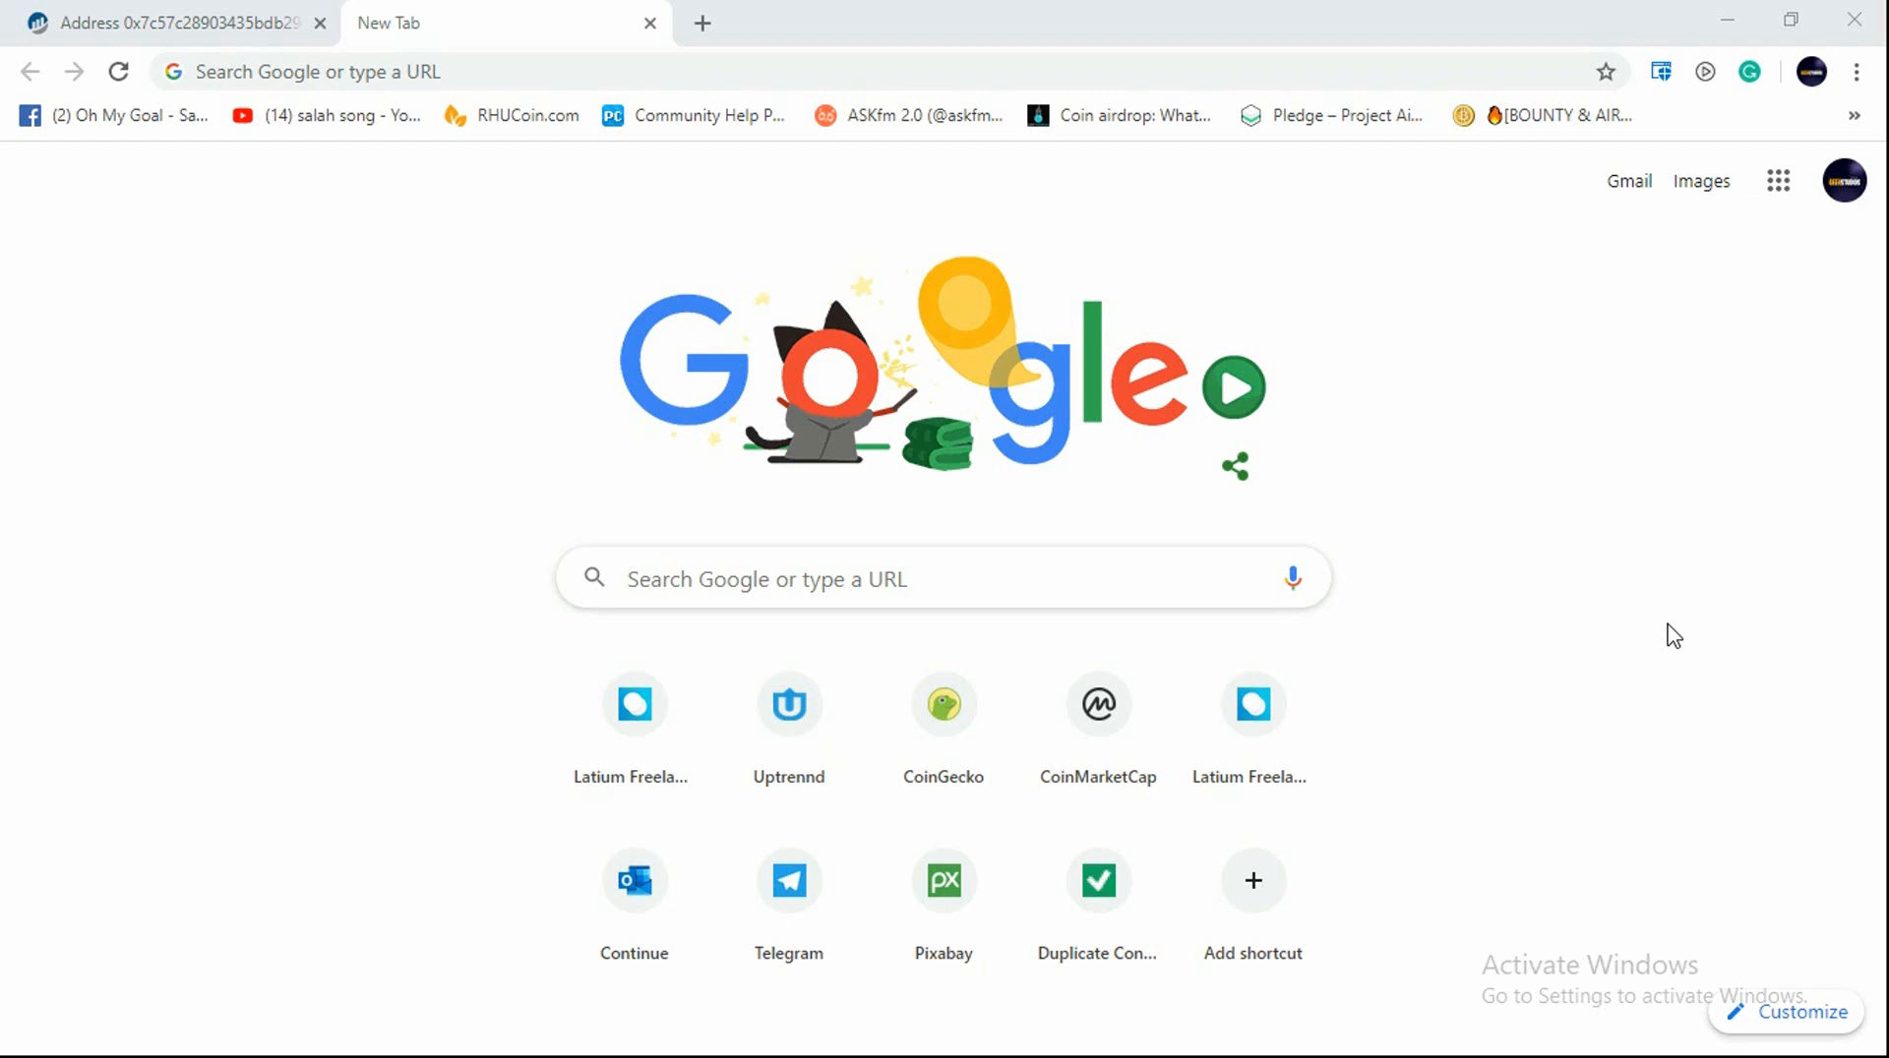
mouse_move(1593, 655)
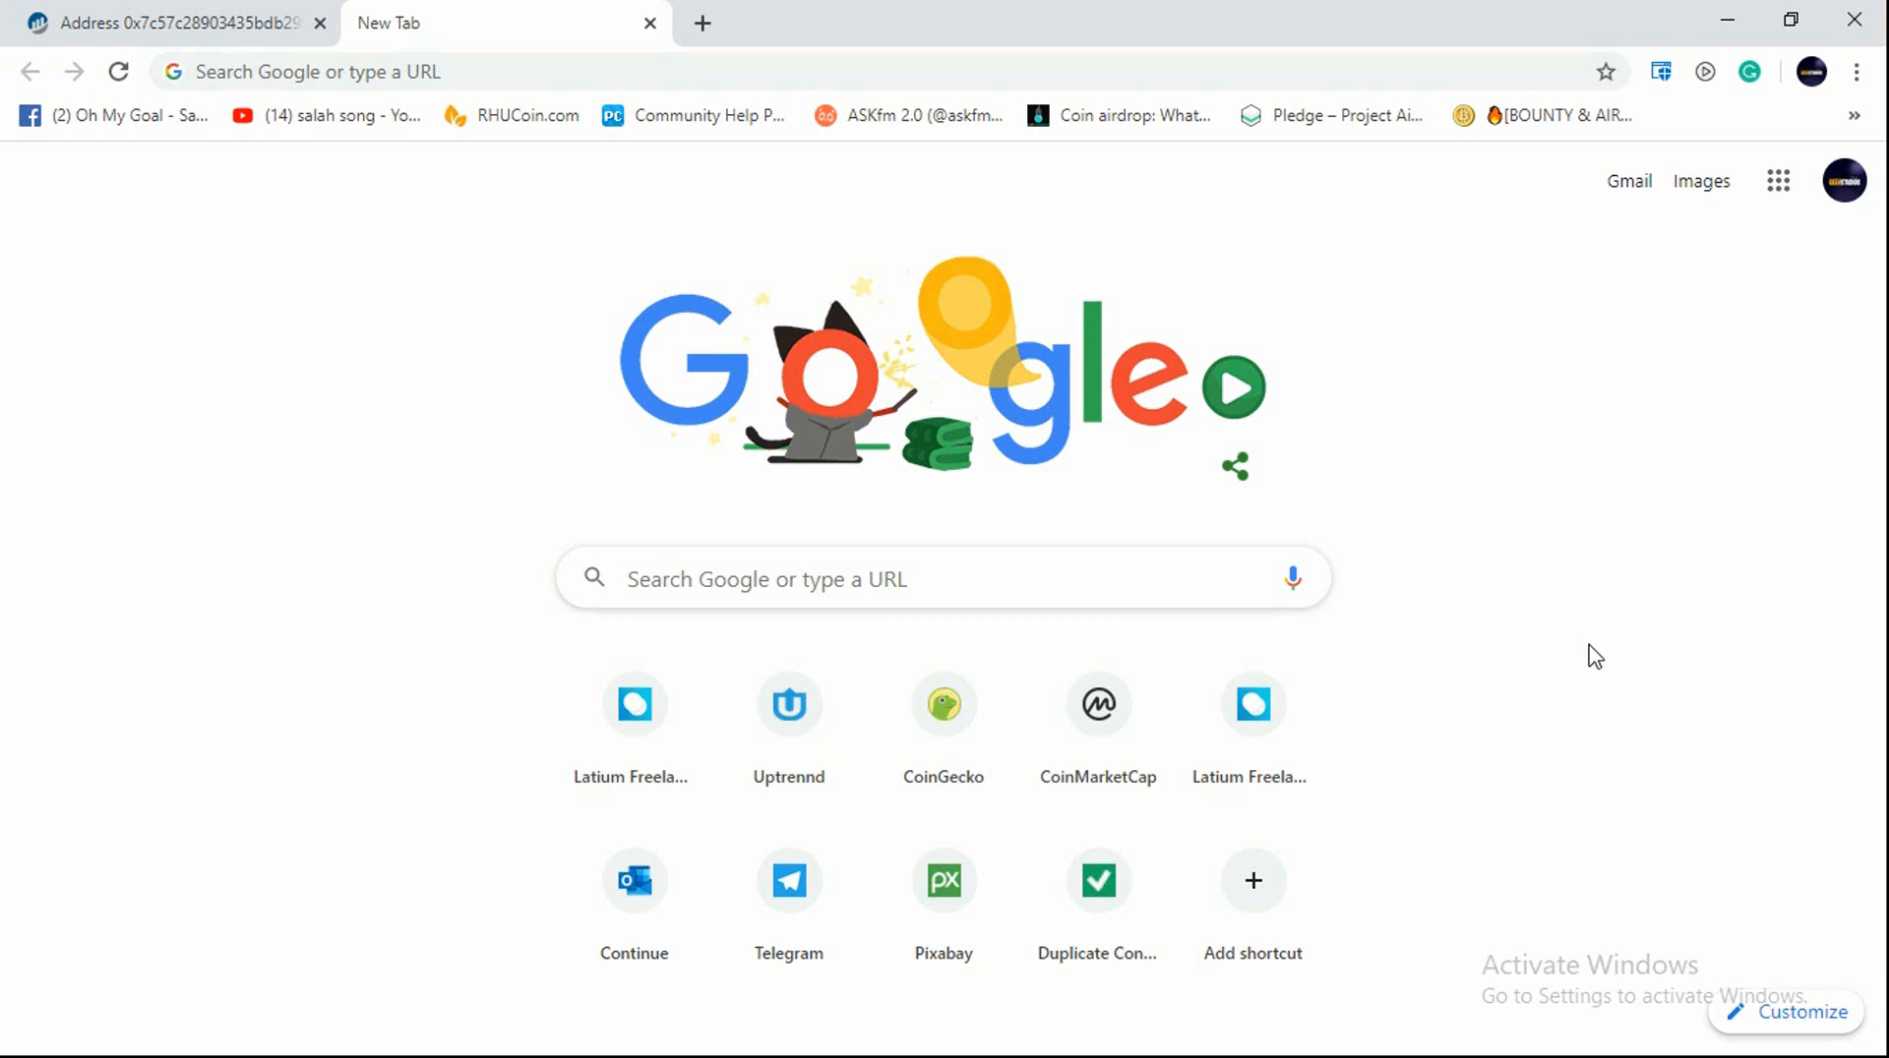
mouse_move(356, 61)
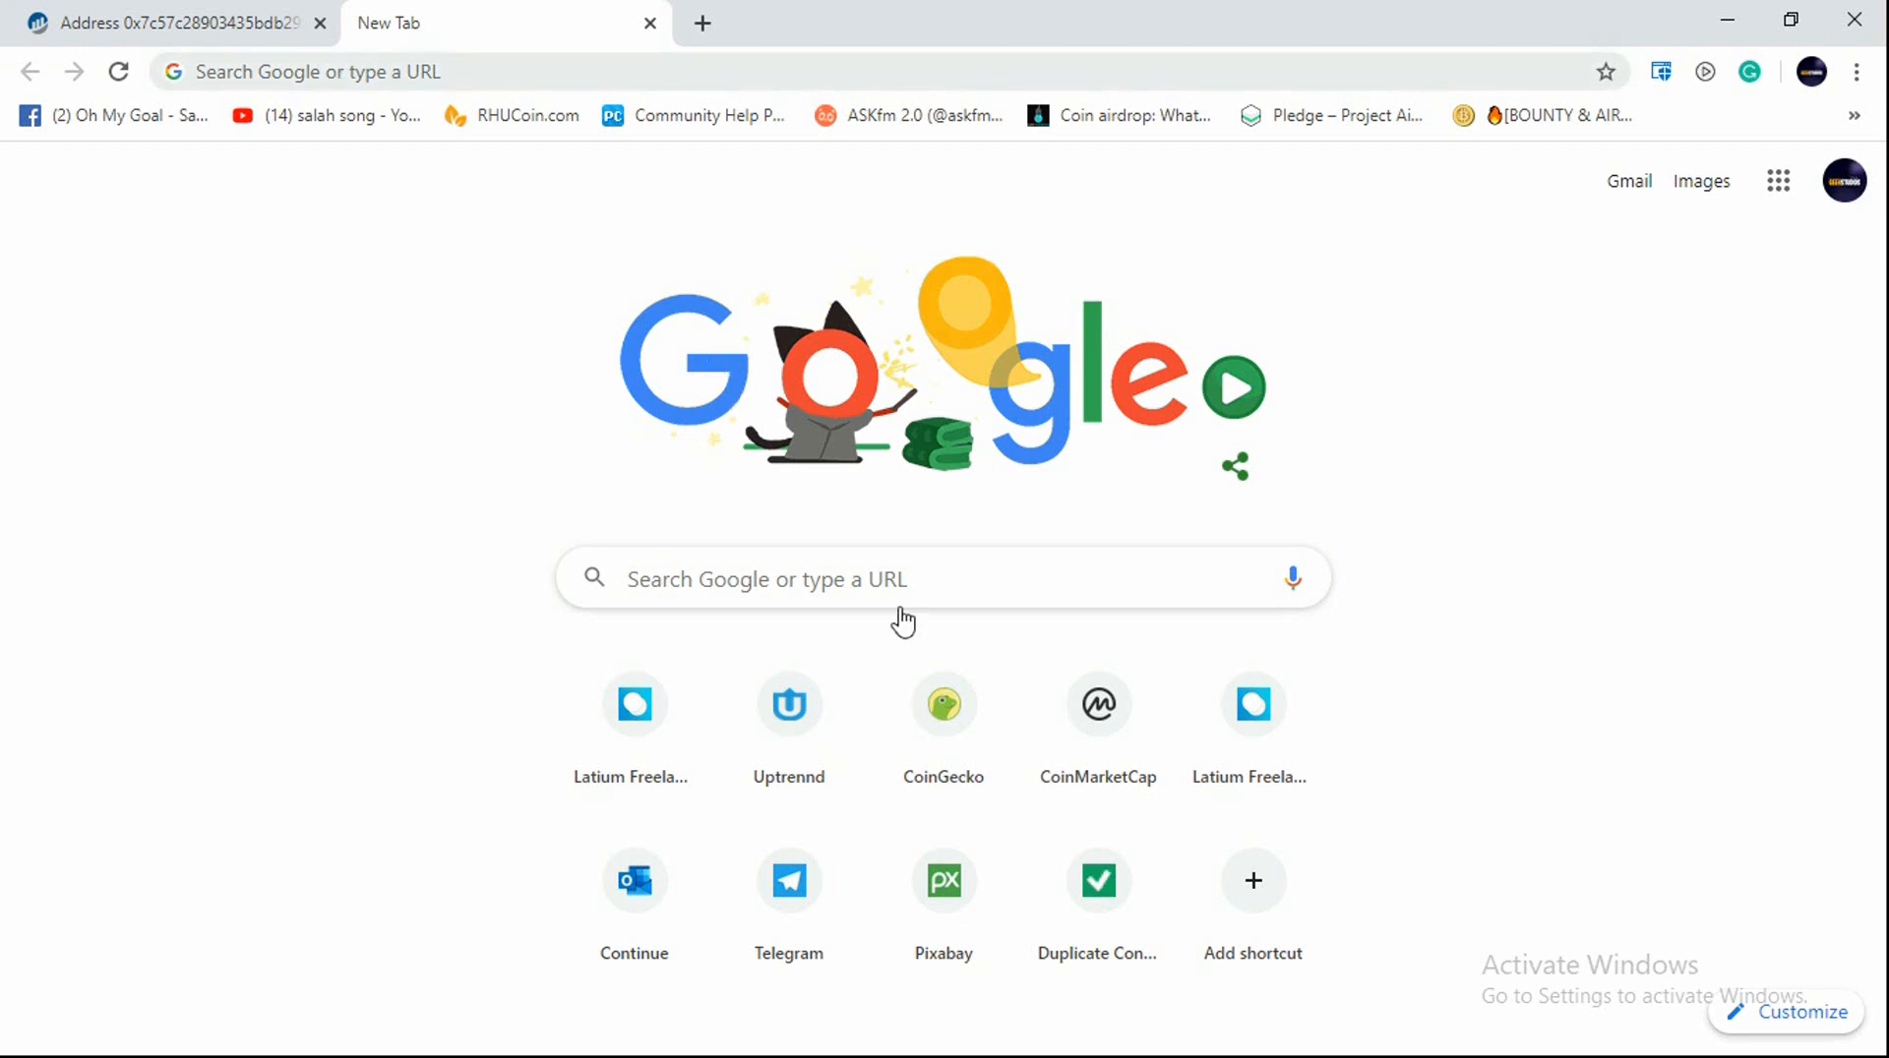
- Search Google for "metamask chrome extension" and open the MetaMask Download result in a new tab
click(856, 578)
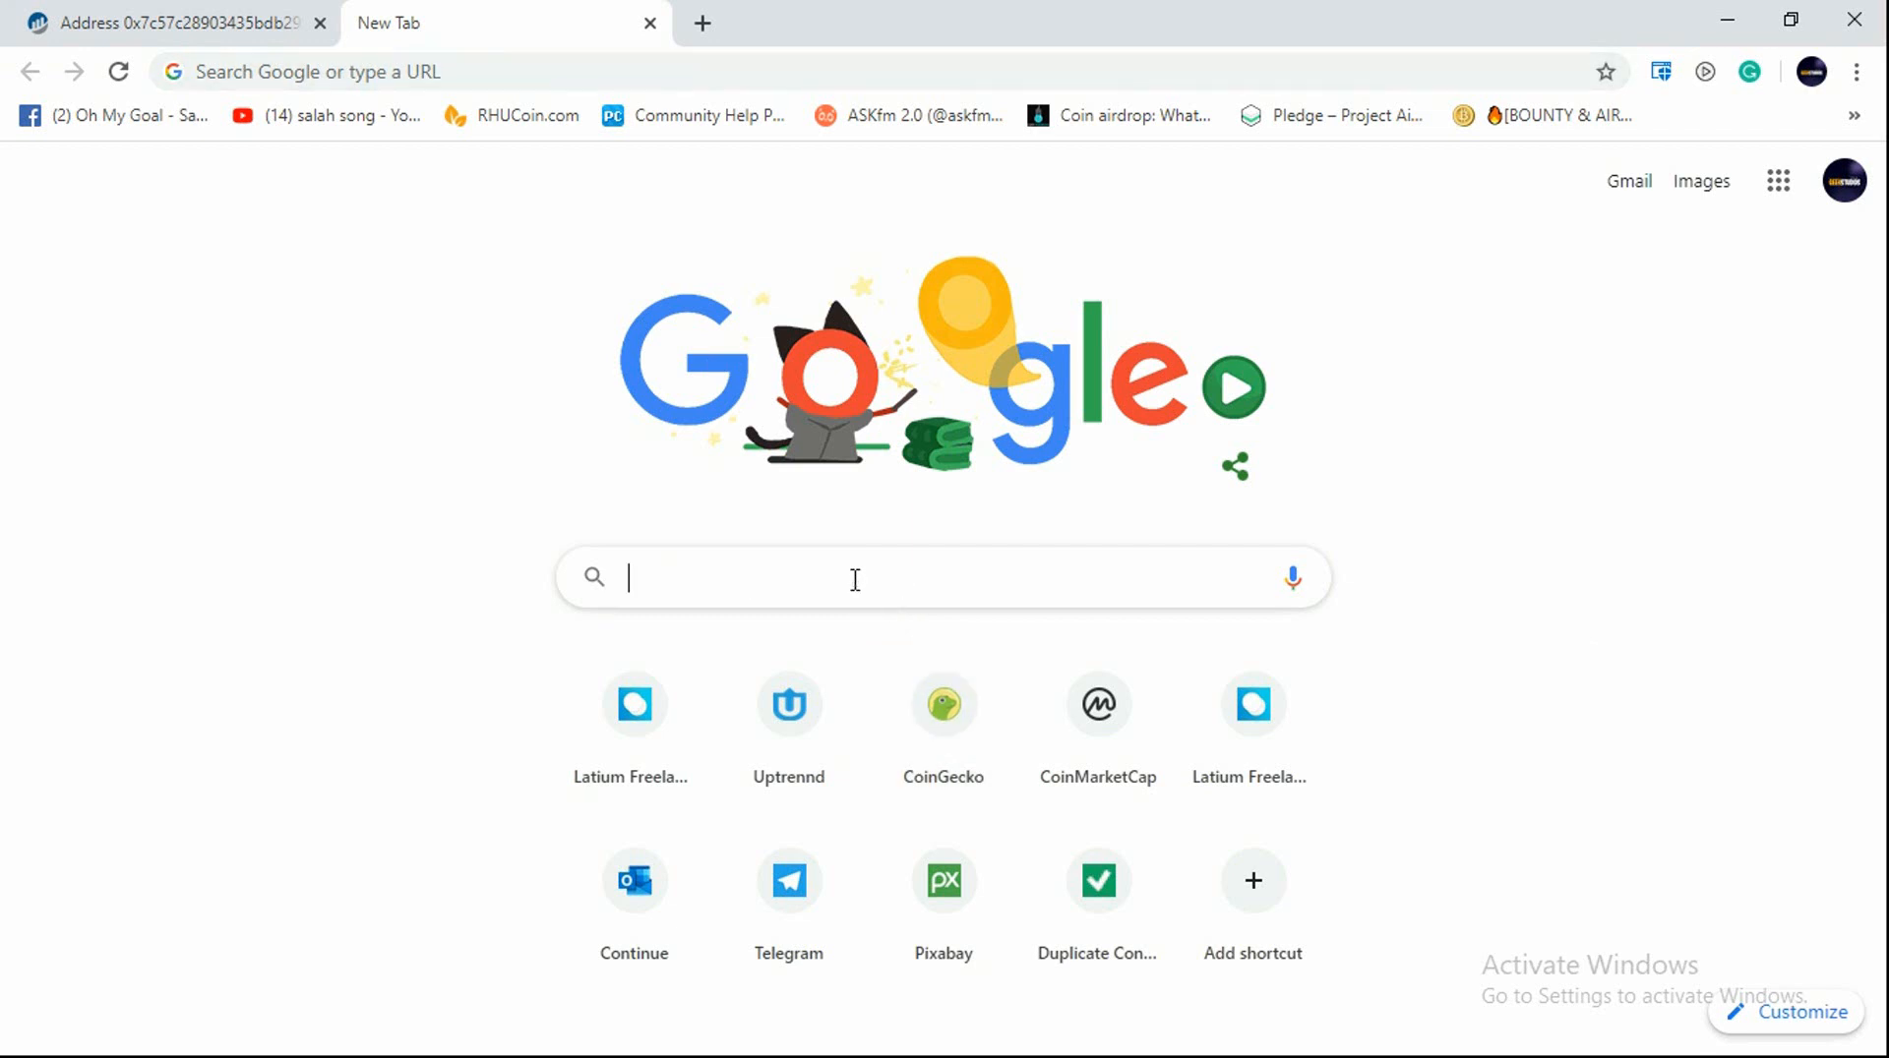
text(metamask chrom)
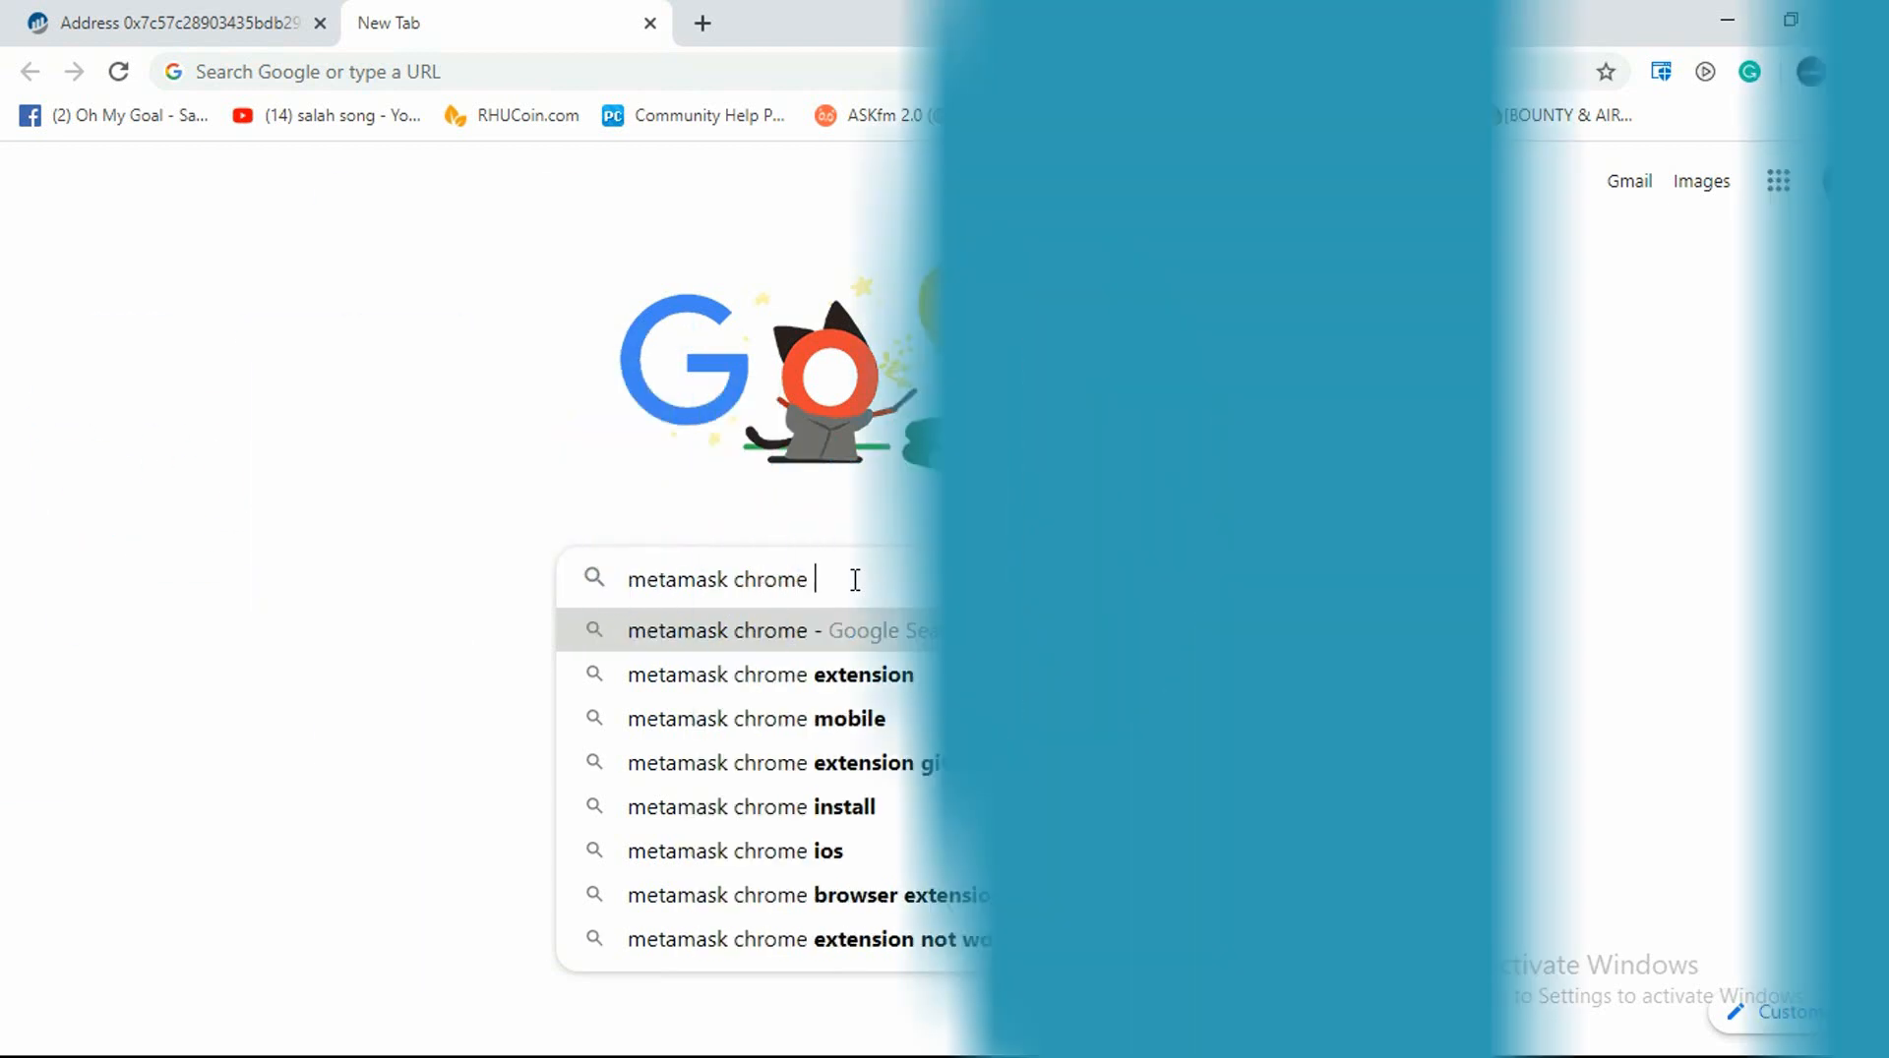
text(extension)
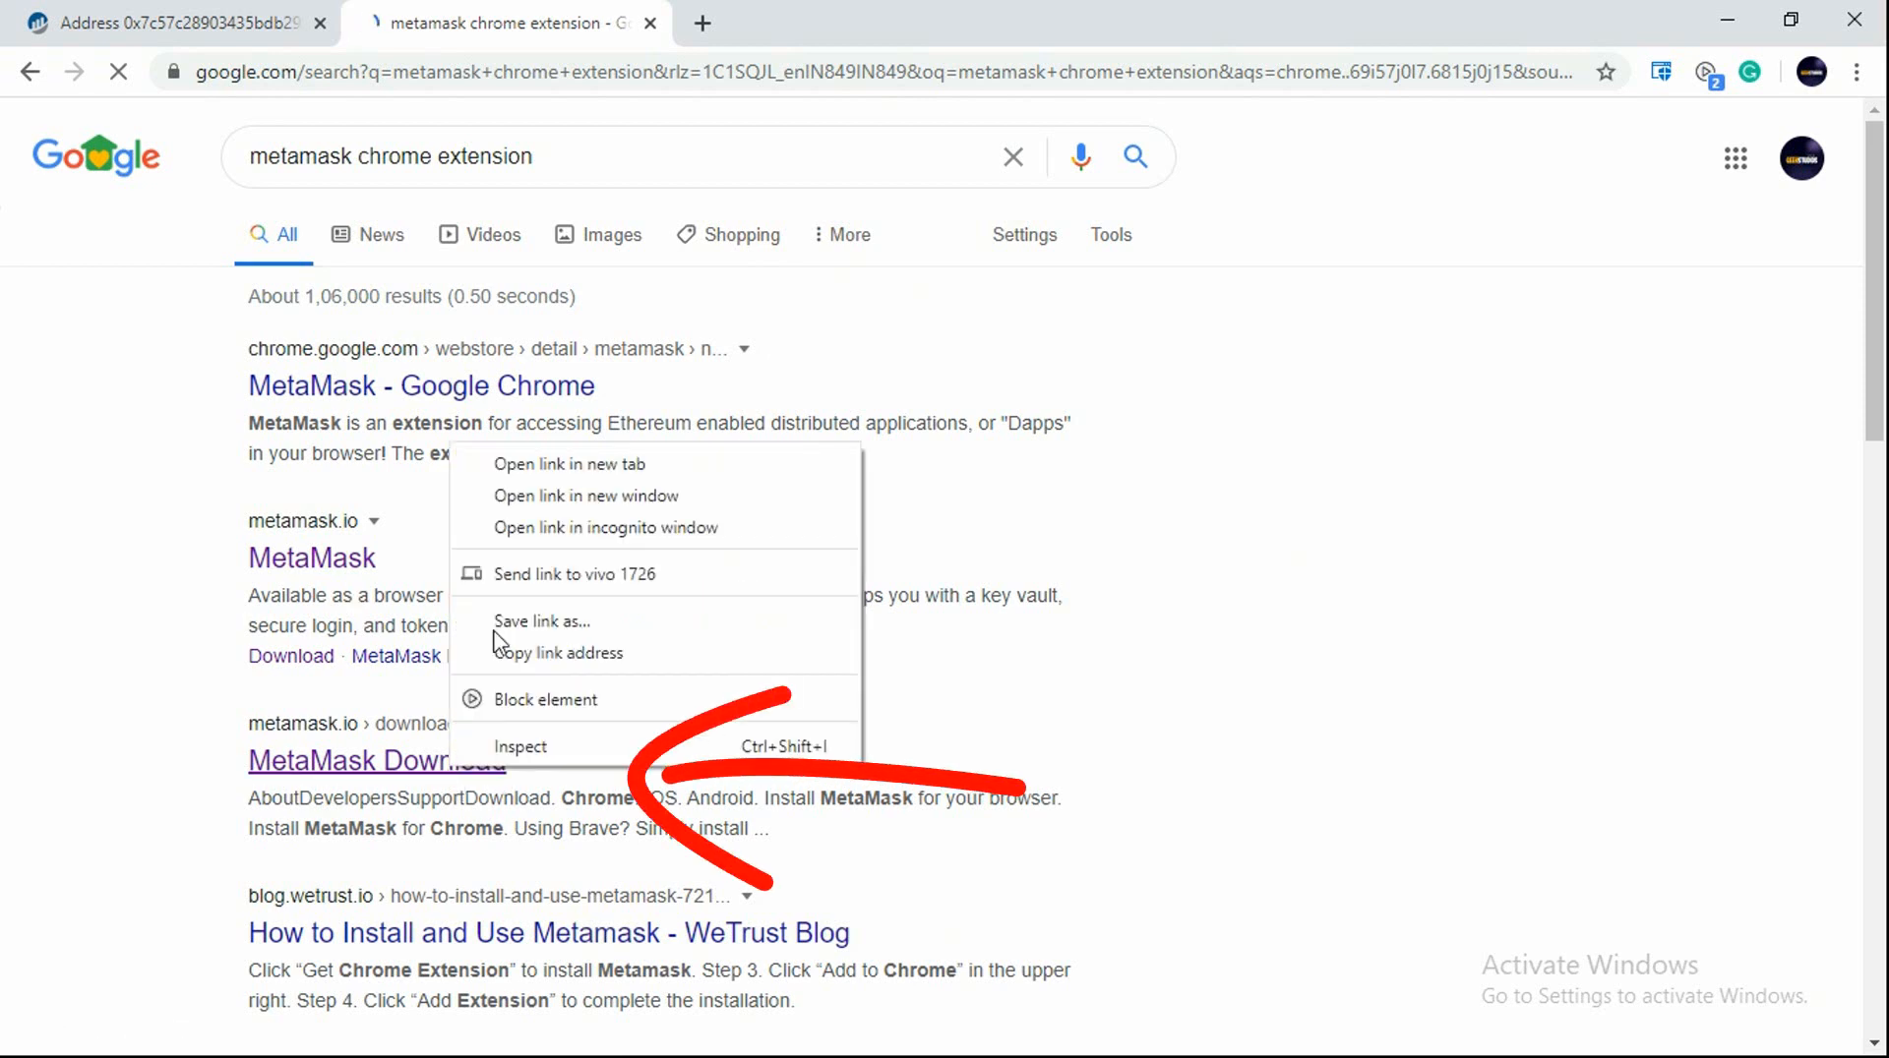
click(578, 464)
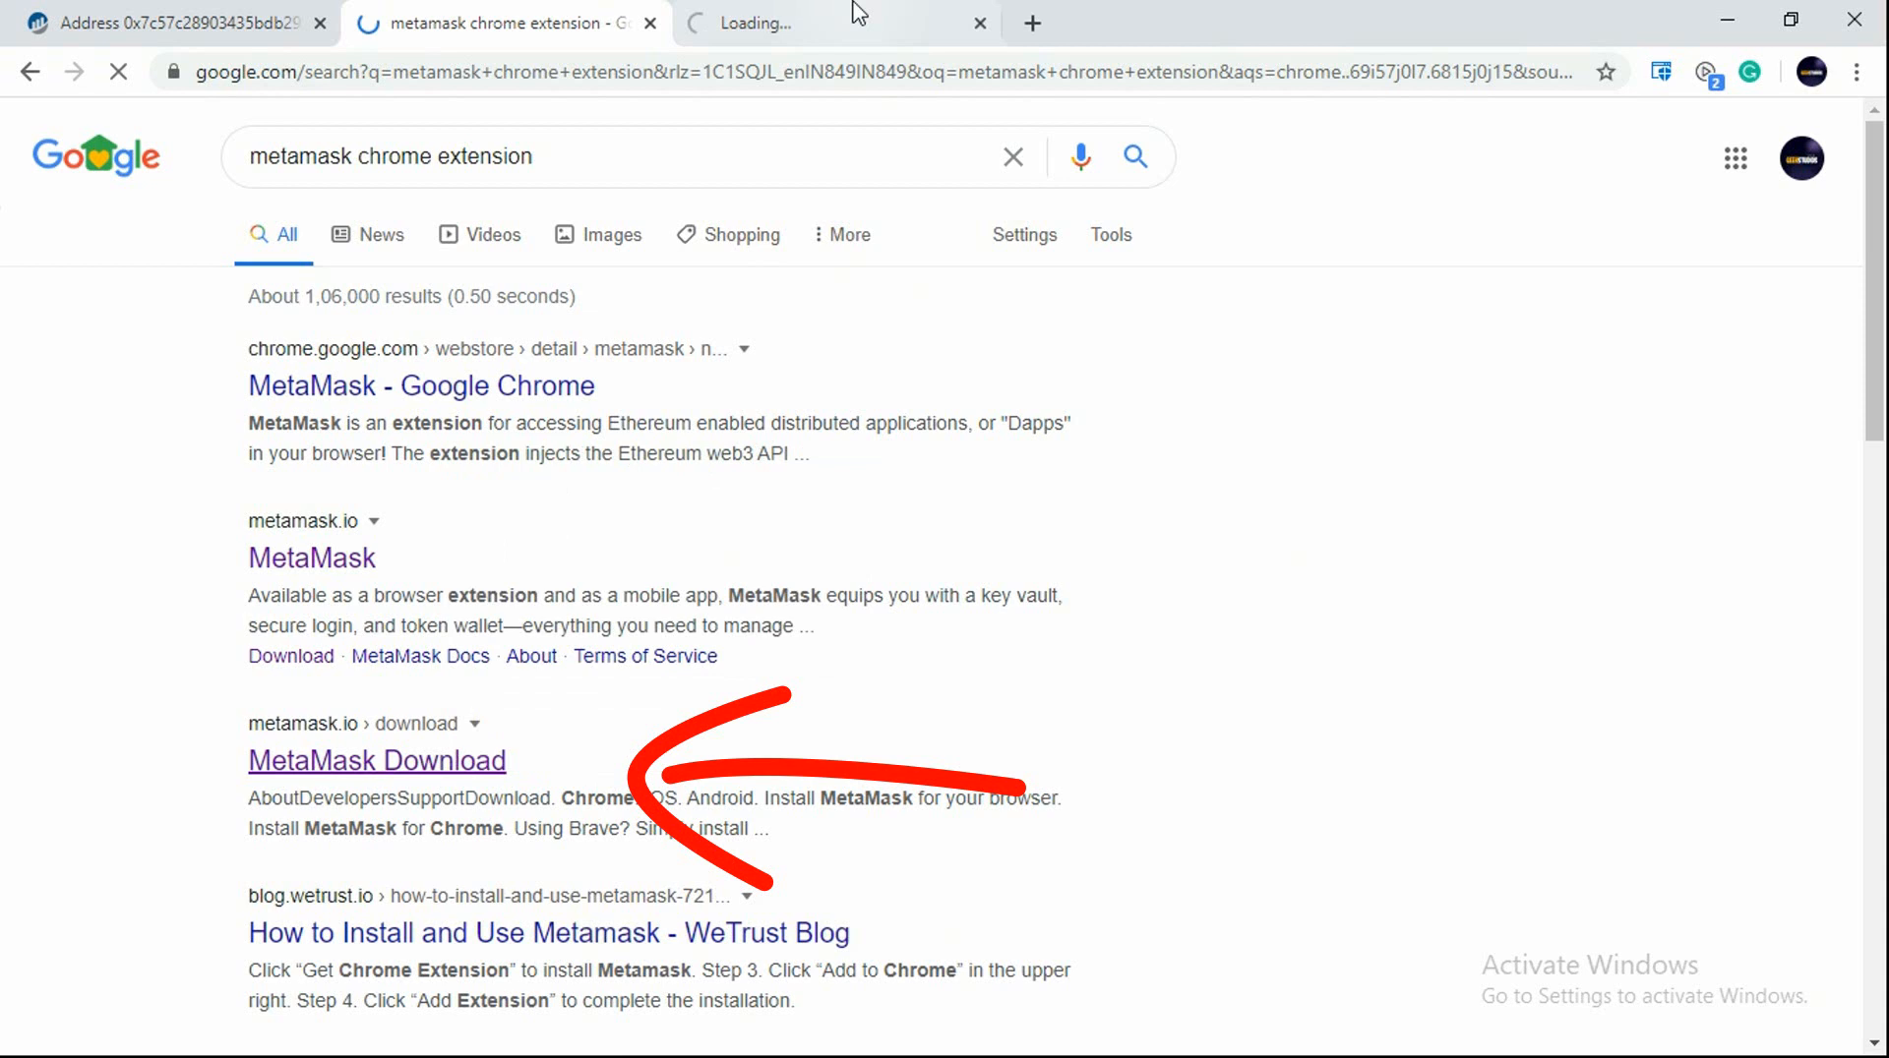
- Switch to the MetaMask Download tab to reach the Chrome install option
click(366, 759)
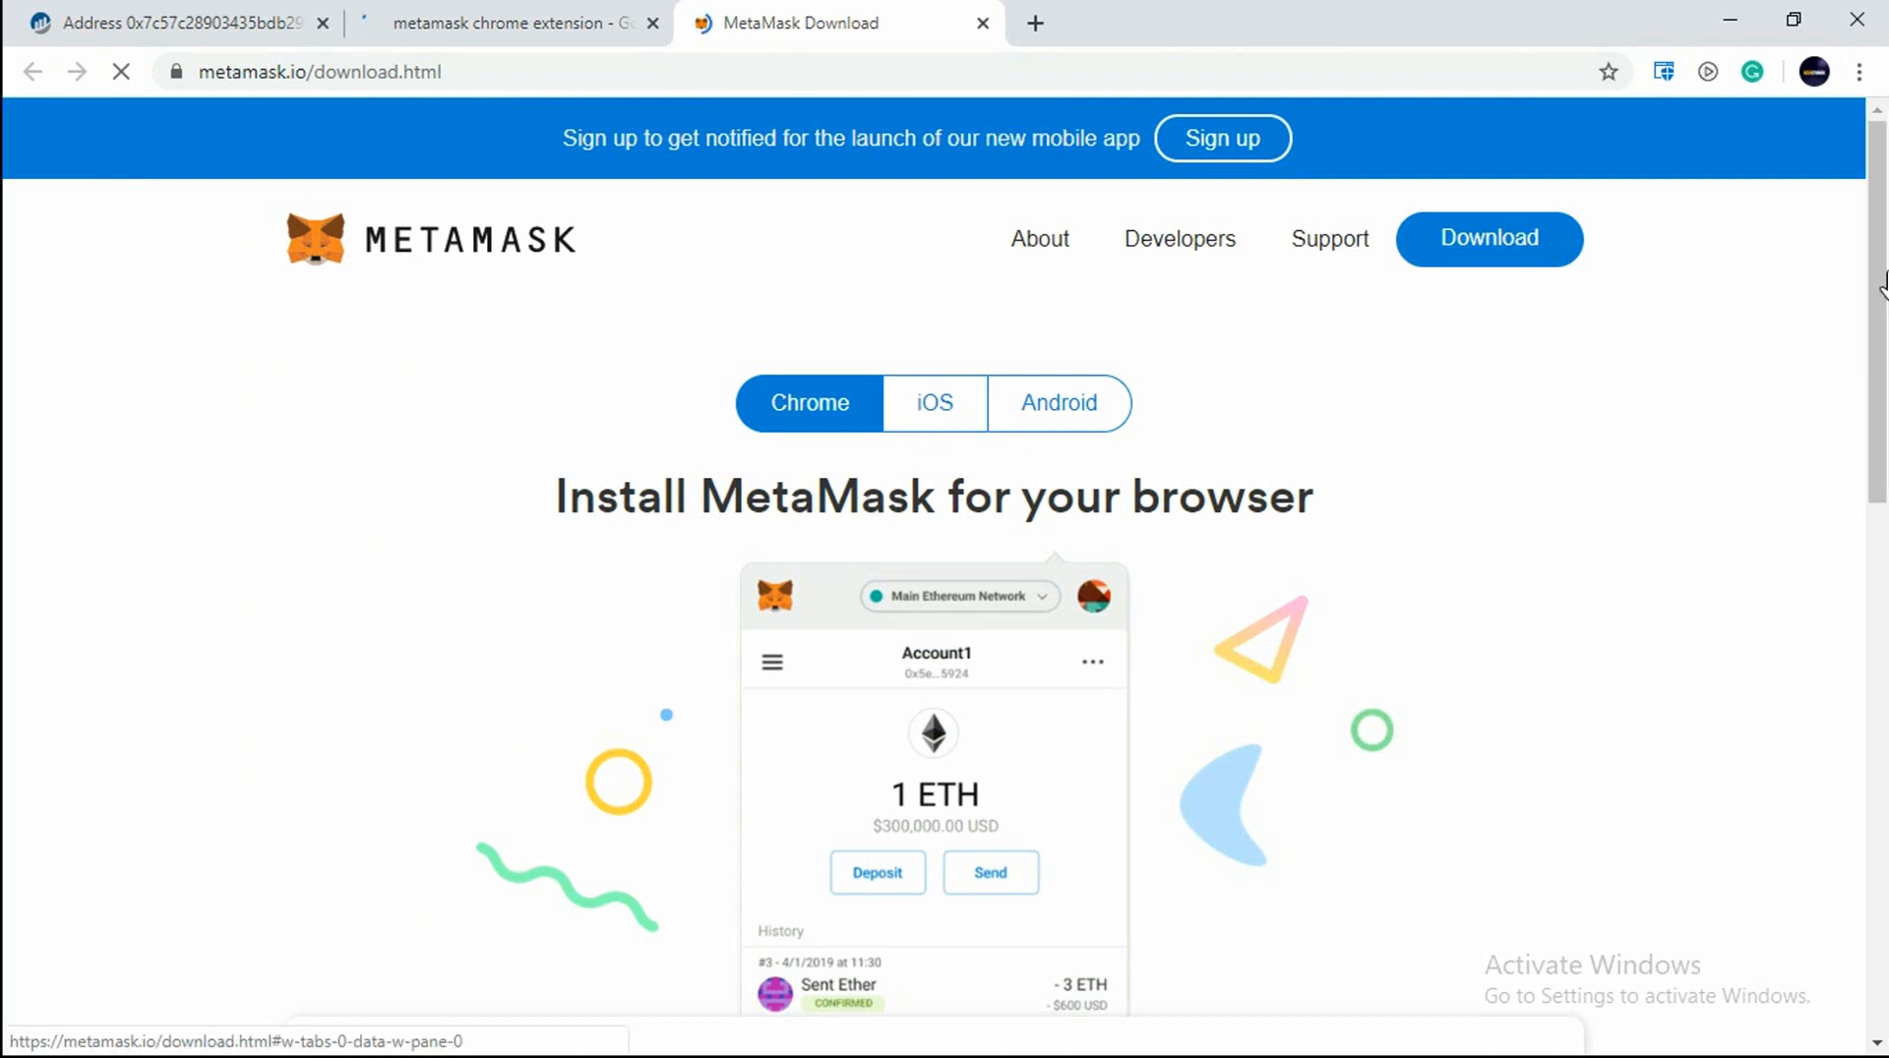
mouse_move(1836, 317)
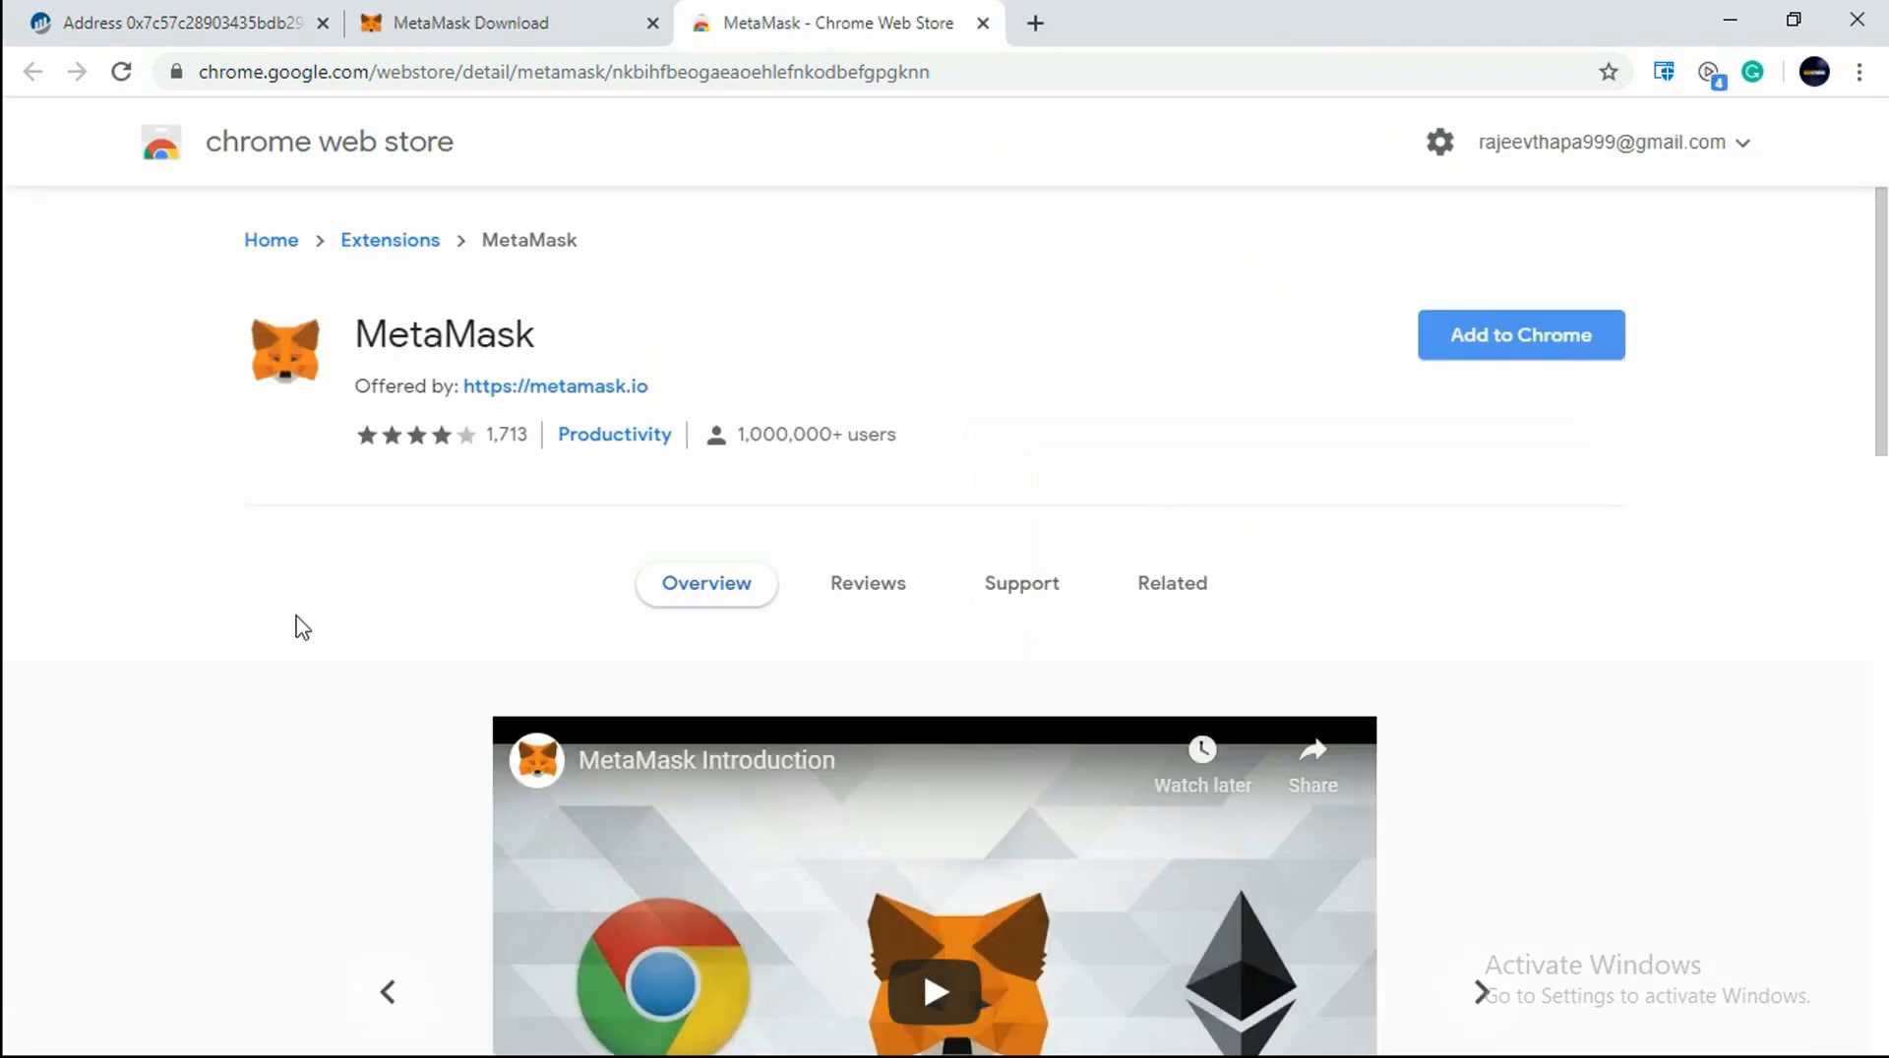
mouse_move(1275, 473)
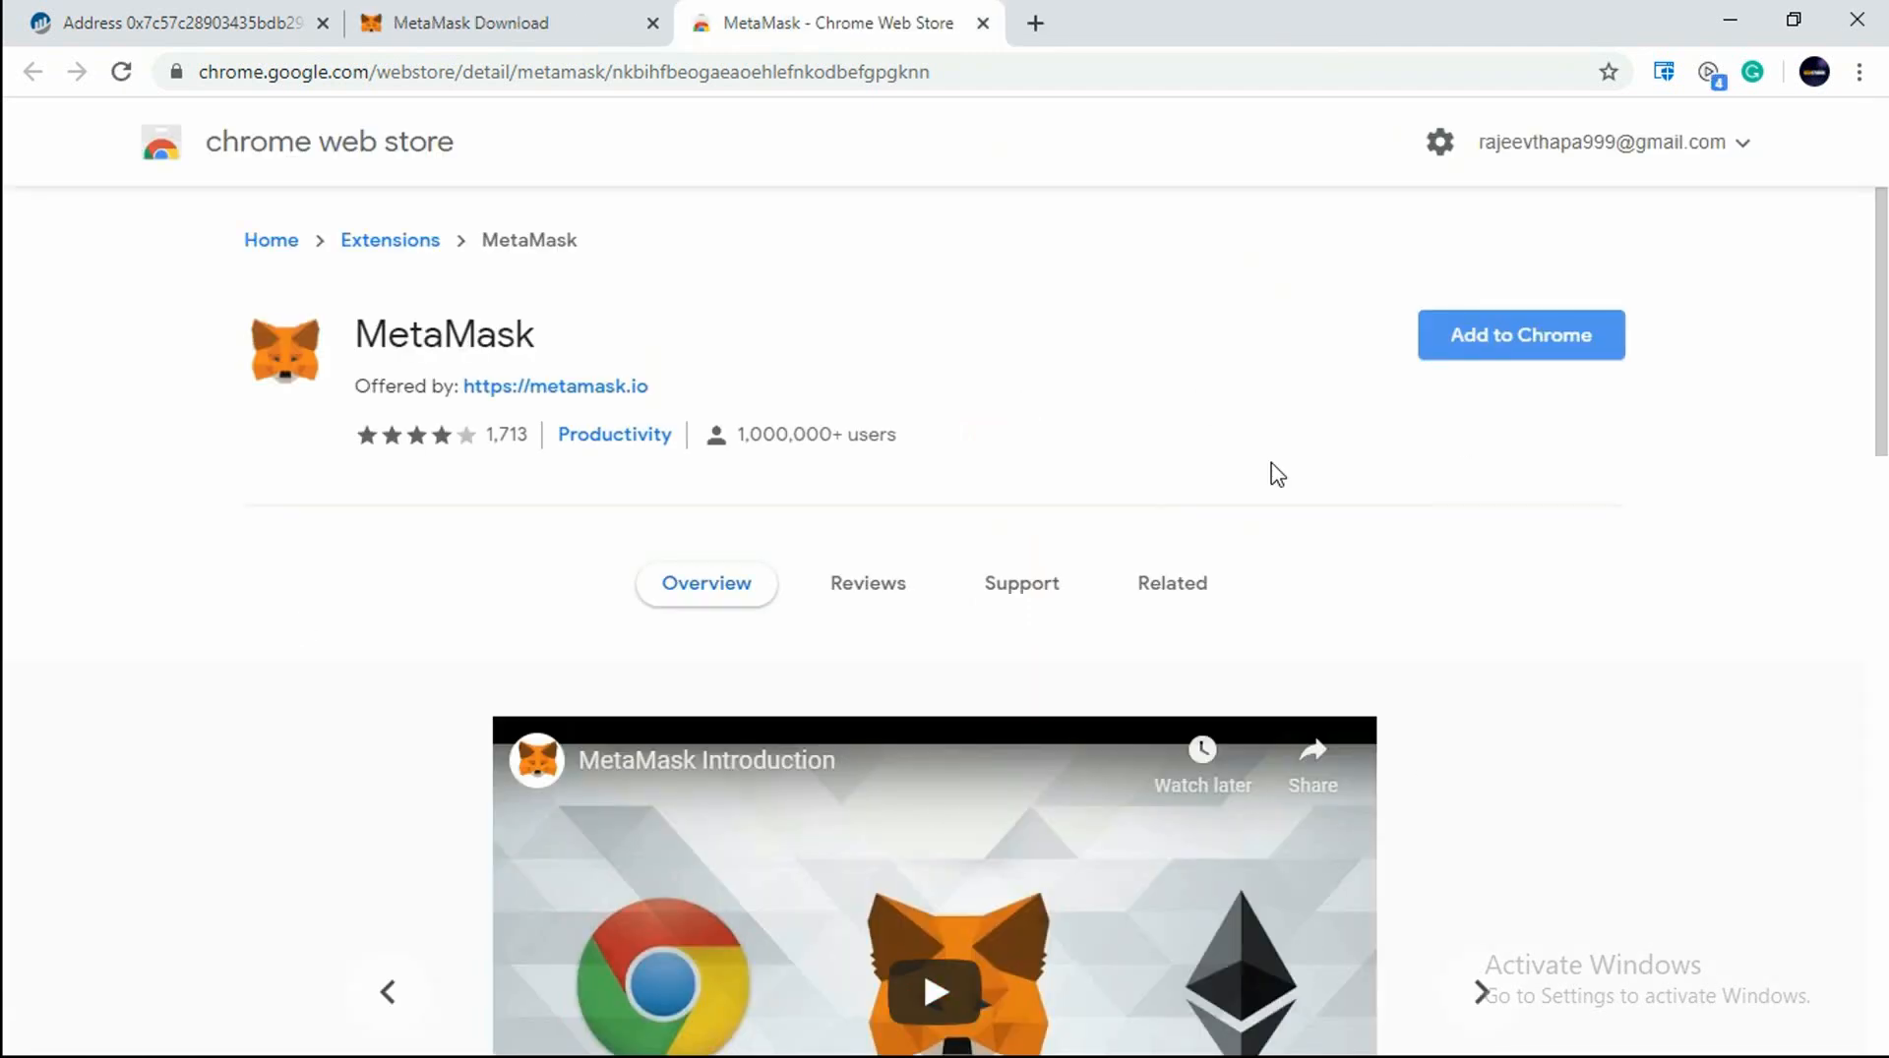
mouse_move(850, 462)
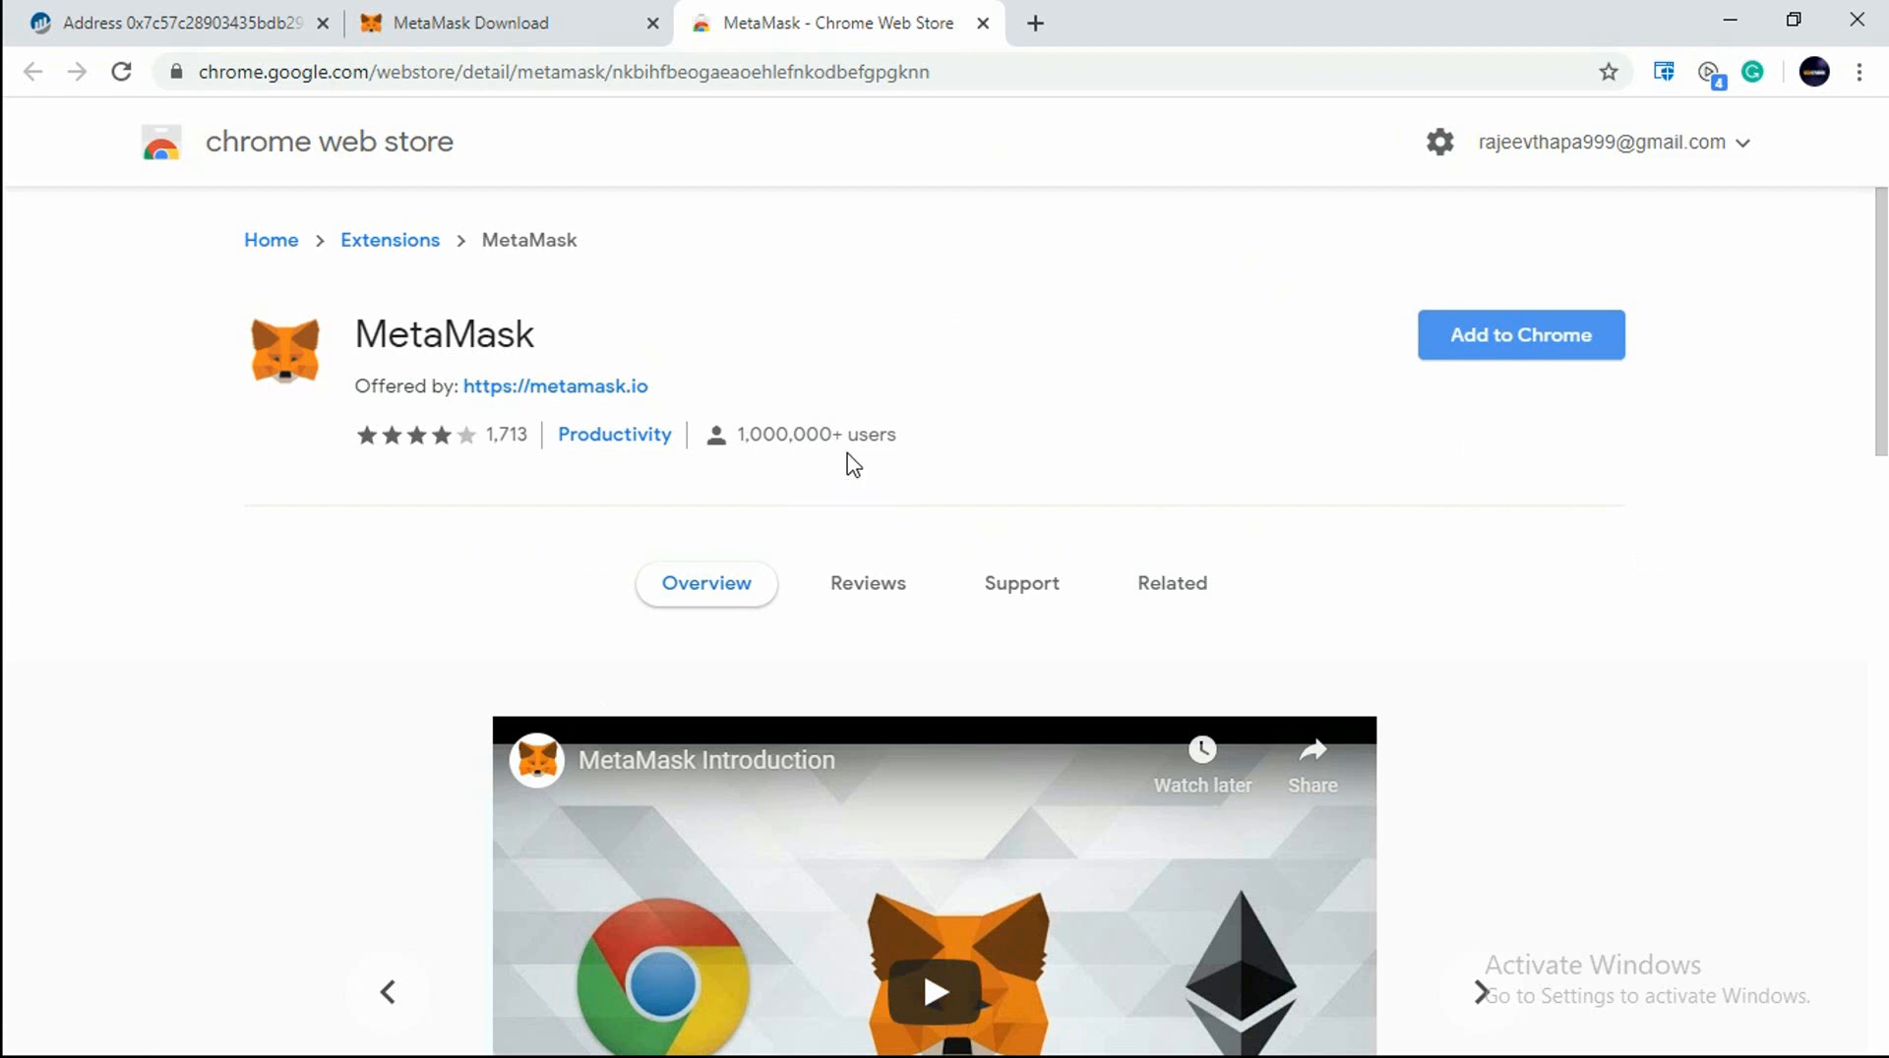
mouse_move(1019, 393)
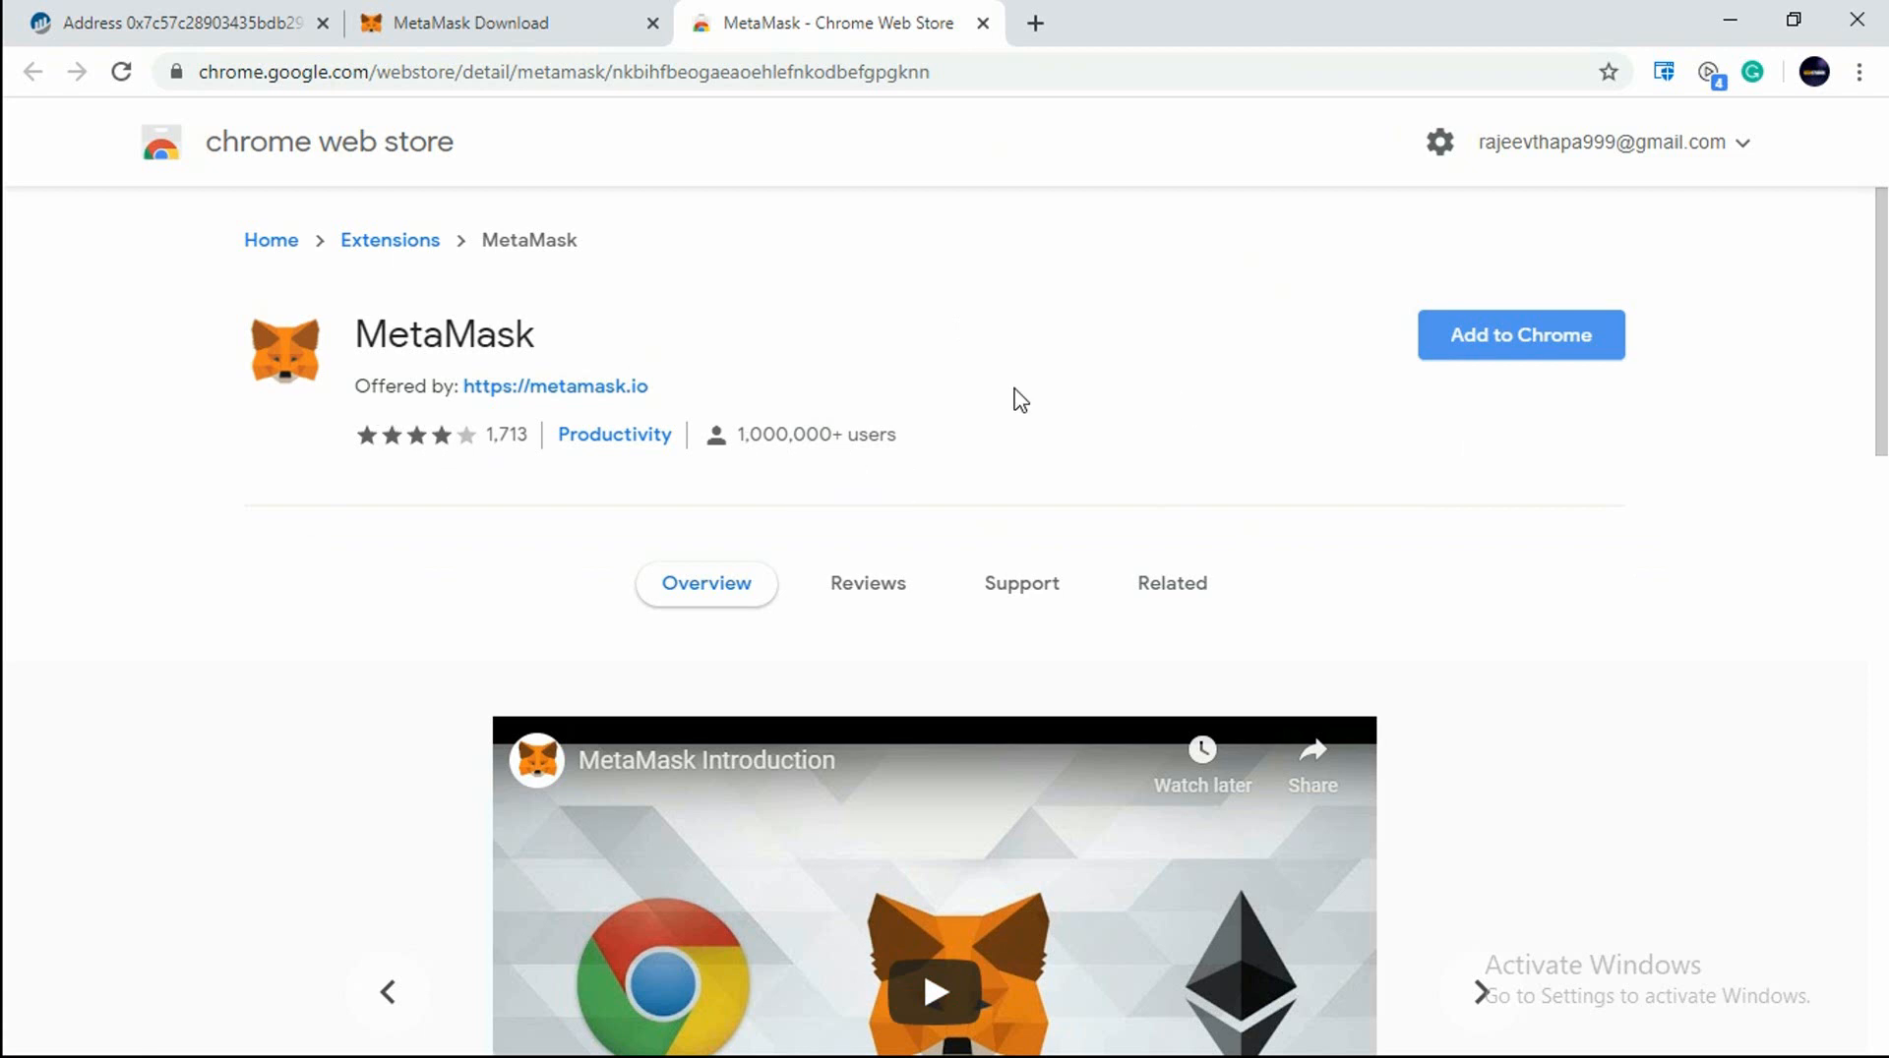
mouse_move(1285, 370)
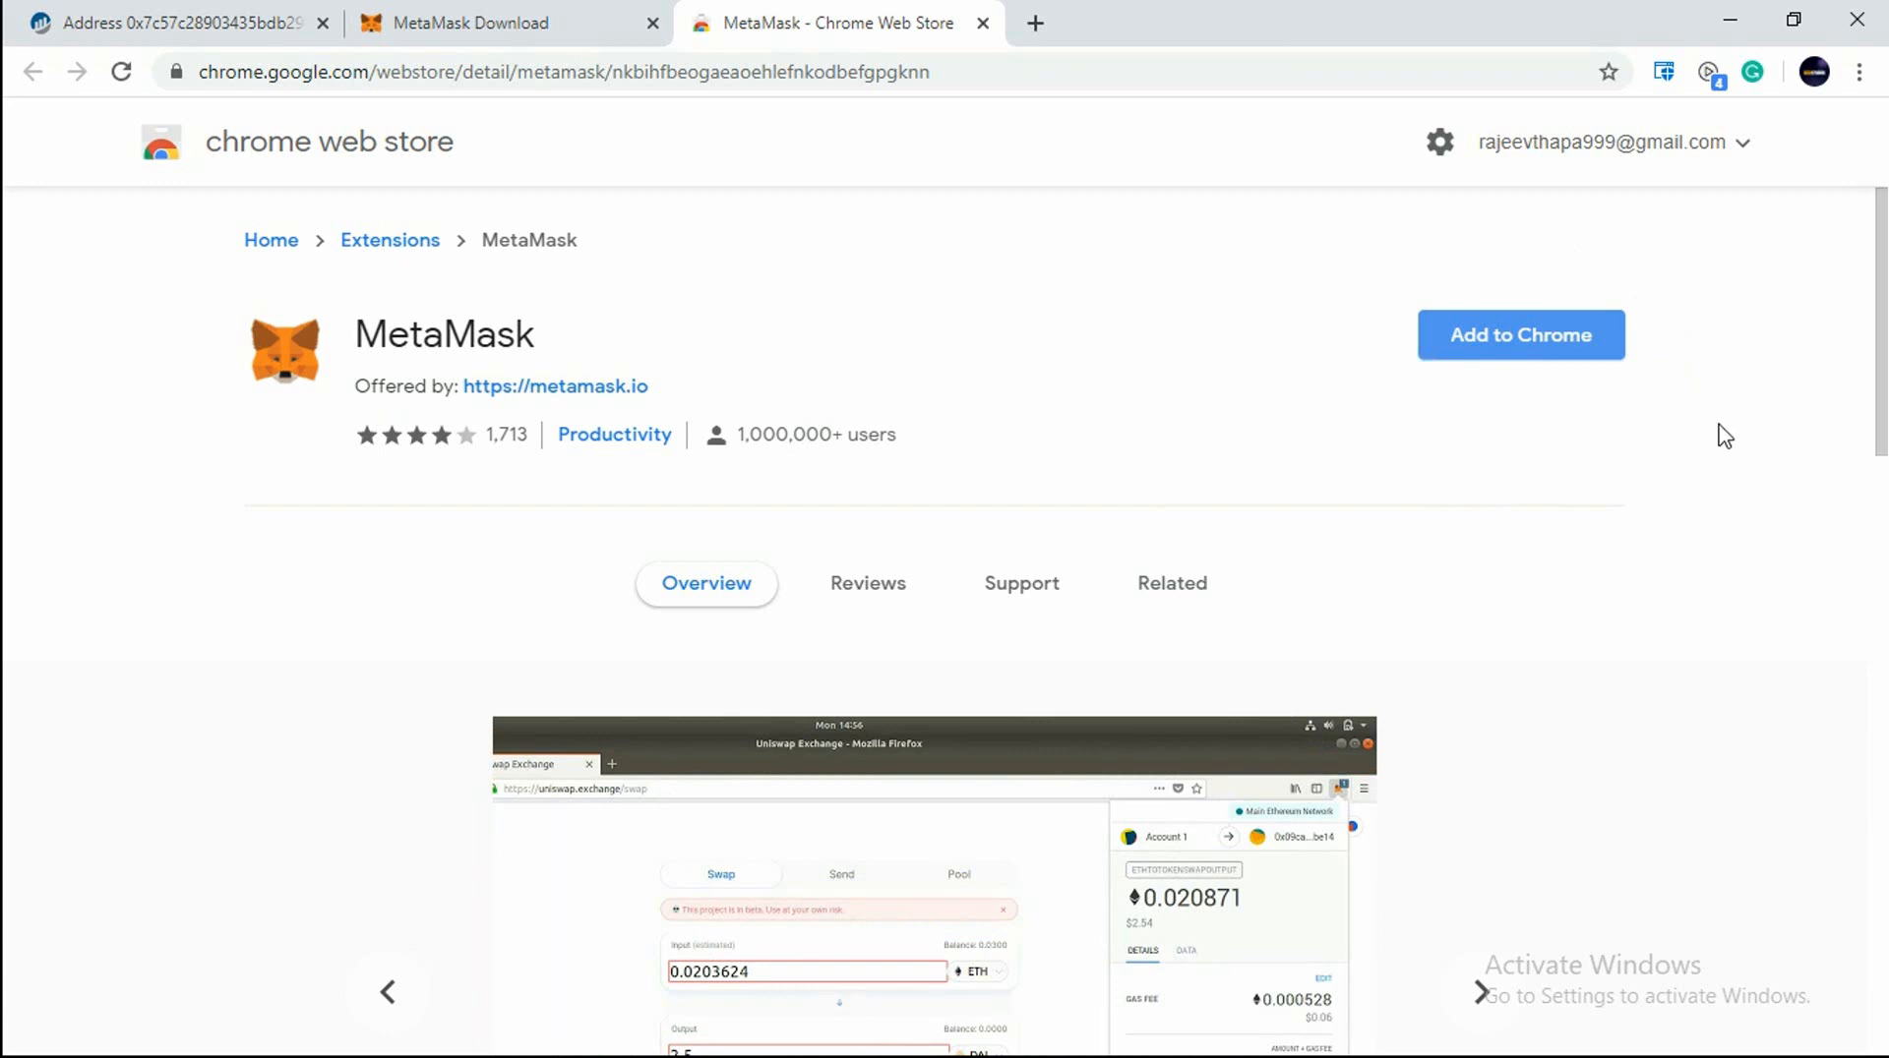
mouse_move(1546, 344)
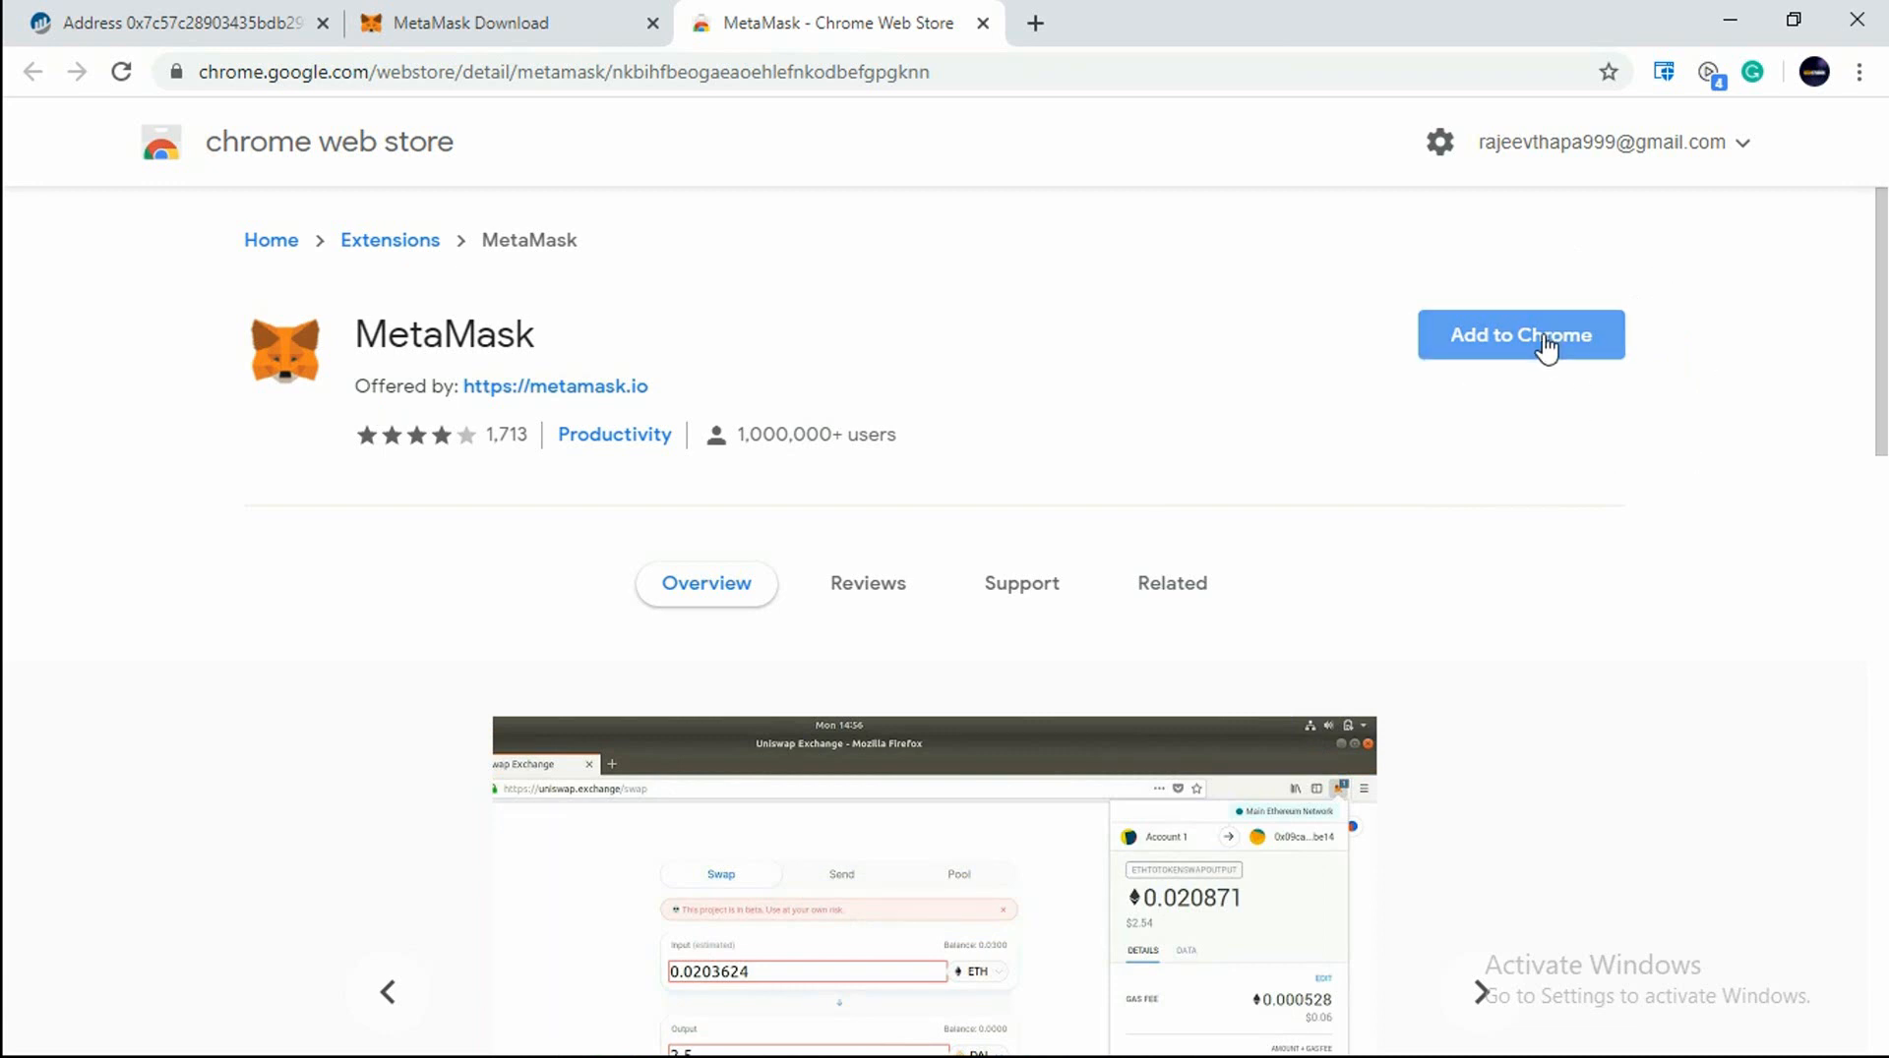
- Add MetaMask to Chrome, confirm the extension, and dismiss the extension-added notice
click(1522, 334)
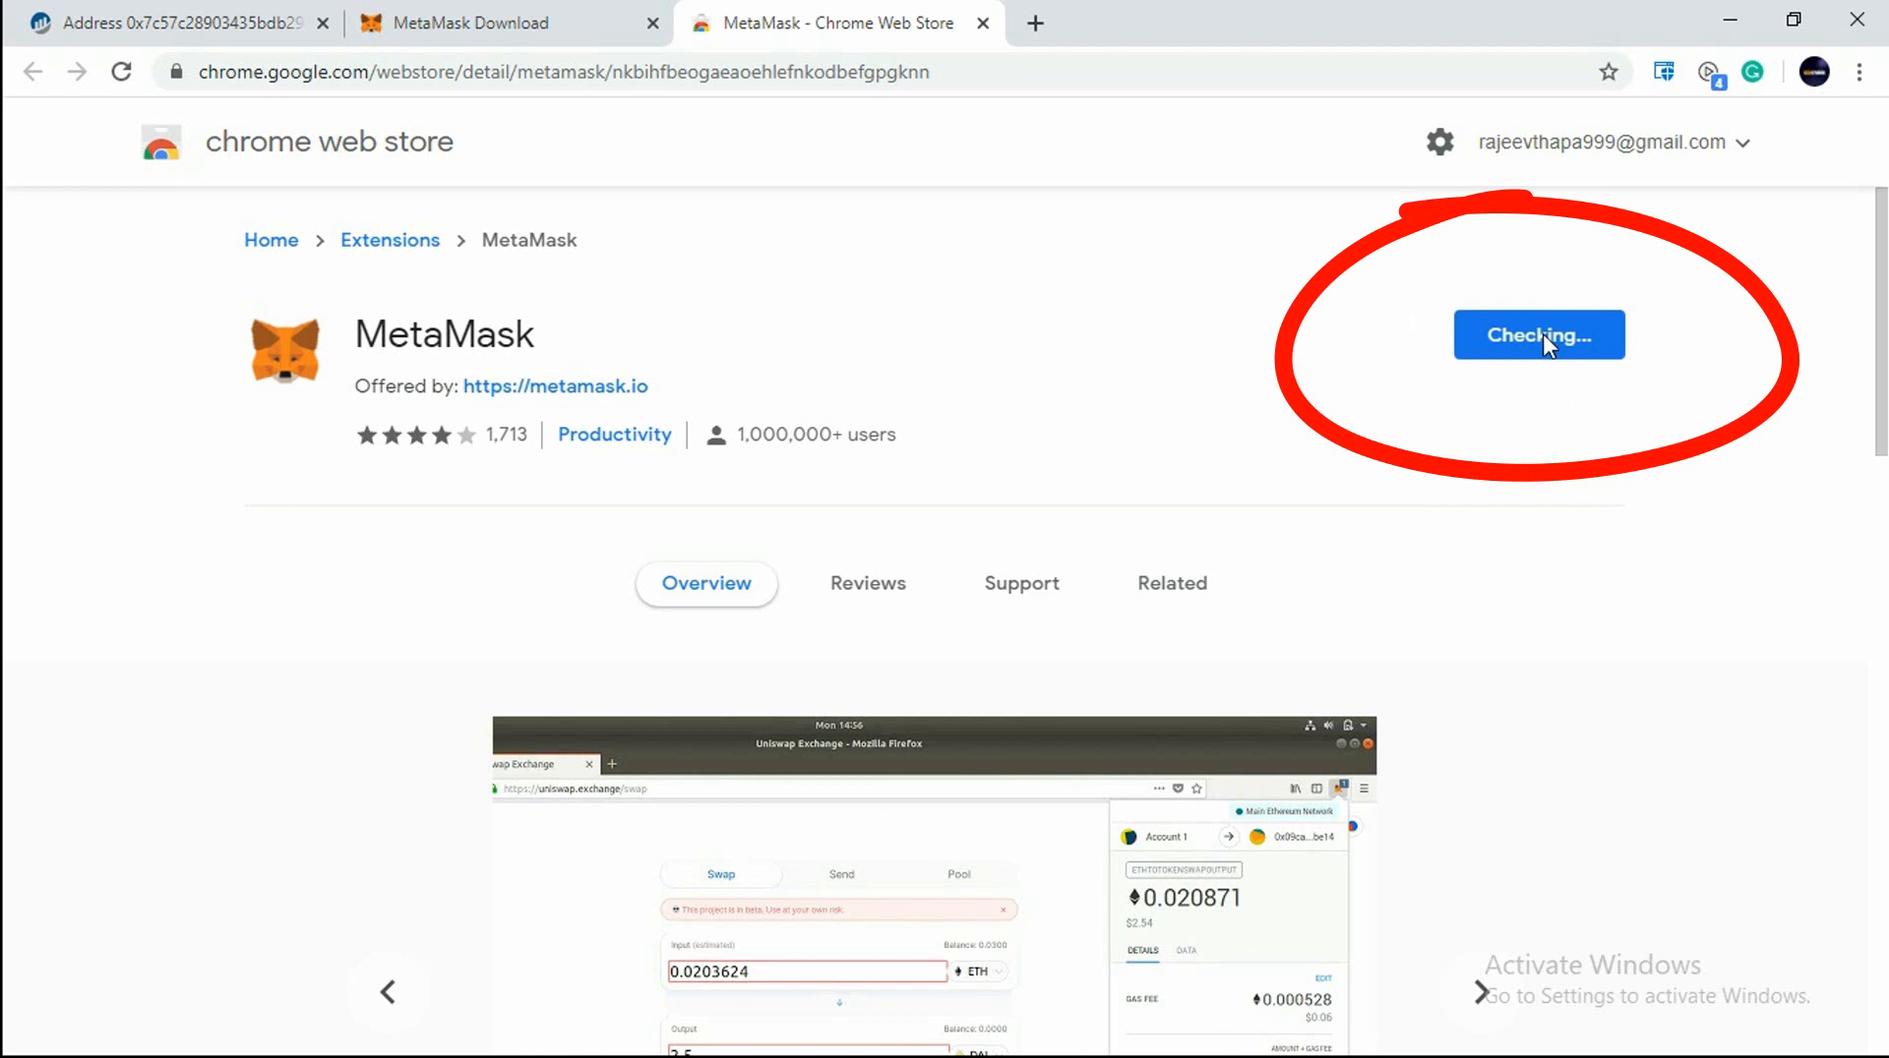
click(1538, 335)
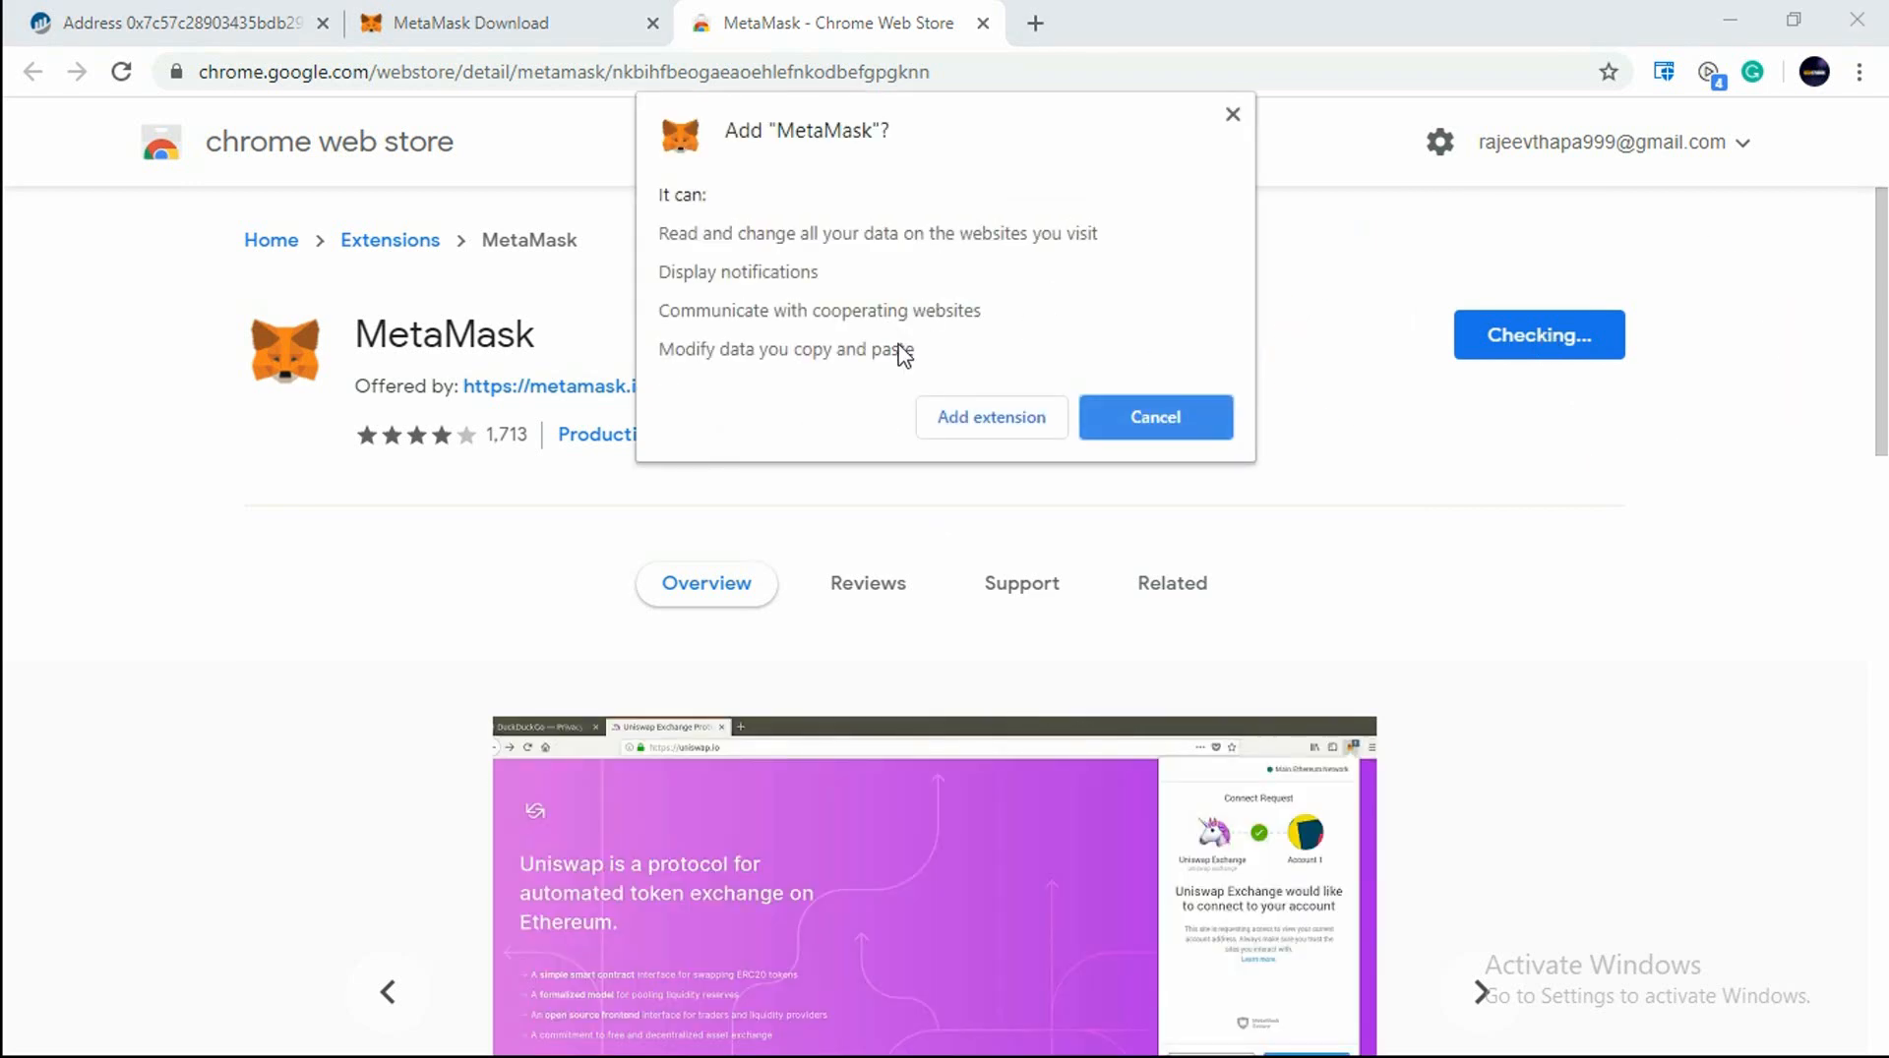
mouse_move(940, 266)
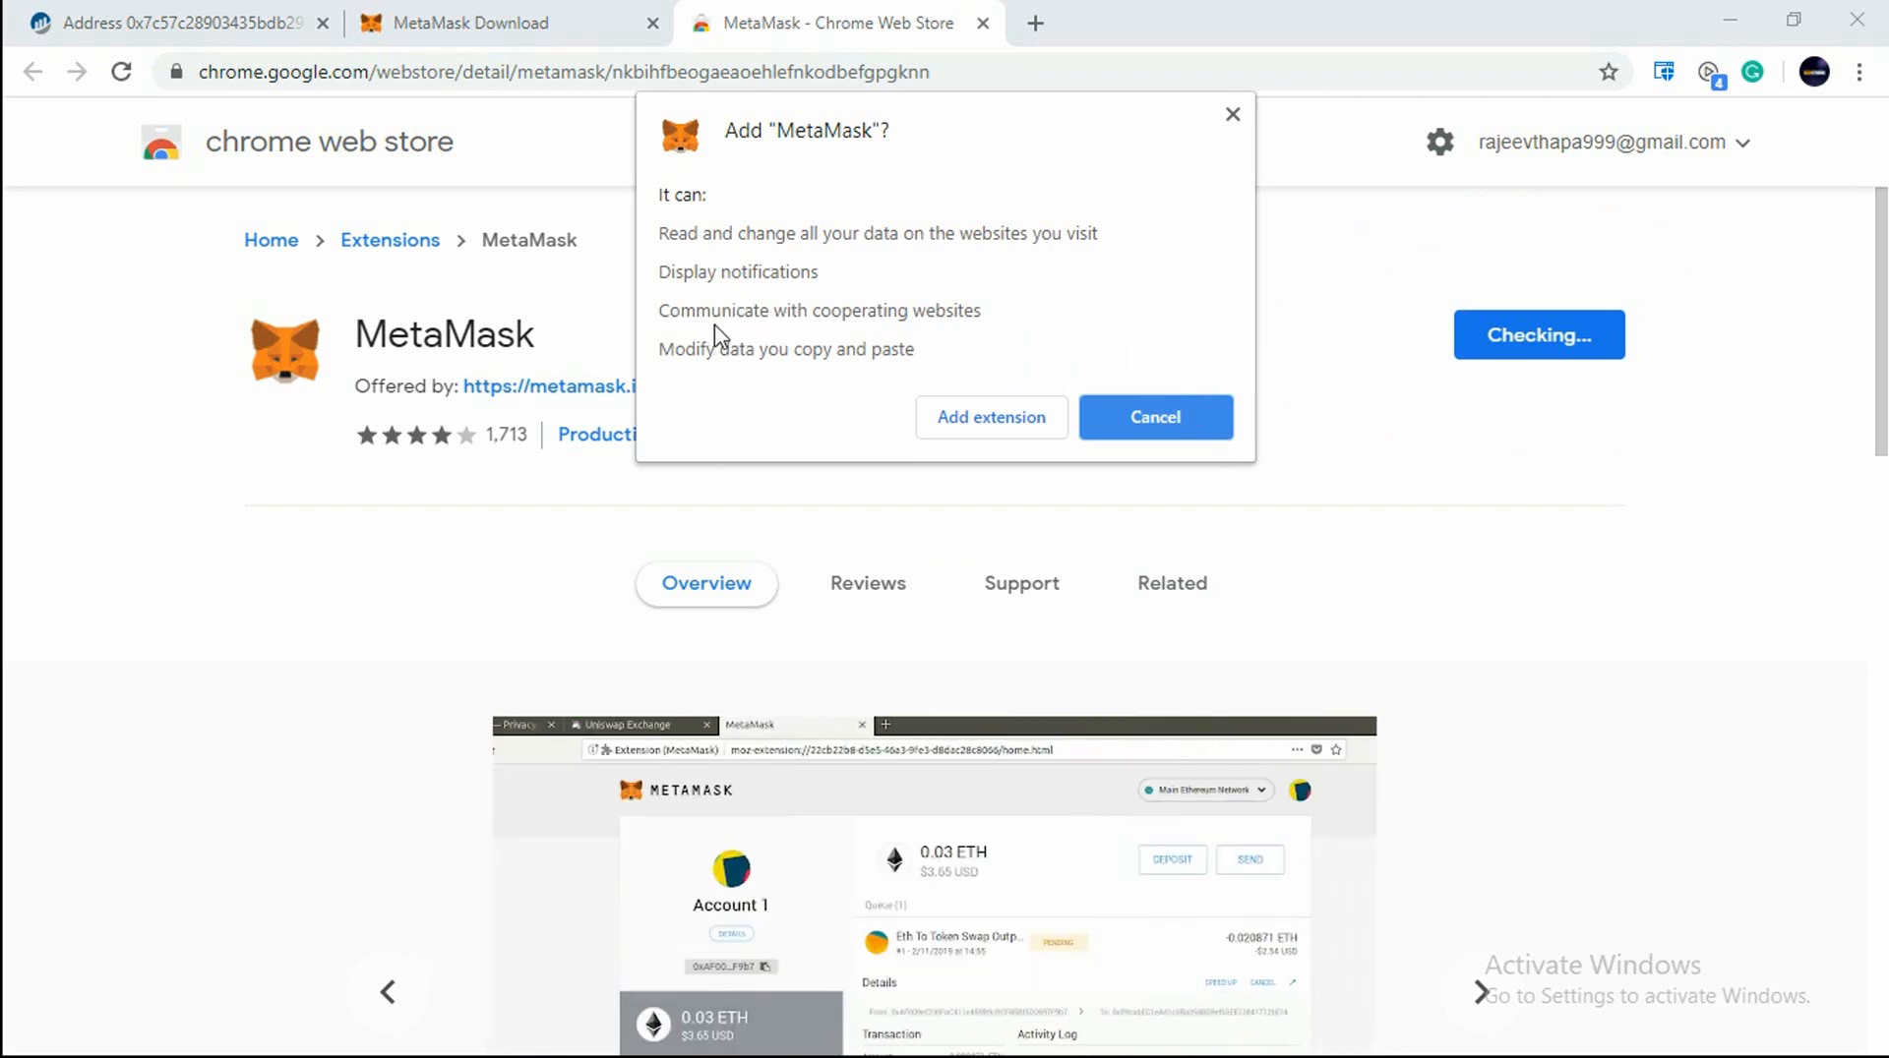
mouse_move(731, 356)
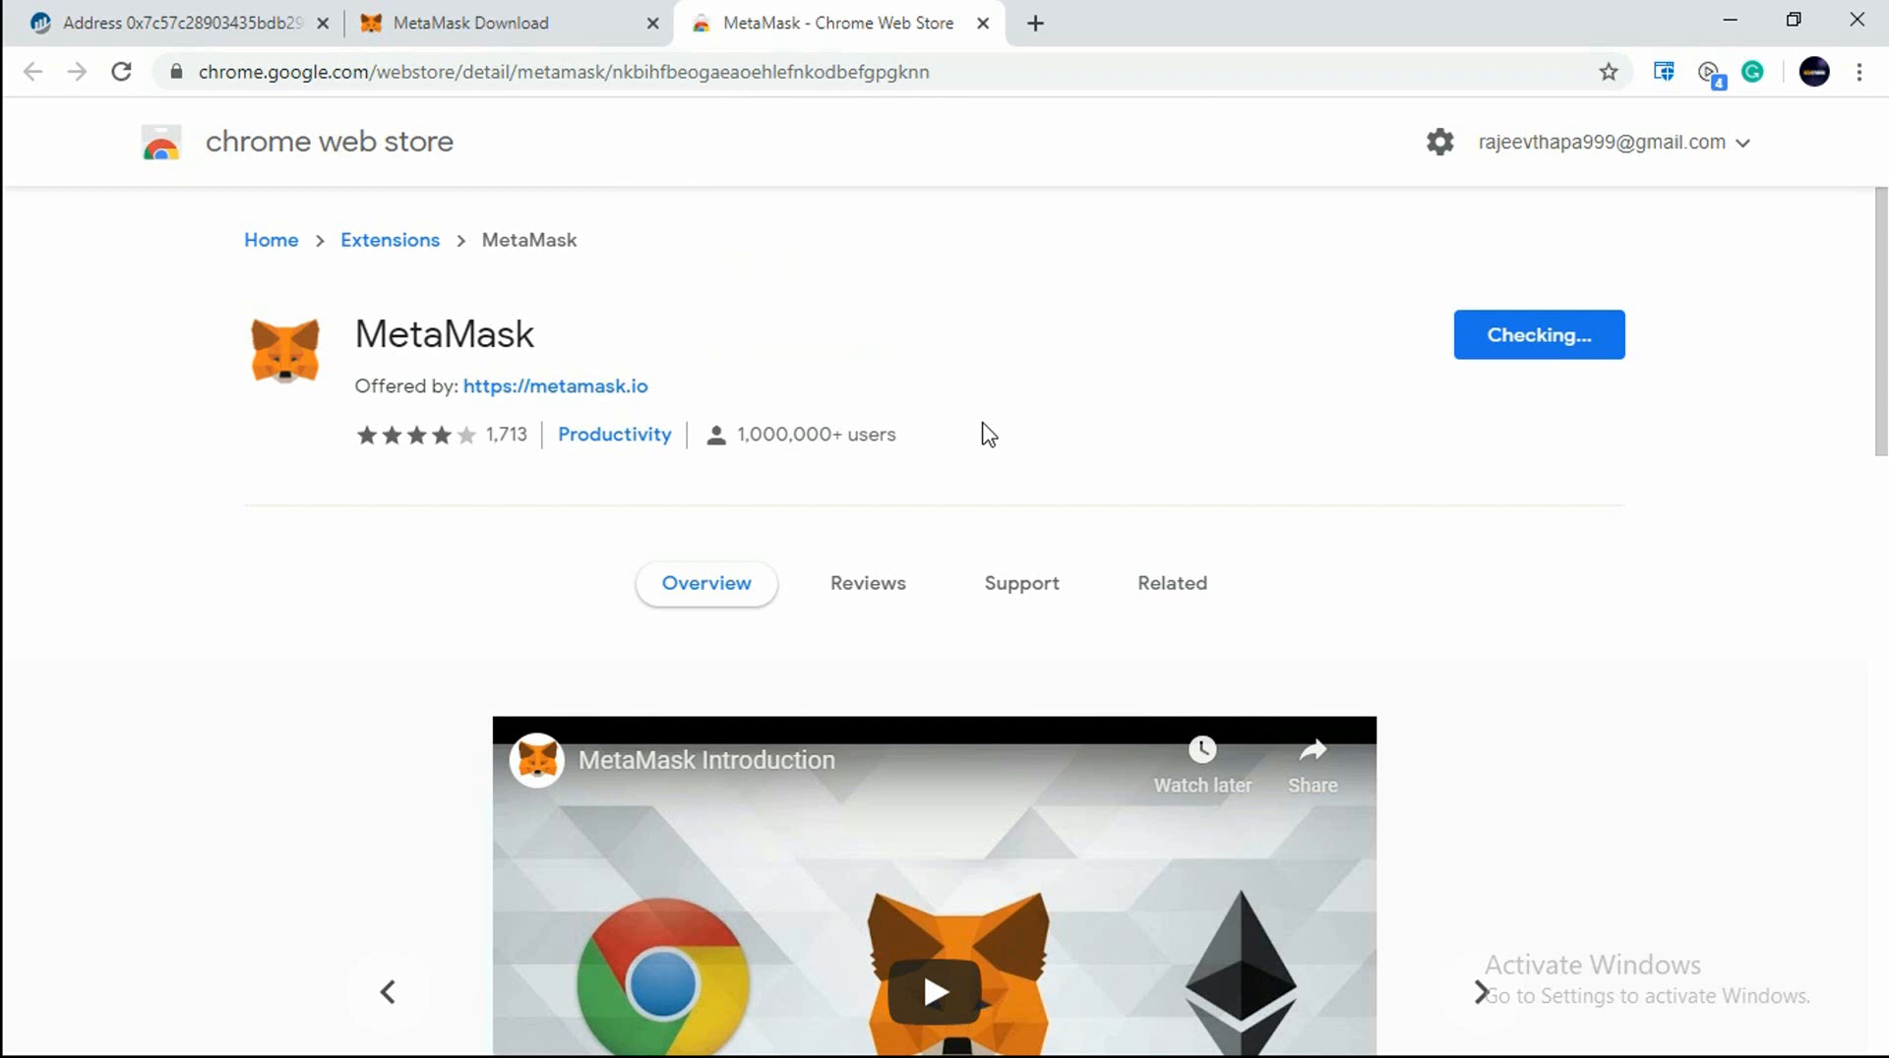
click(1539, 335)
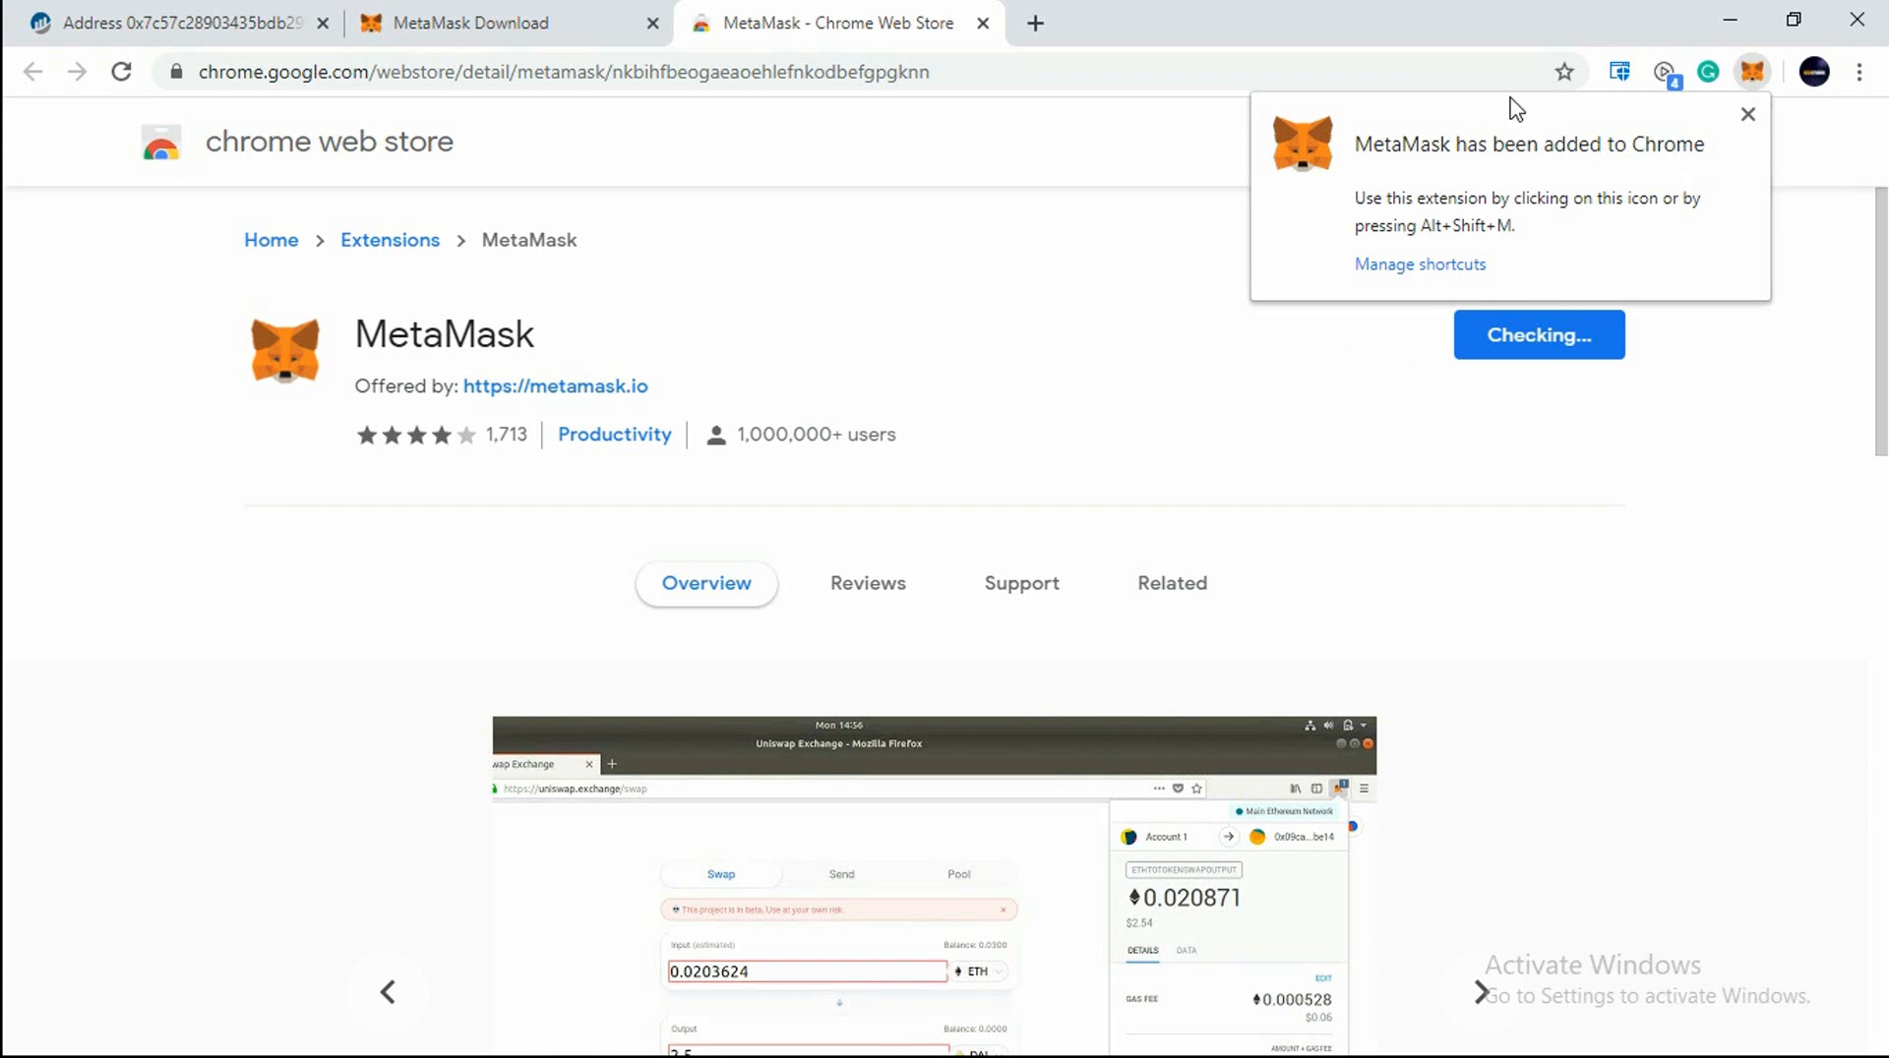
click(1171, 583)
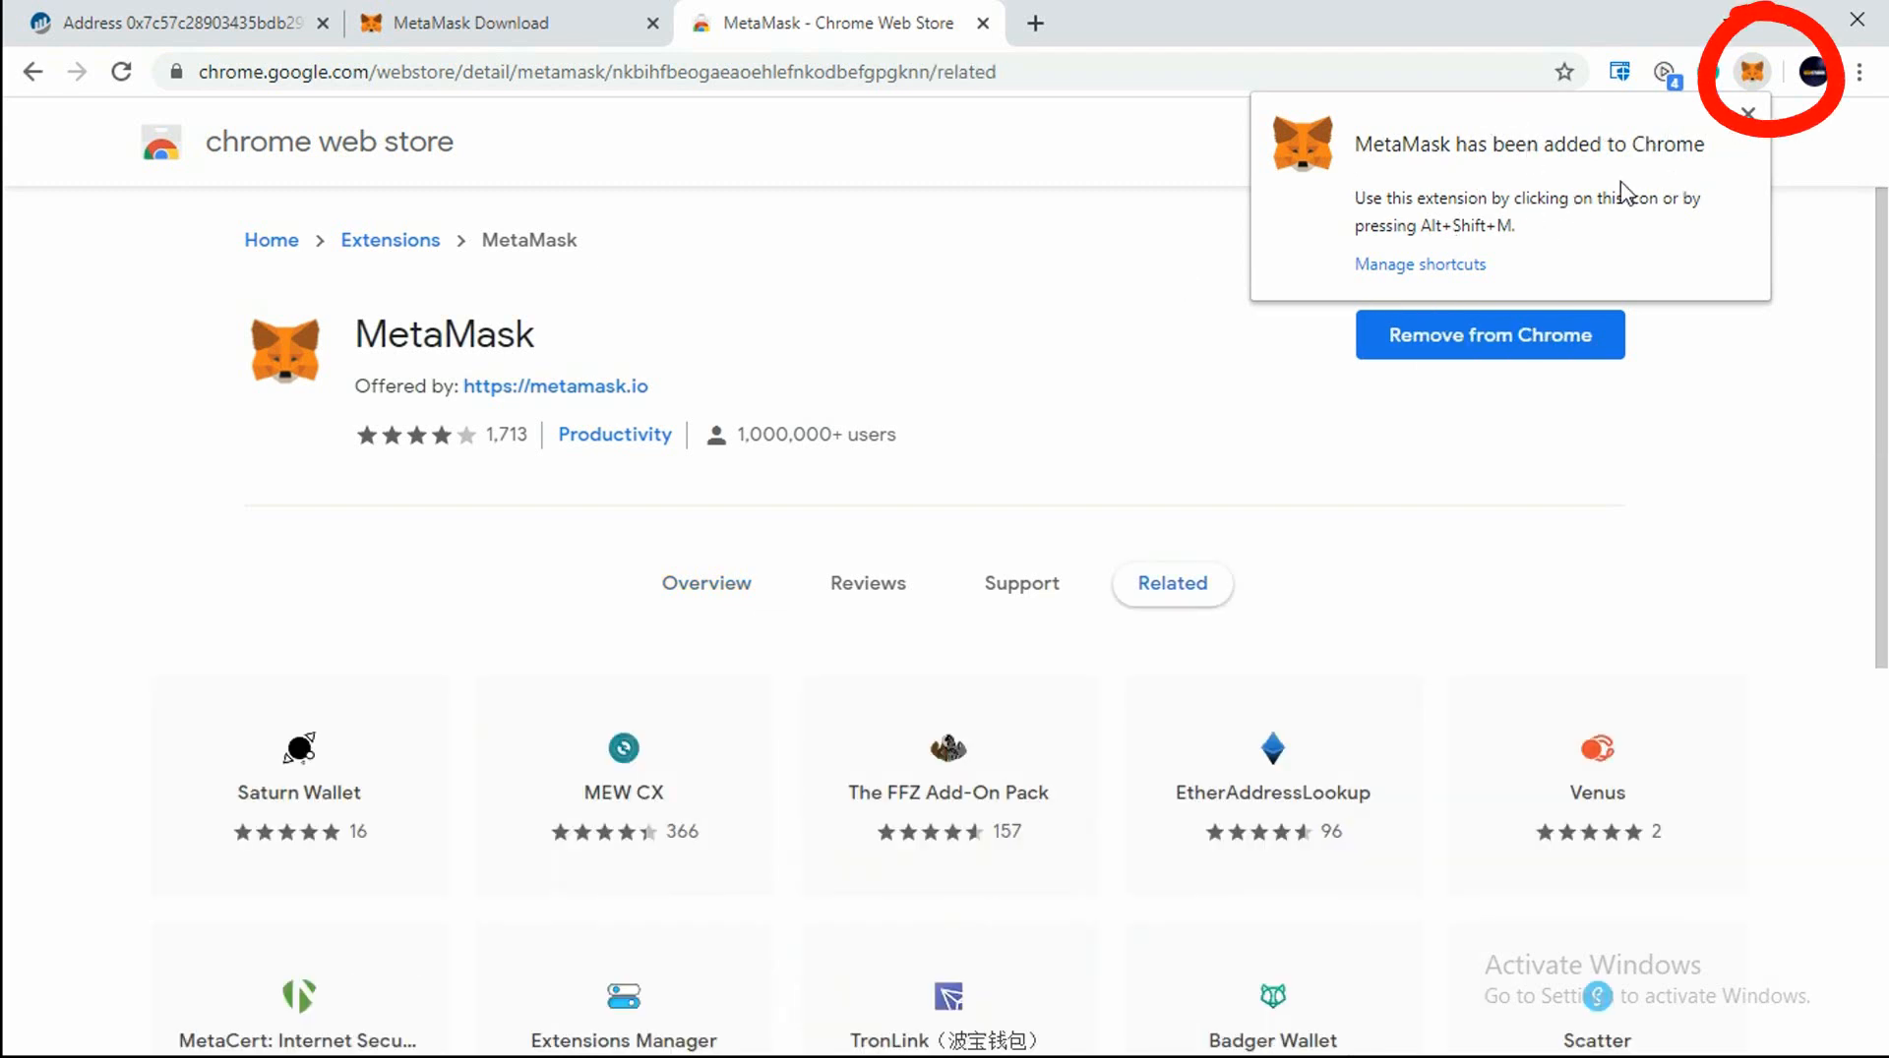
click(1751, 108)
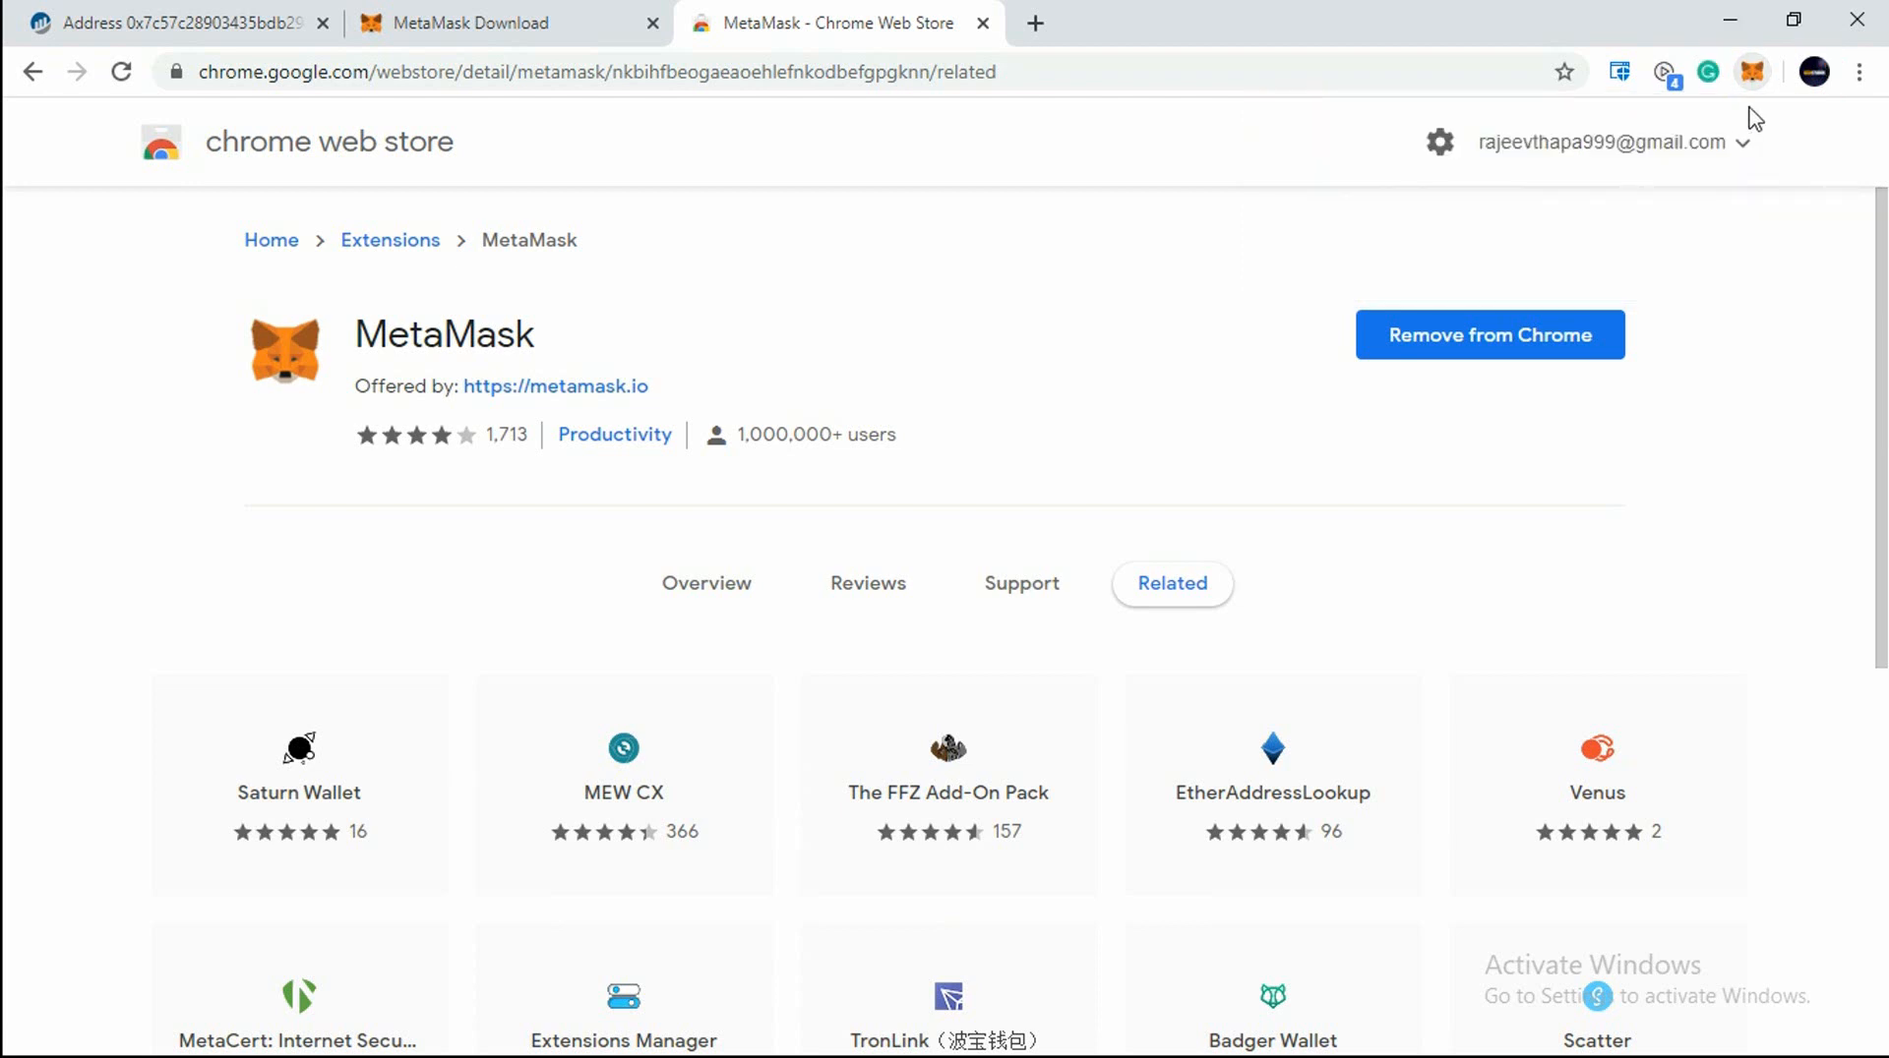
mouse_move(1753, 71)
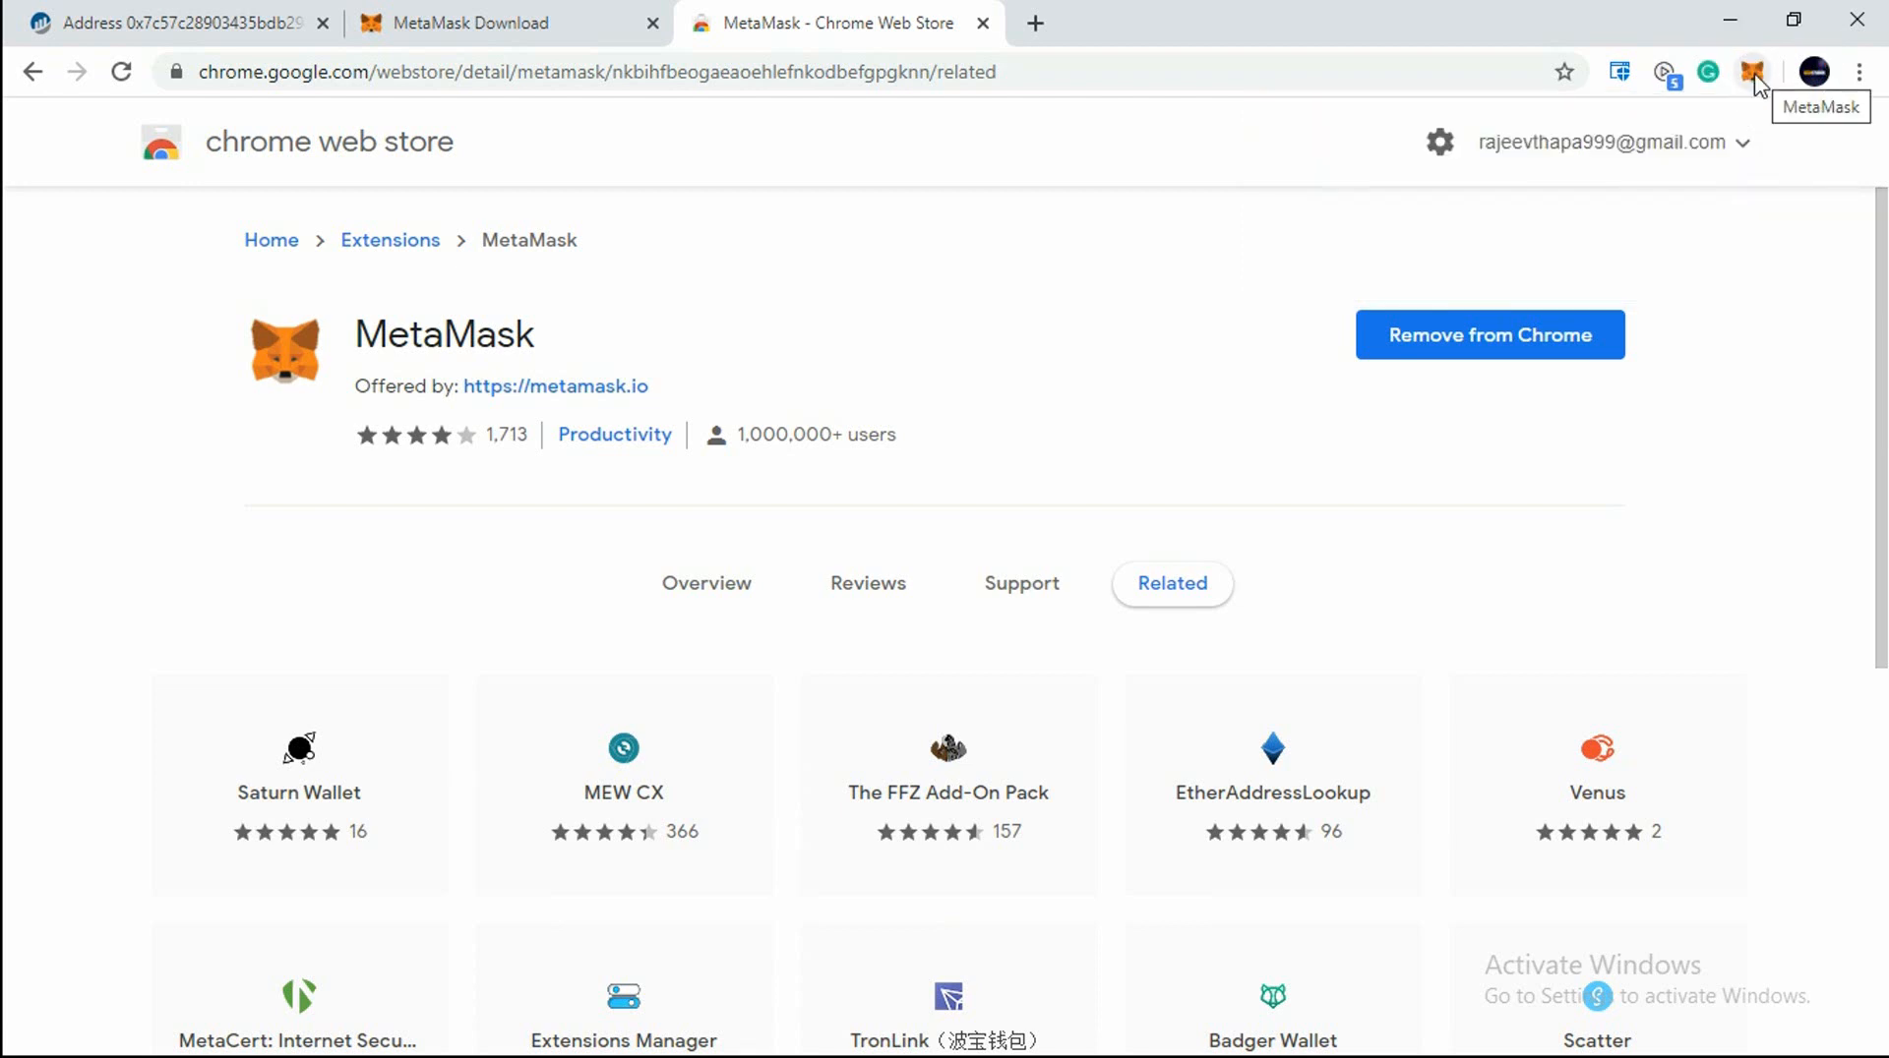
mouse_move(1688, 247)
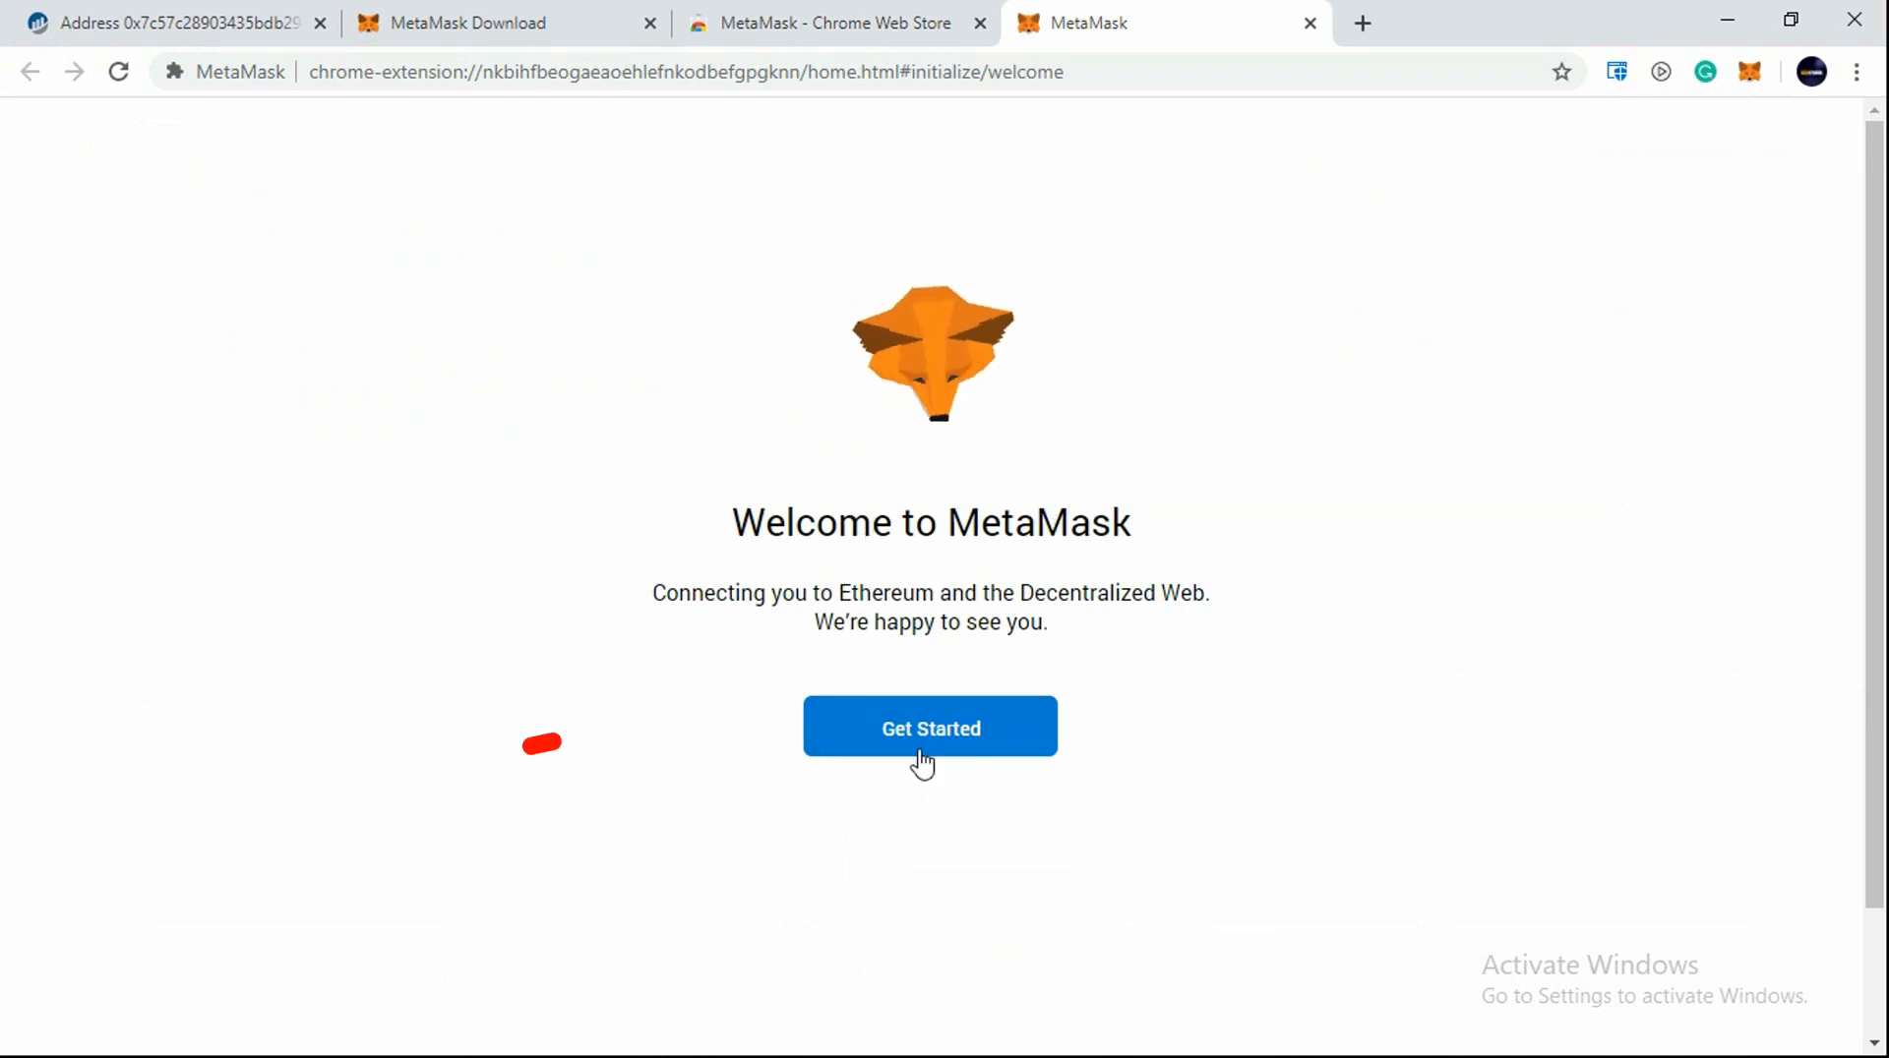
- Begin MetaMask setup, choose importing an existing wallet, and agree to share anonymous usage data
click(929, 726)
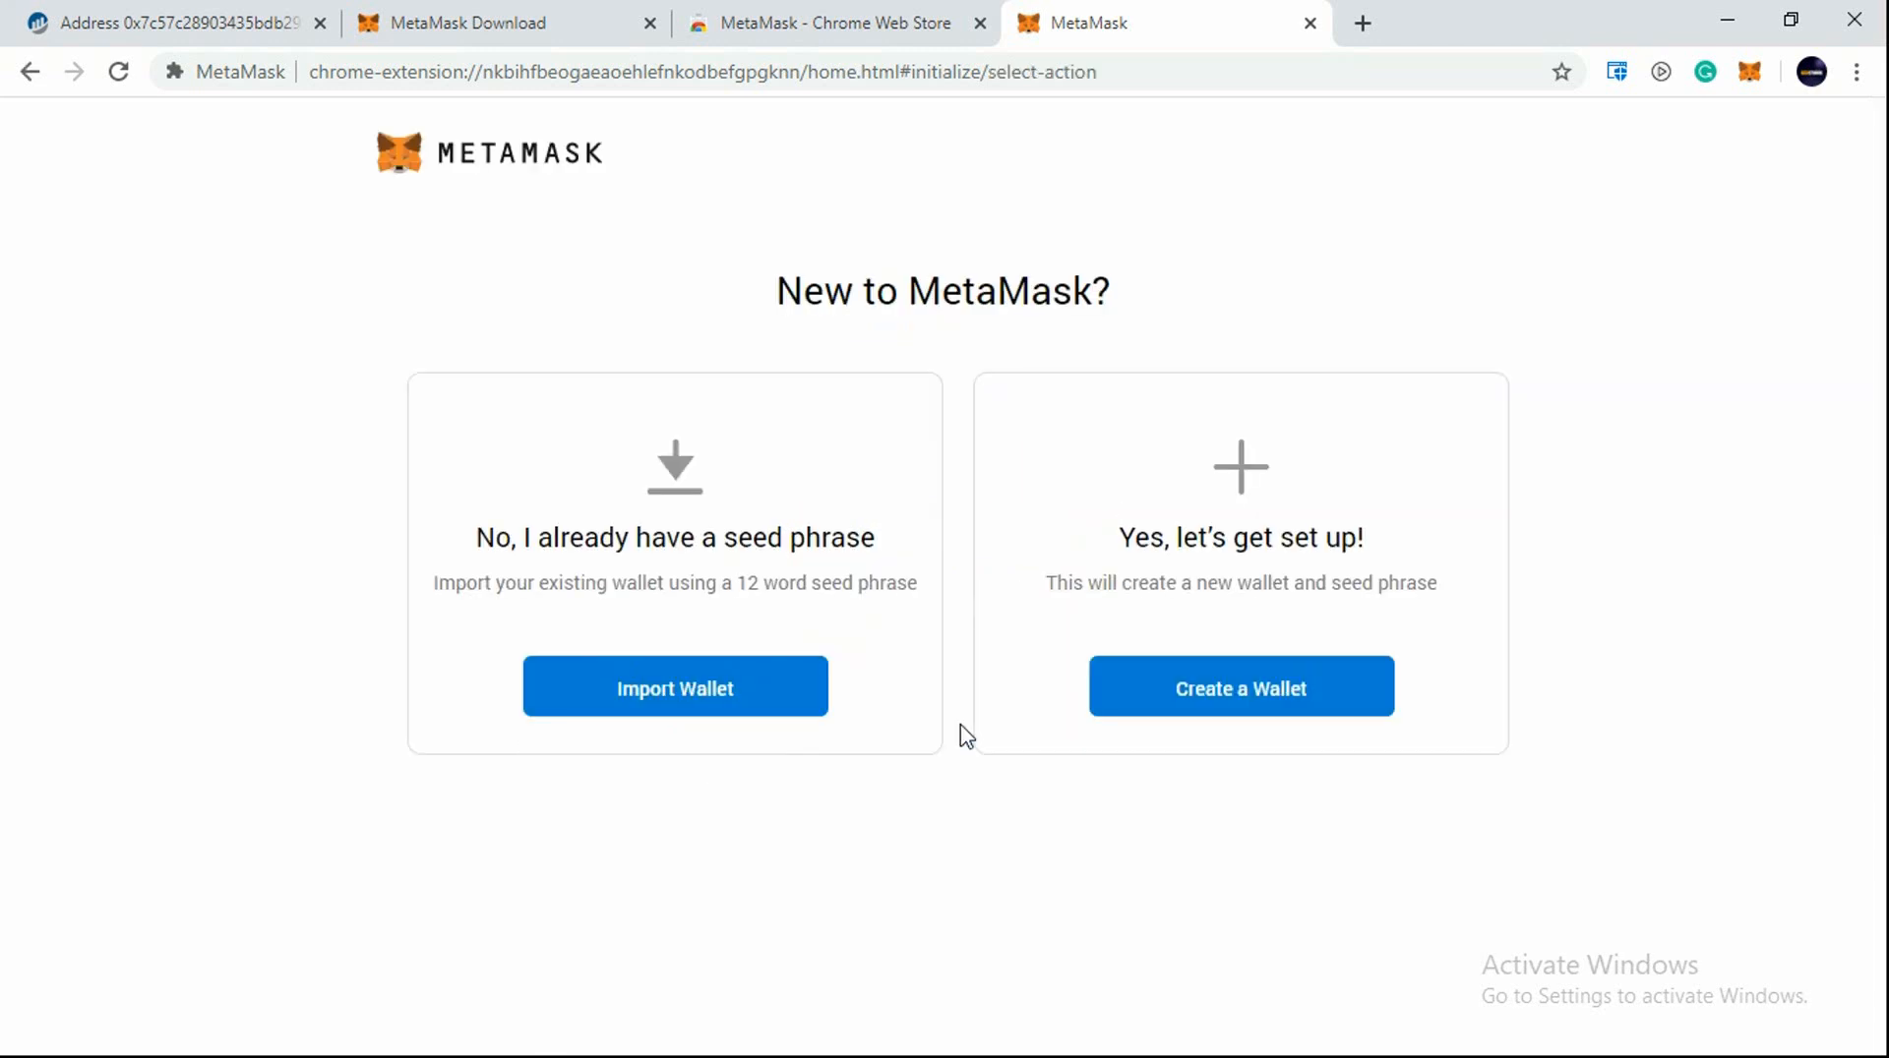
mouse_move(738, 705)
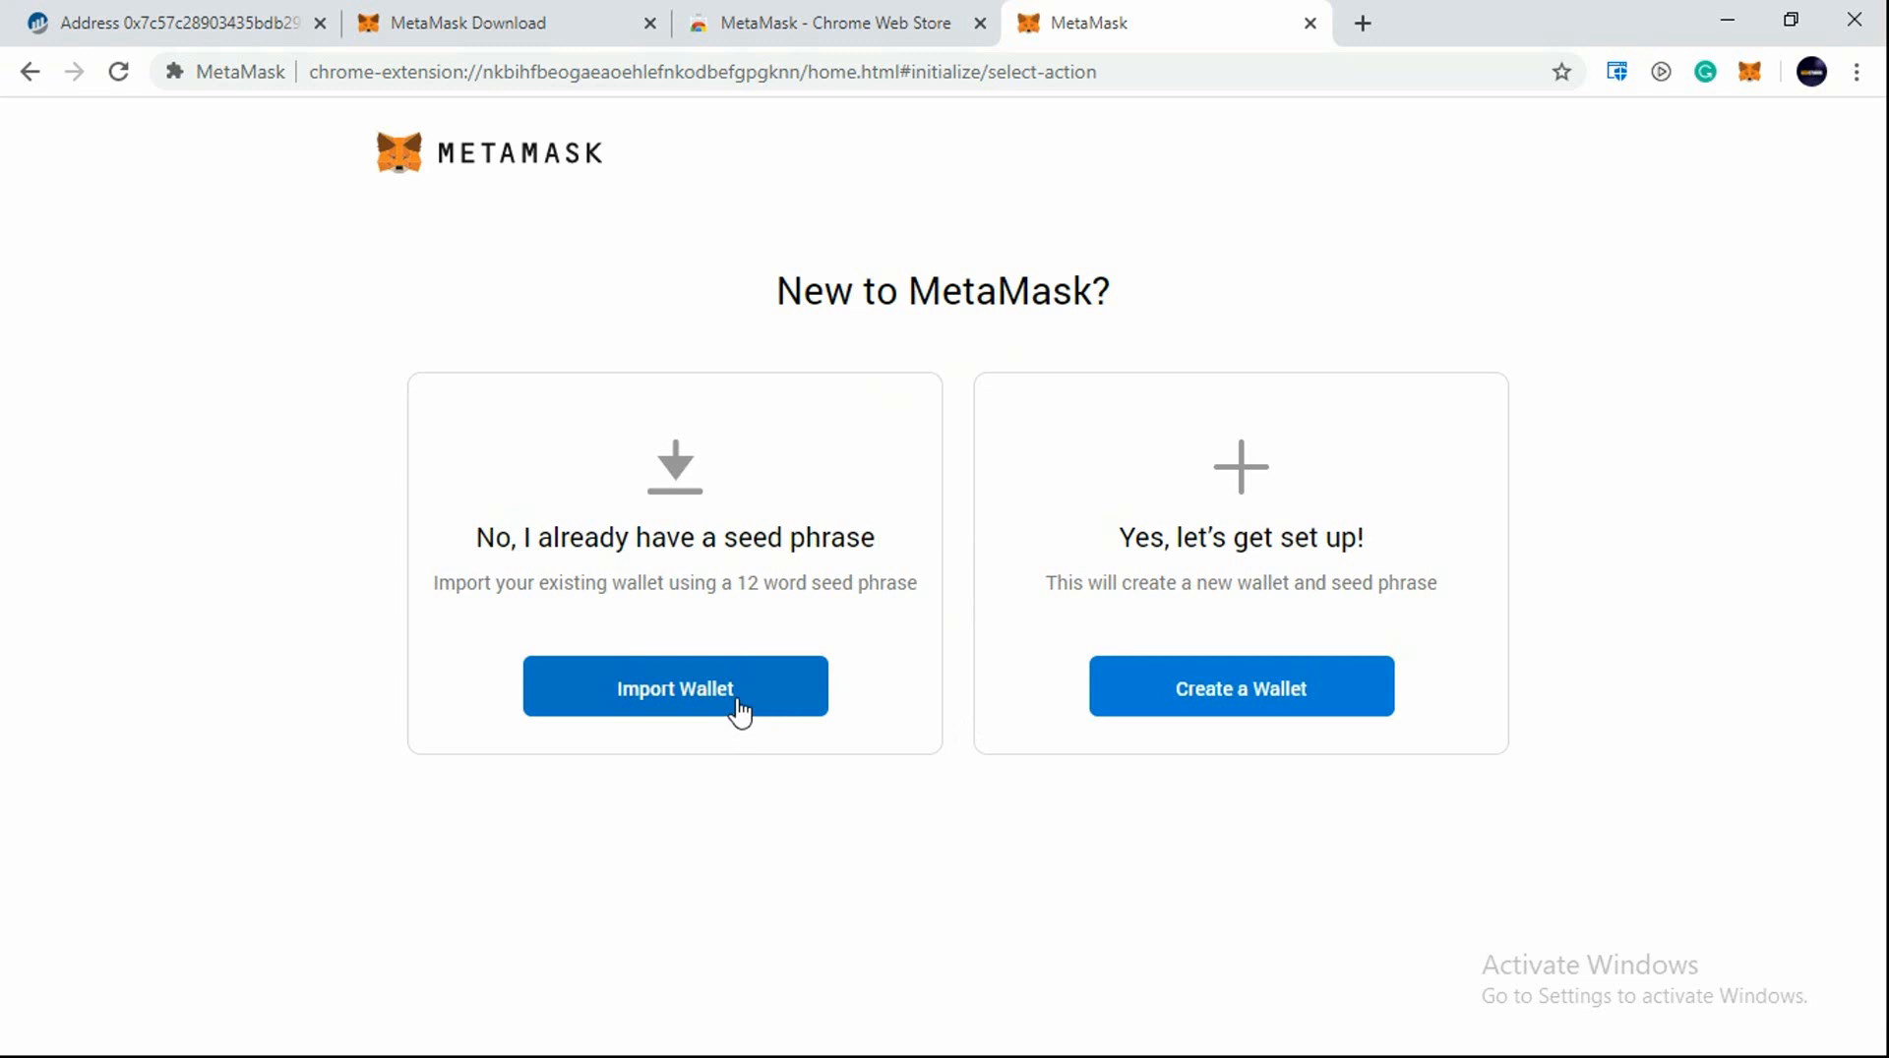
mouse_move(751, 704)
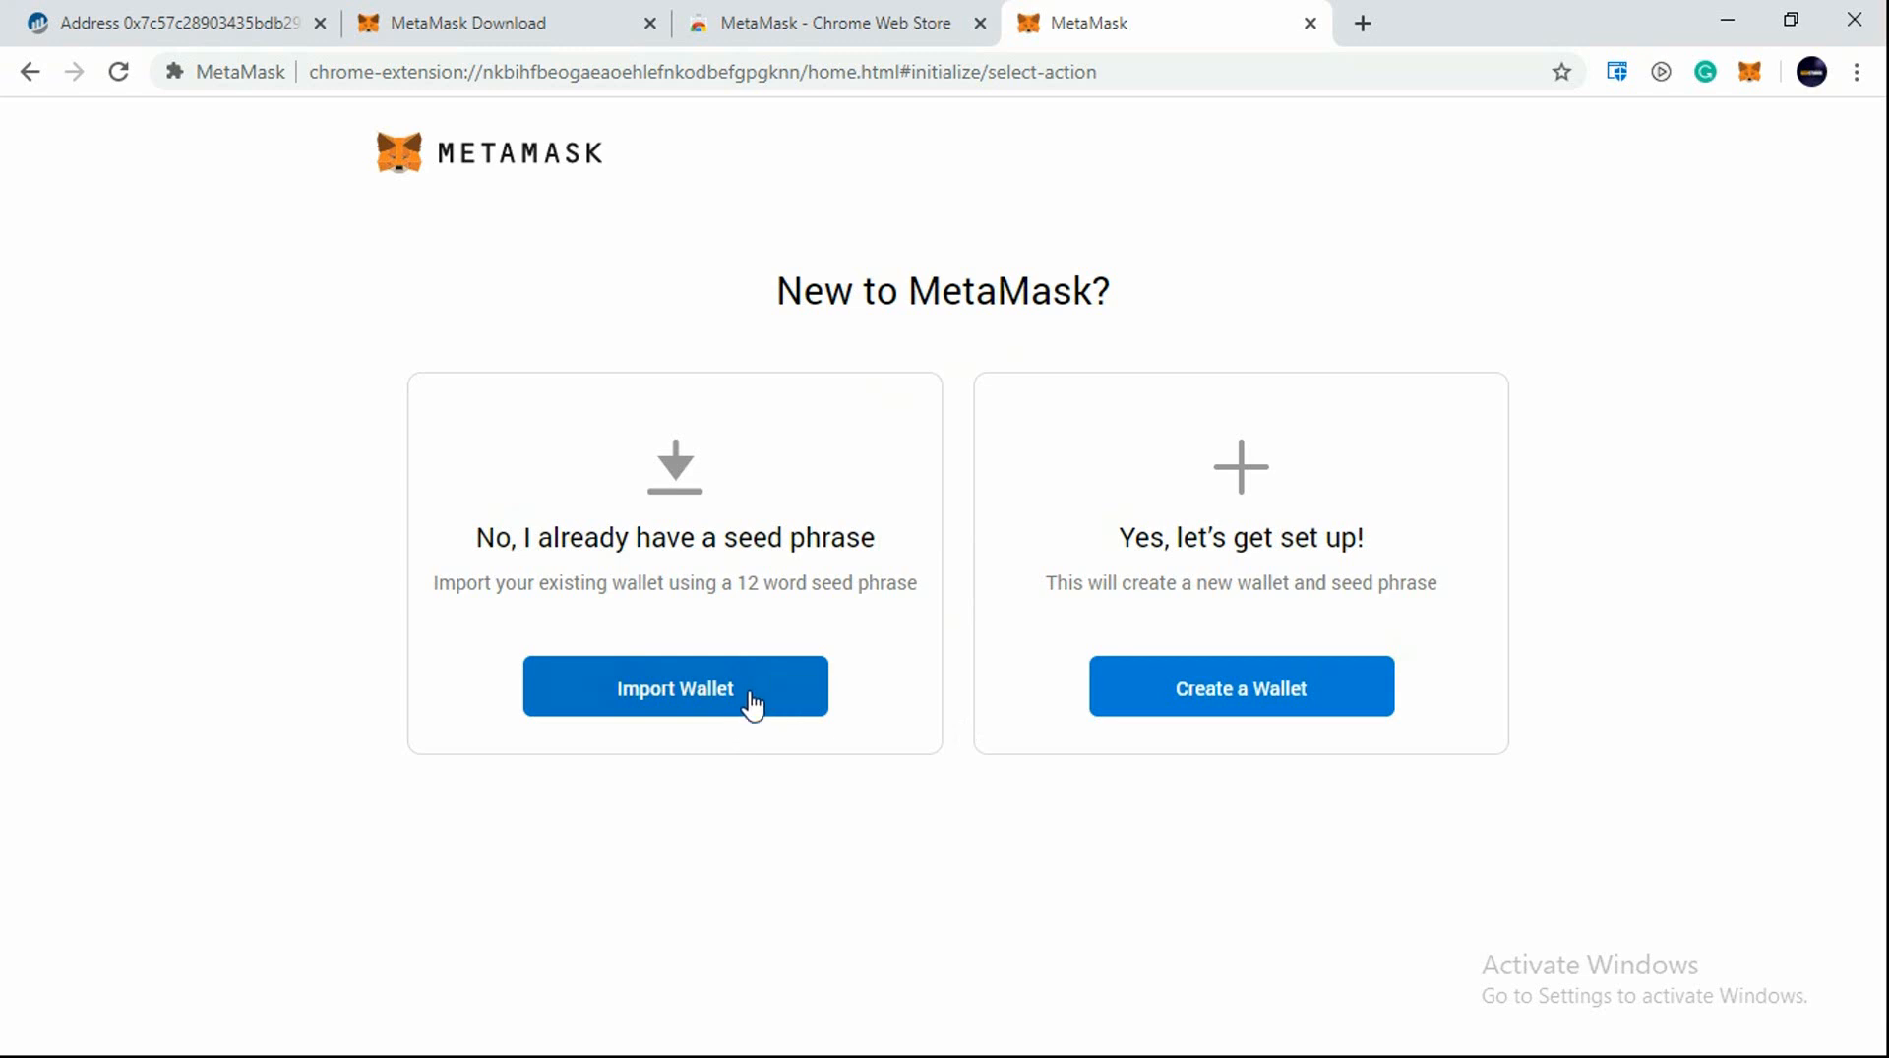
click(672, 686)
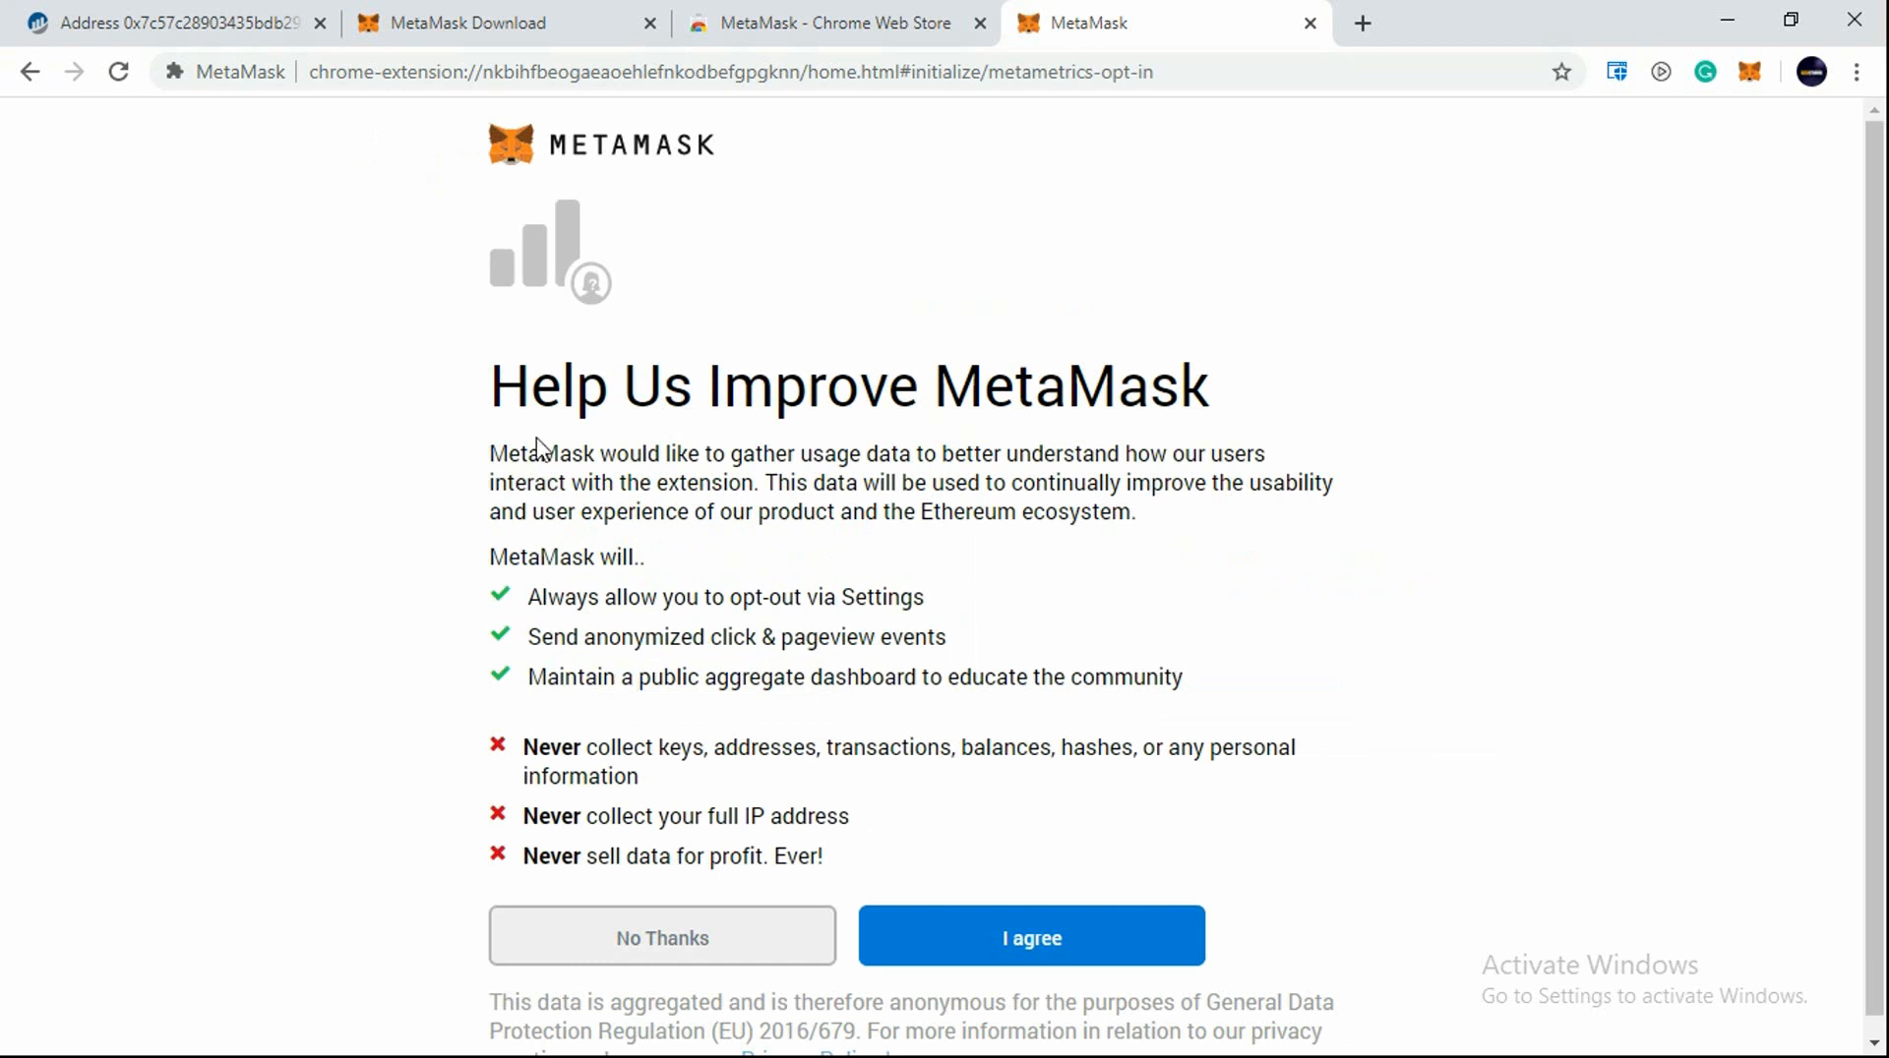
mouse_move(799, 431)
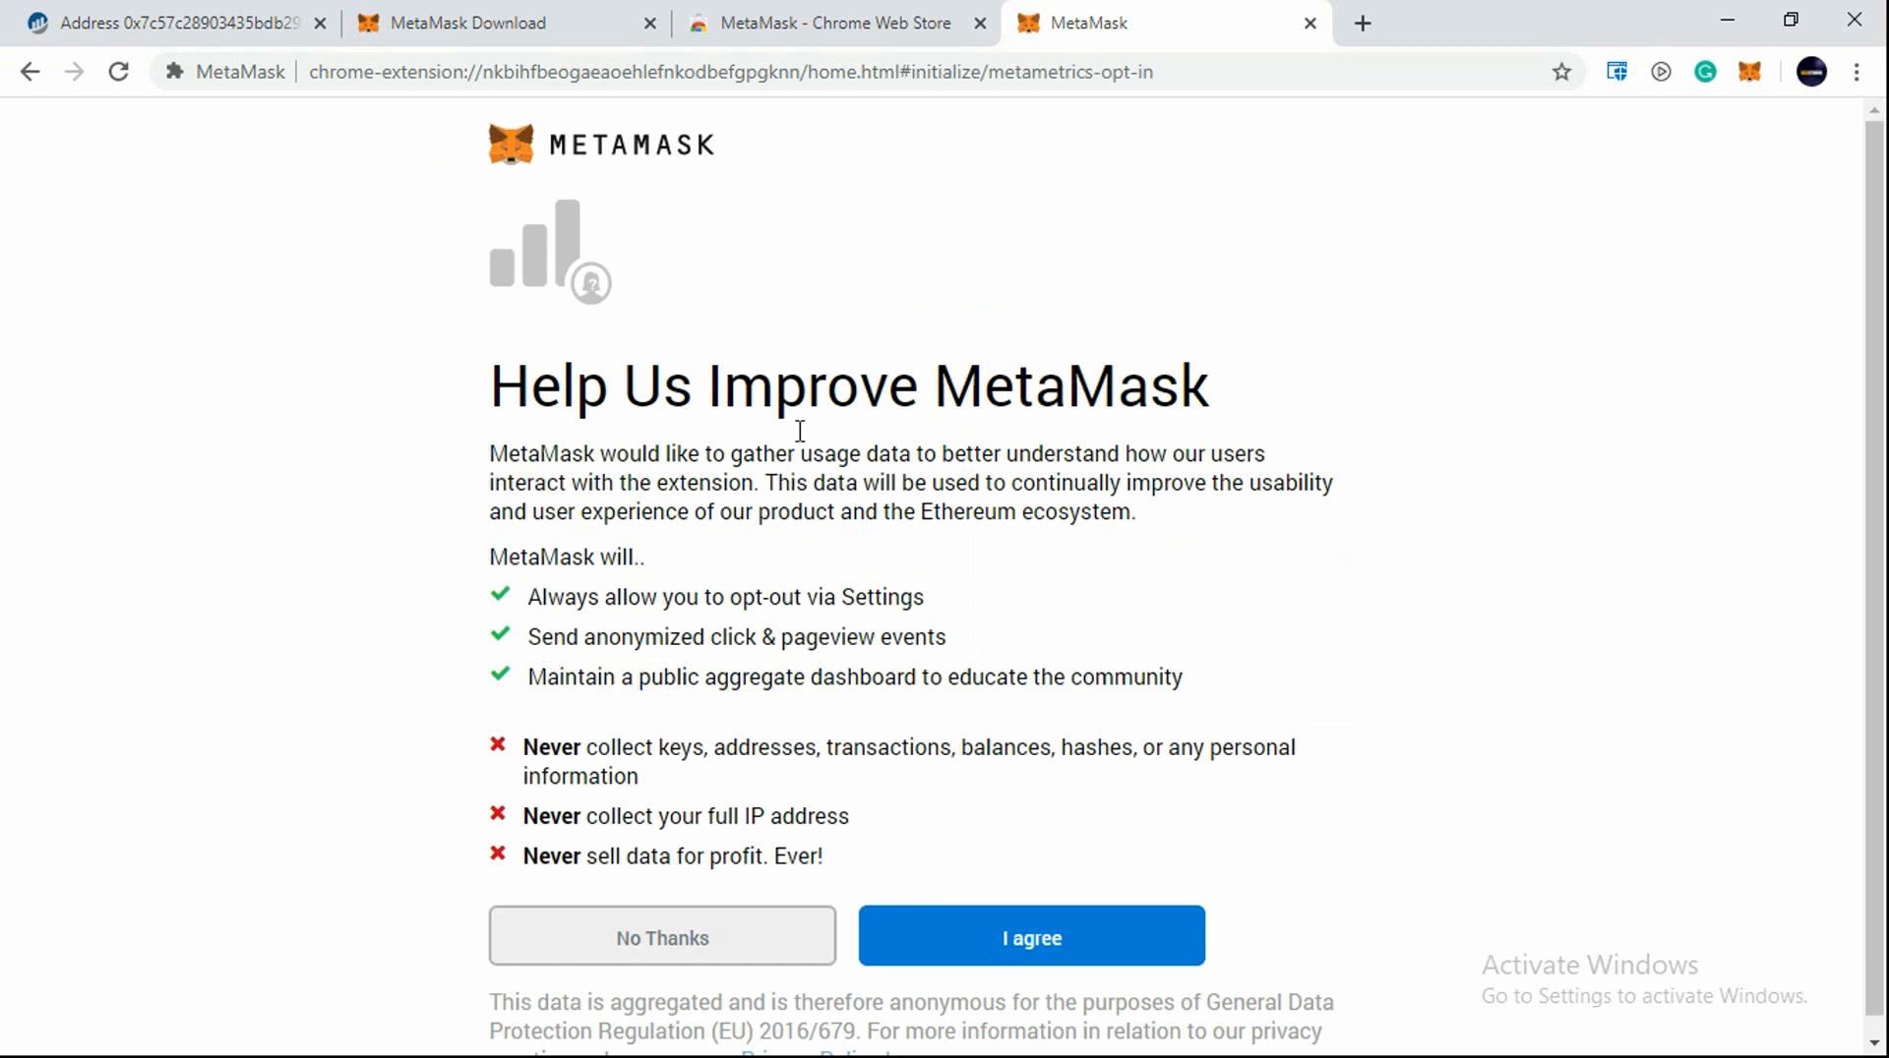
mouse_move(614, 557)
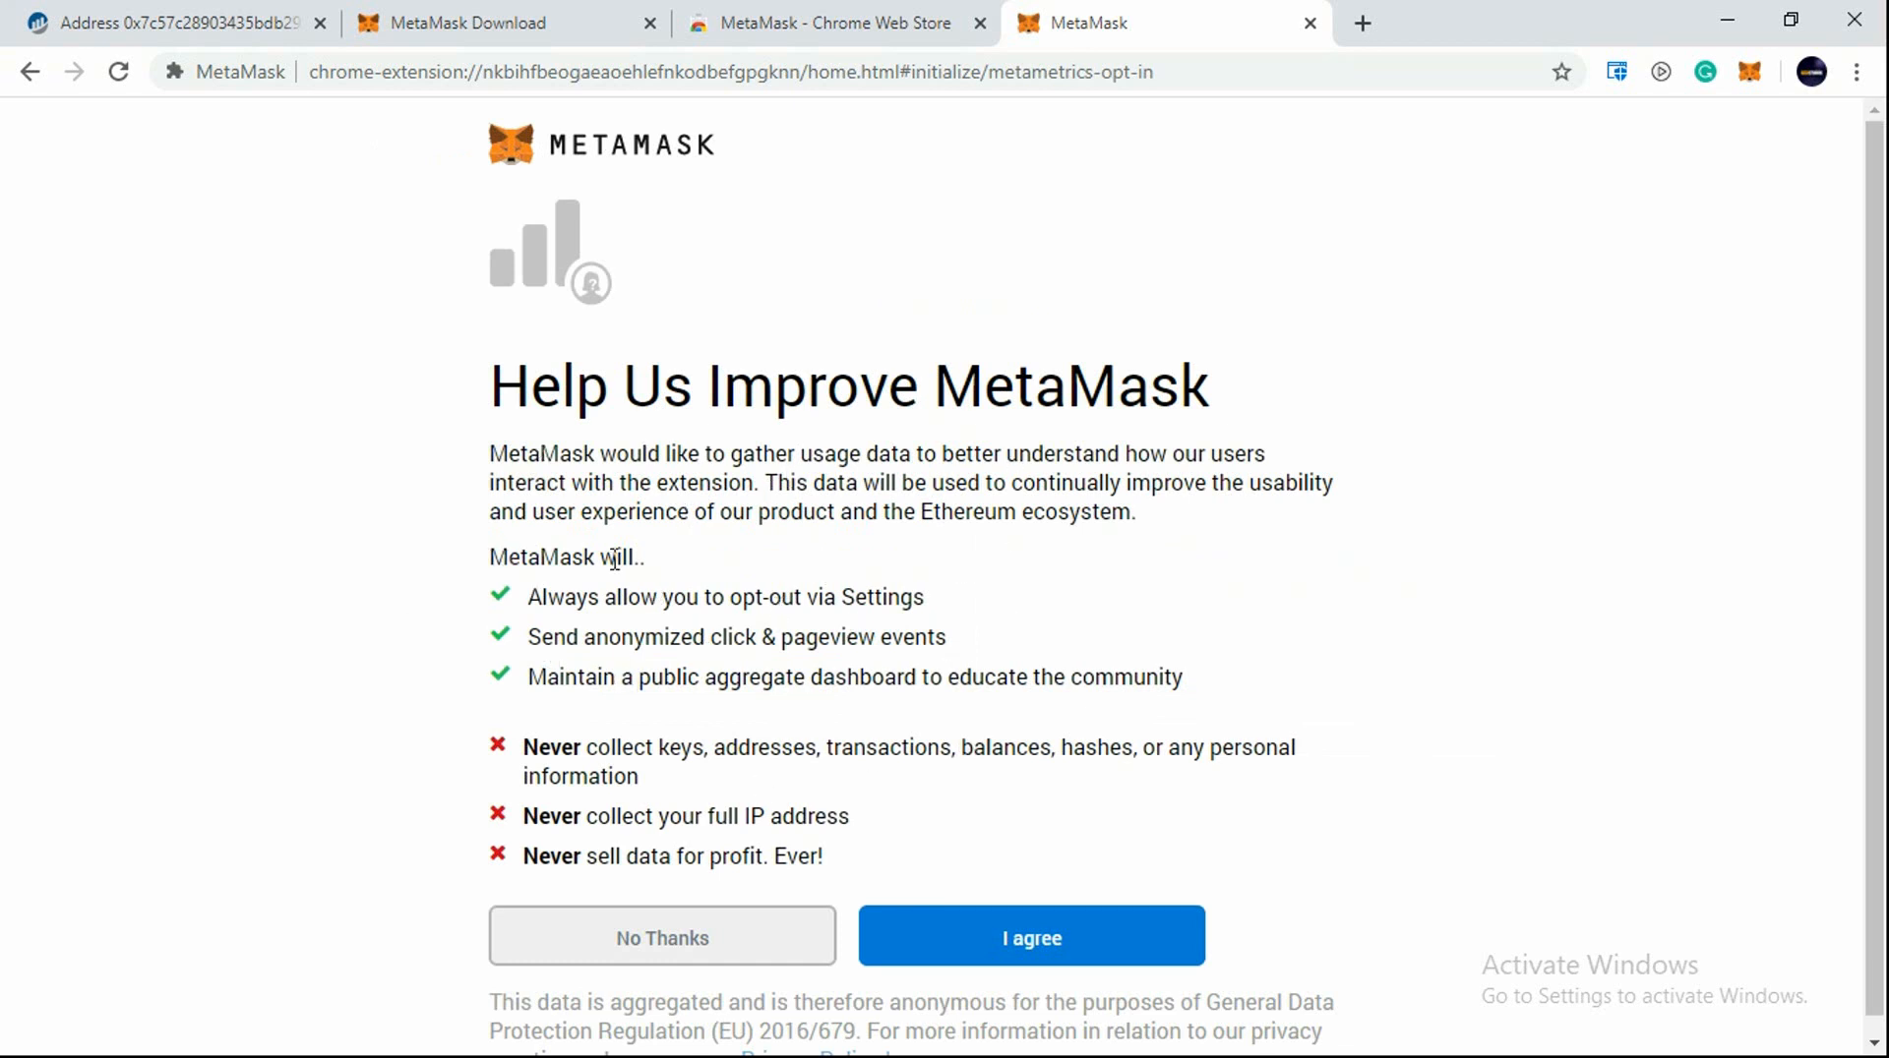
mouse_move(817, 644)
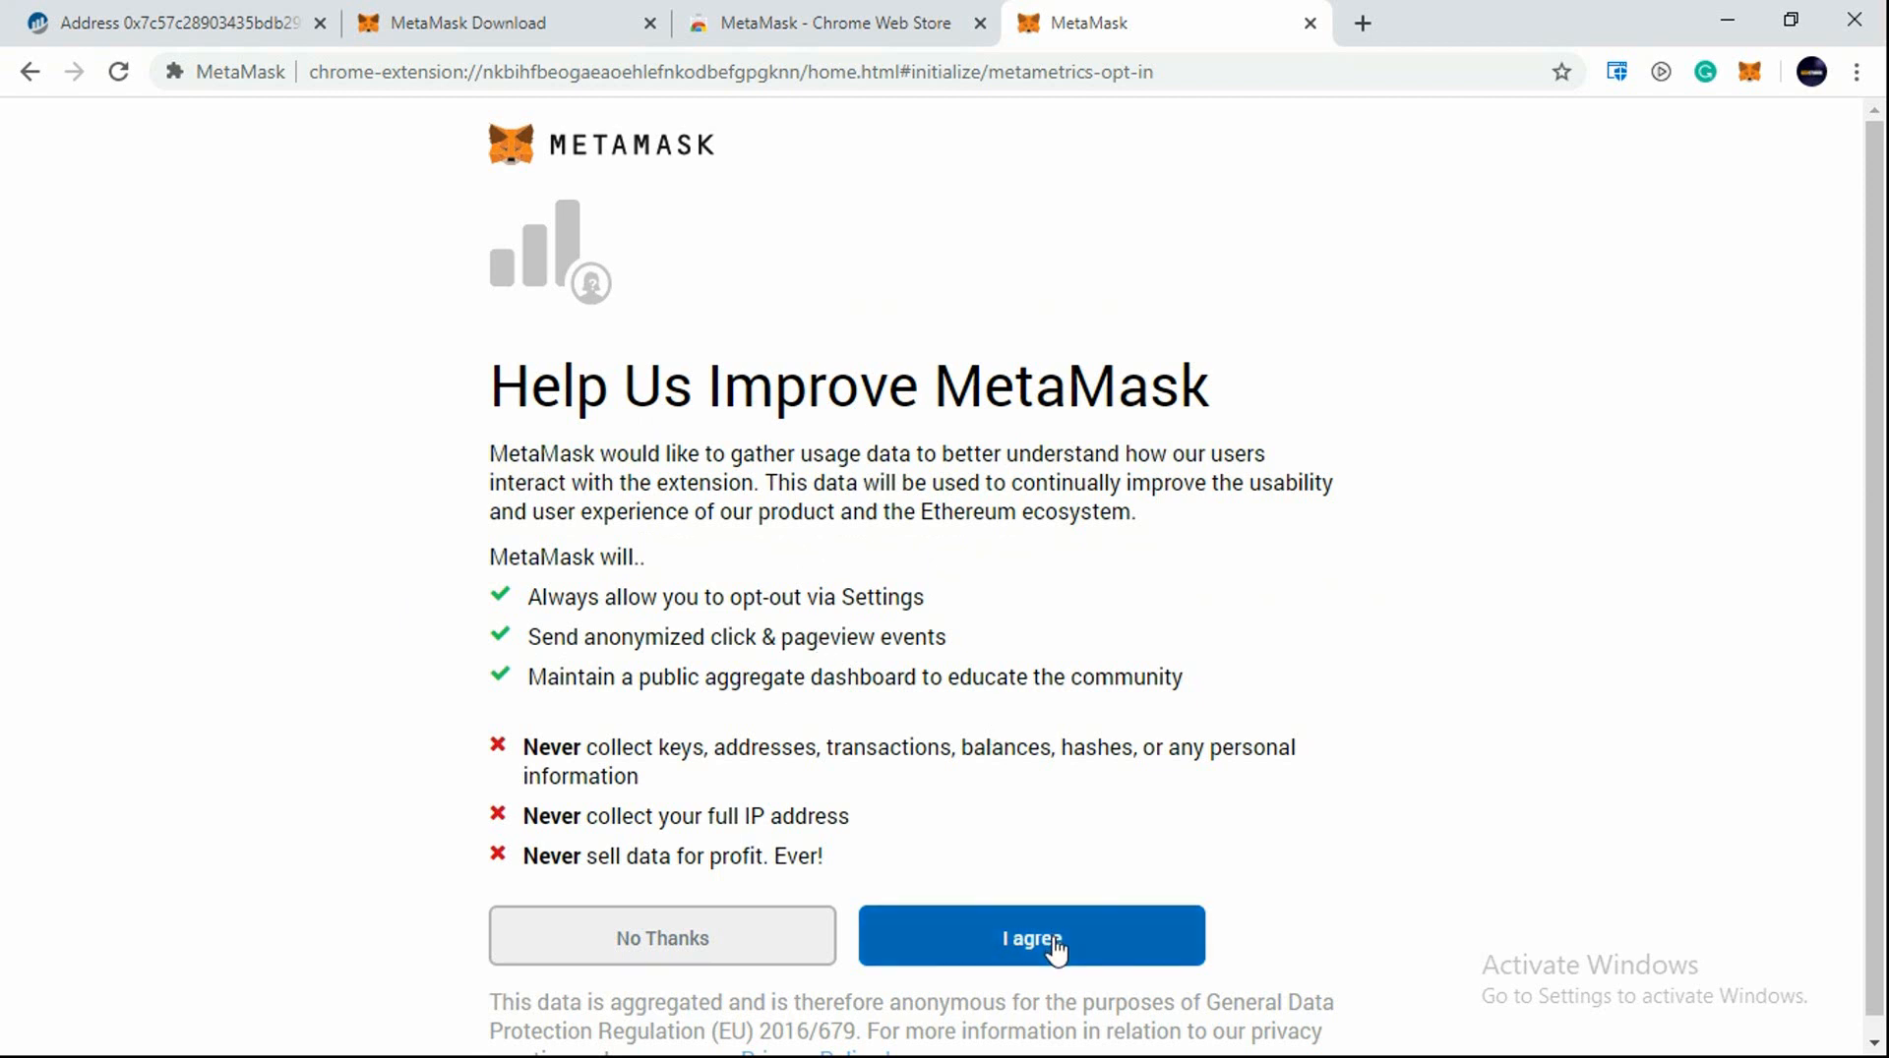
click(1031, 937)
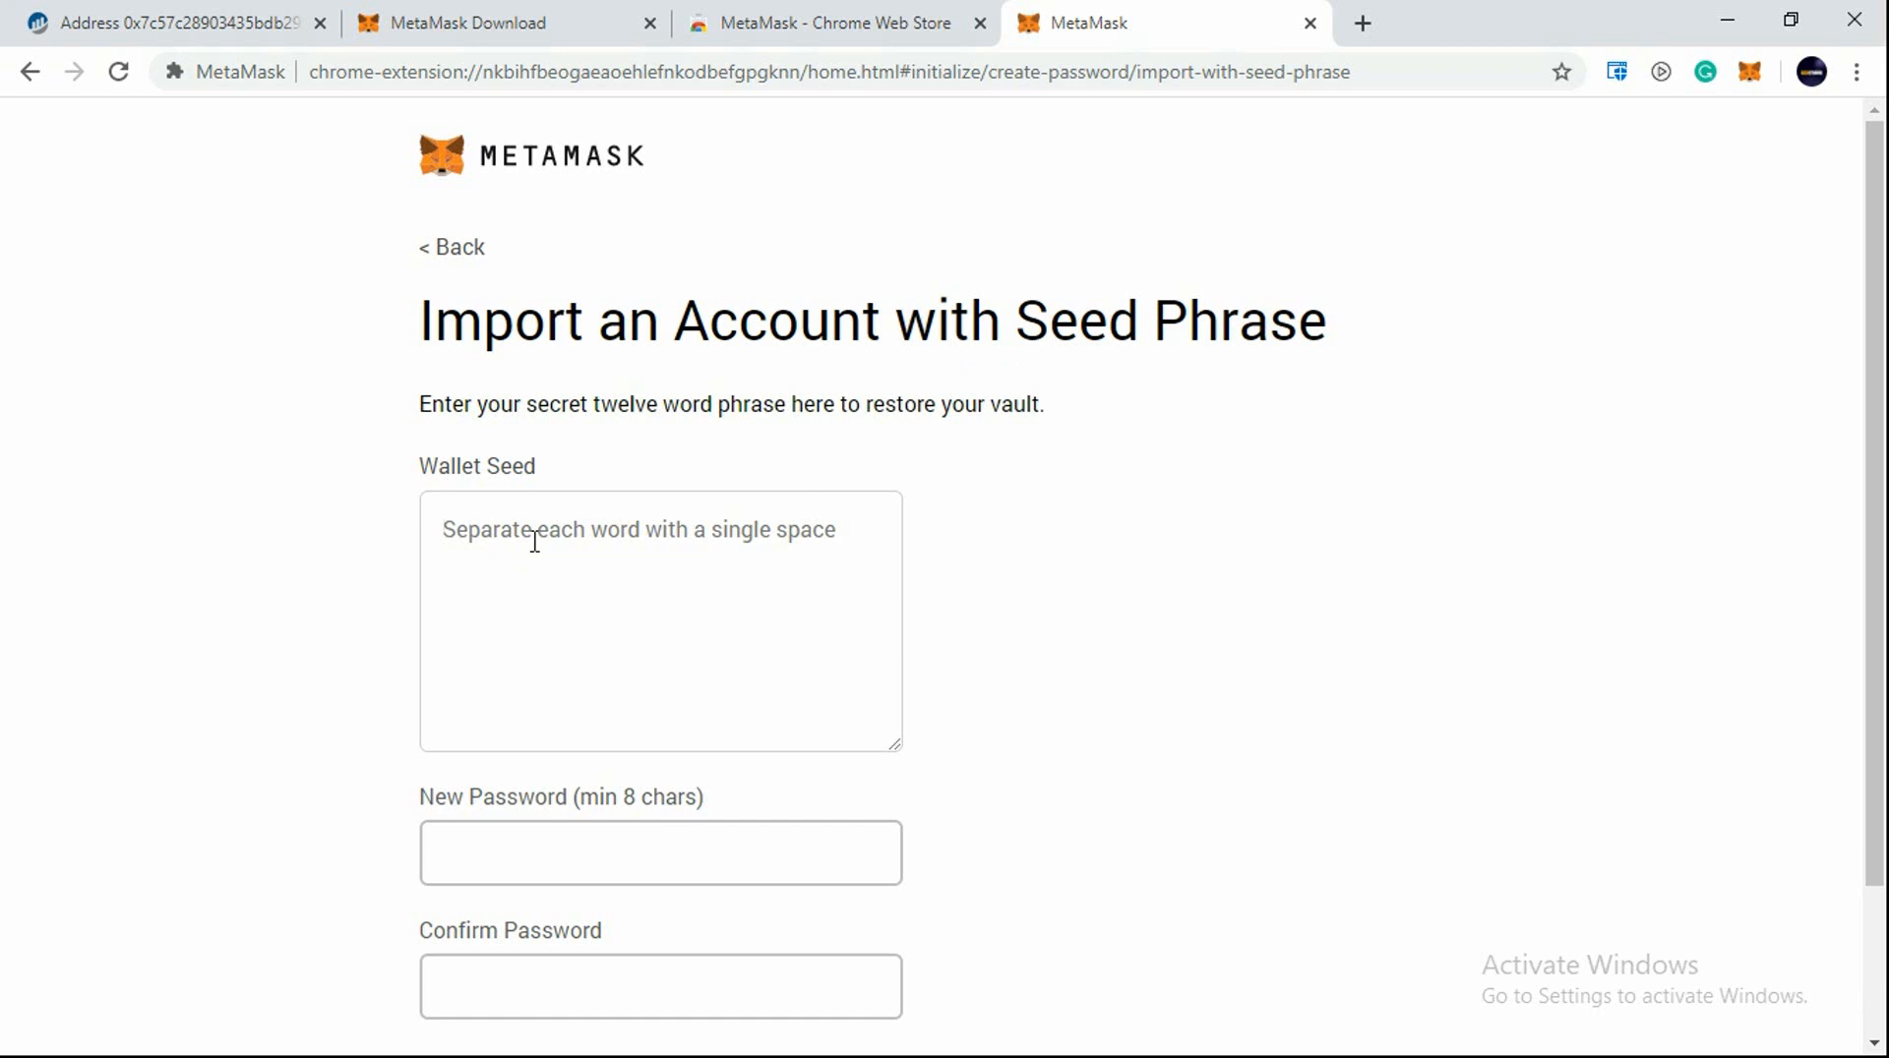
mouse_move(693, 435)
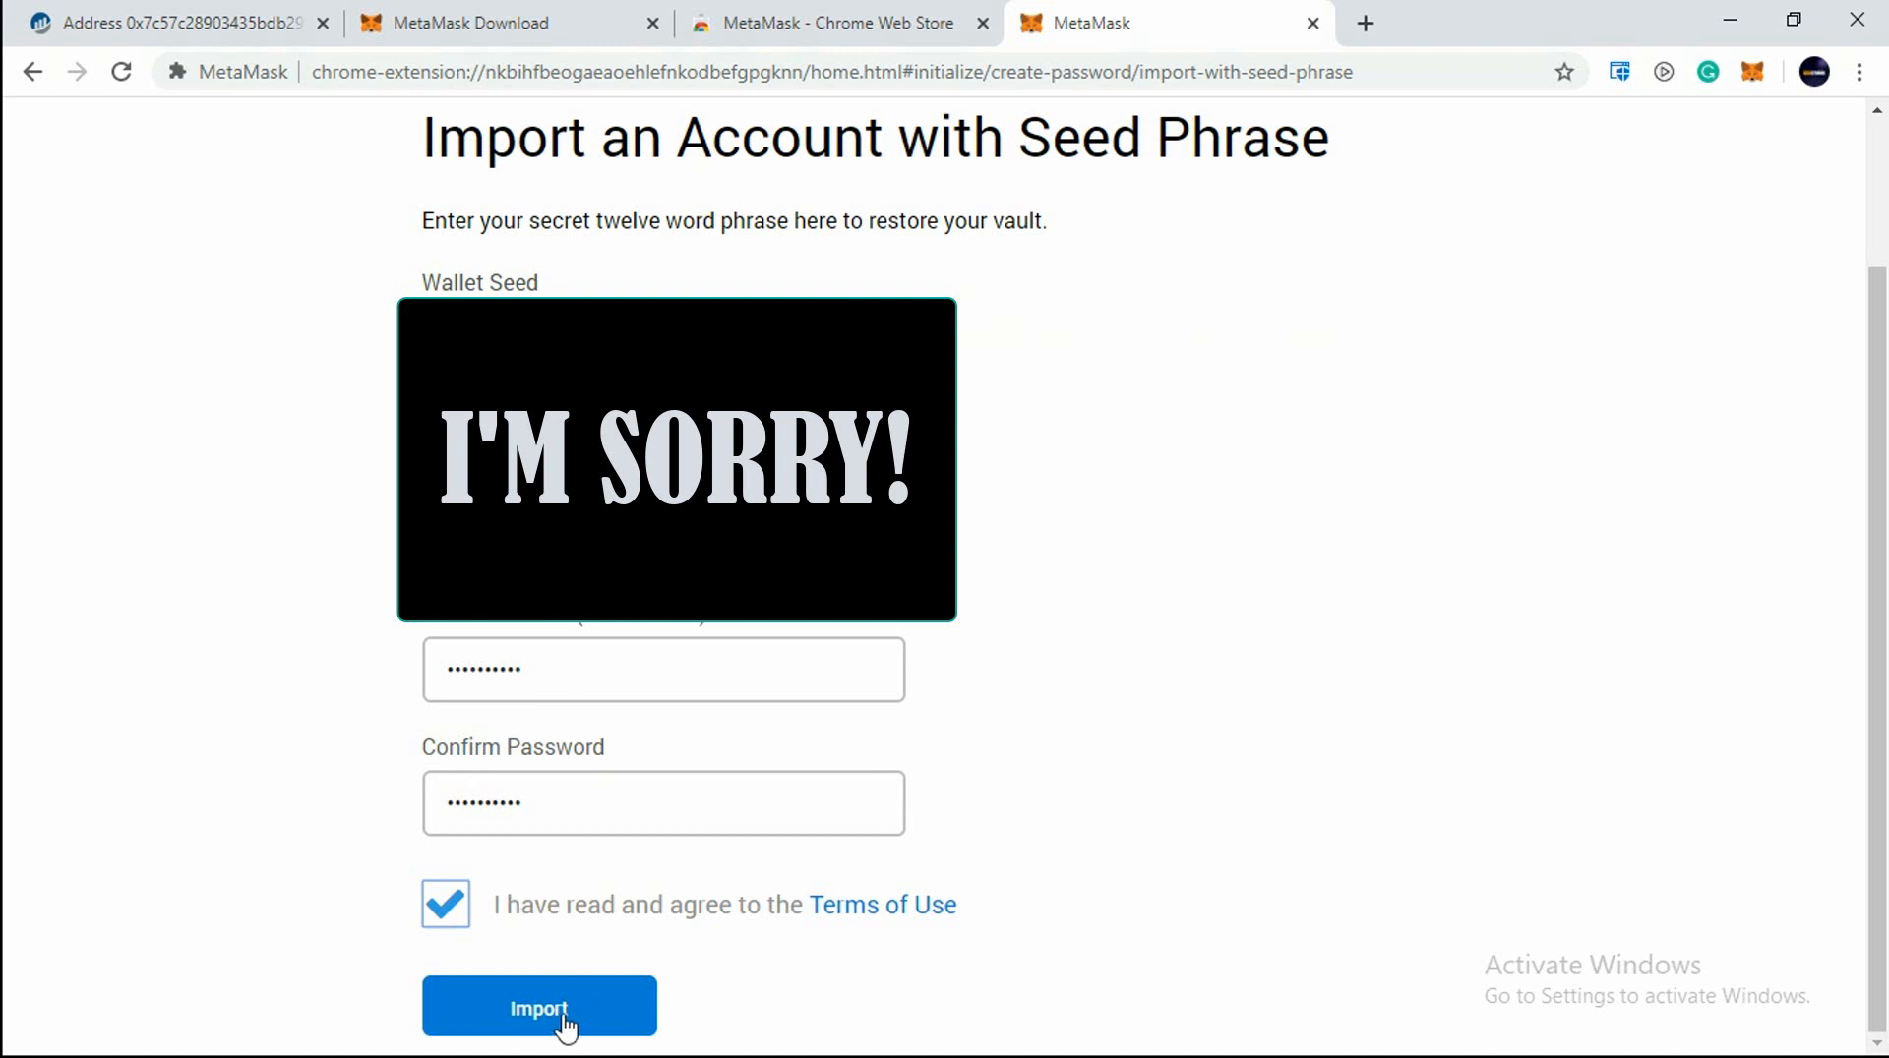
- Import the wallet from its seed phrase with the new password, reaching the Congratulations screen
click(539, 1008)
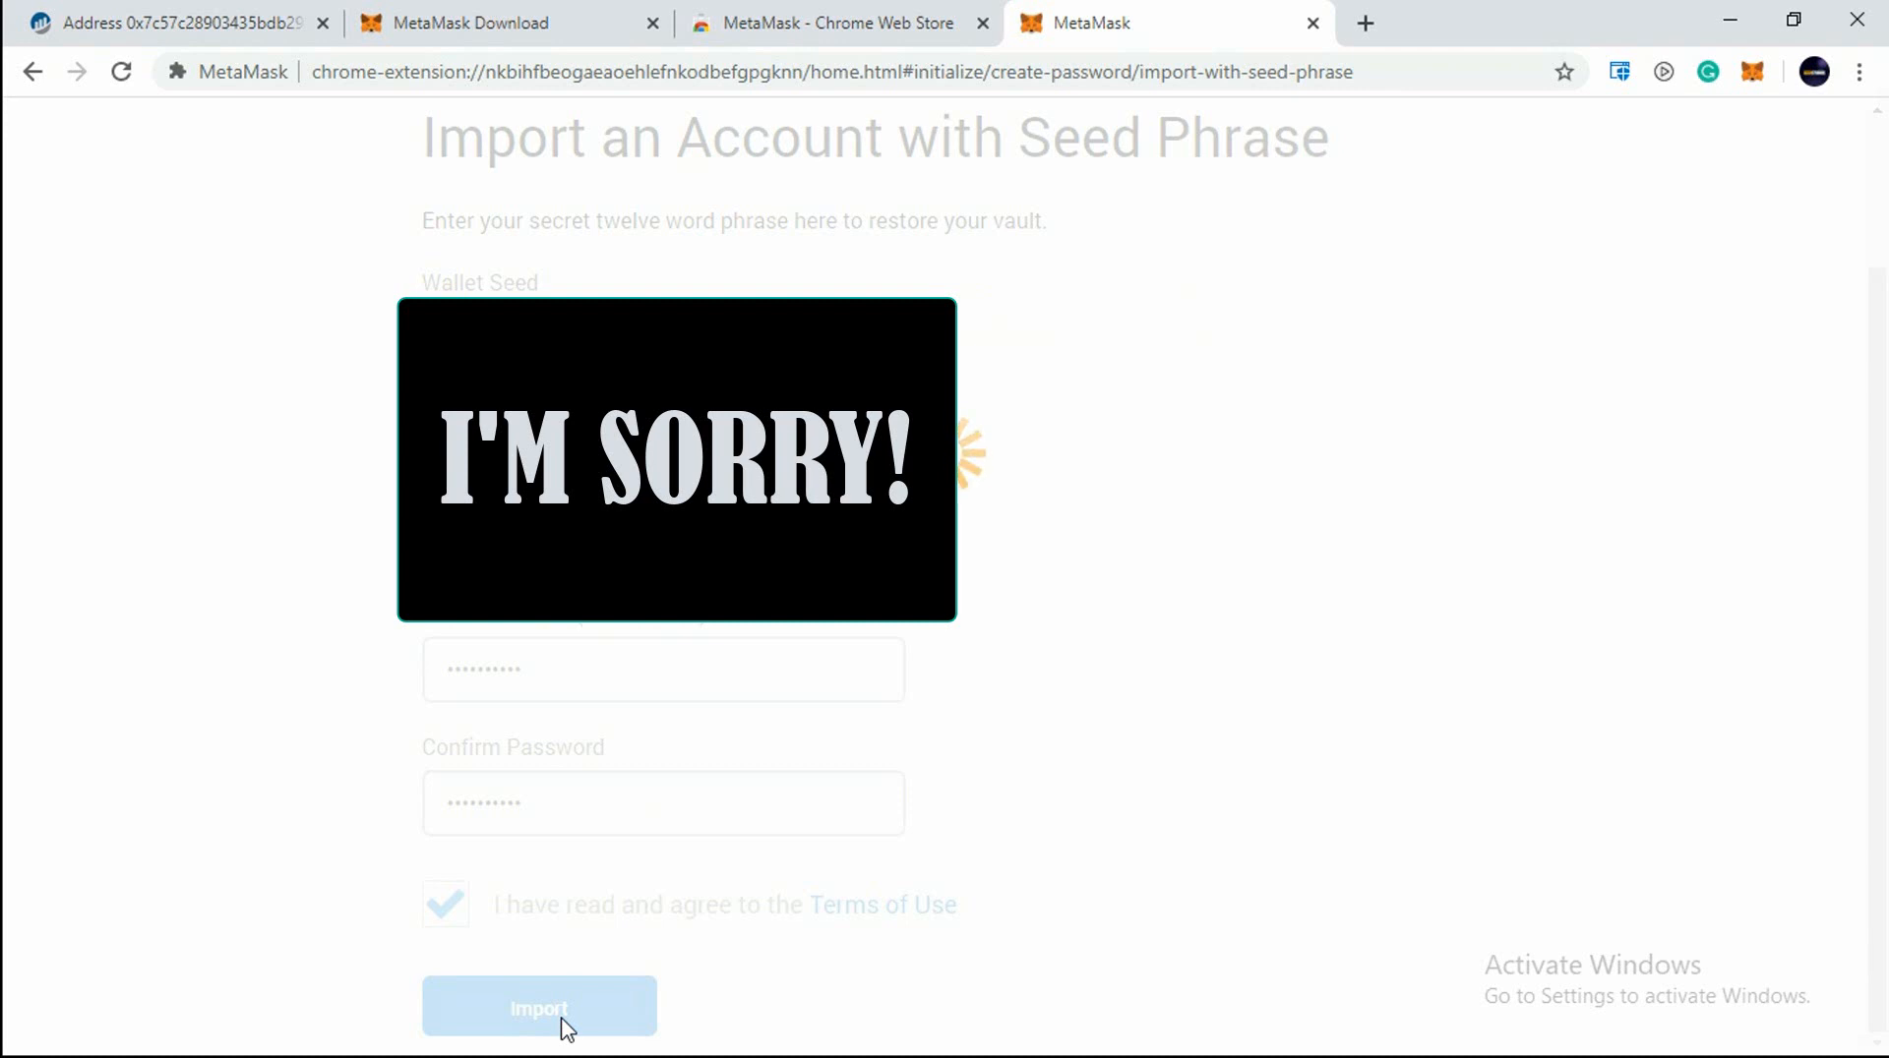
click(539, 1007)
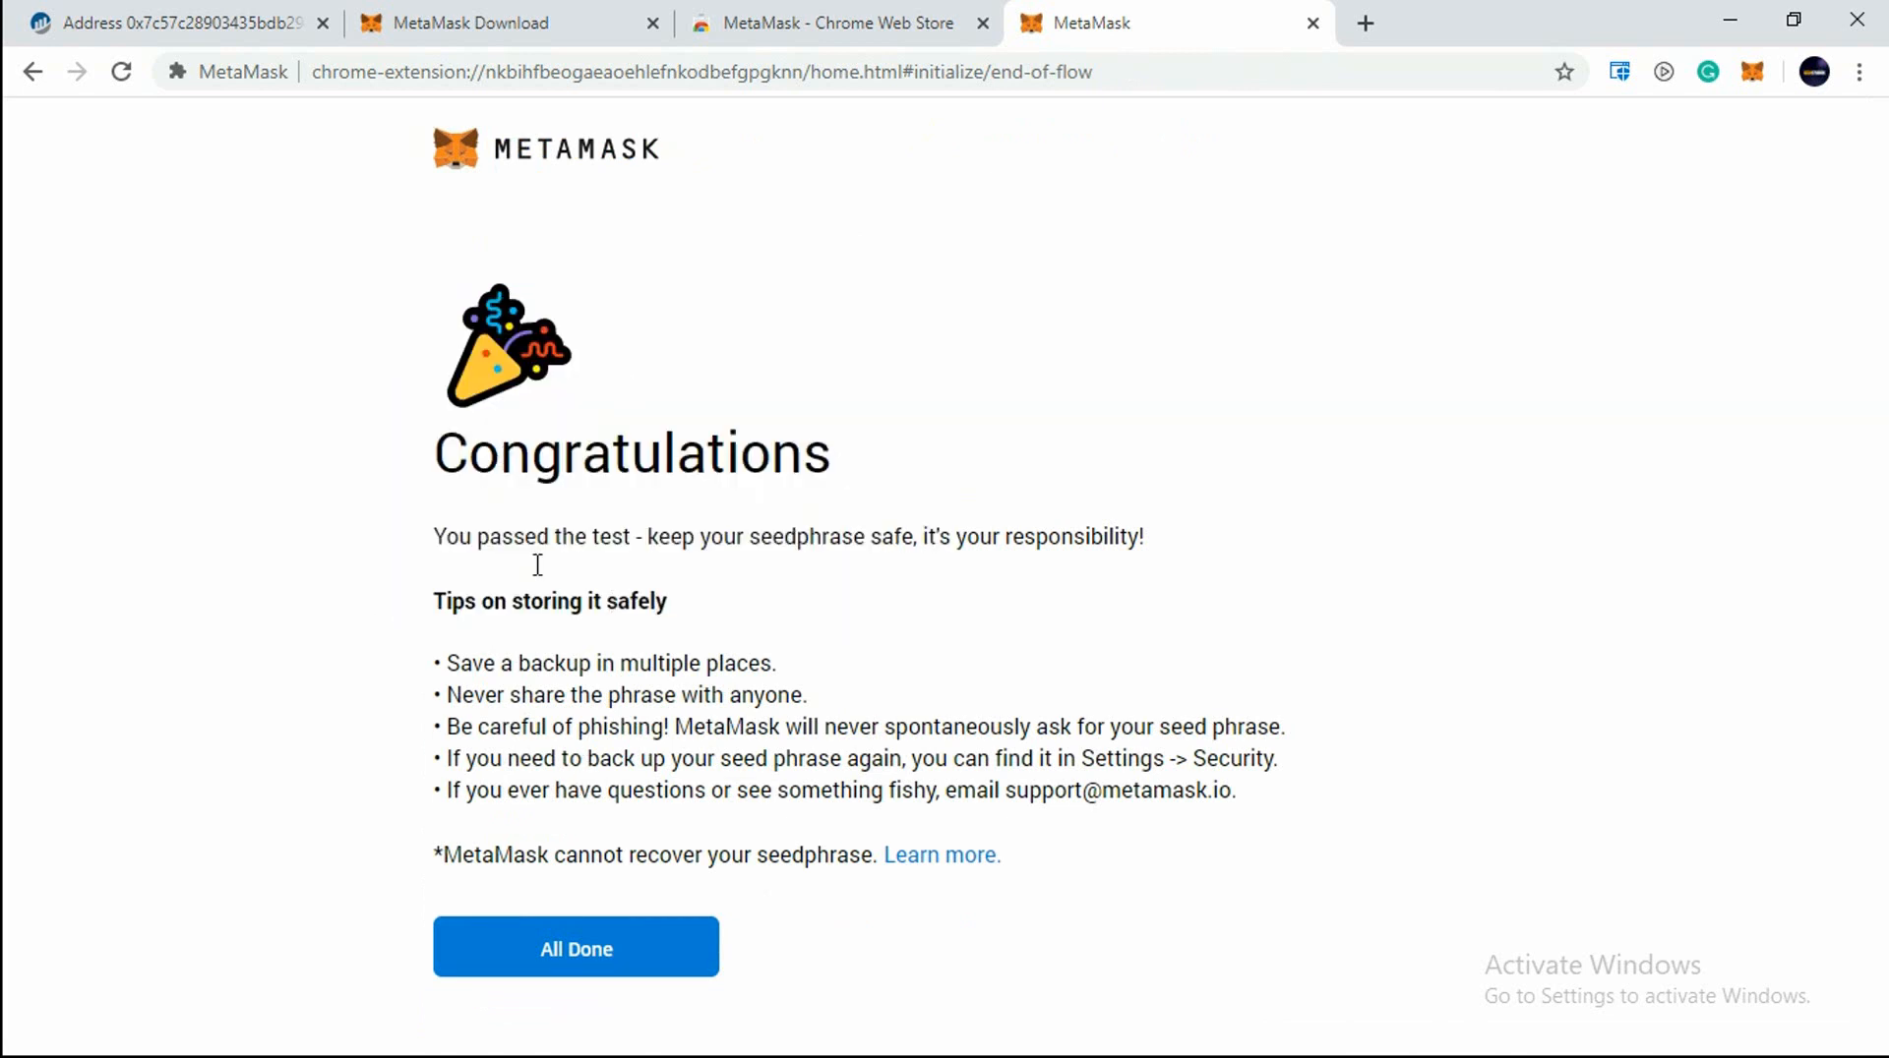
- Choose All Done and review Account 1's 0.0059 ETH balance and token list
click(576, 946)
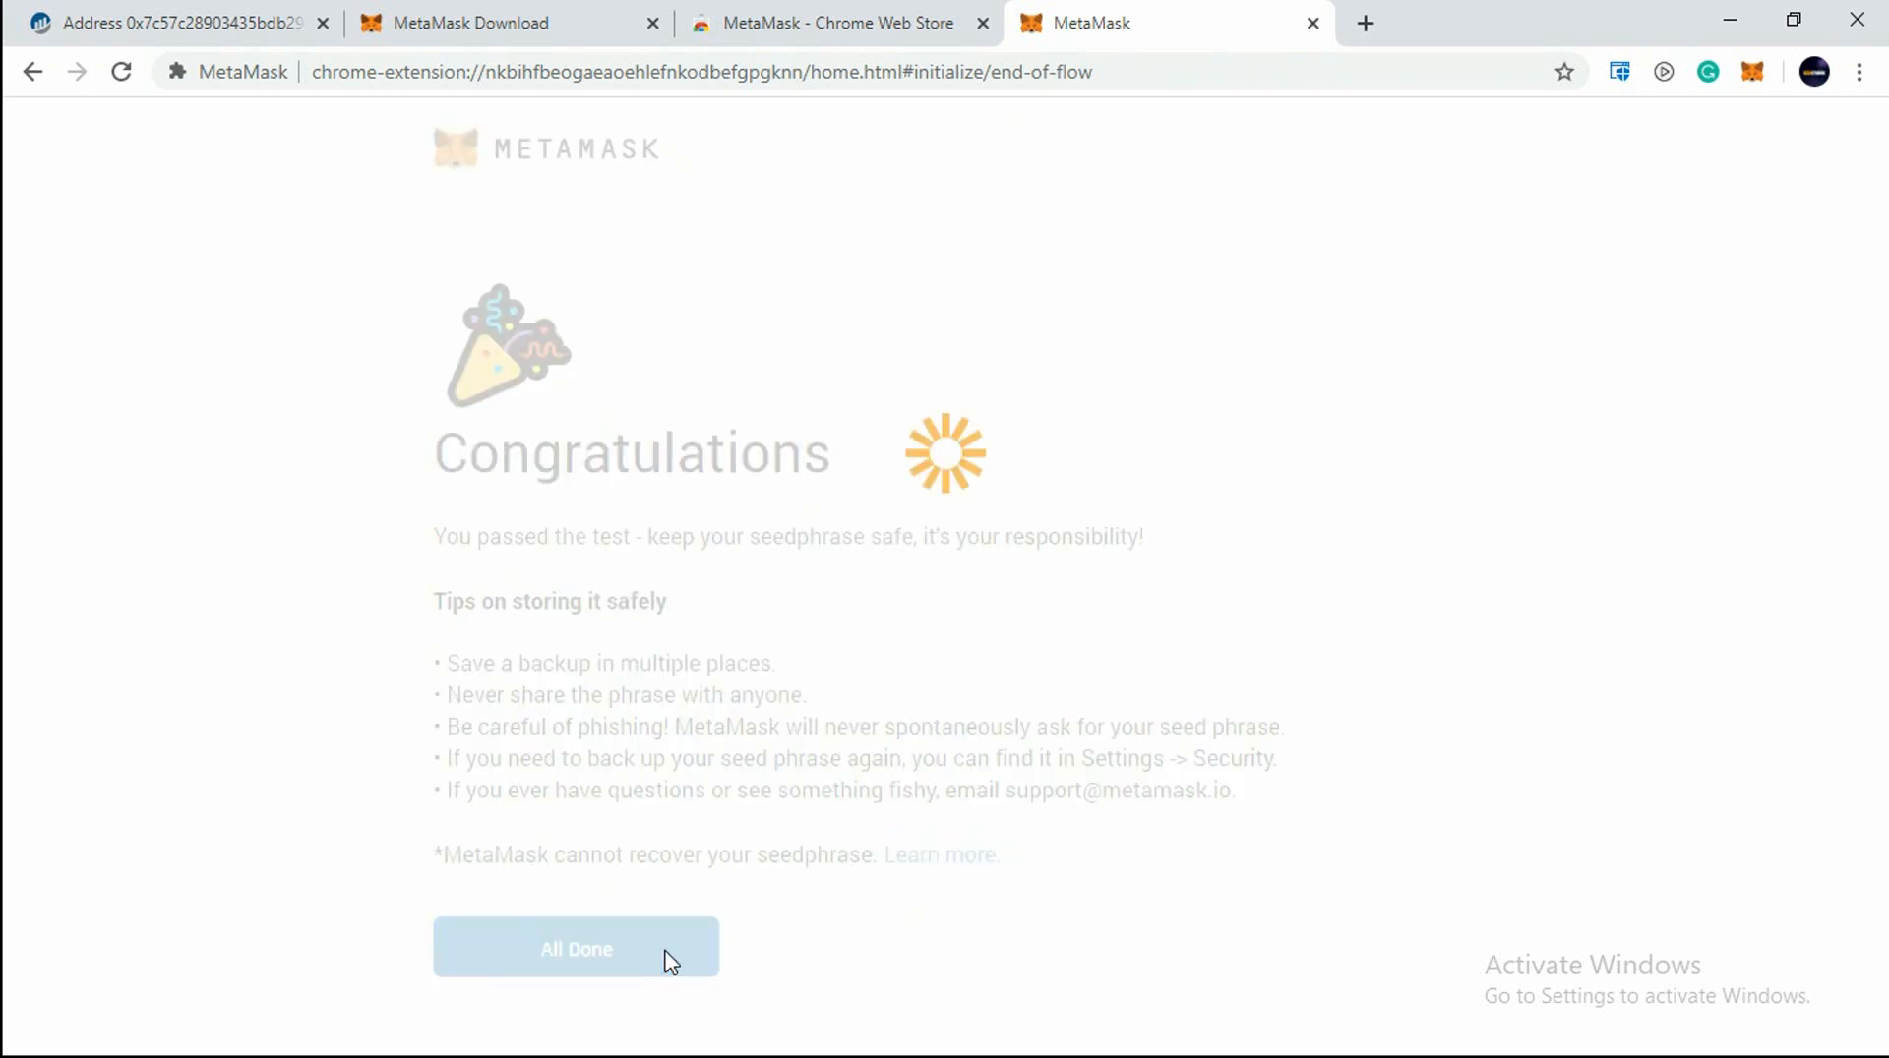
click(575, 949)
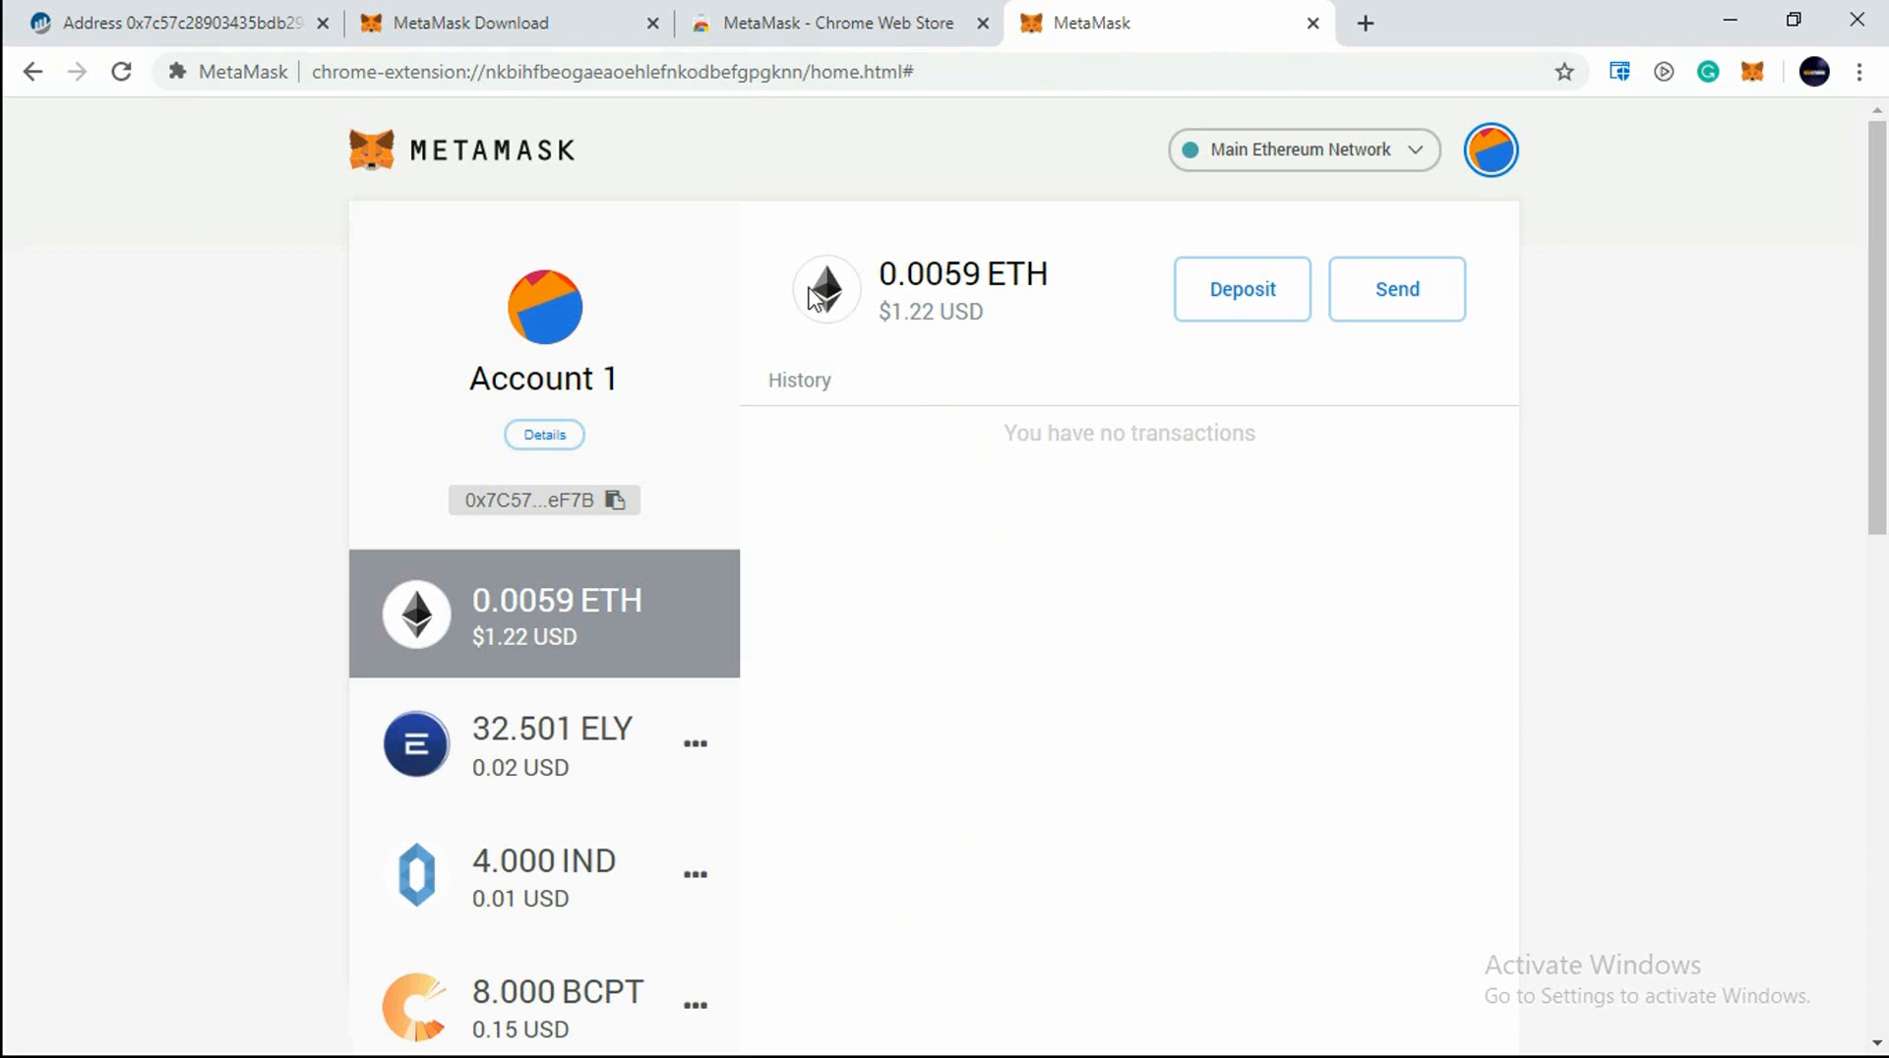
mouse_move(893, 366)
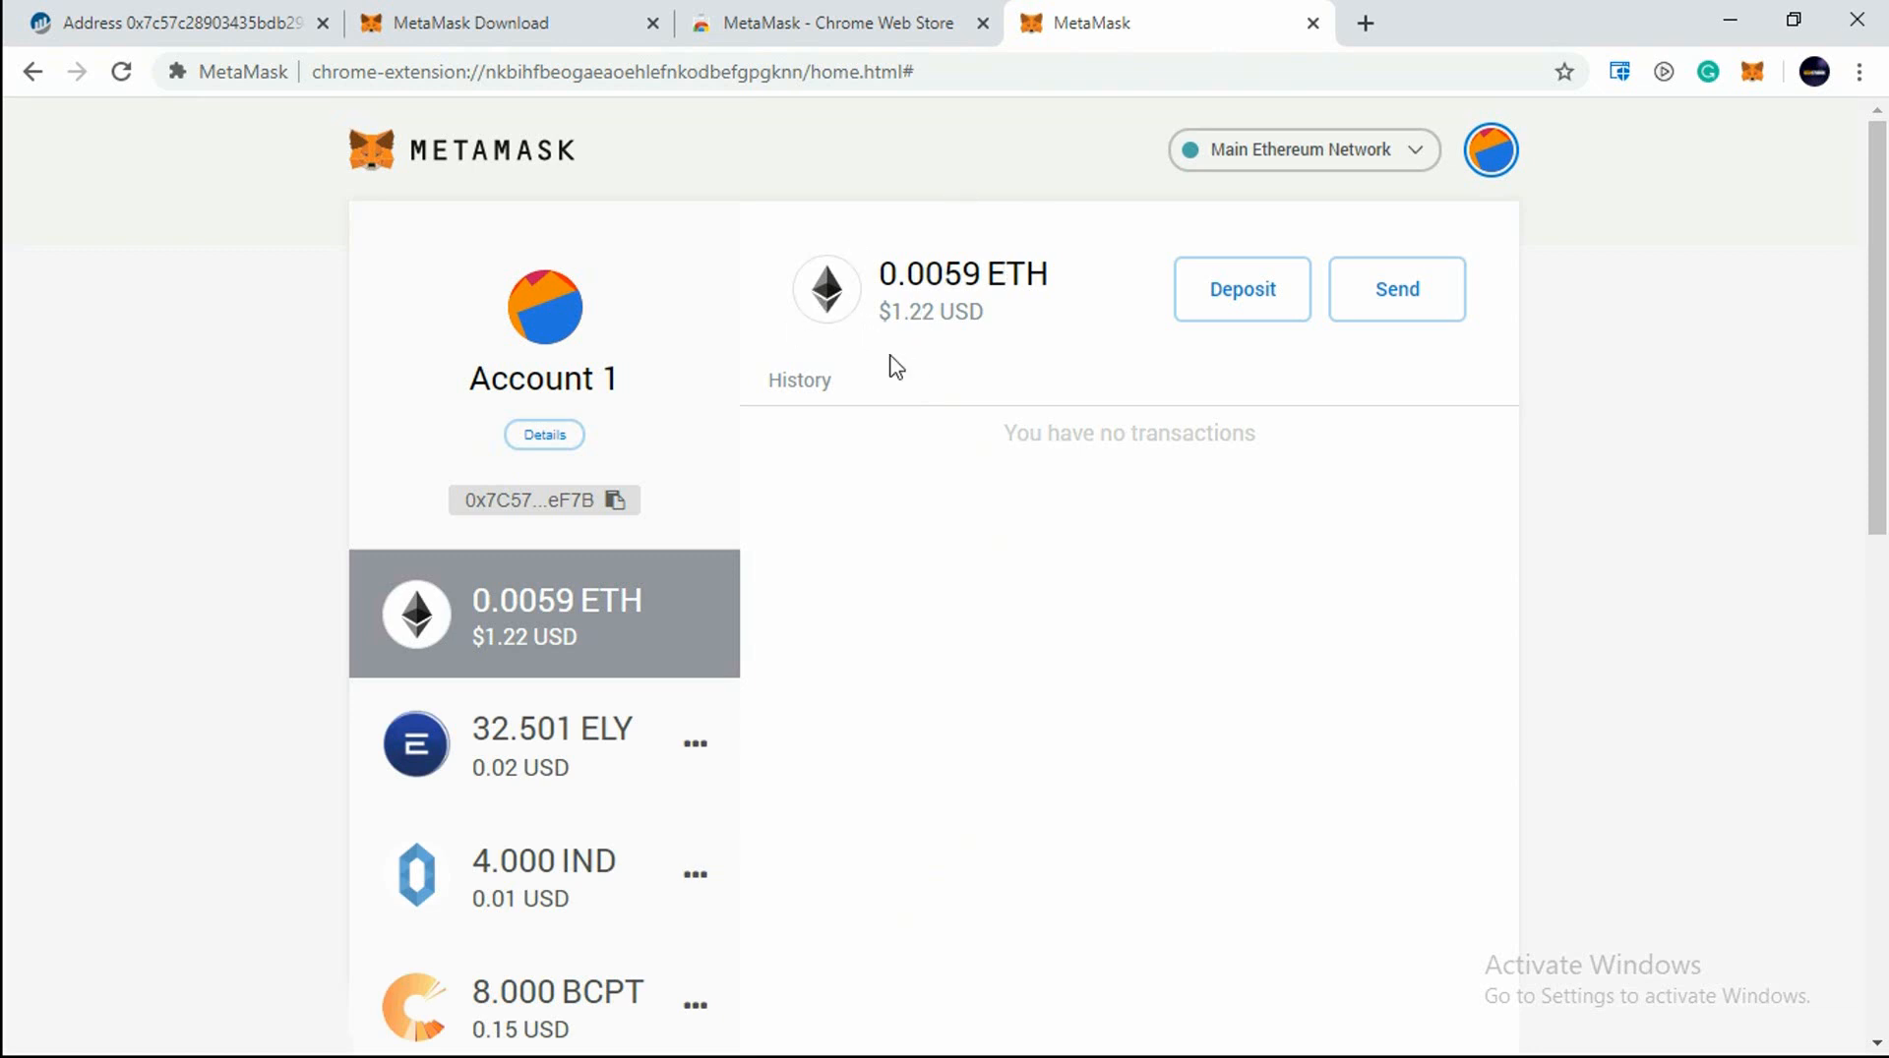
mouse_move(850, 308)
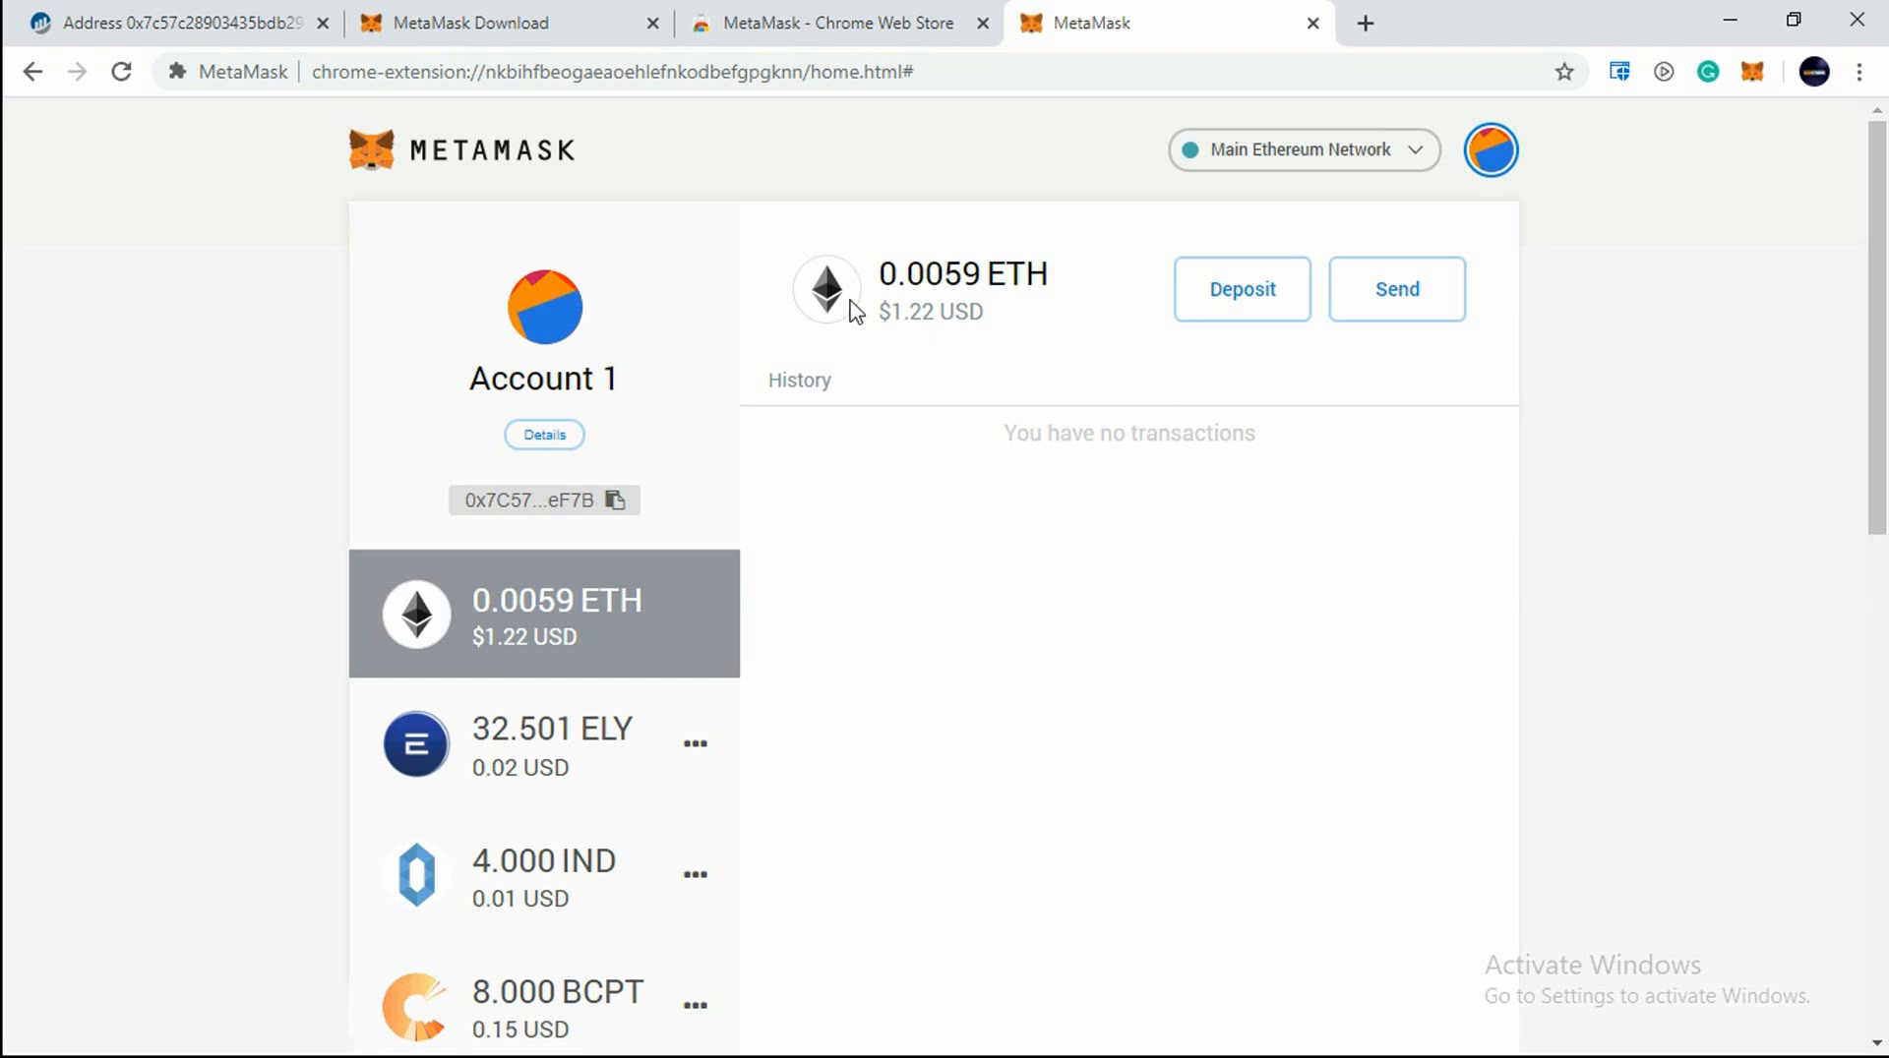
scroll(down, 3)
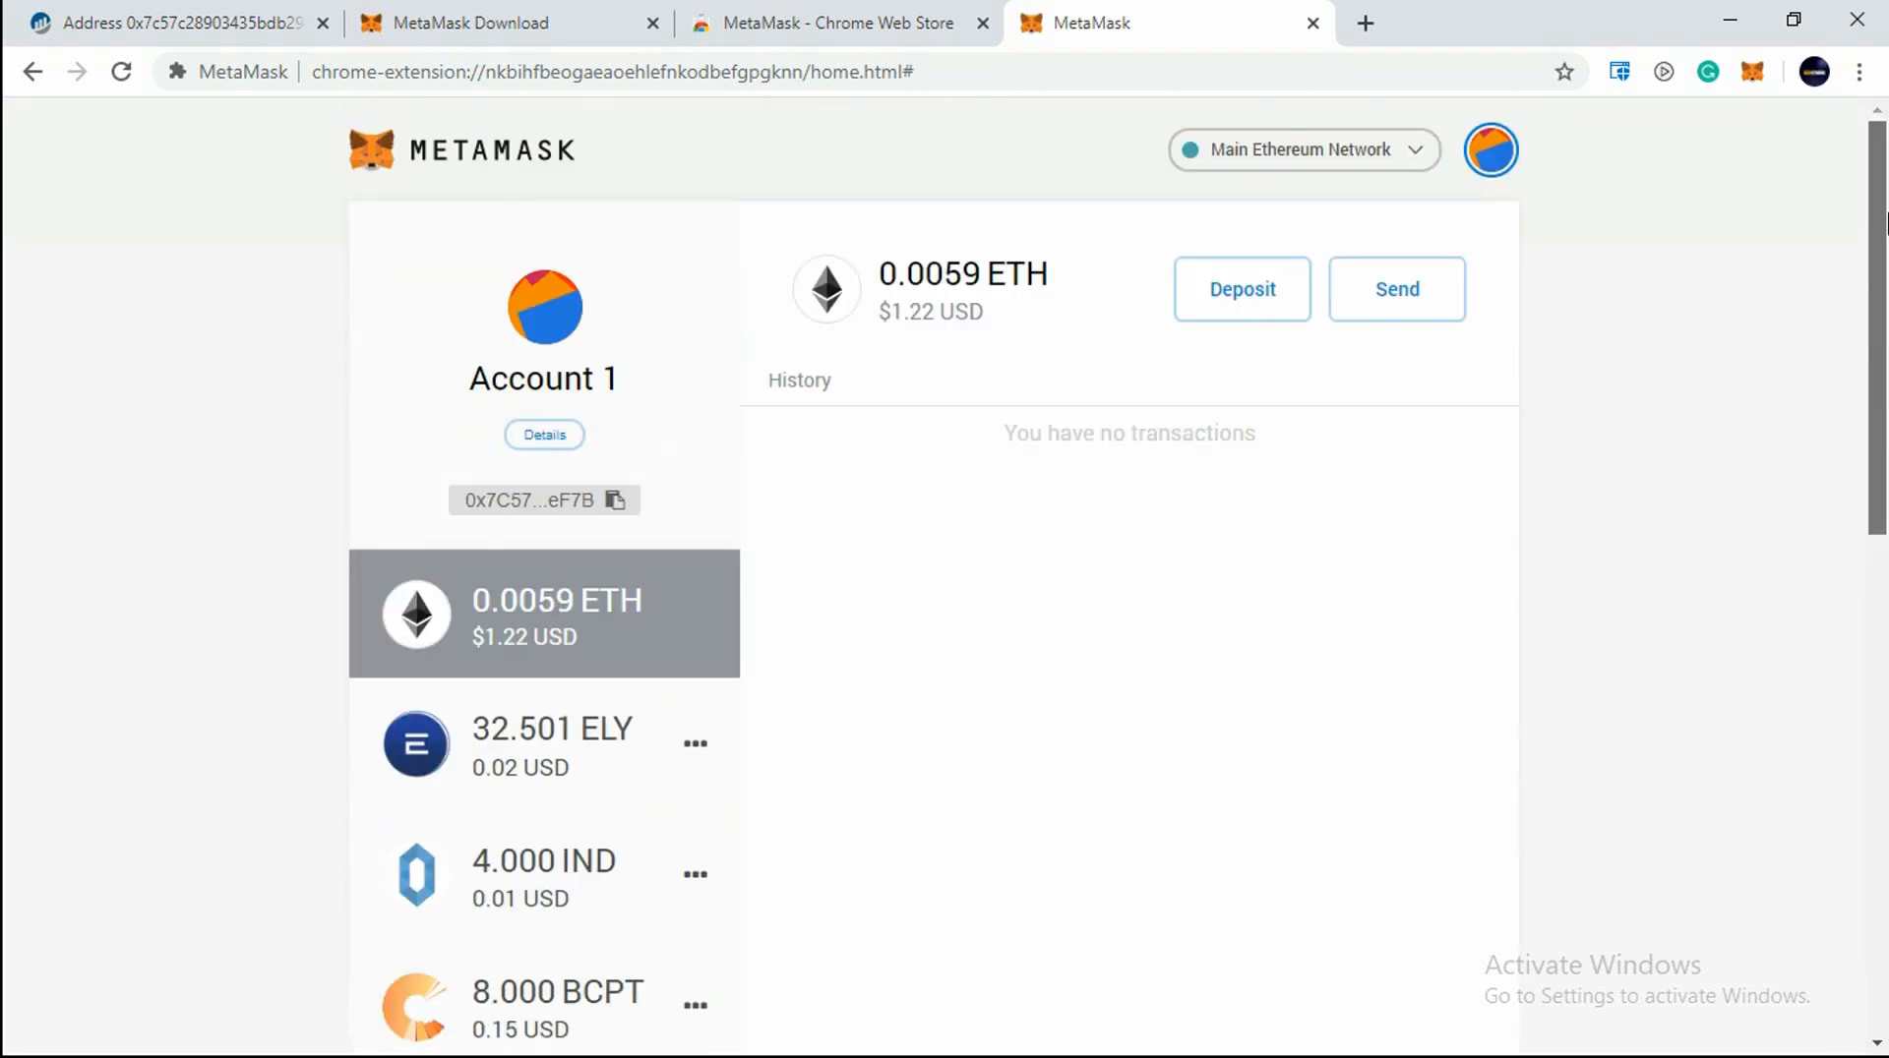
scroll(down, 3)
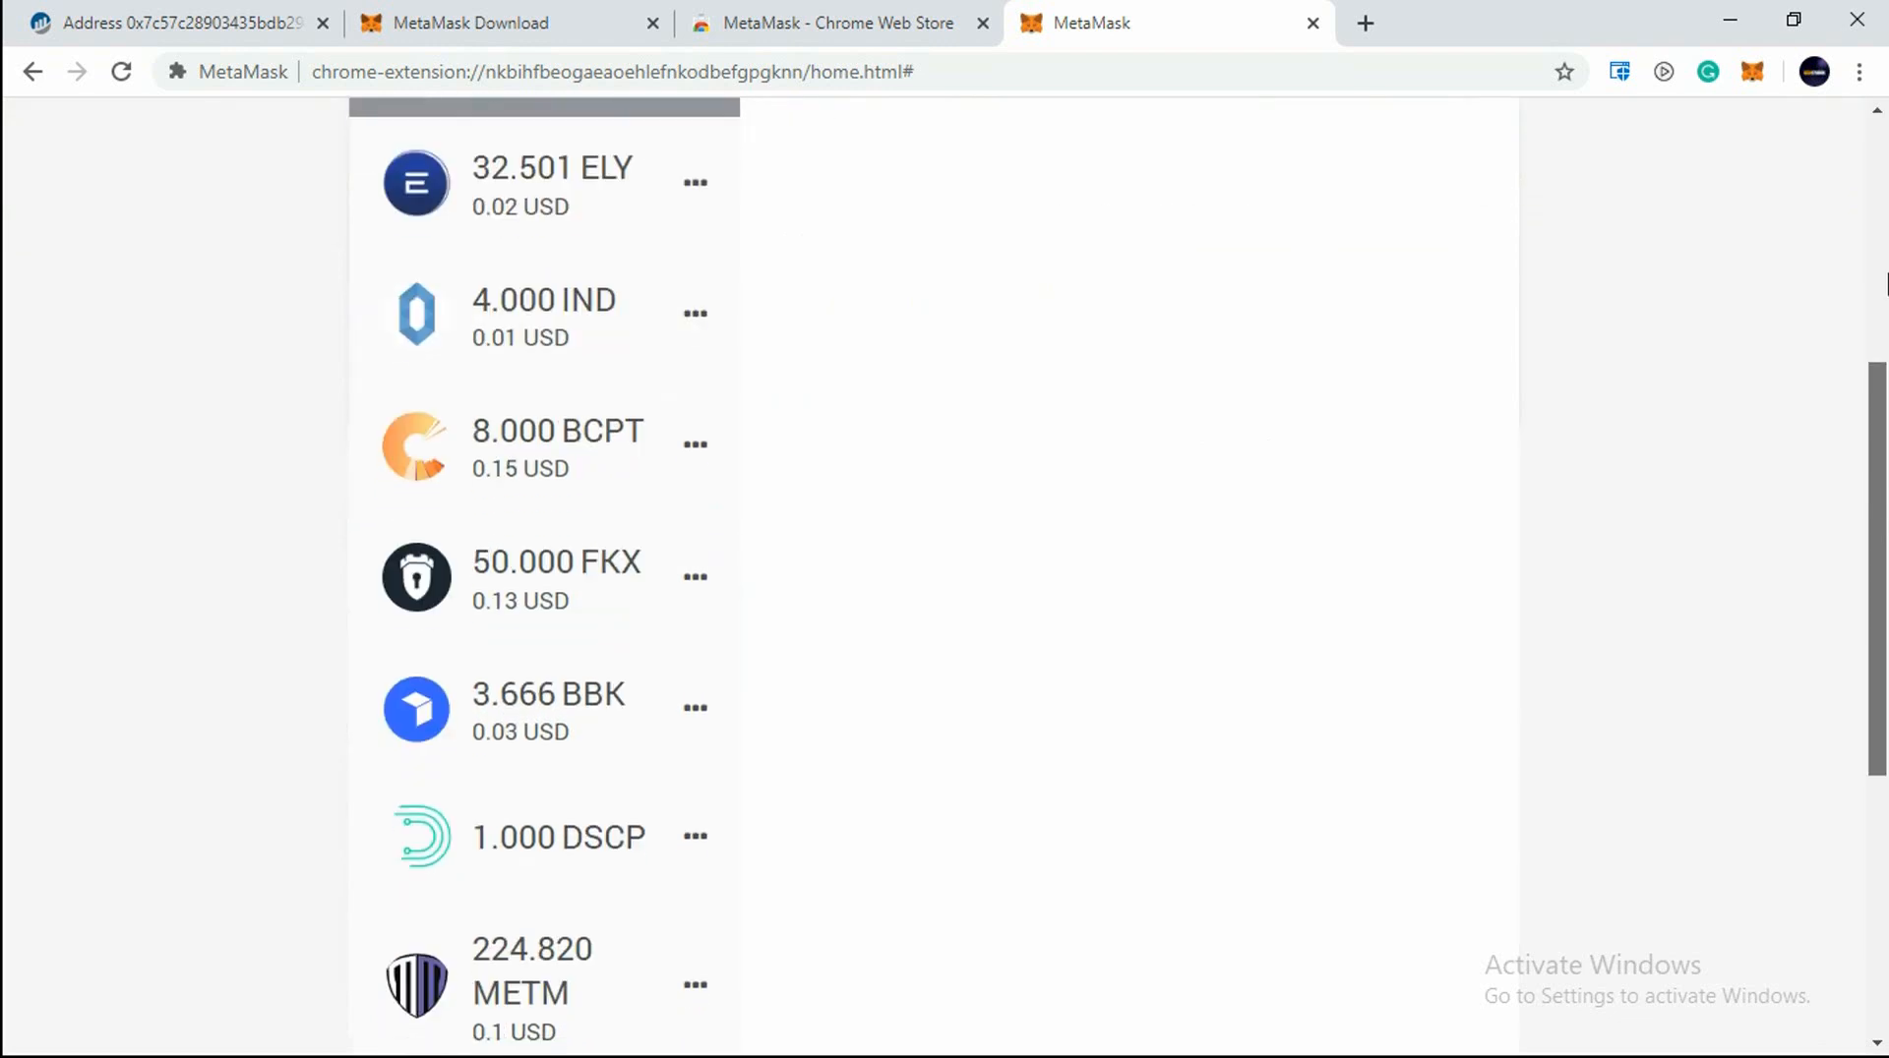
scroll(up, 3)
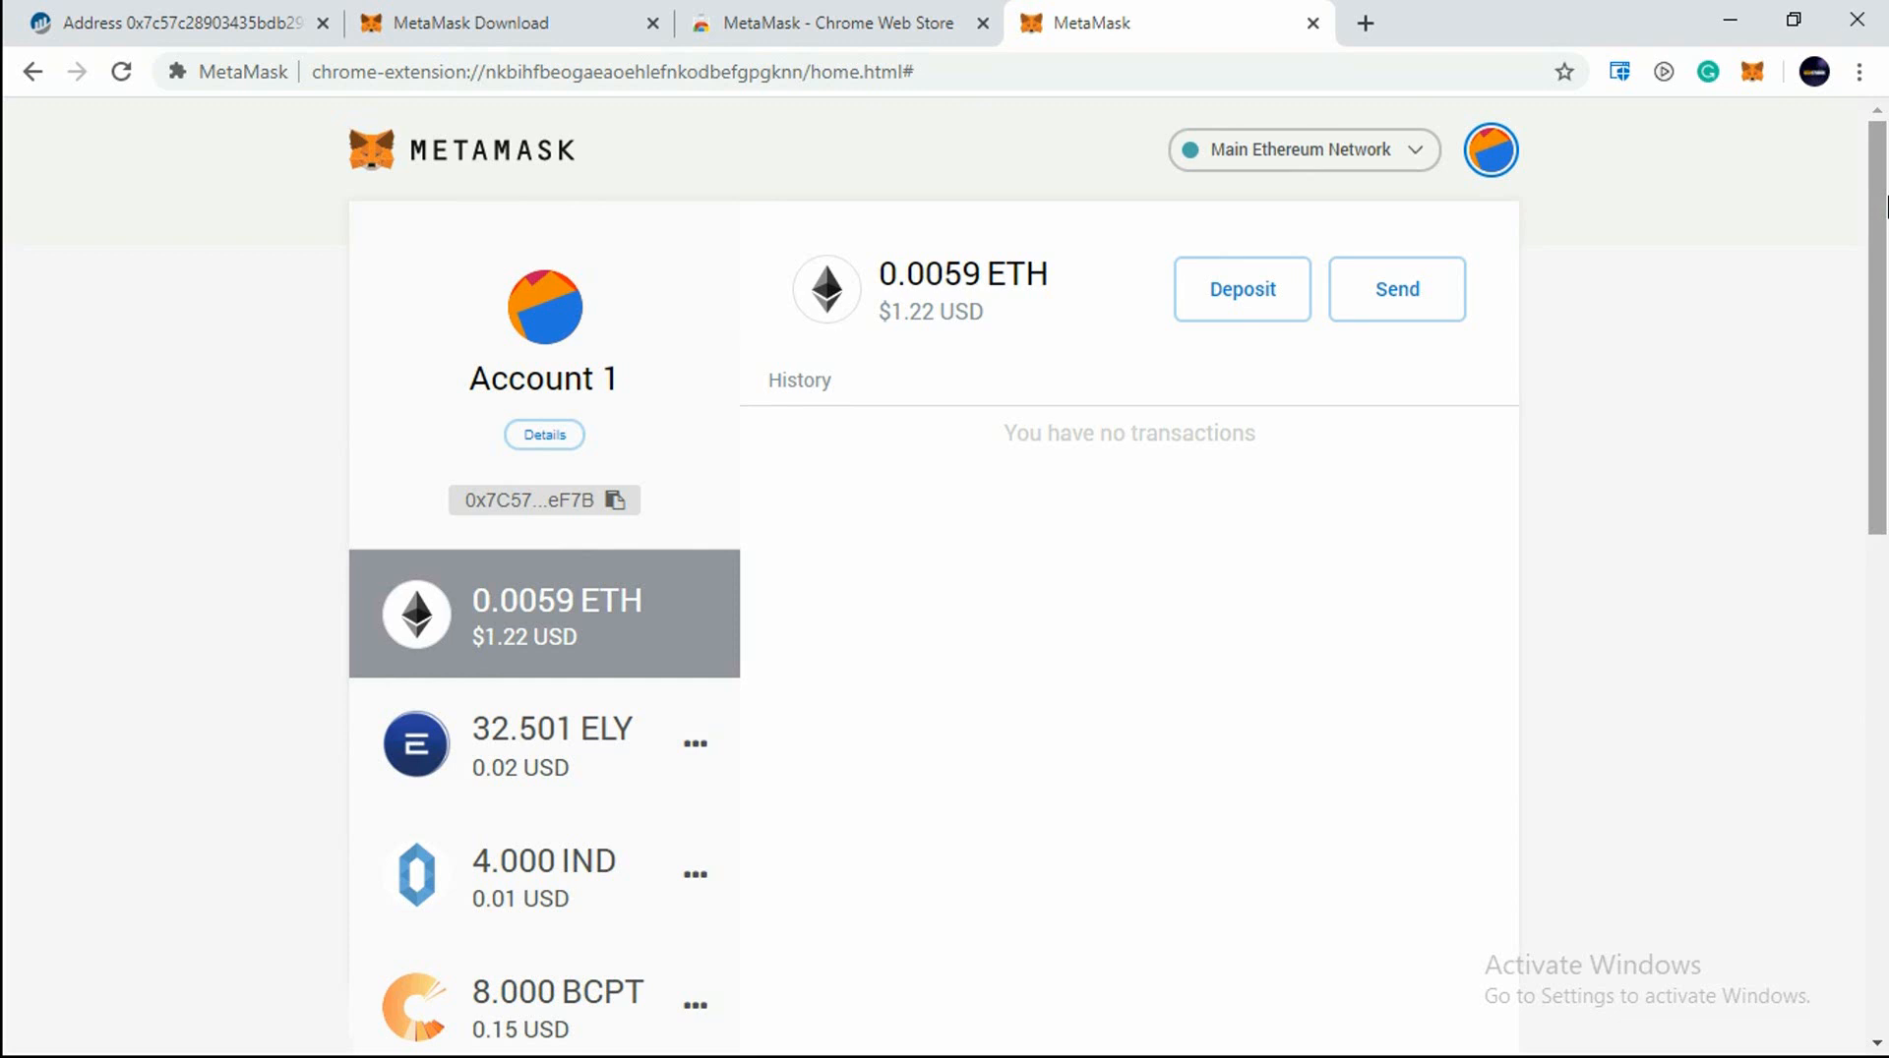
mouse_move(1306, 128)
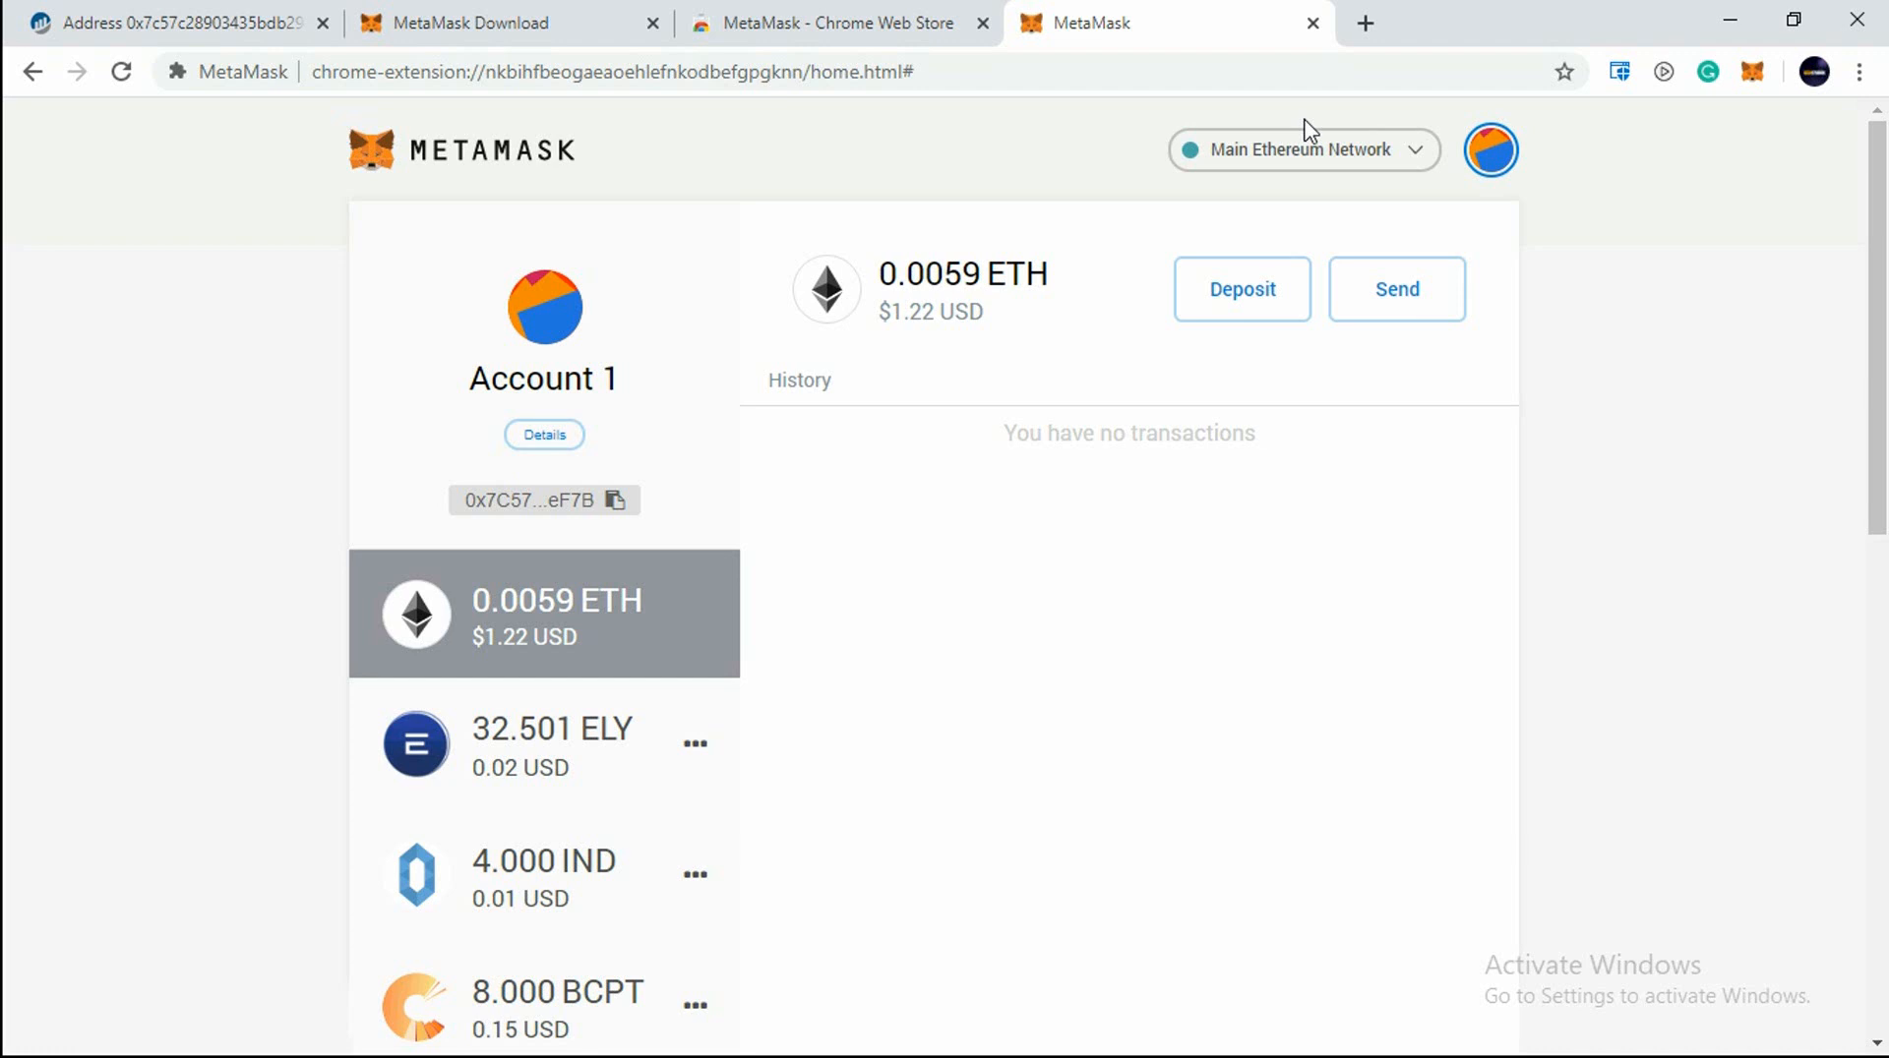
mouse_move(1346, 63)
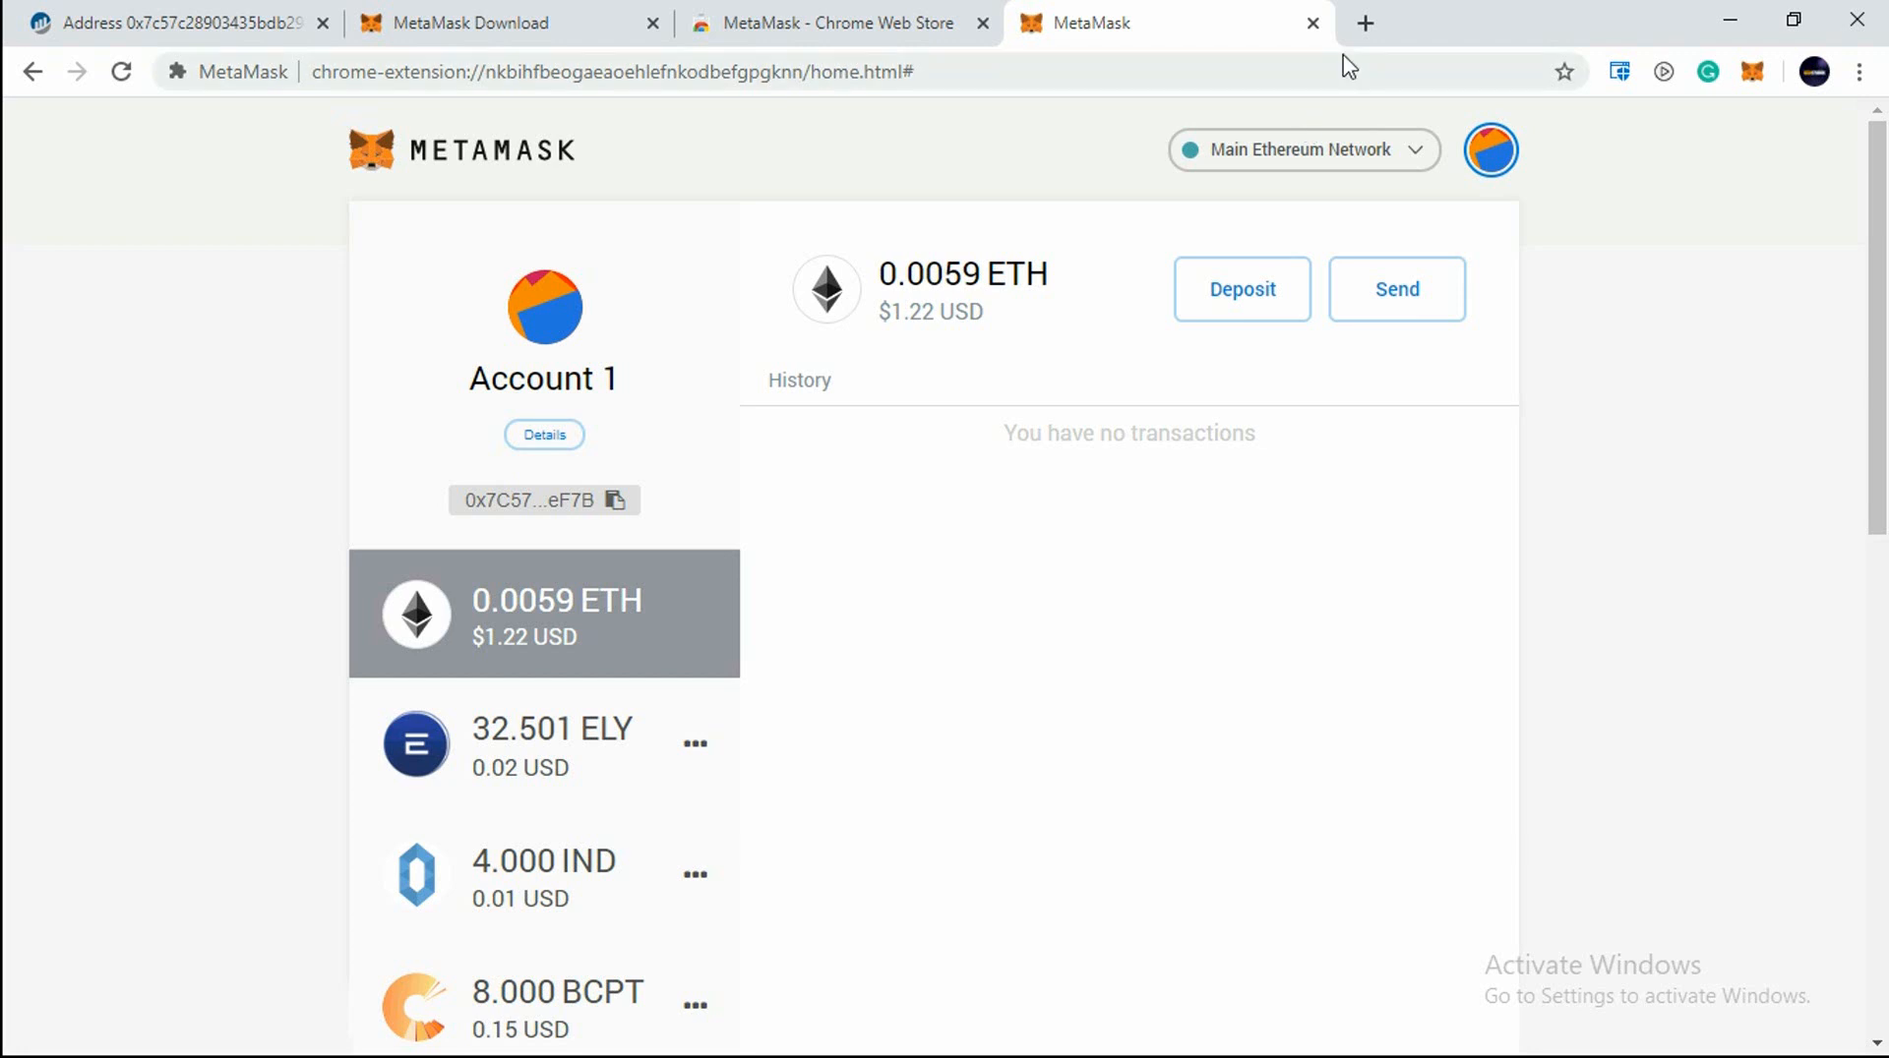
- Load minereum.com/howto#setforsale in a new tab, glancing at the MetaMask wallet tab in between
click(1366, 22)
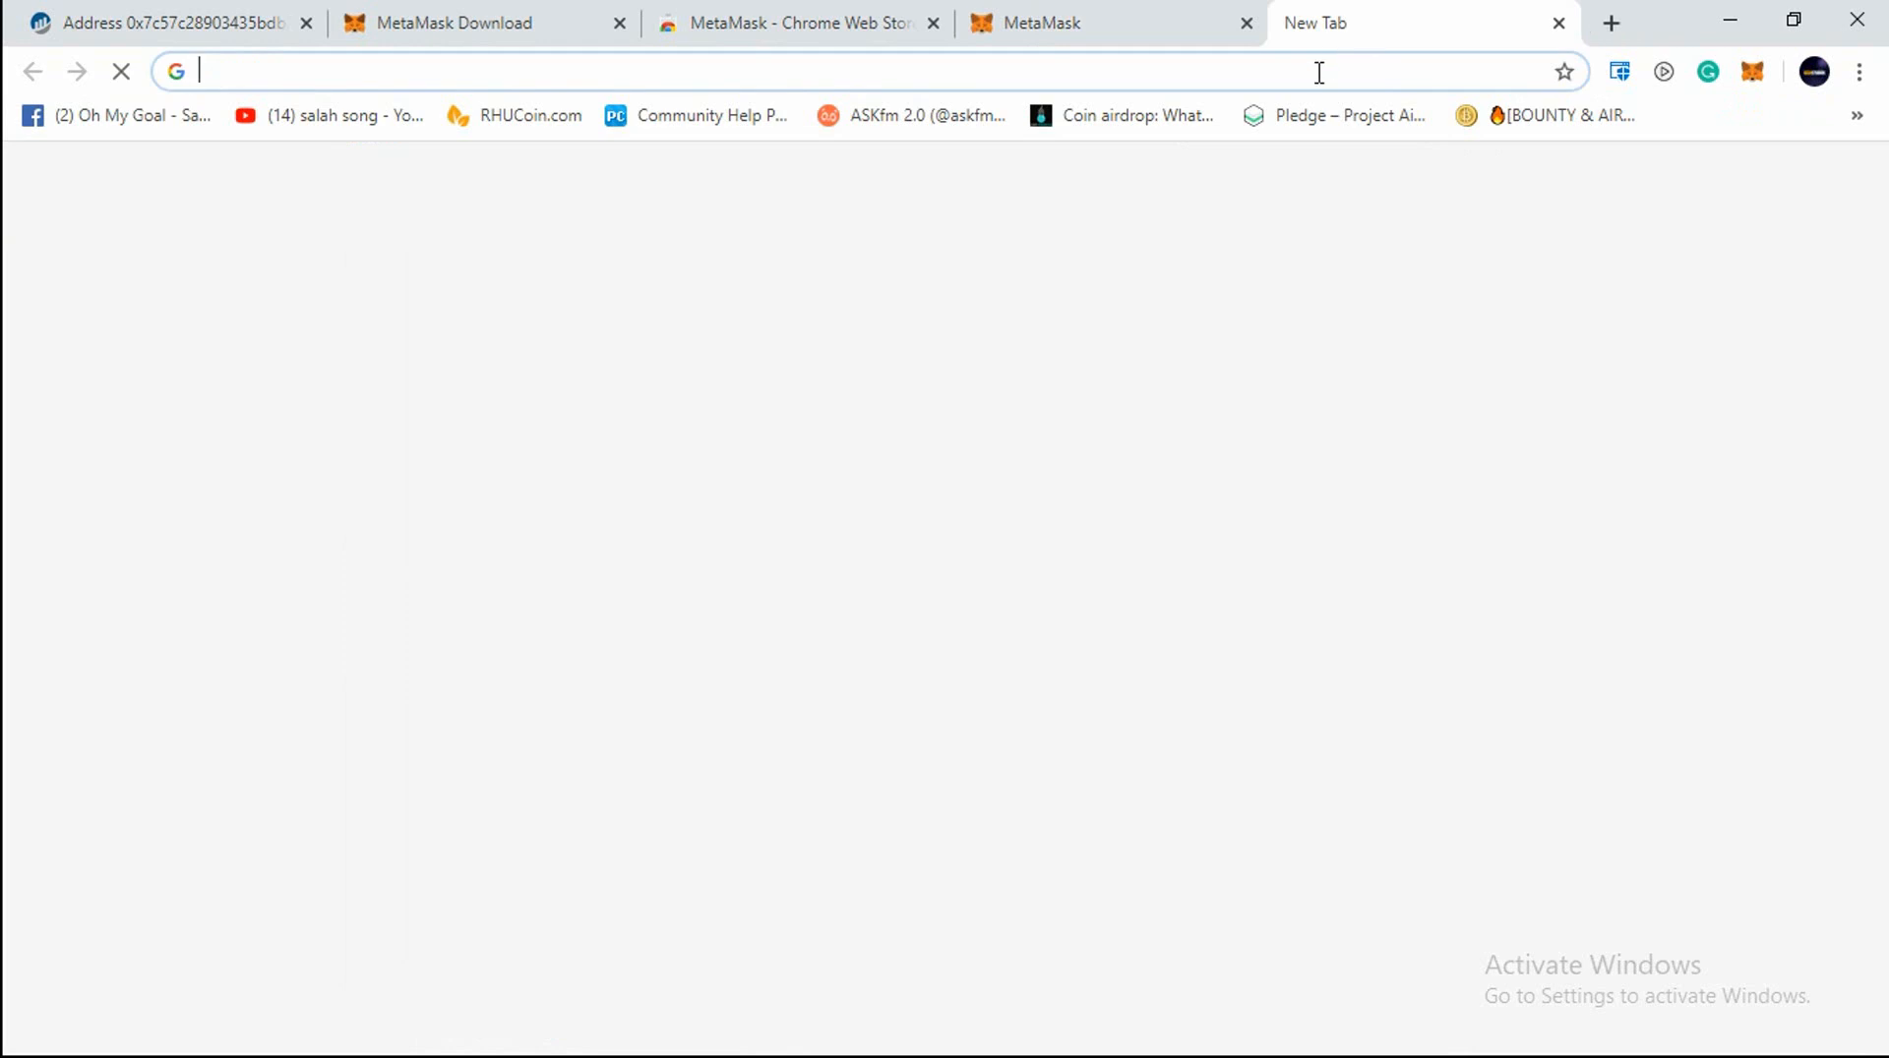
text(howto#setforsale)
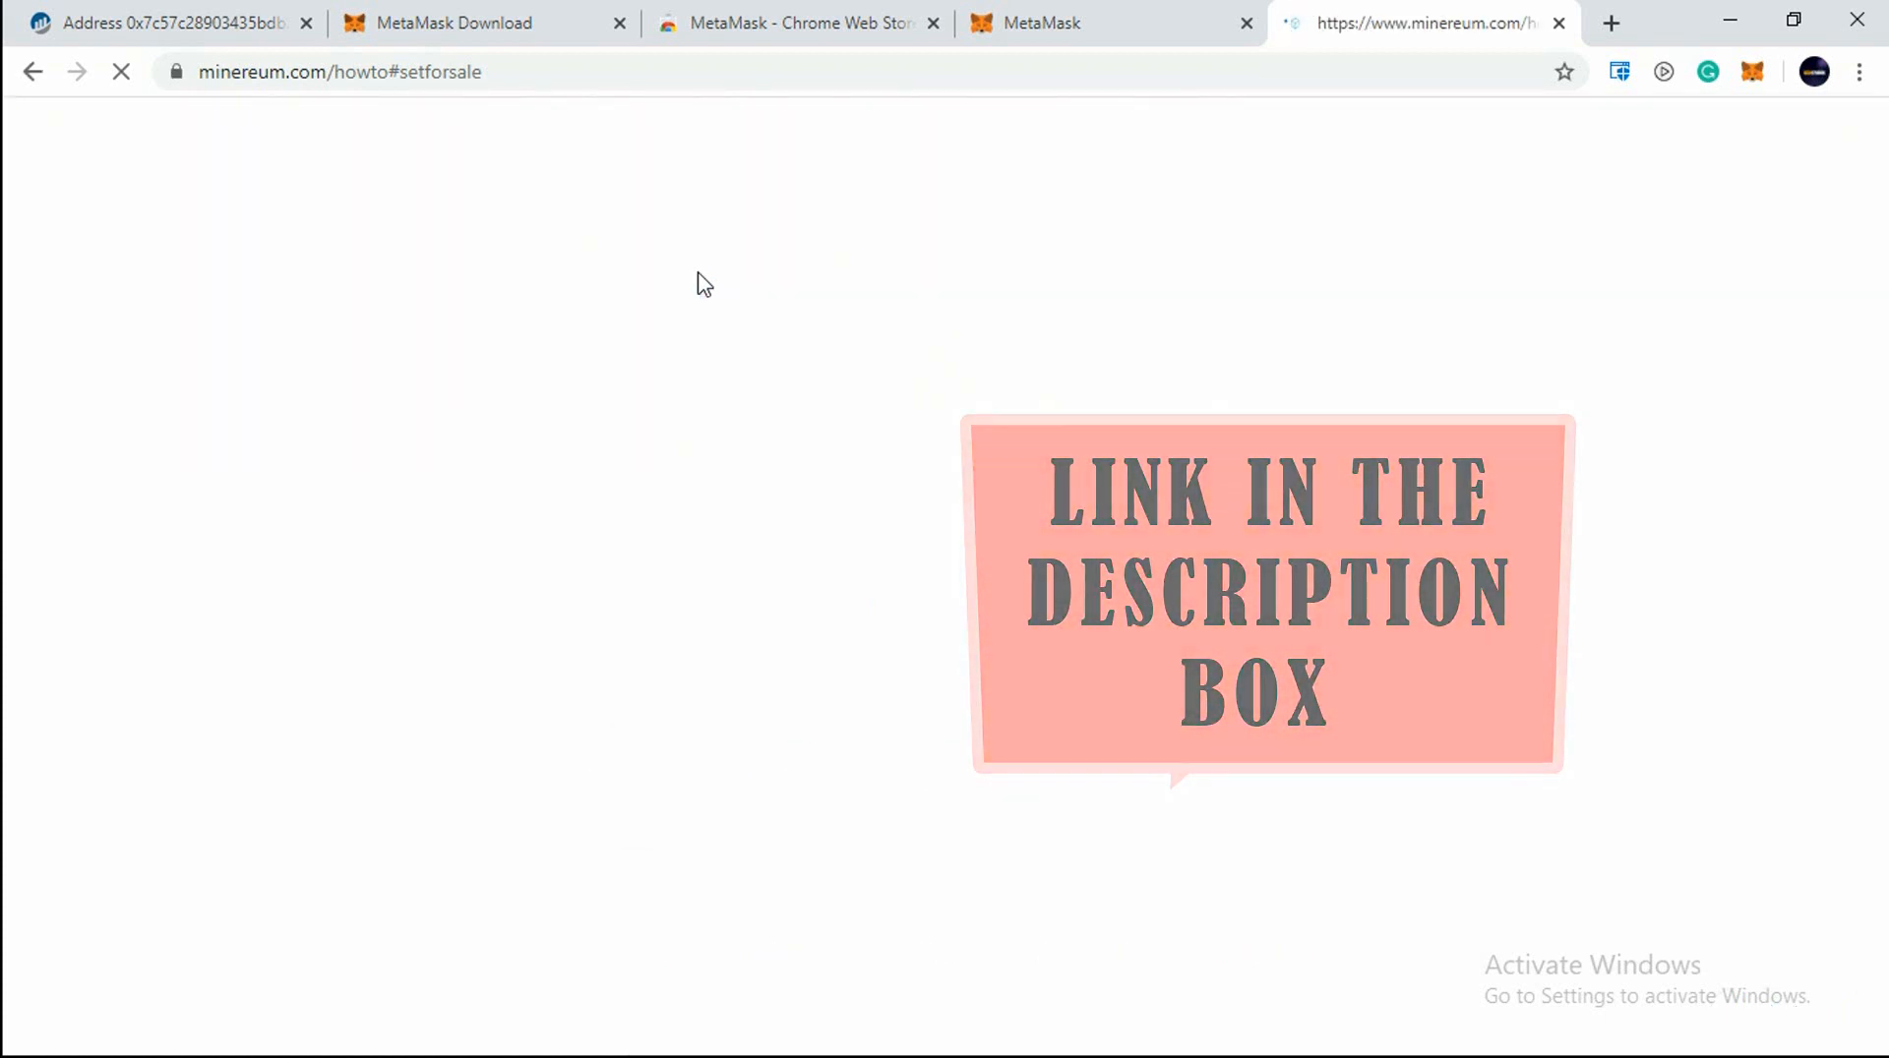
click(1061, 22)
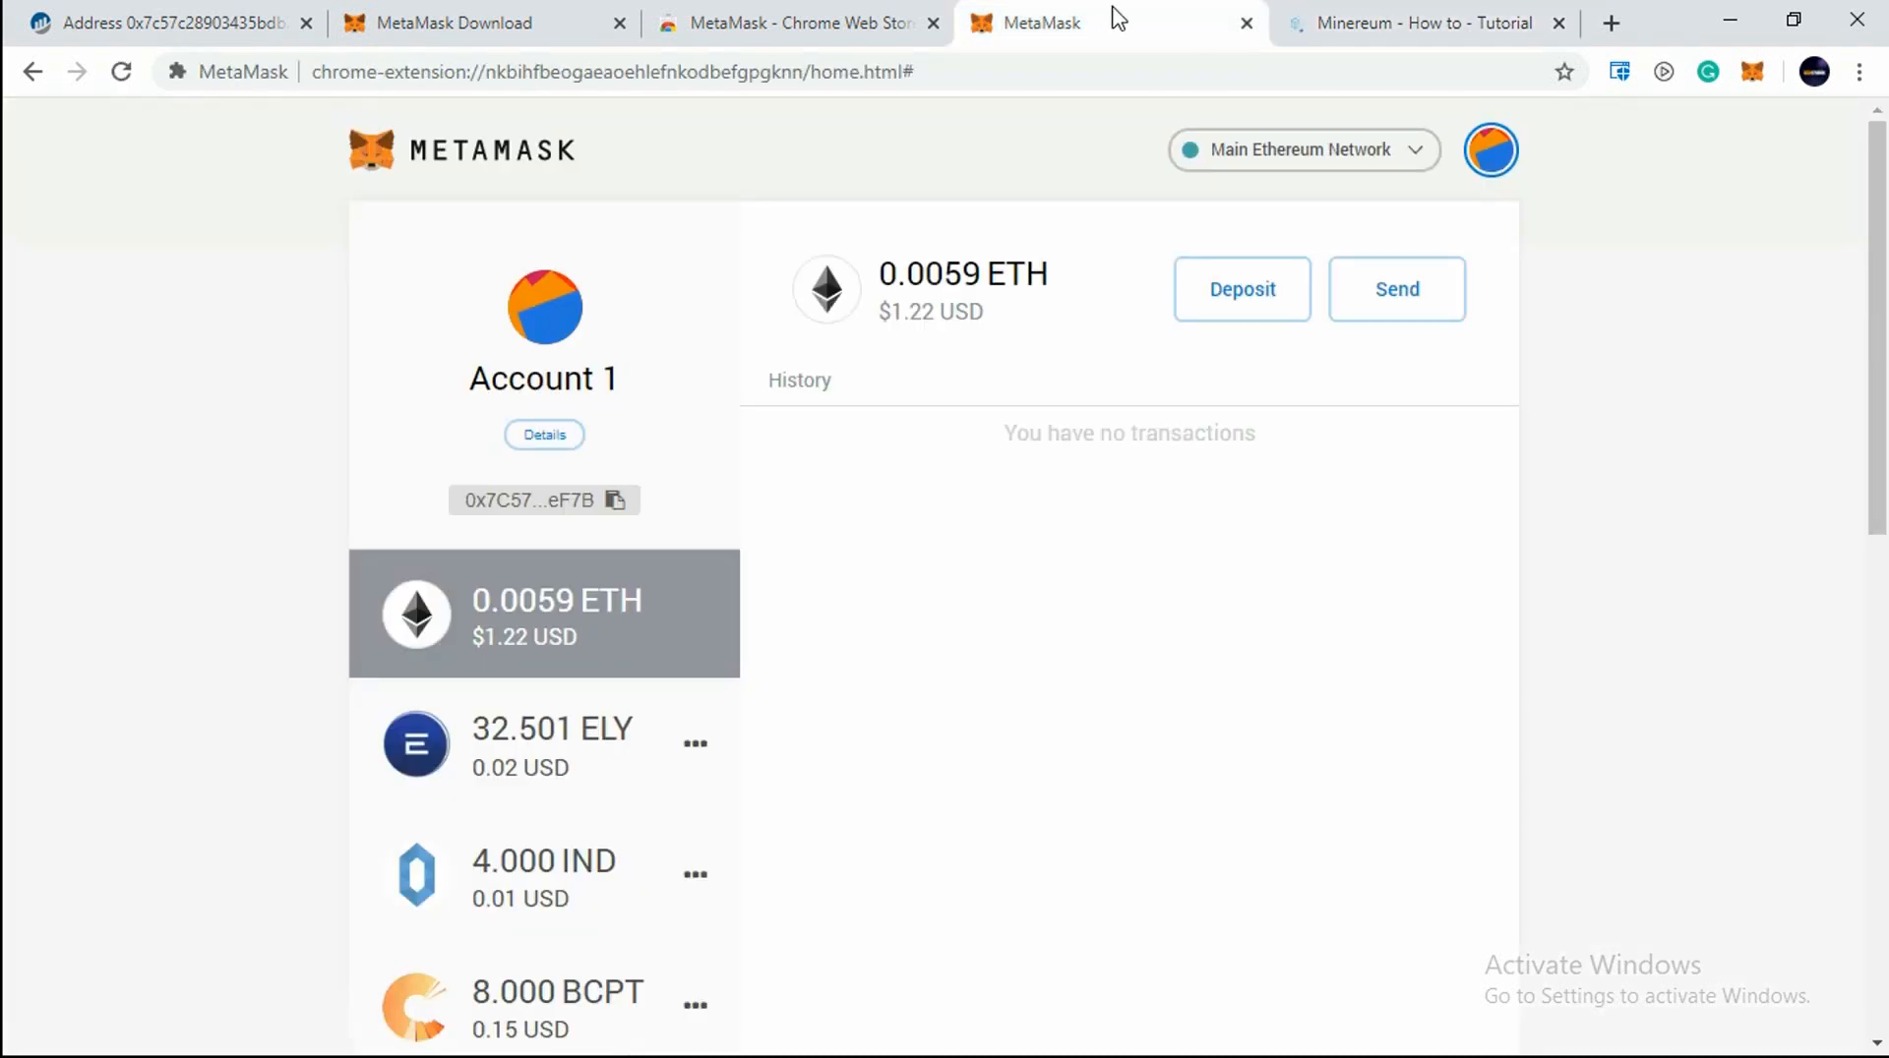
mouse_move(1068, 139)
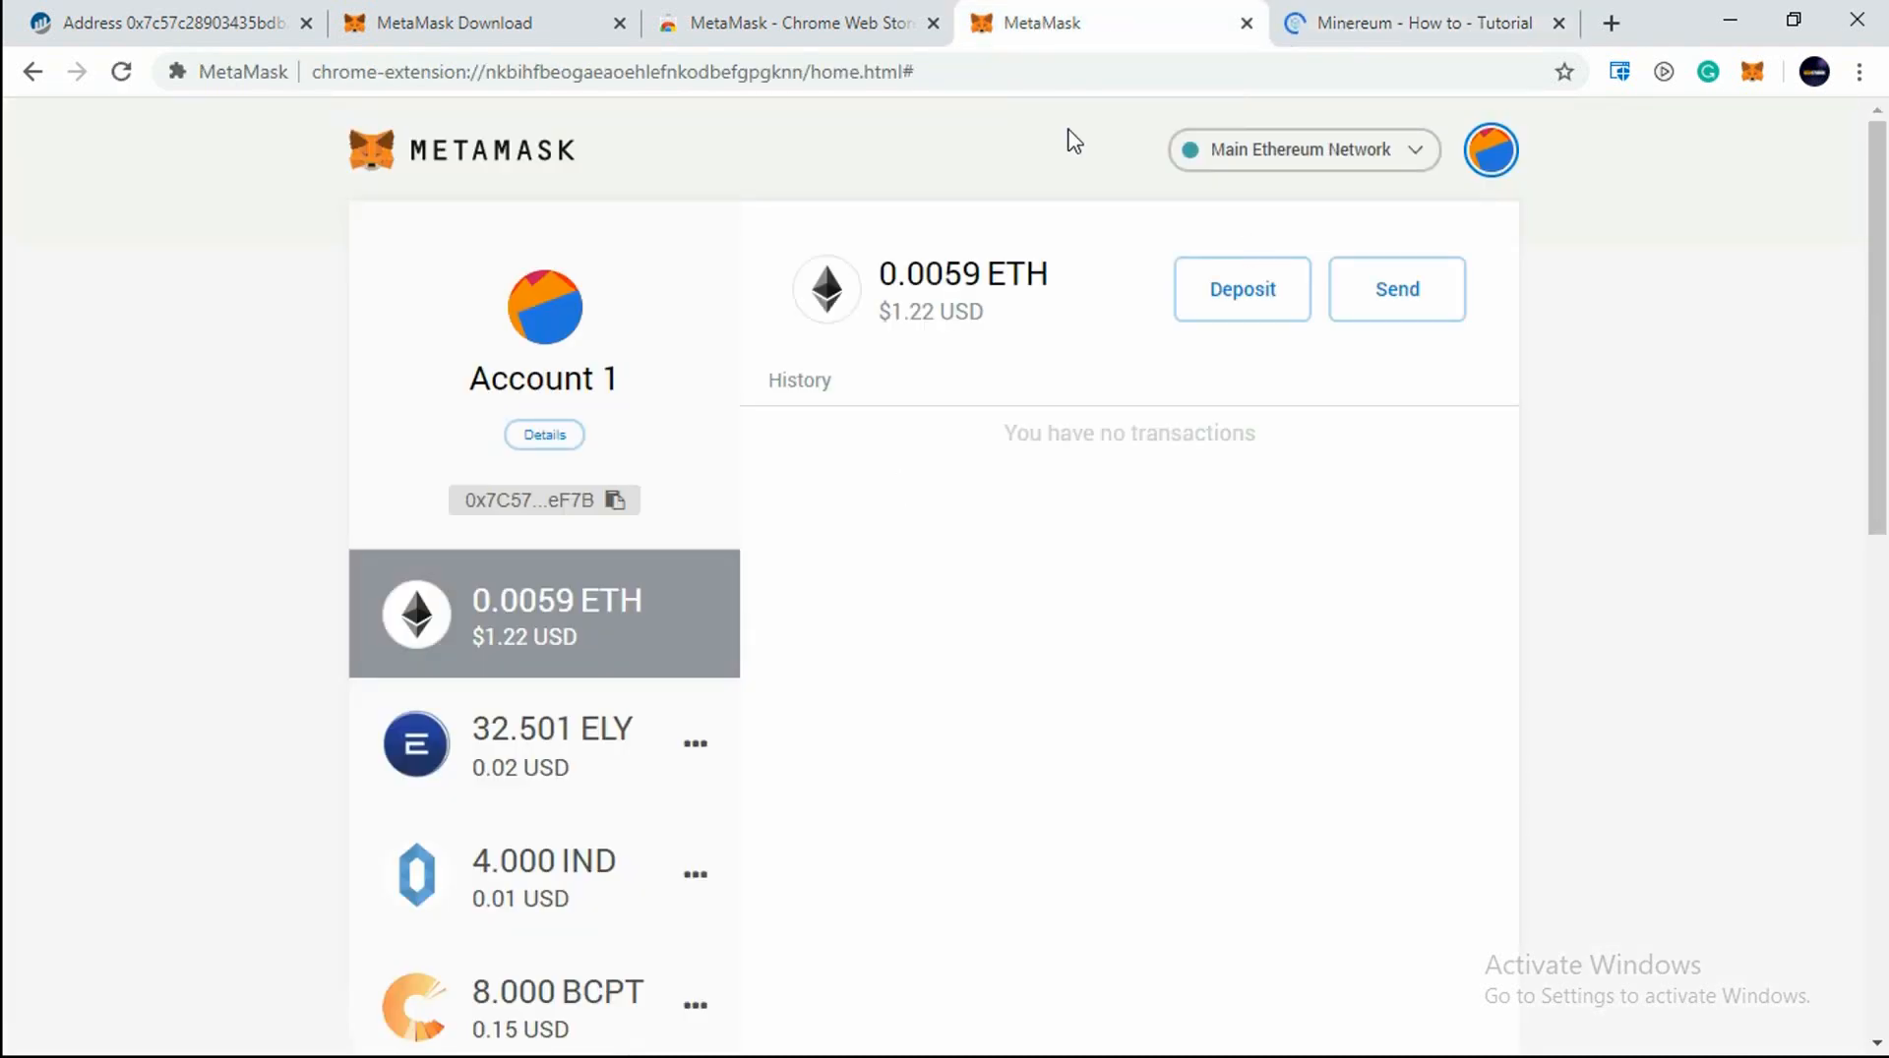
click(1420, 22)
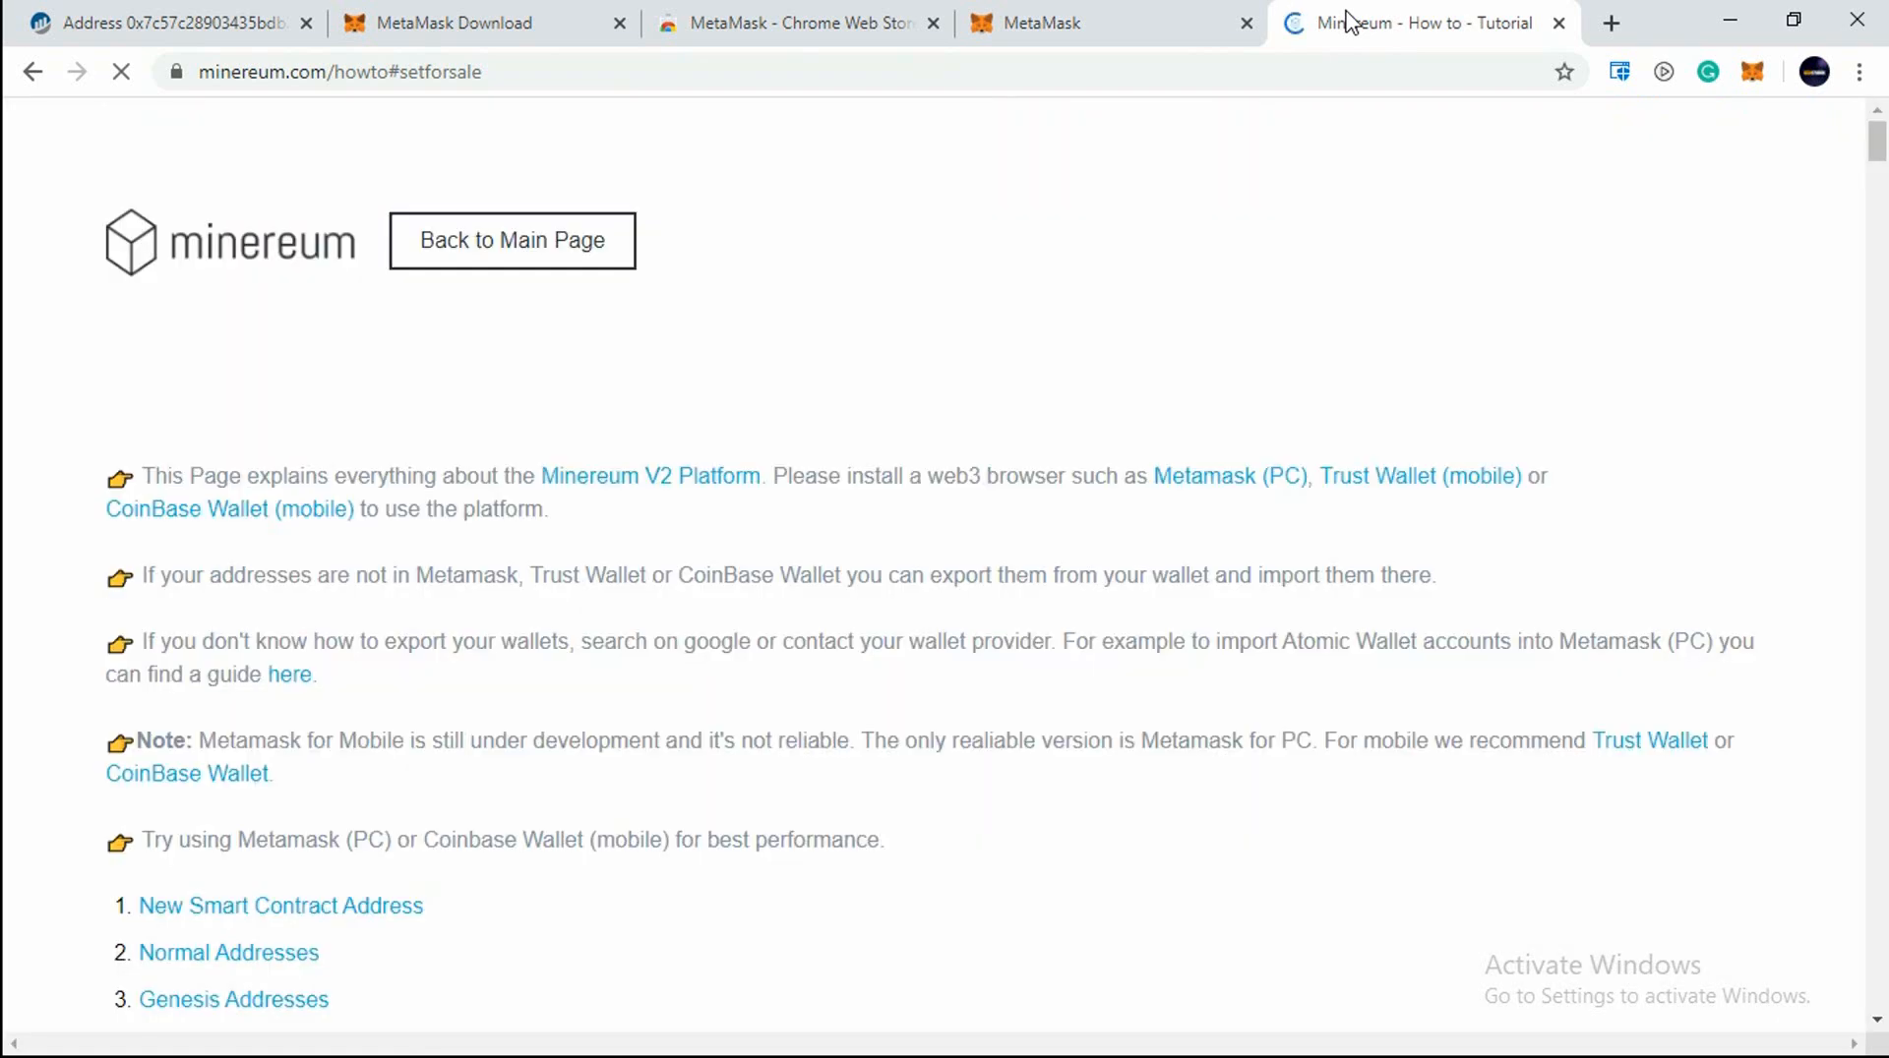
- Connect the MetaMask account to Minereum V2 so My Address shows Genesis Address Level 1 with 32000 MNE
scroll(down, 3)
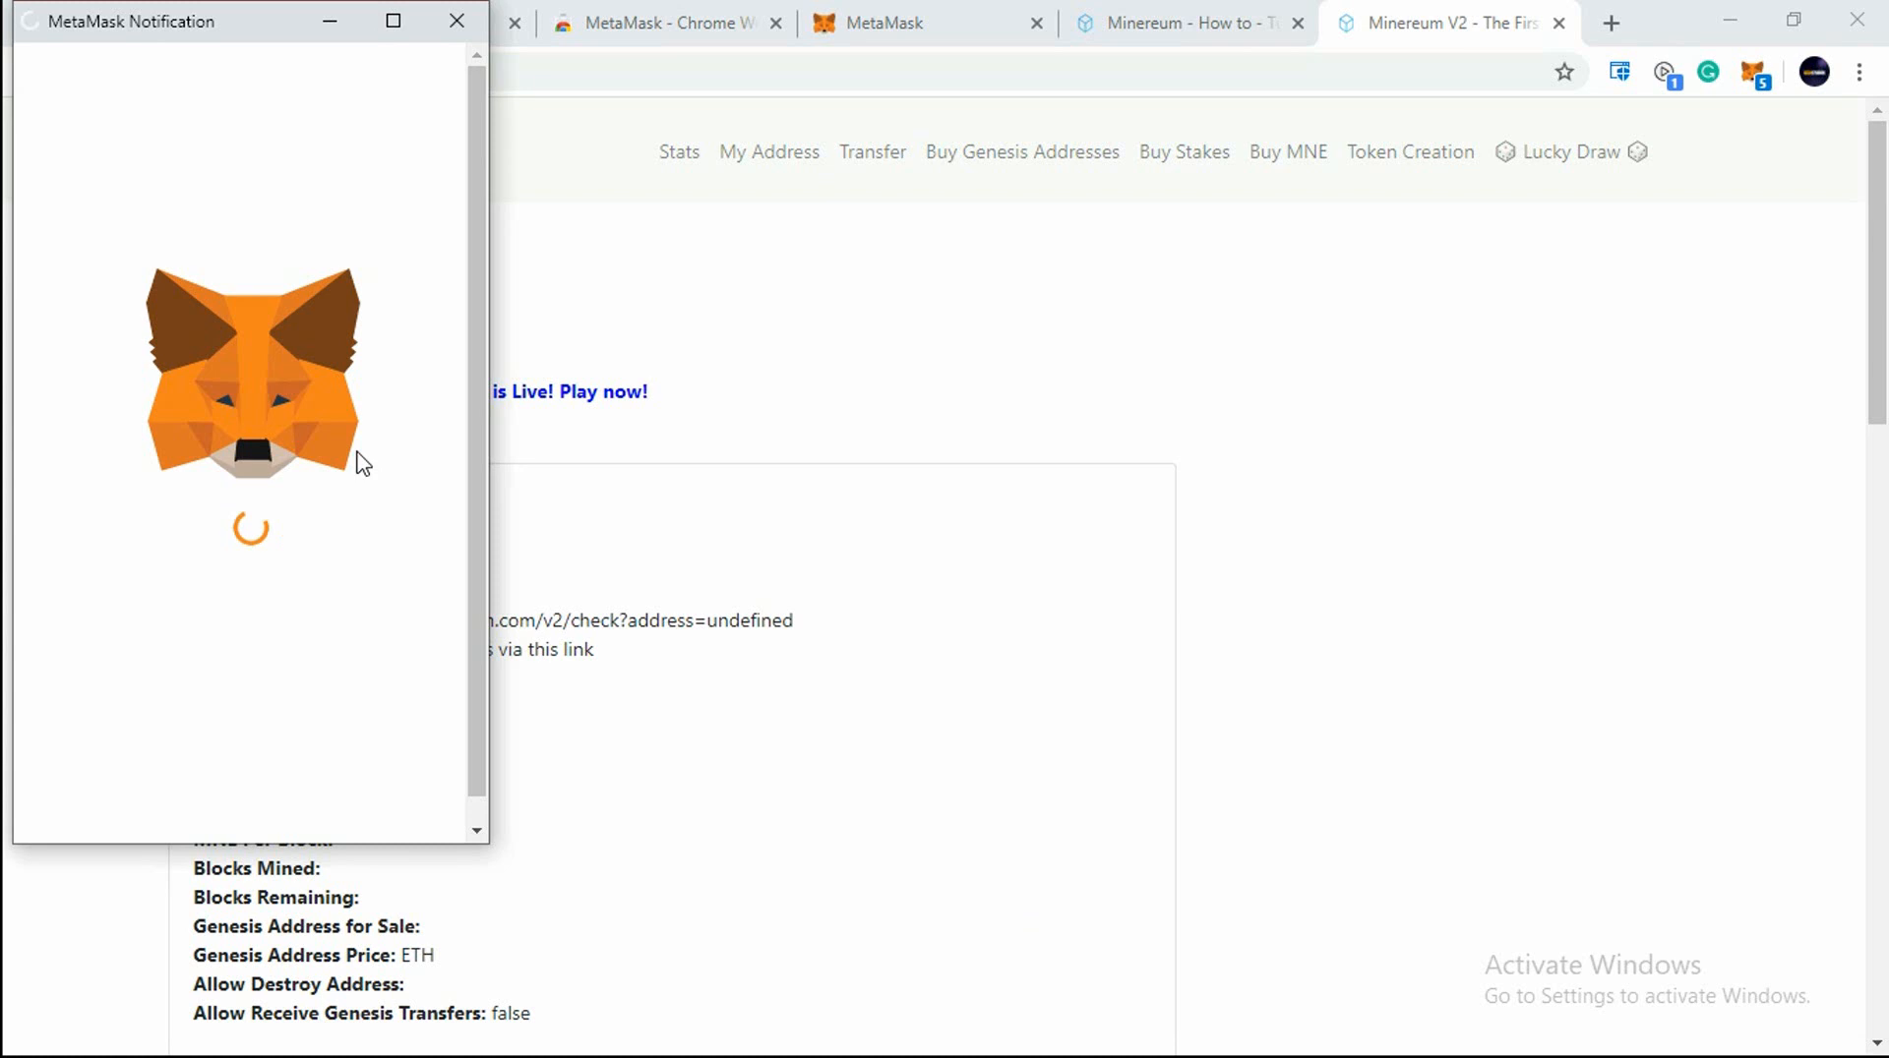
mouse_move(378, 512)
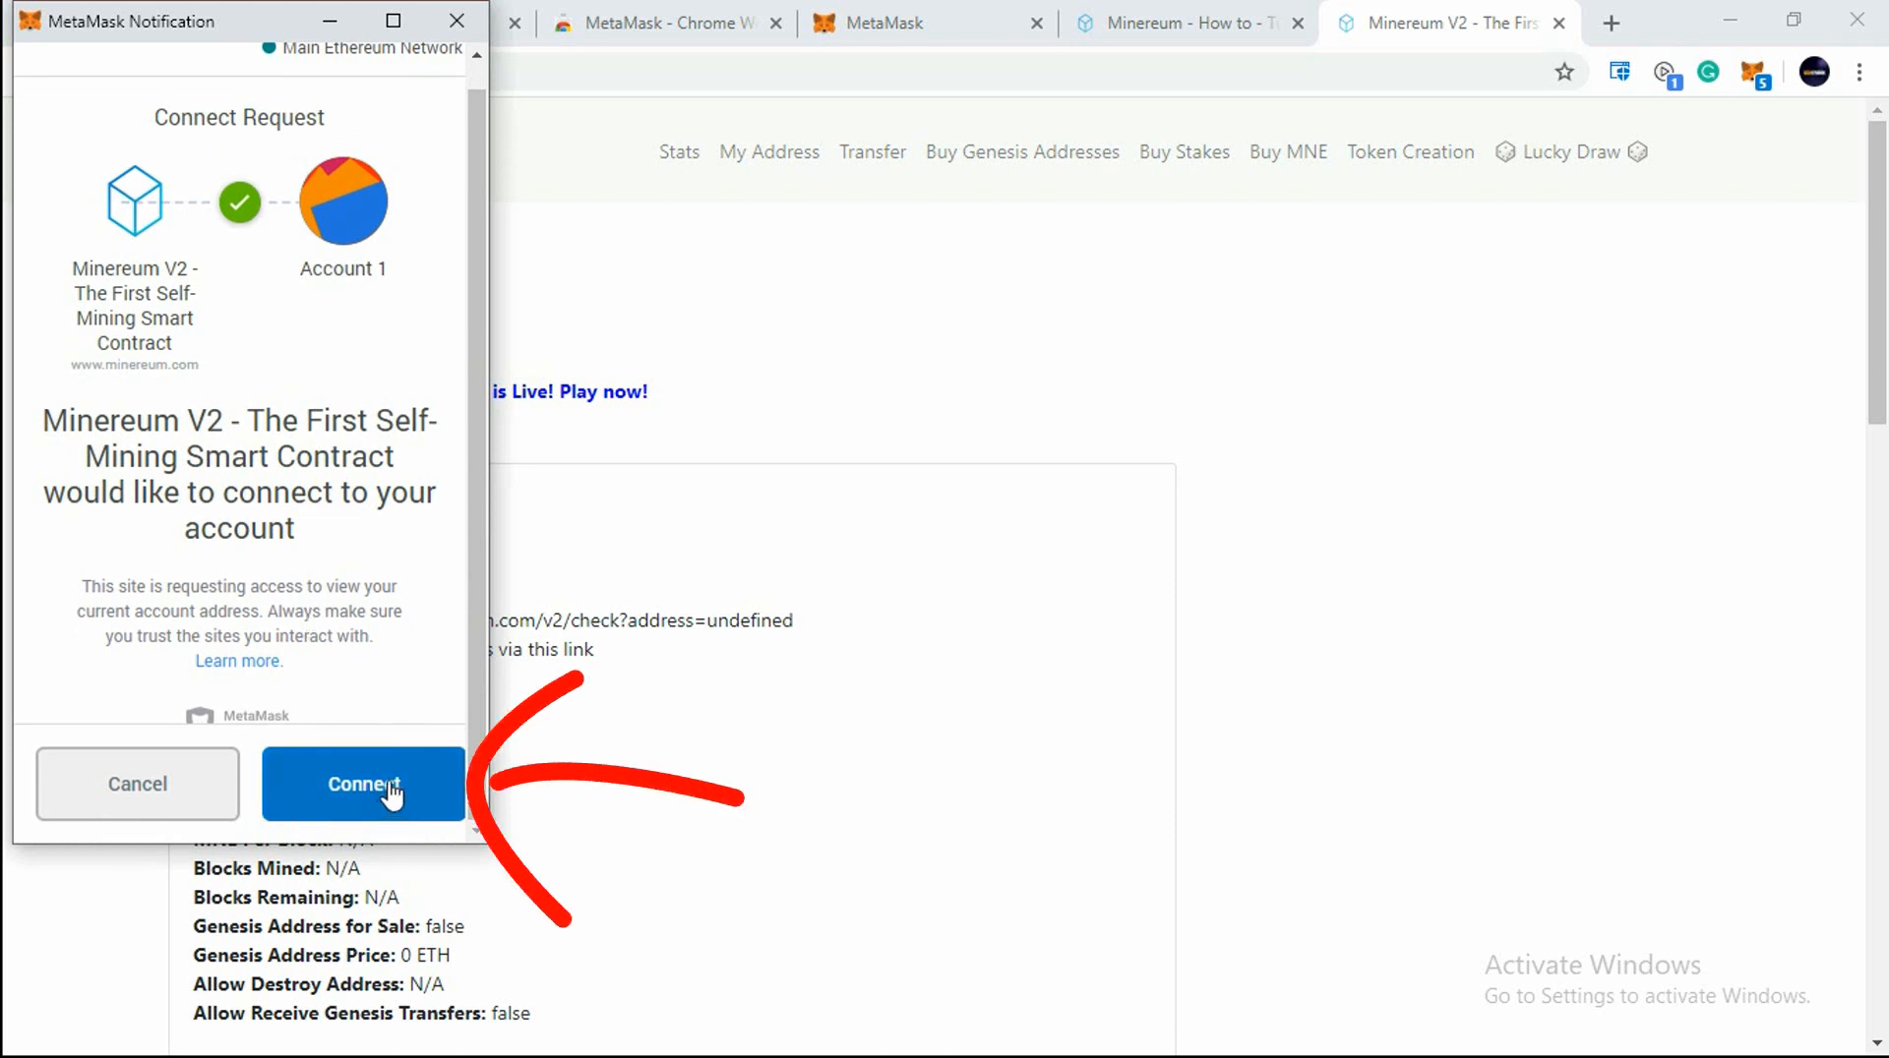
click(364, 783)
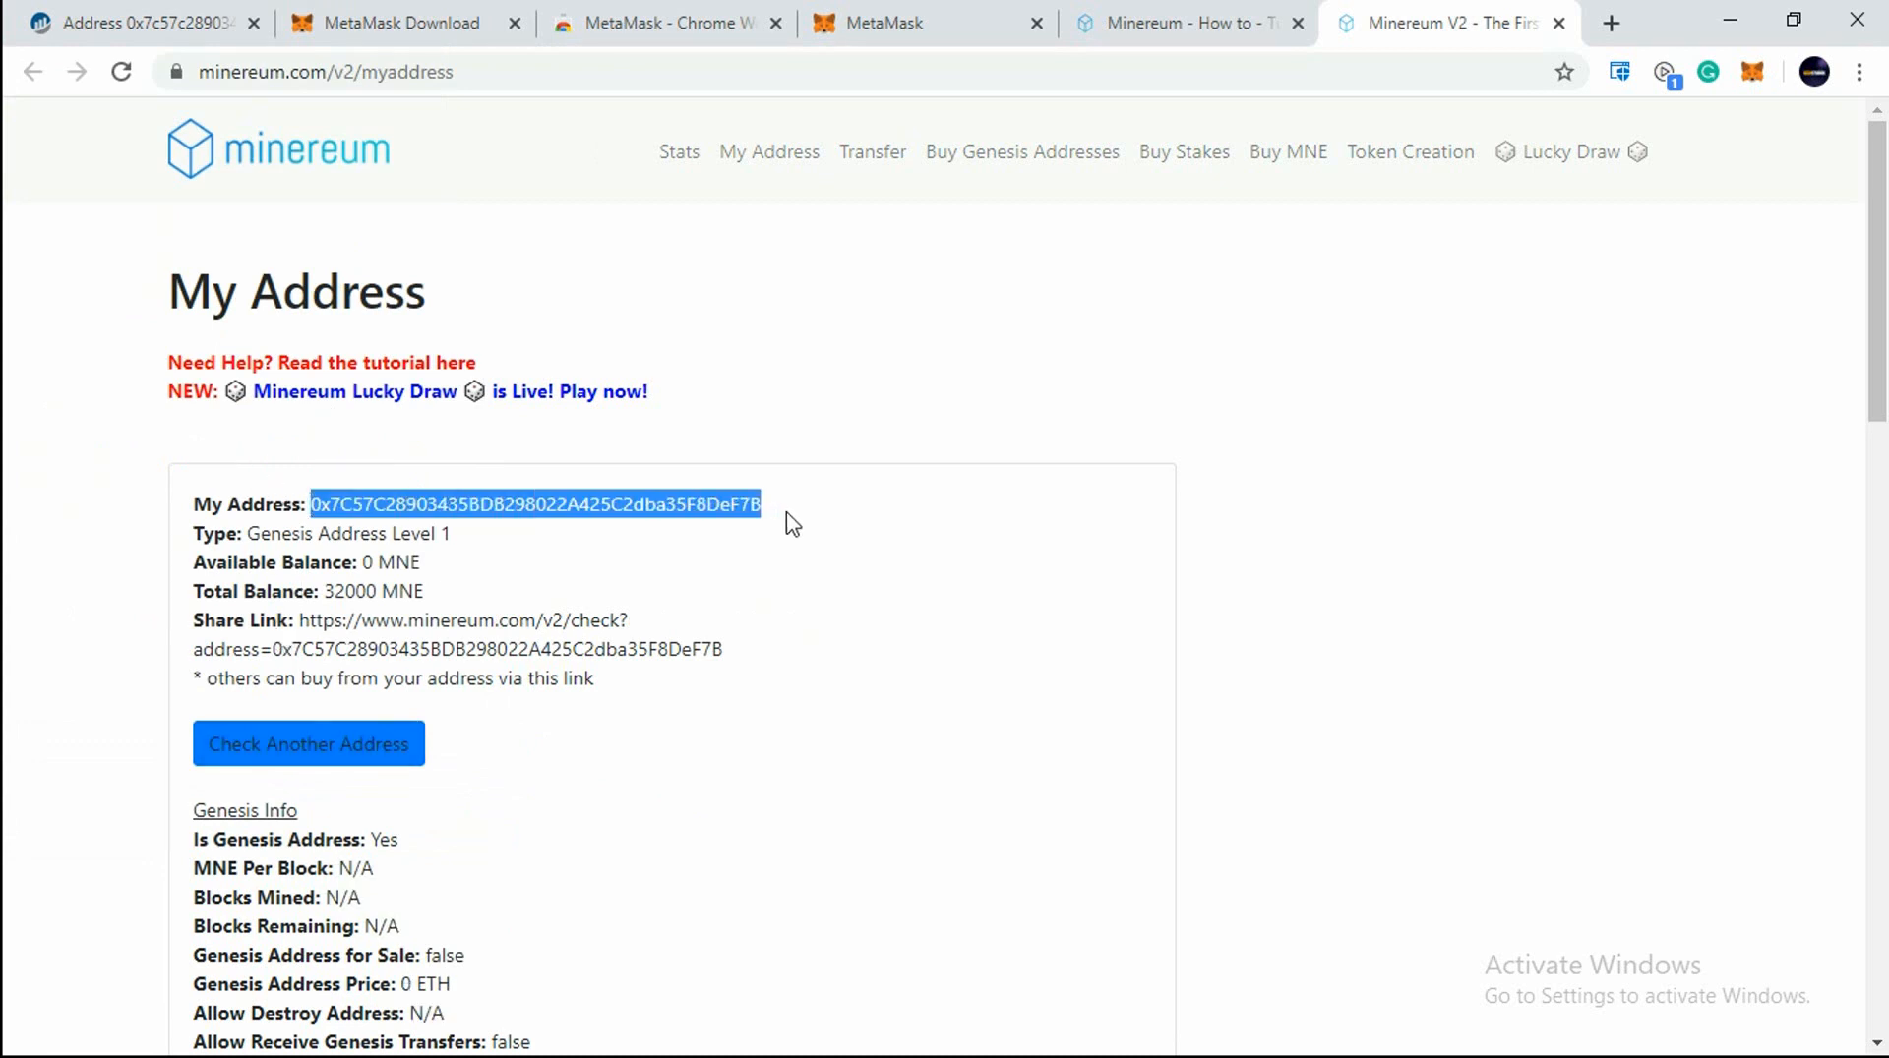
click(565, 619)
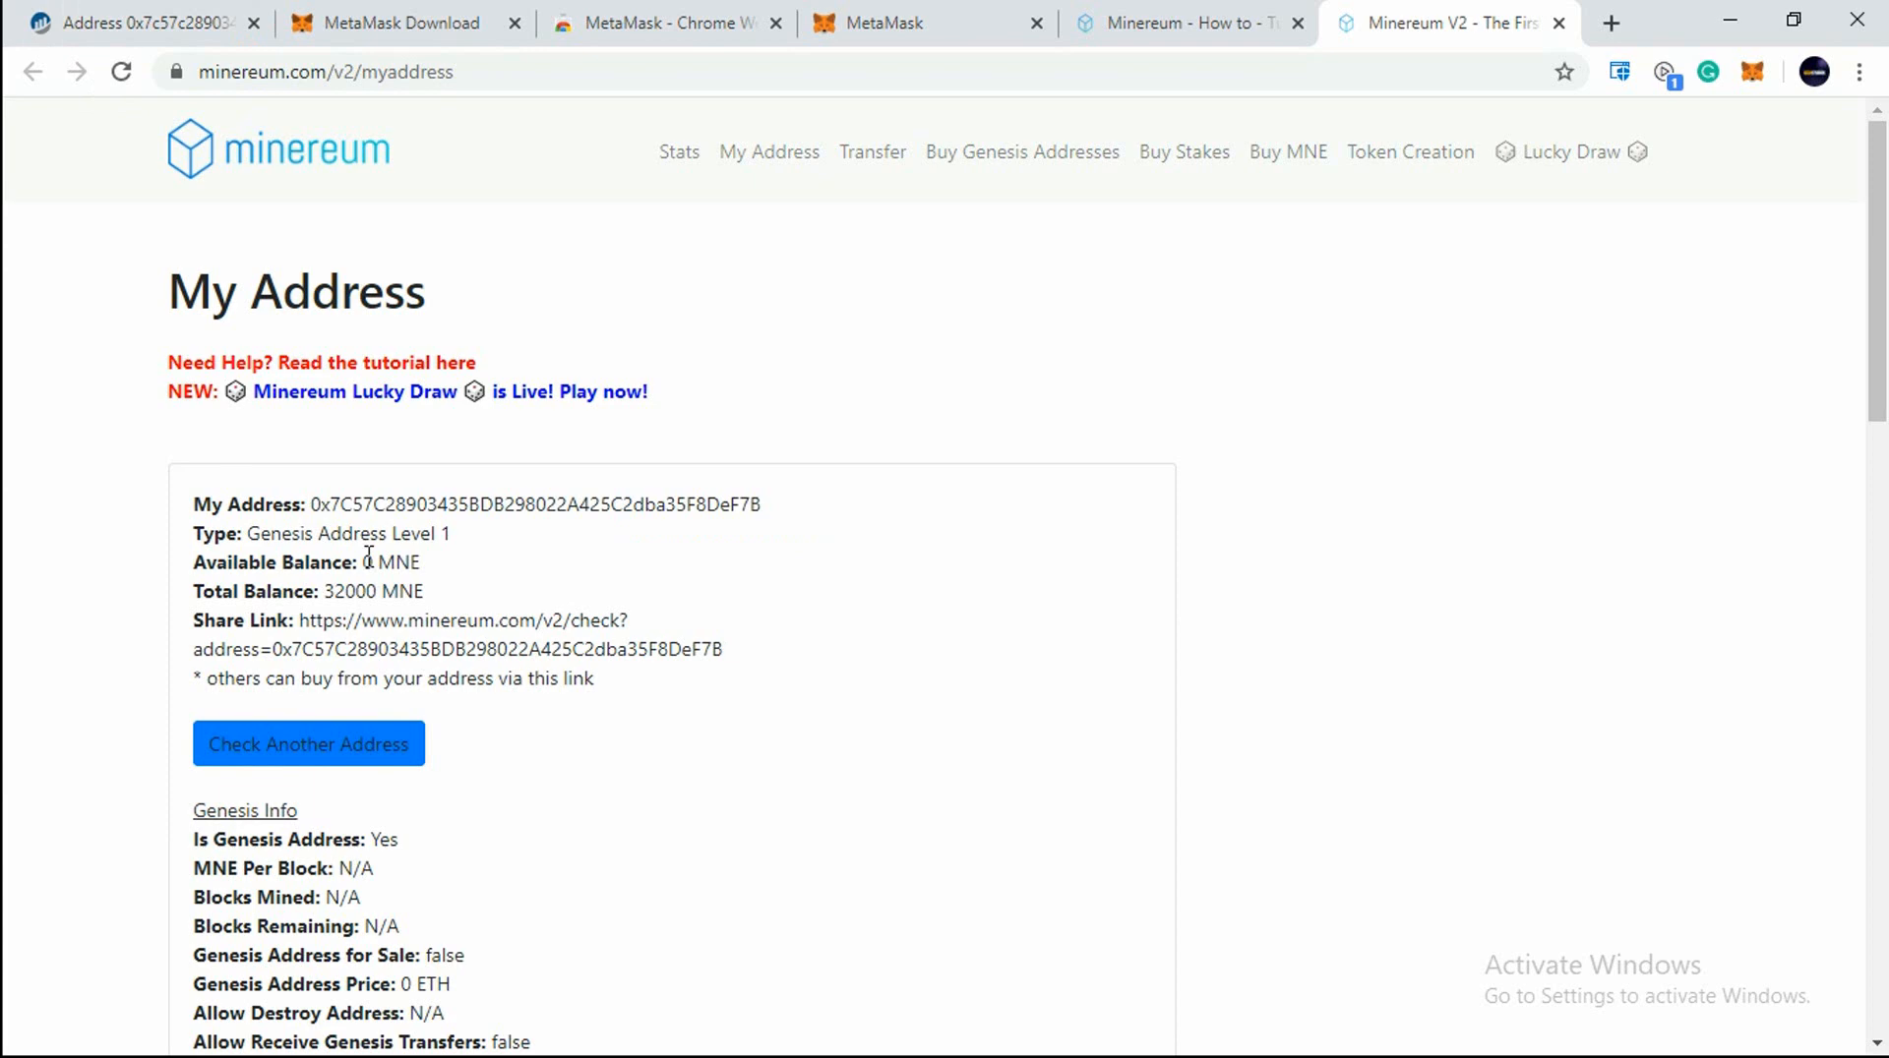
scroll(down, 3)
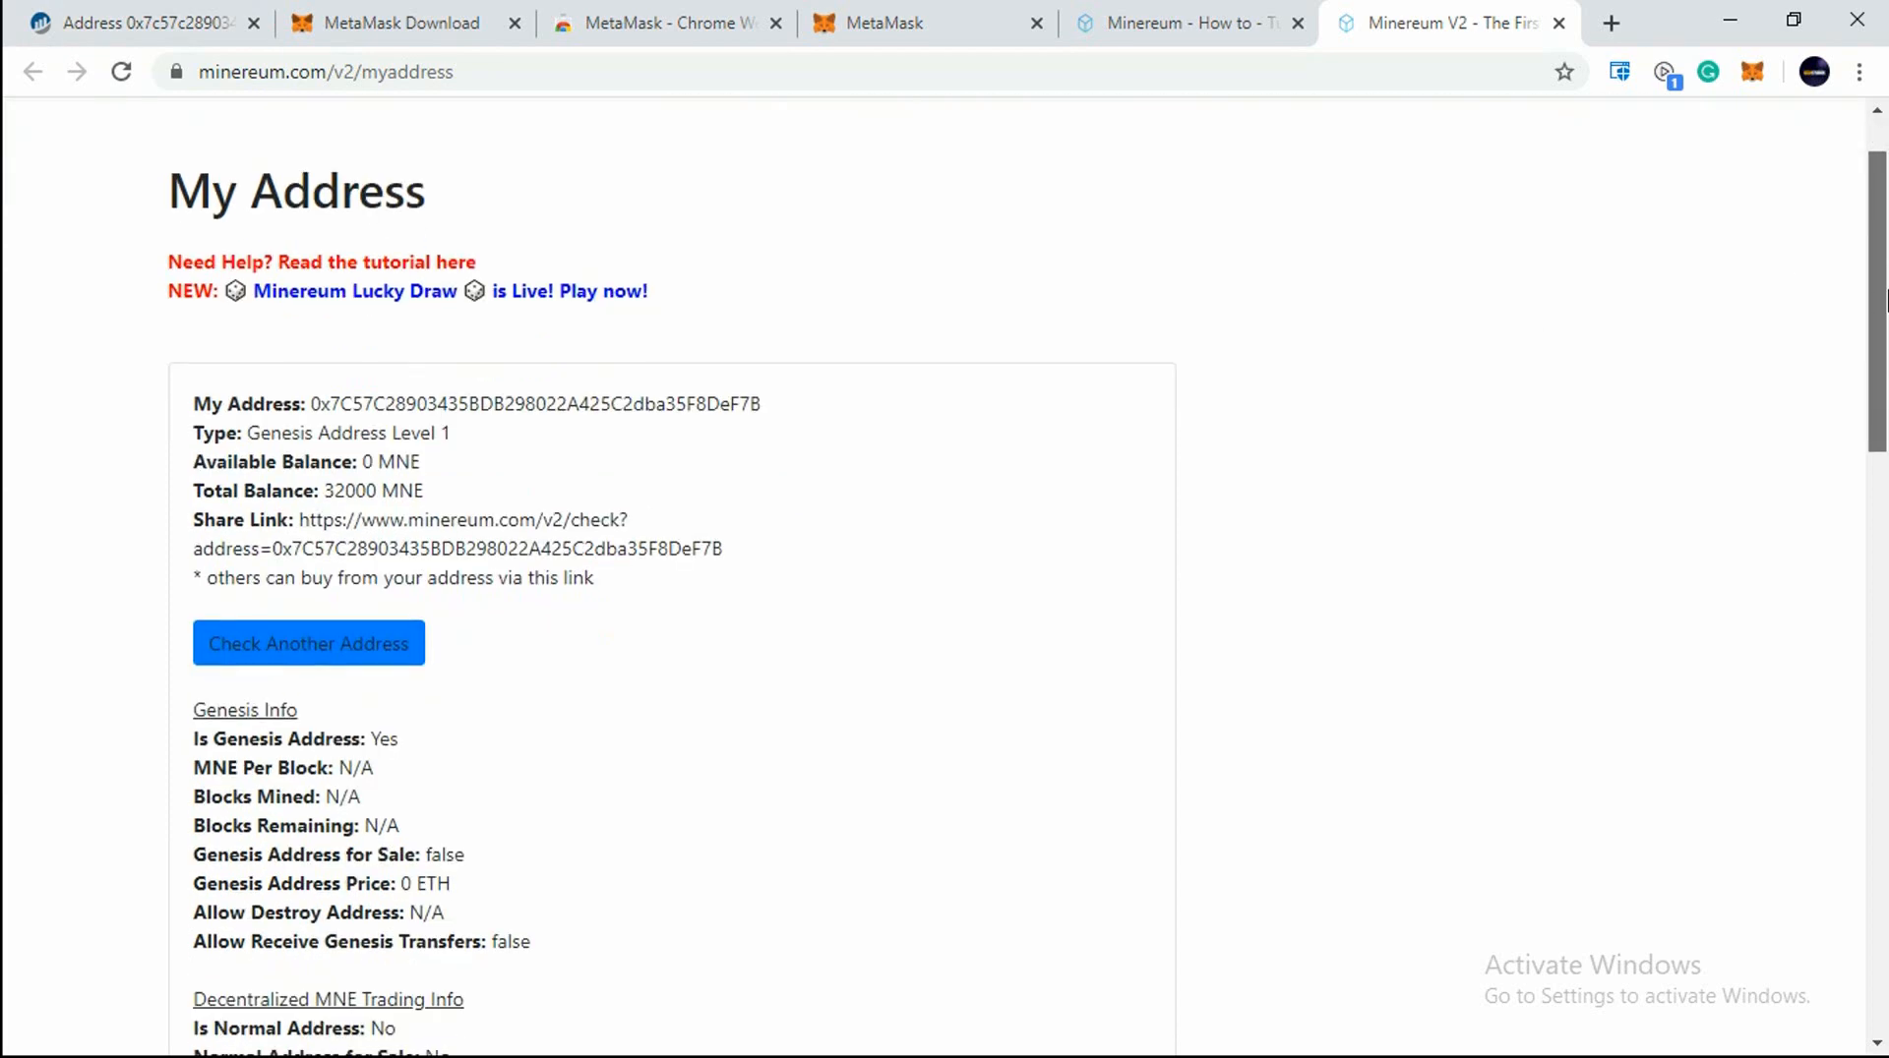
scroll(down, 3)
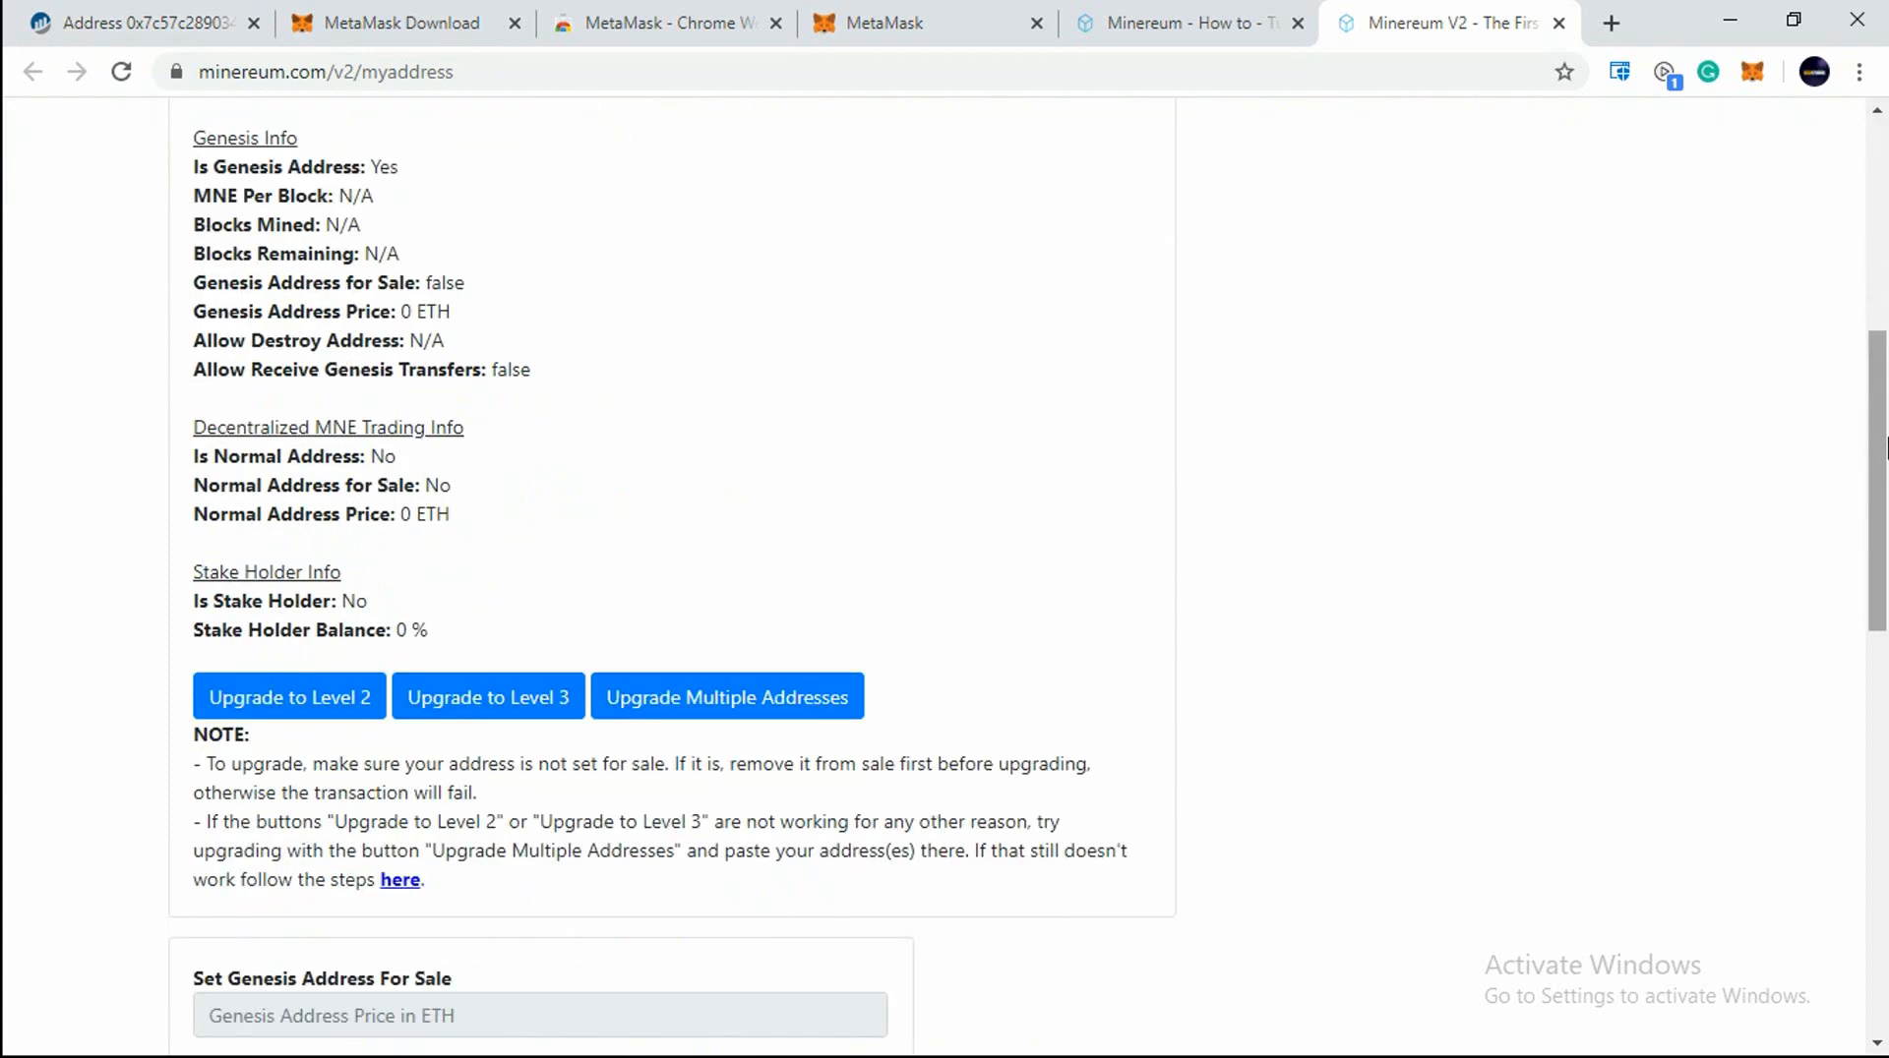
scroll(down, 3)
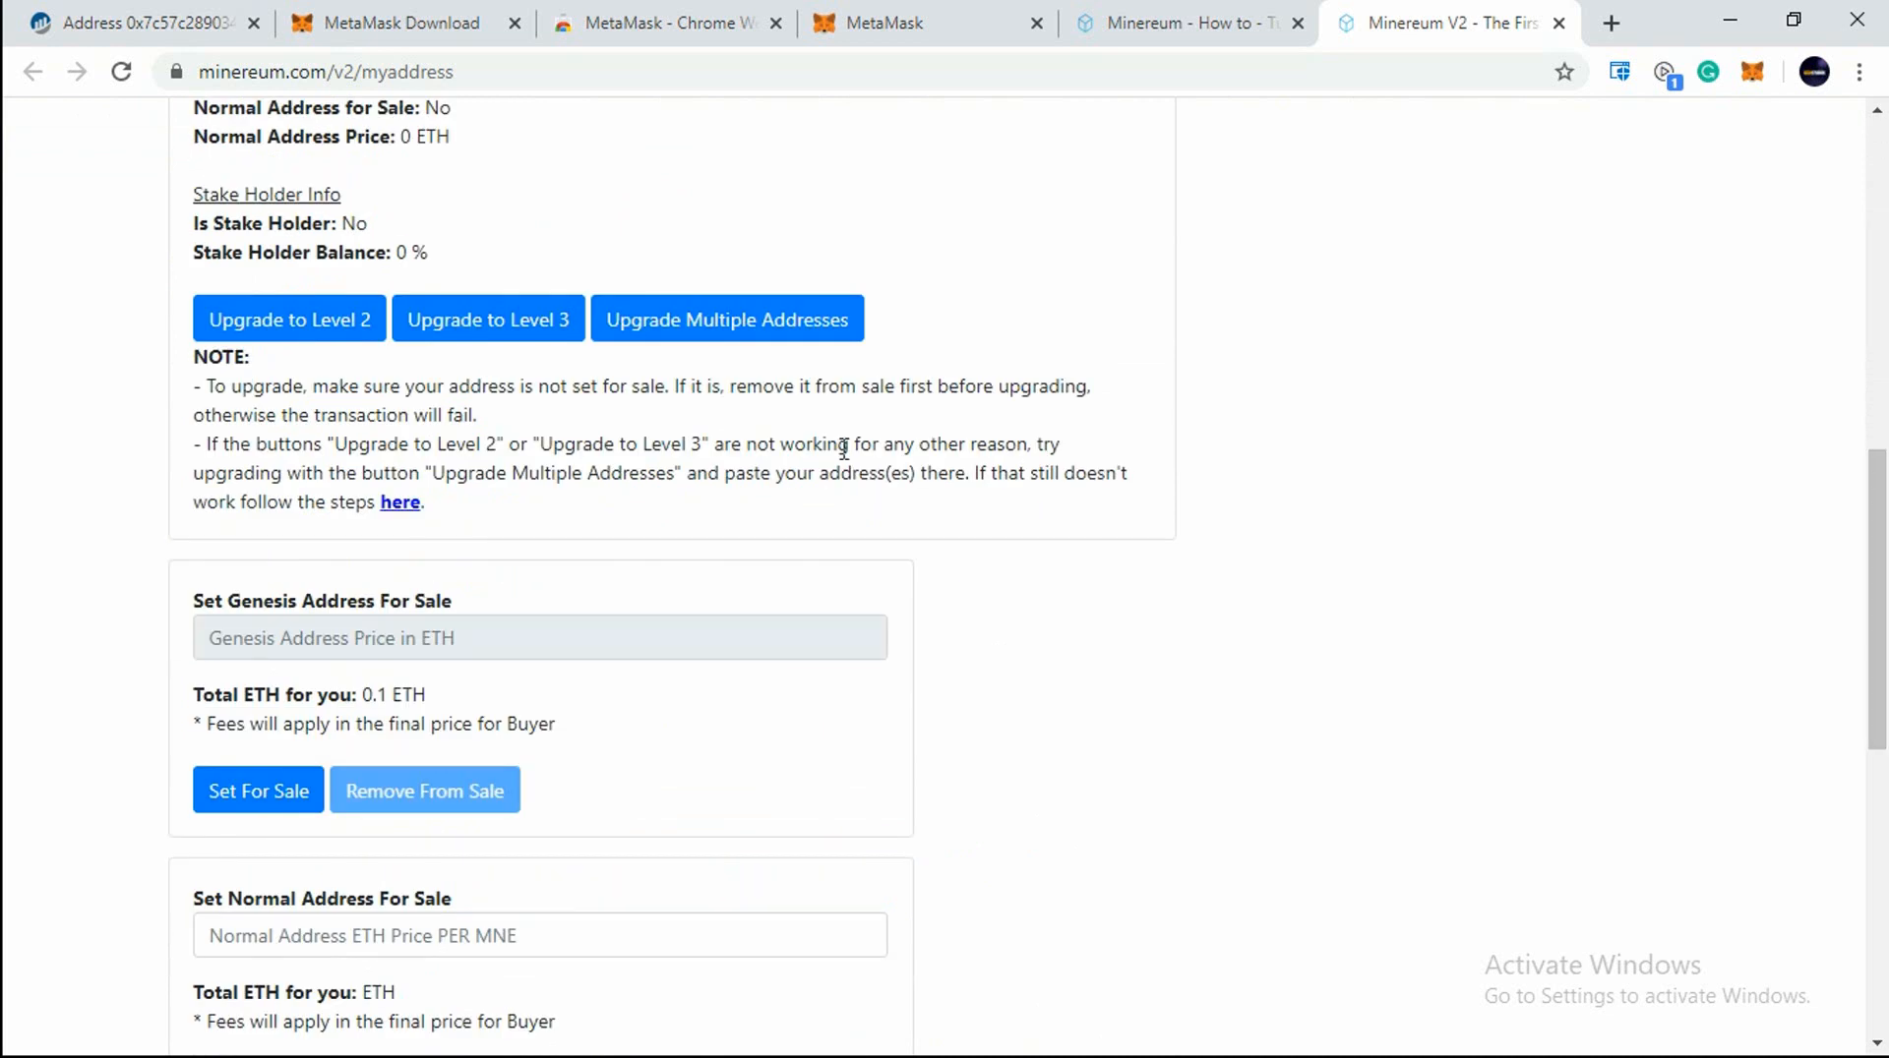
mouse_move(532, 348)
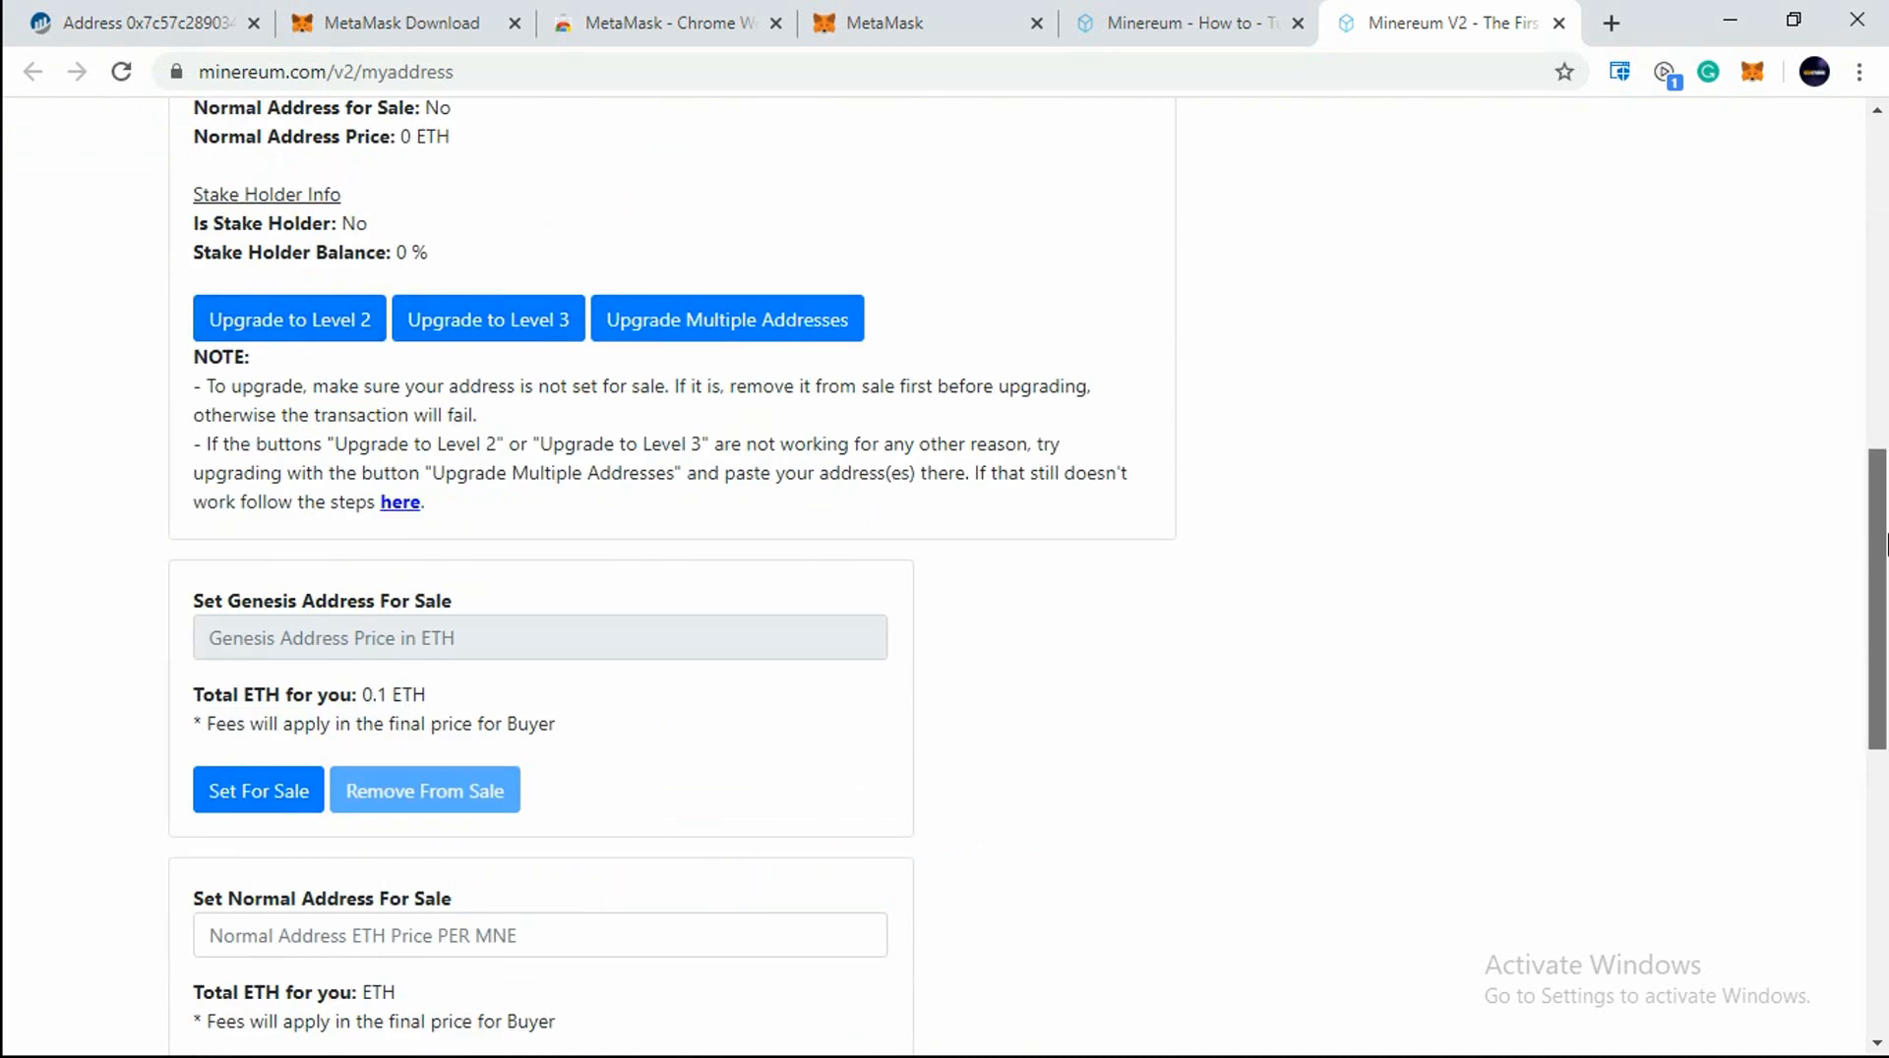
scroll(down, 3)
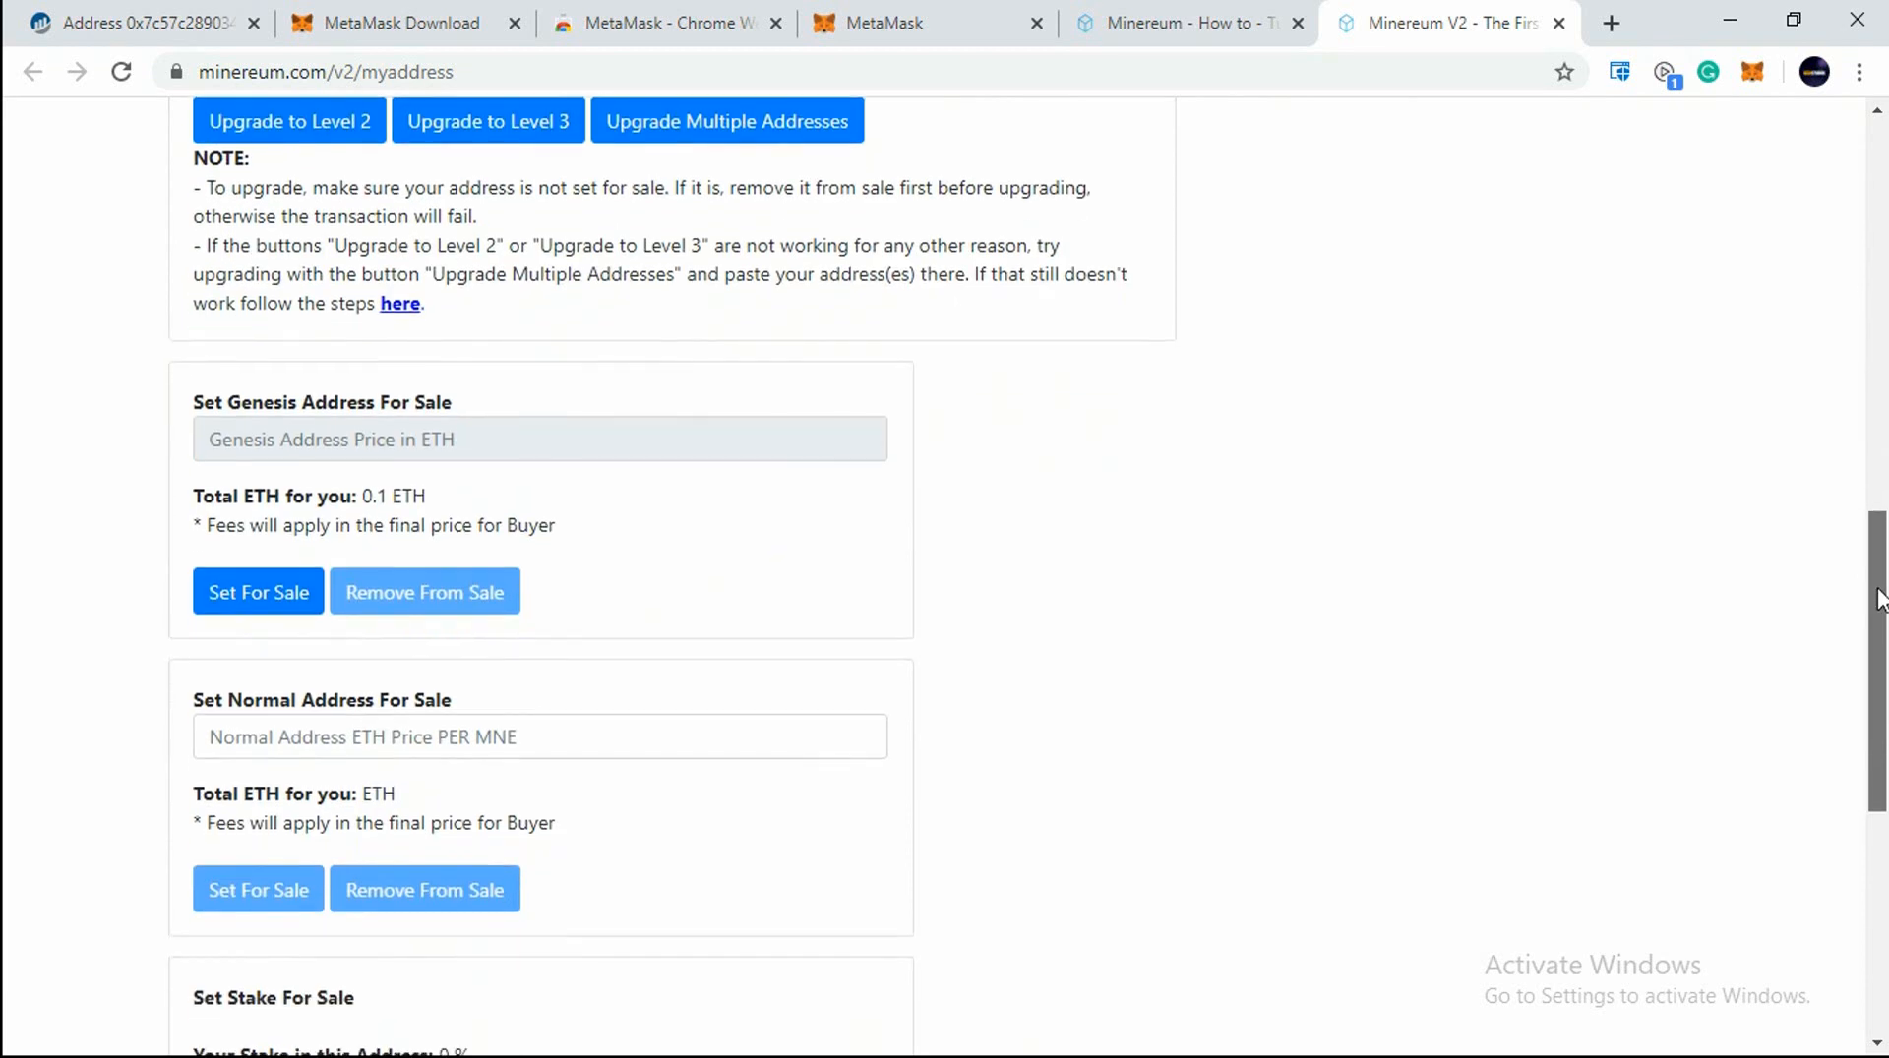
scroll(down, 3)
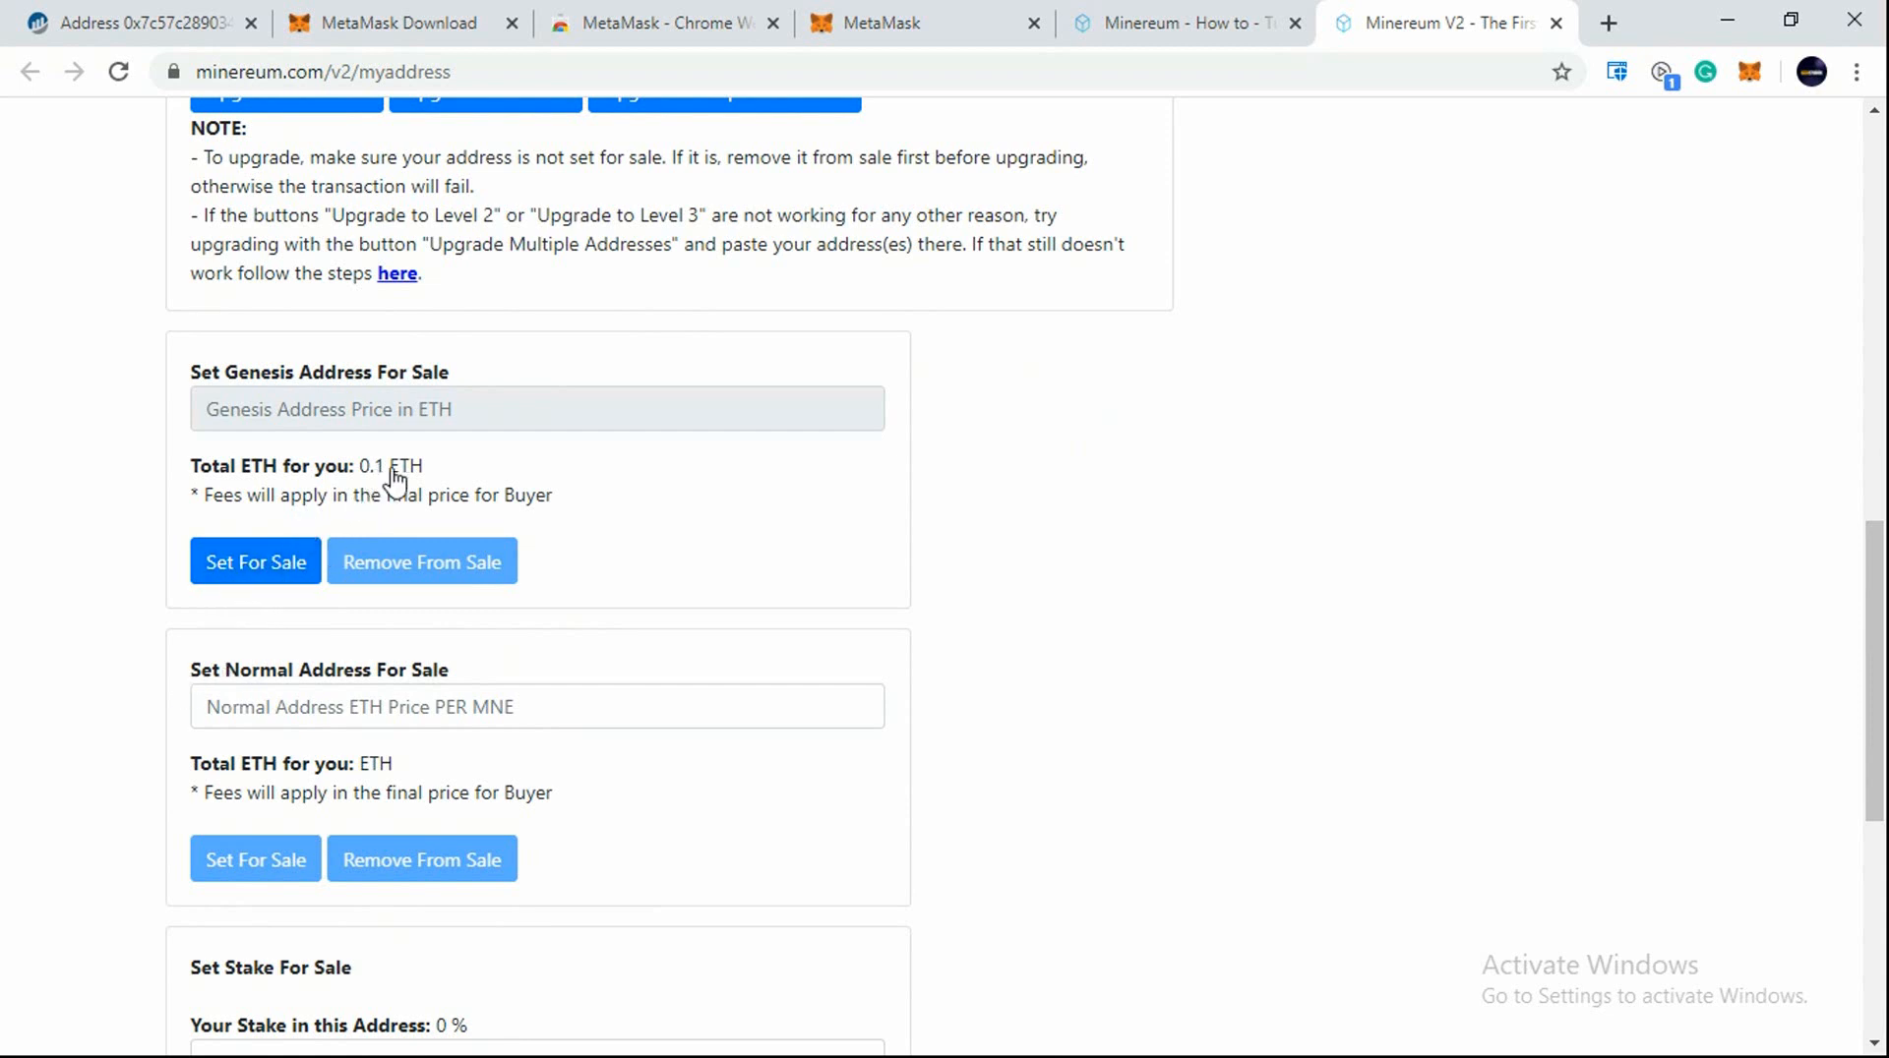
mouse_move(425, 492)
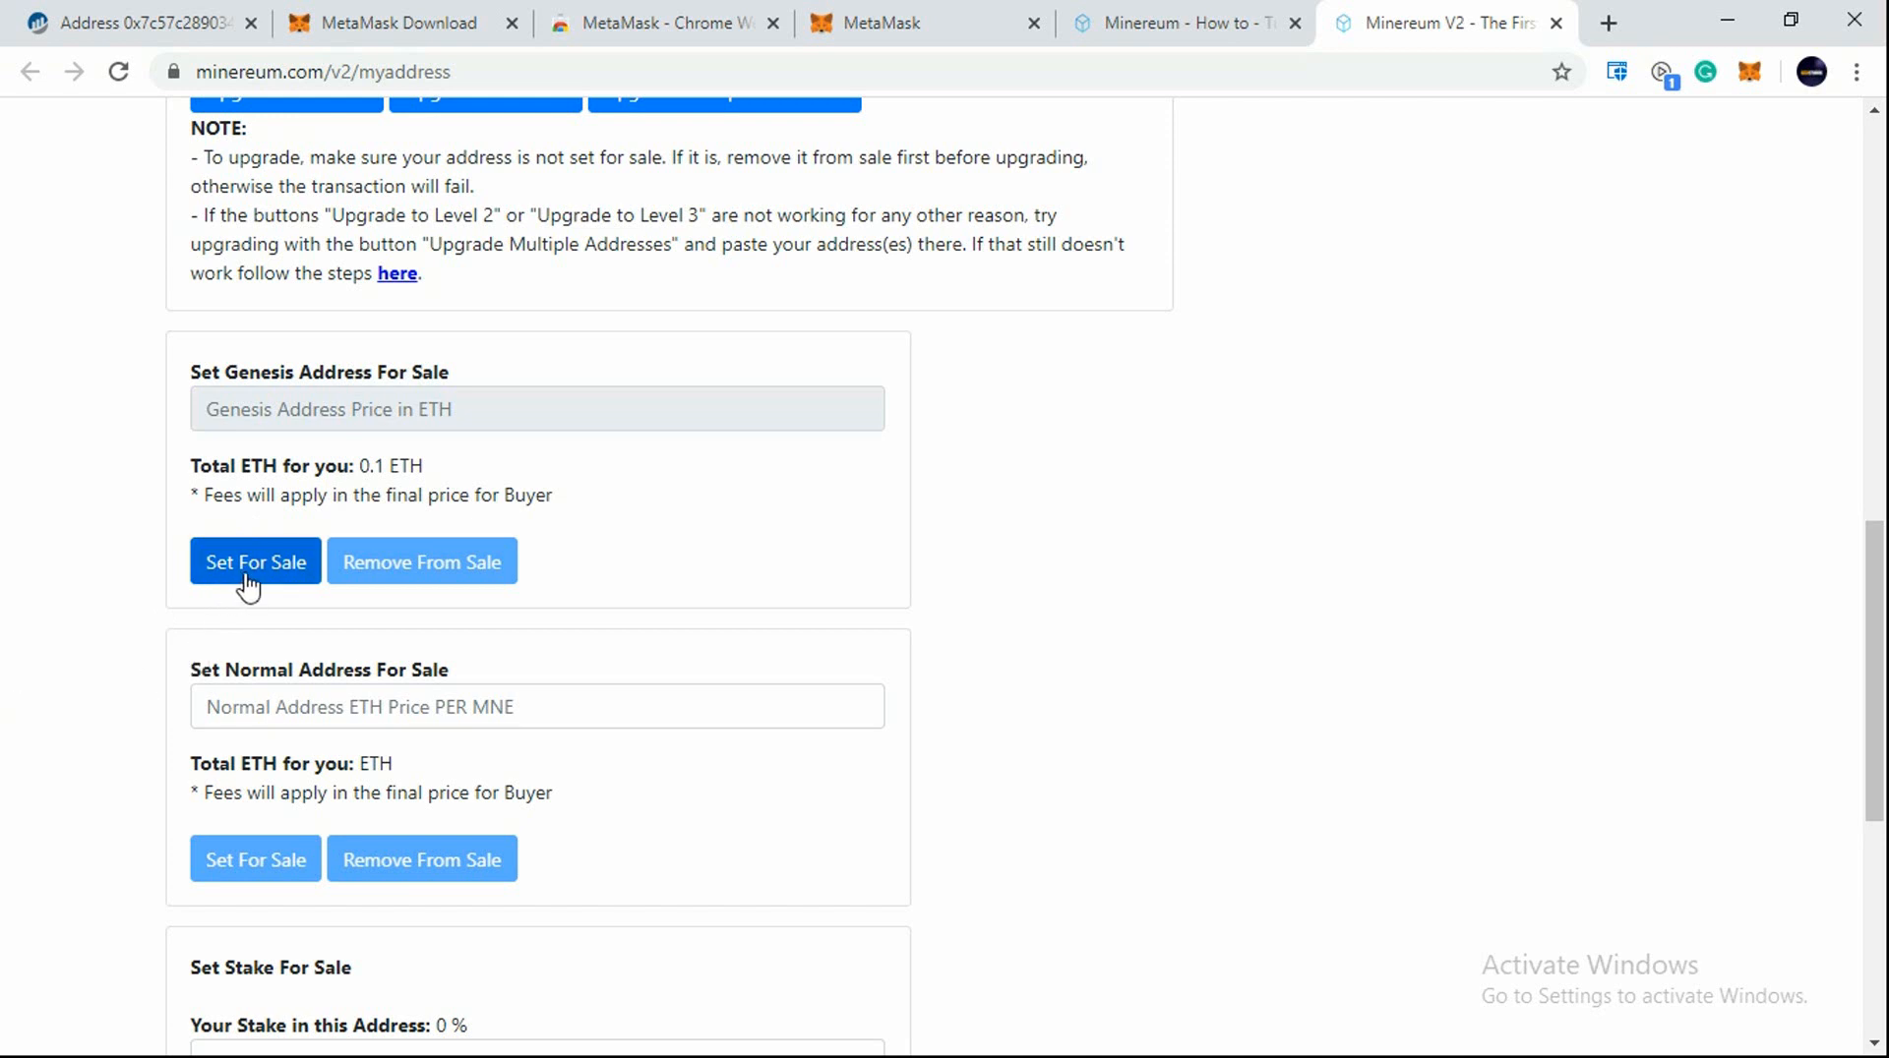
- Request Set For Sale on Minereum and confirm the MetaMask contract transaction with 0.001776 ETH gas fee
click(256, 561)
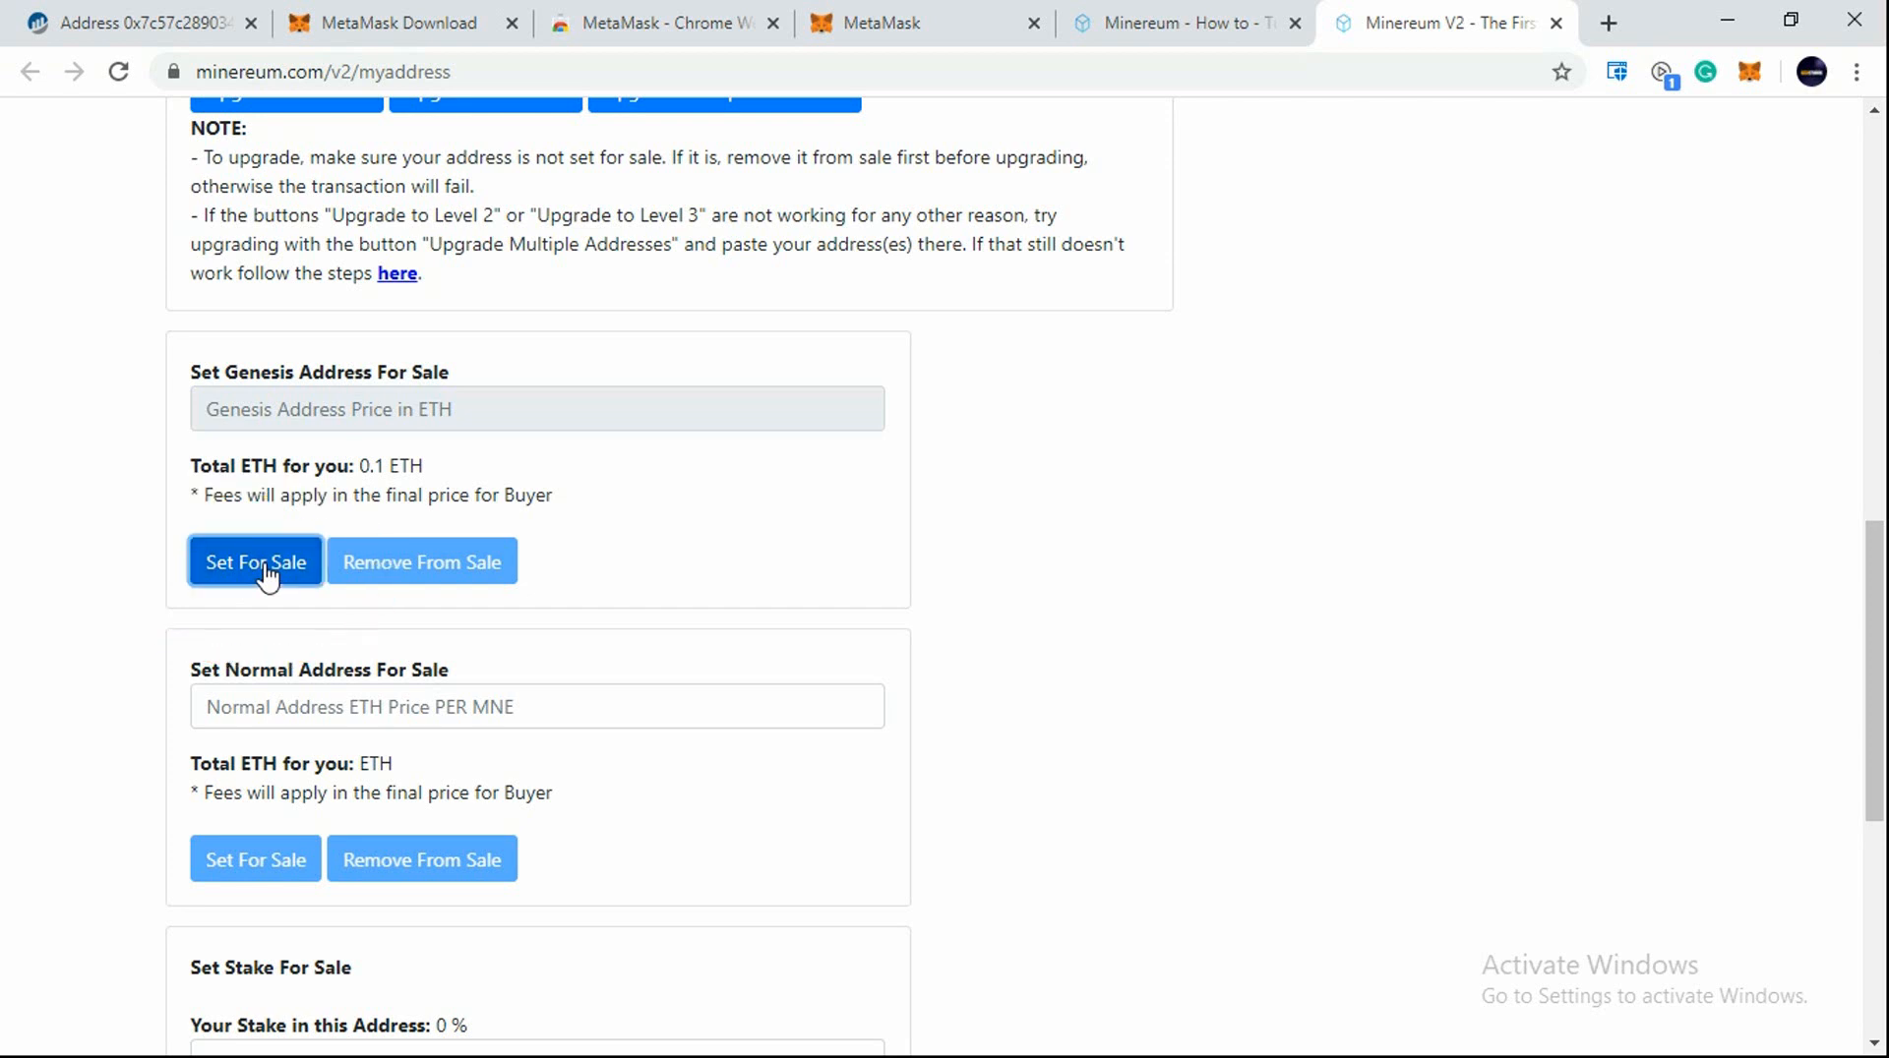
click(256, 561)
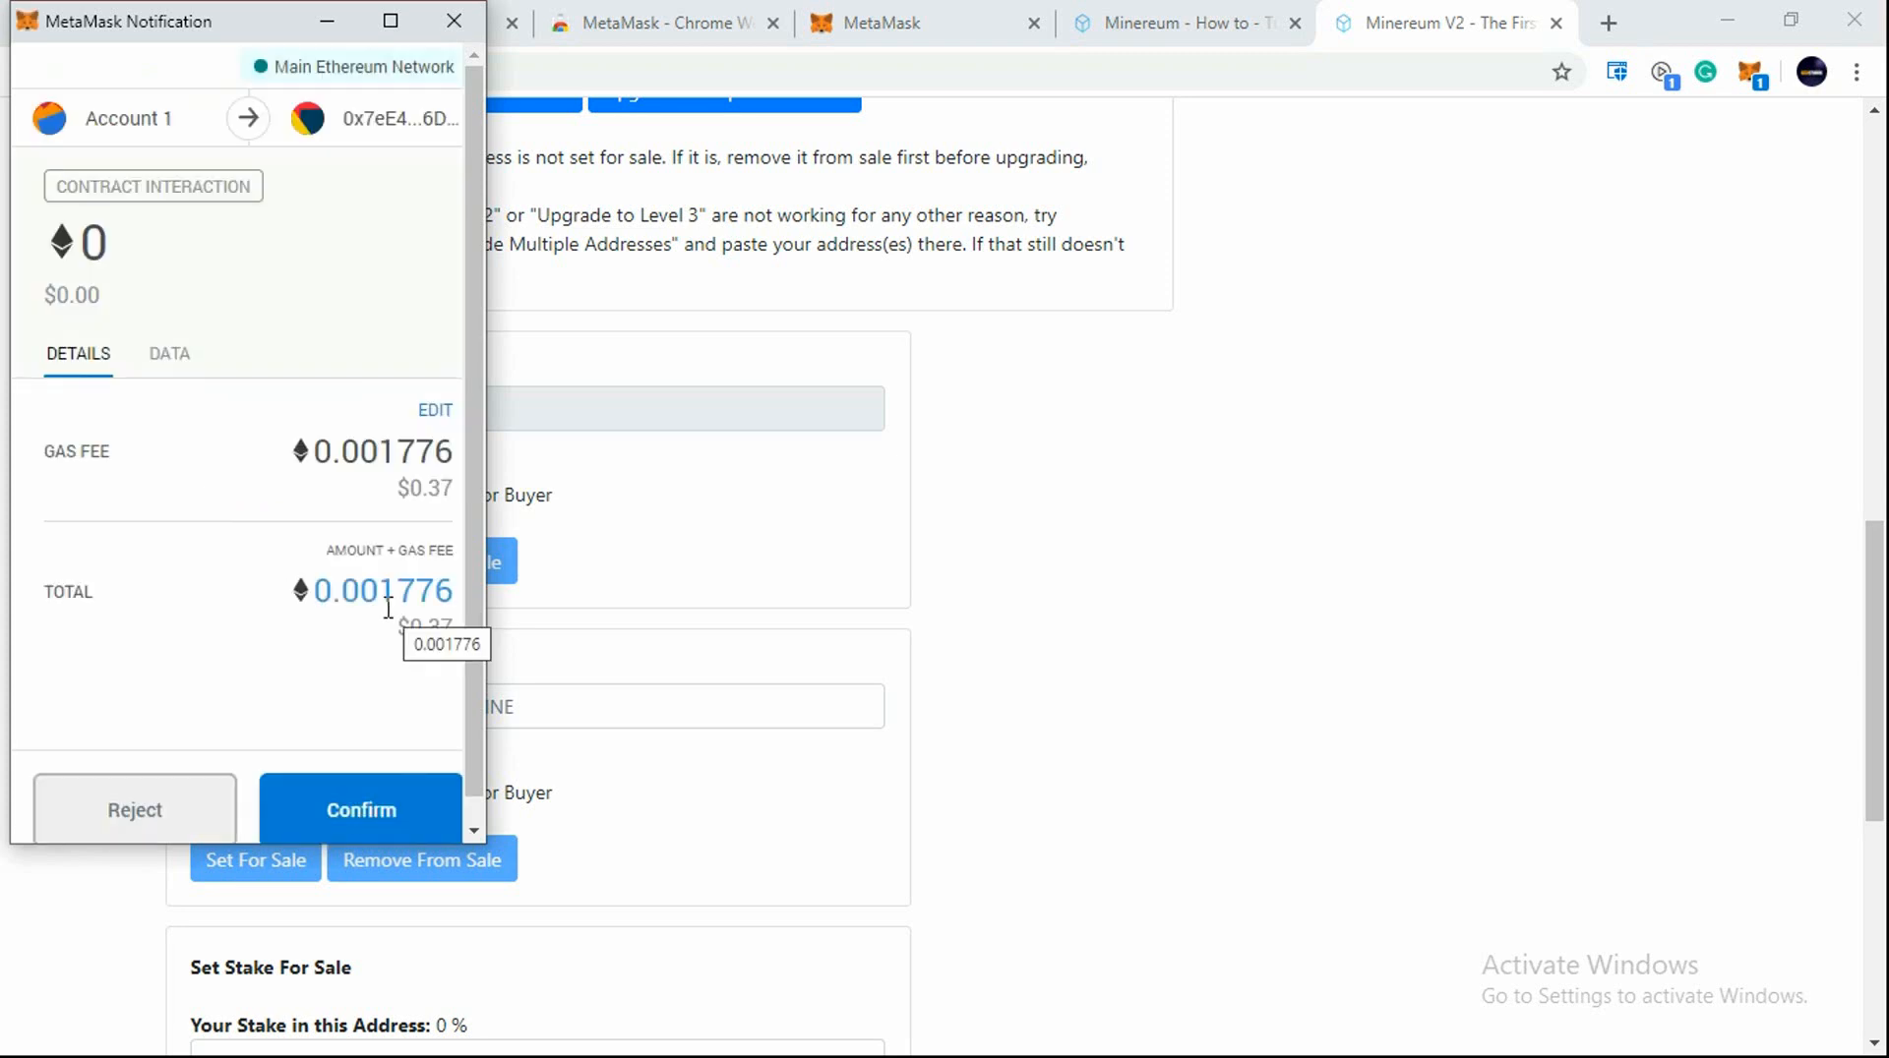
mouse_move(379, 505)
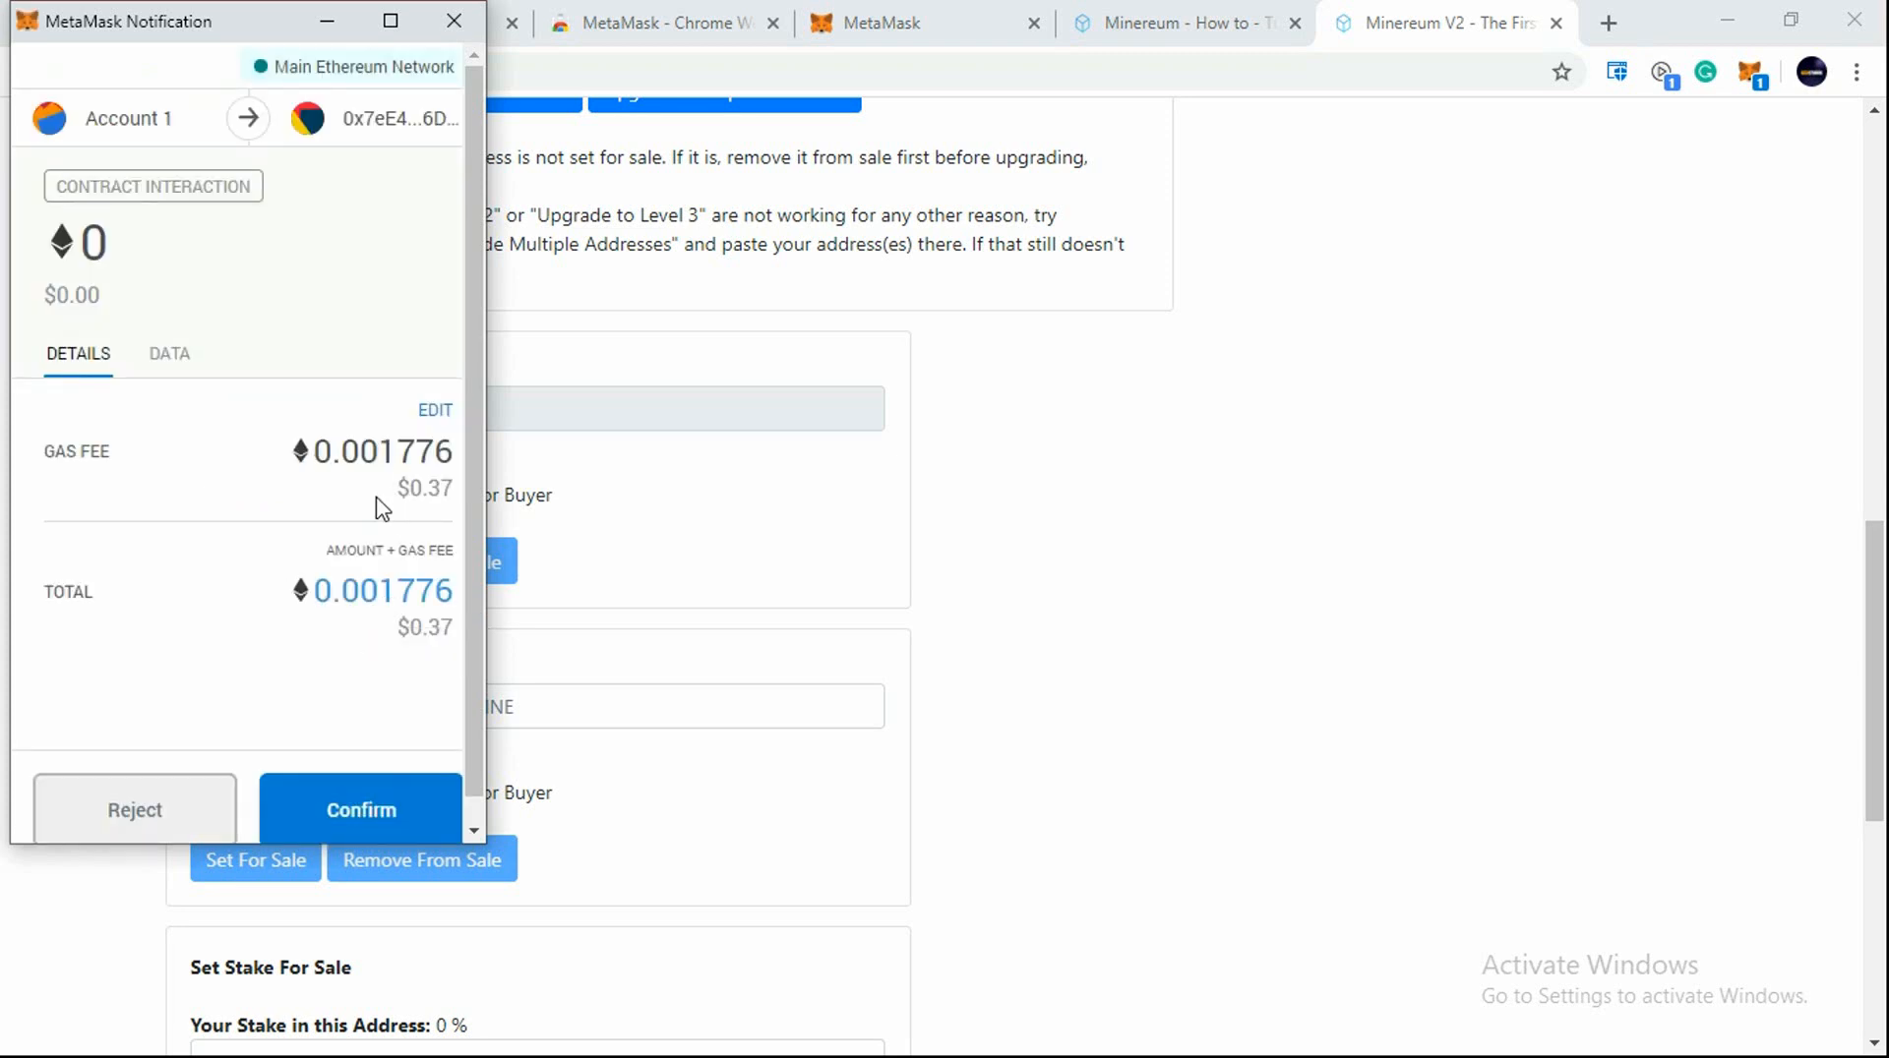
mouse_move(335, 507)
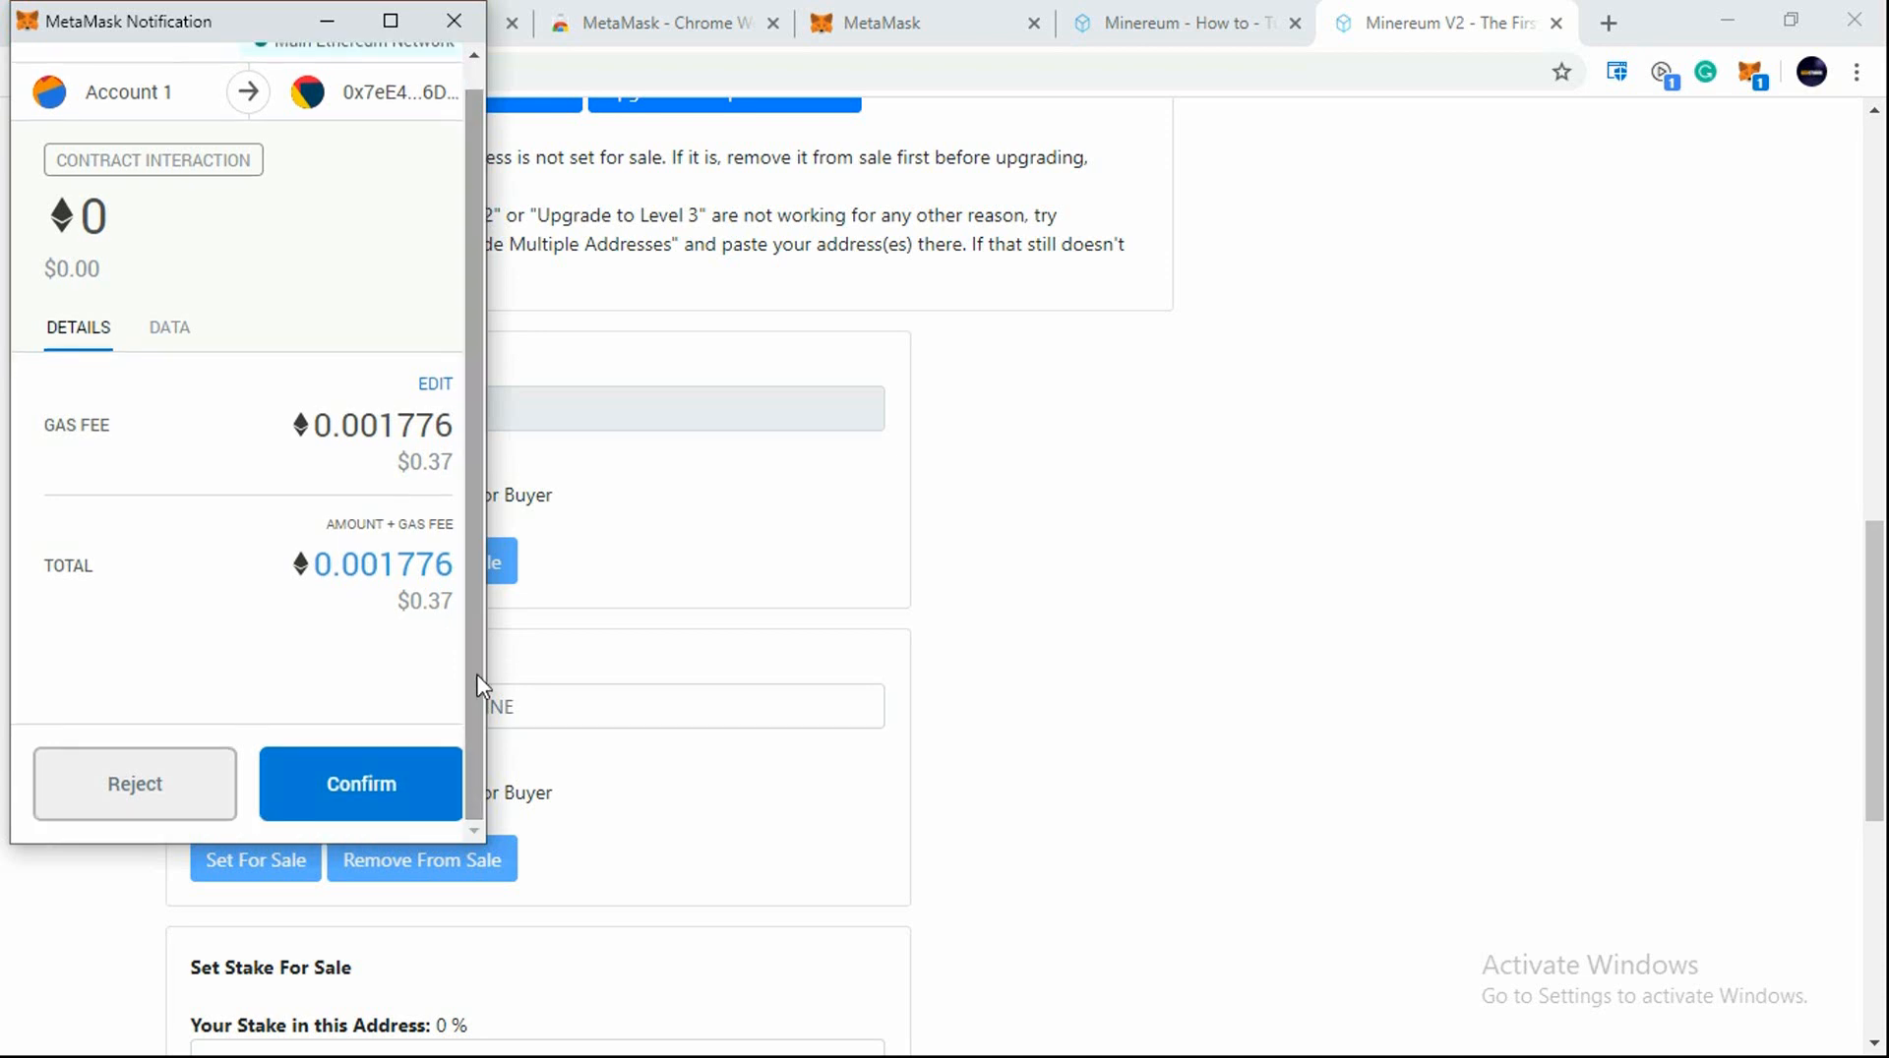
mouse_move(342, 761)
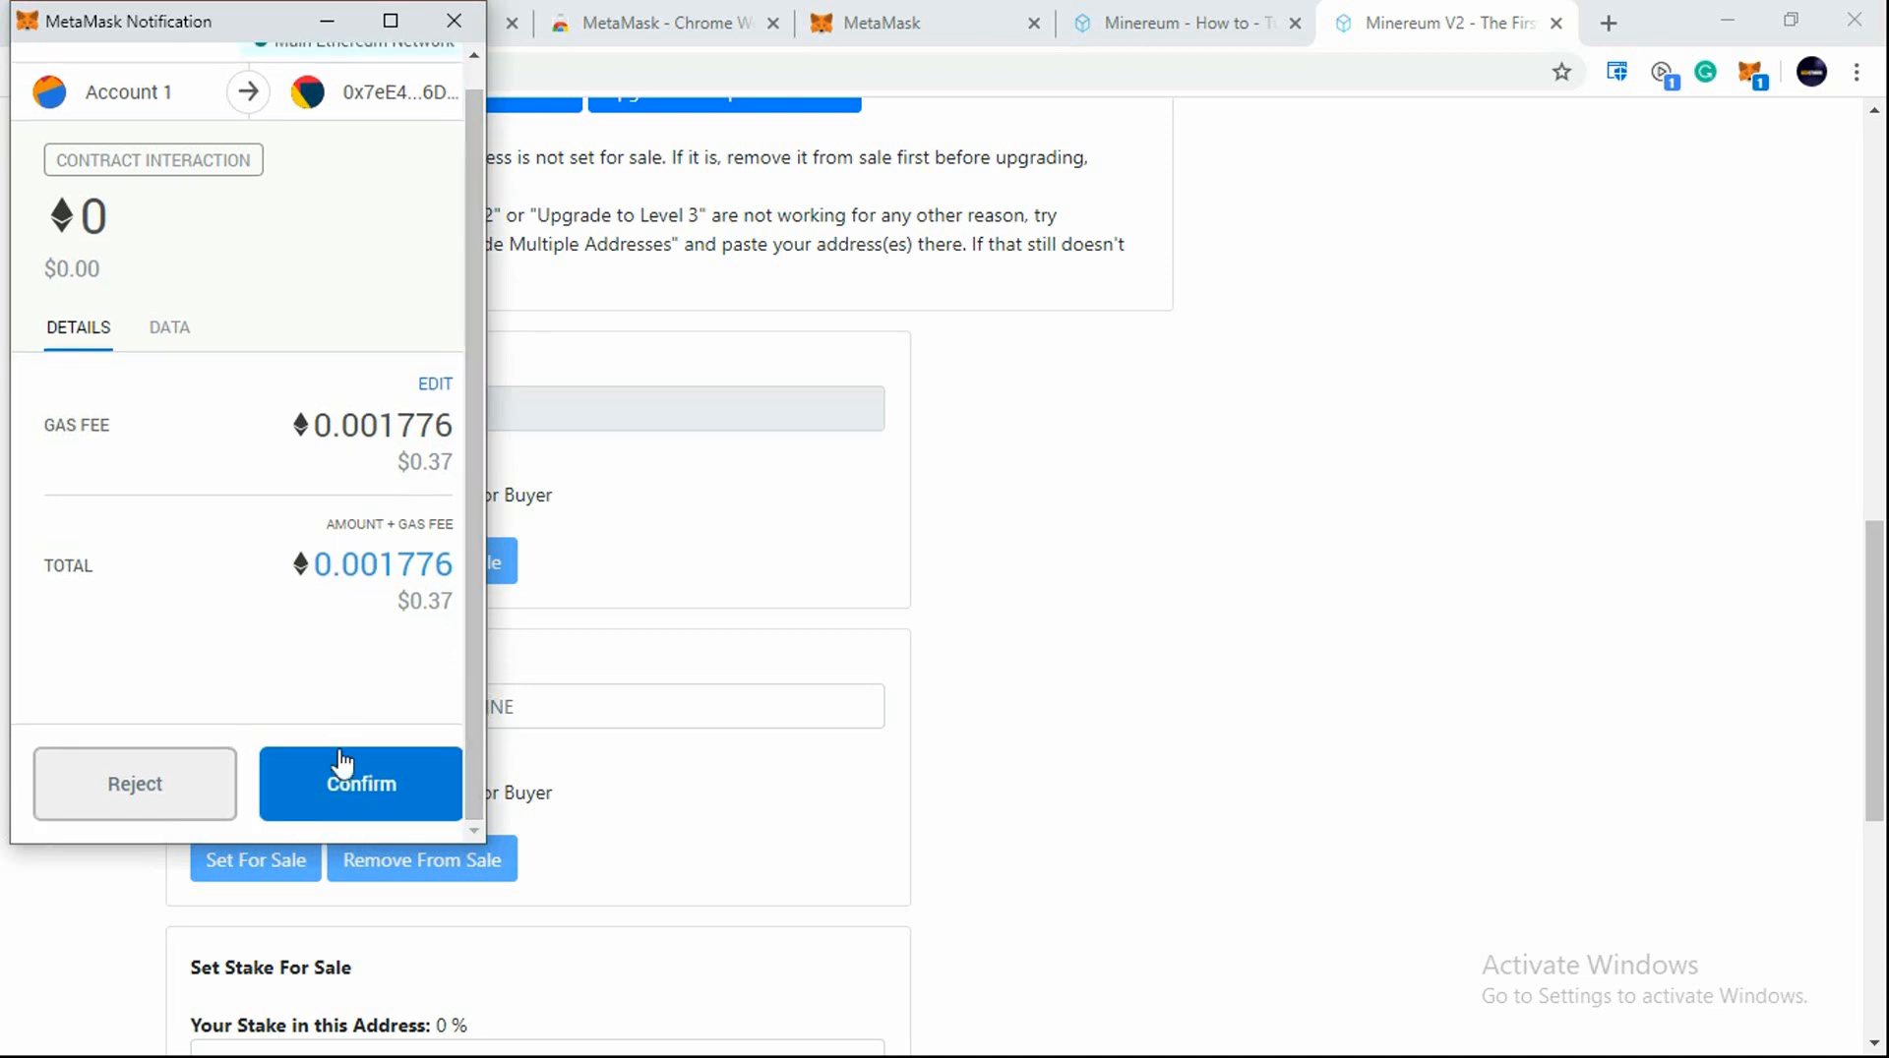
mouse_move(362, 653)
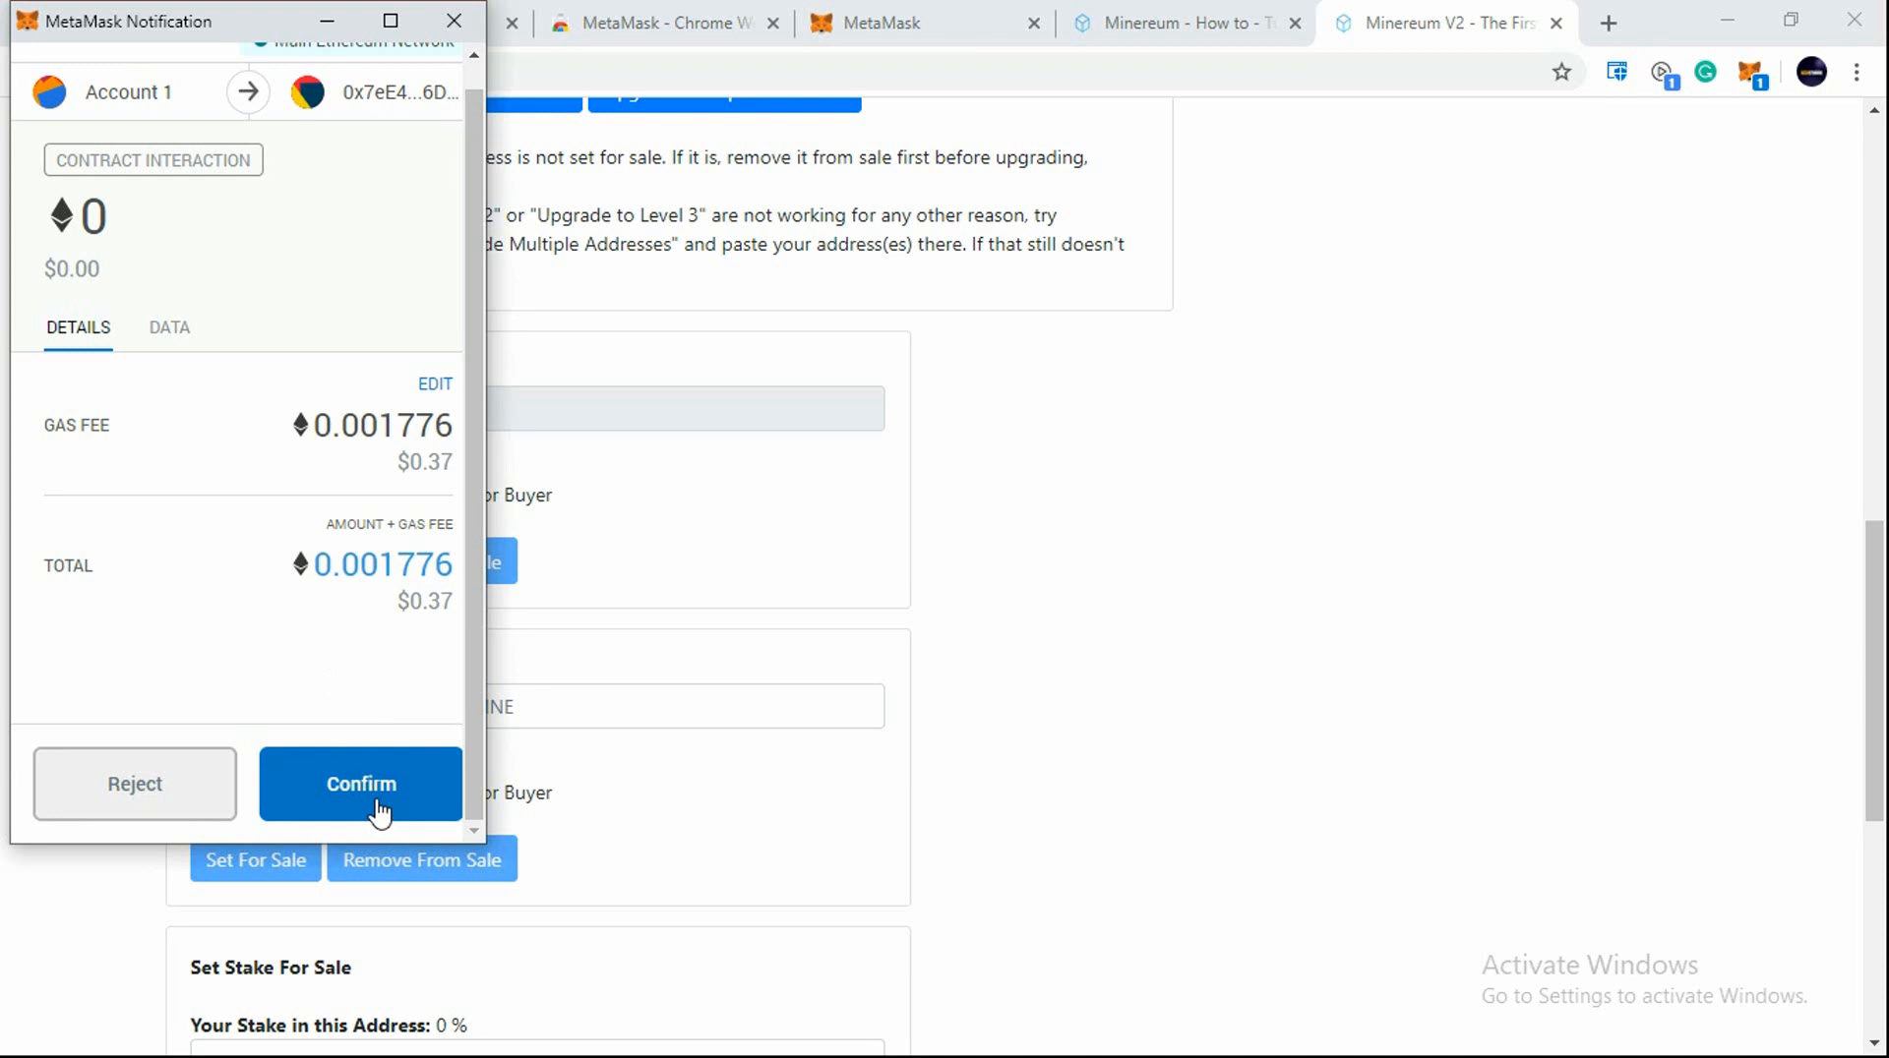
click(360, 783)
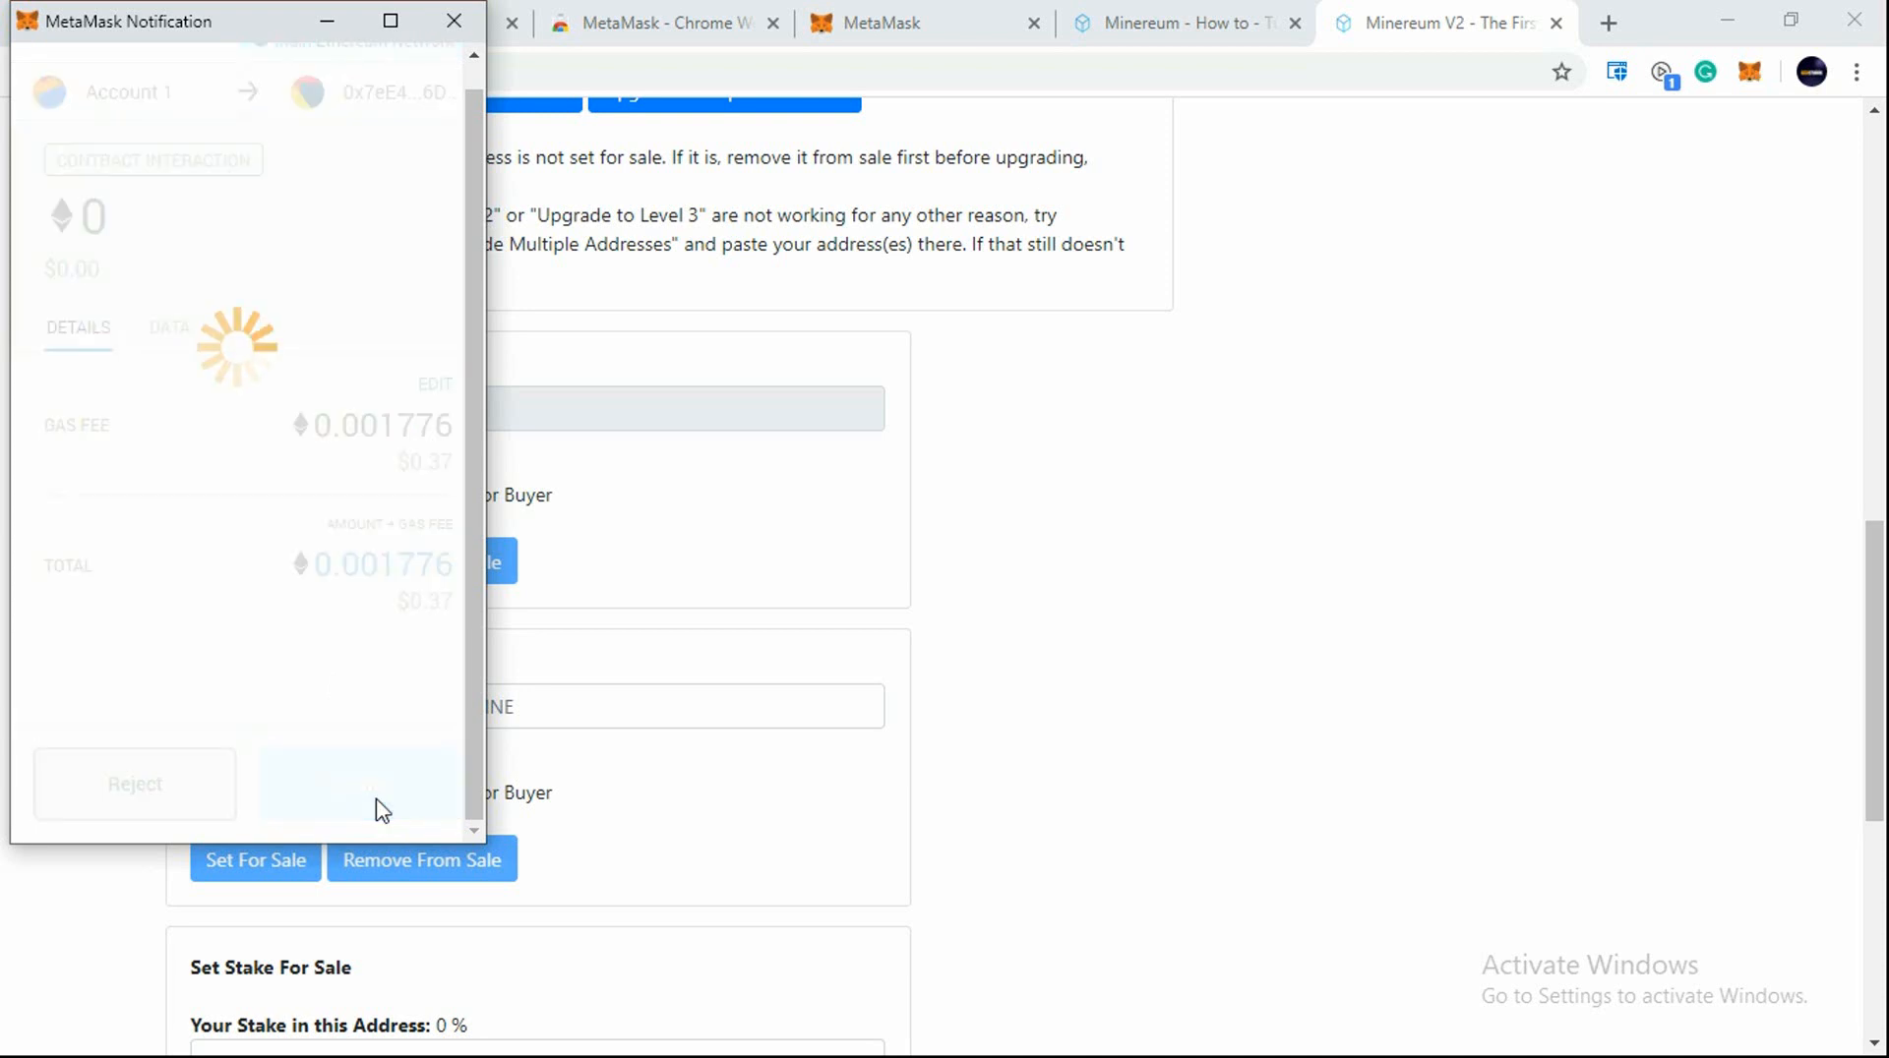
click(358, 783)
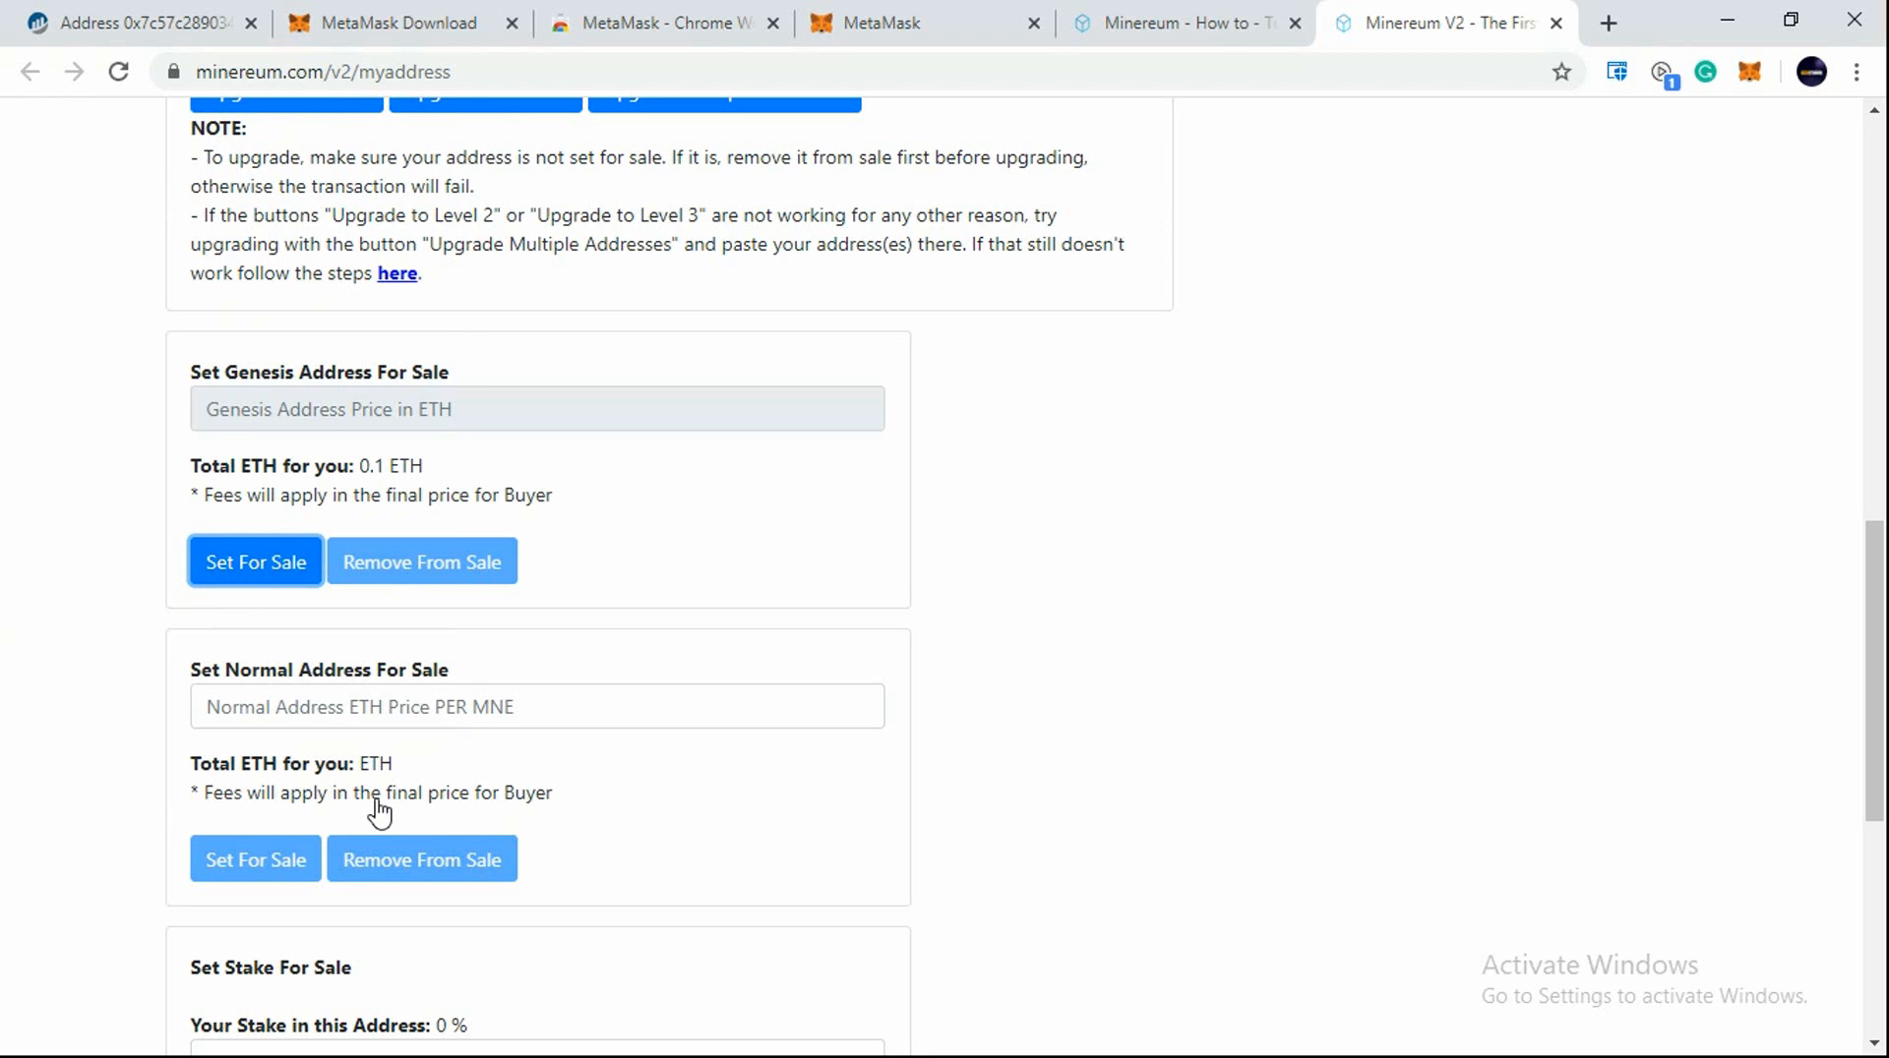
mouse_move(1775, 51)
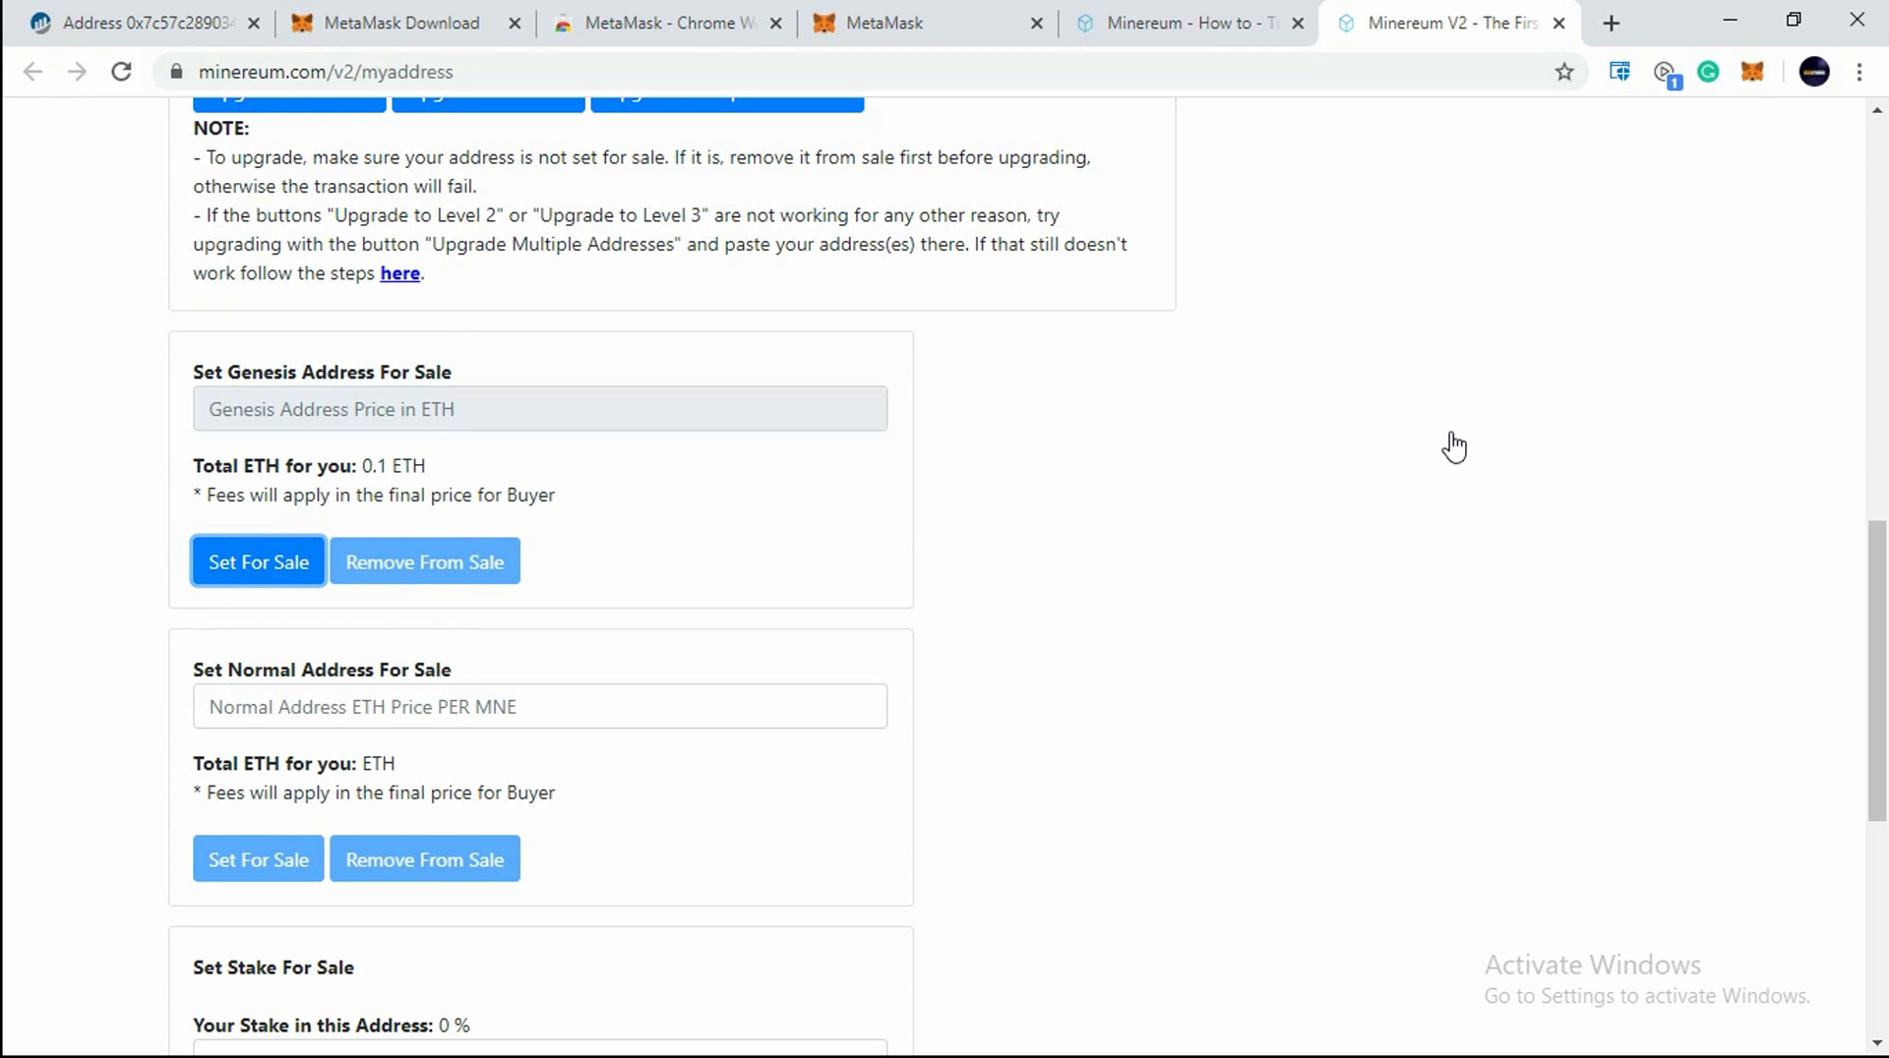
mouse_move(1594, 443)
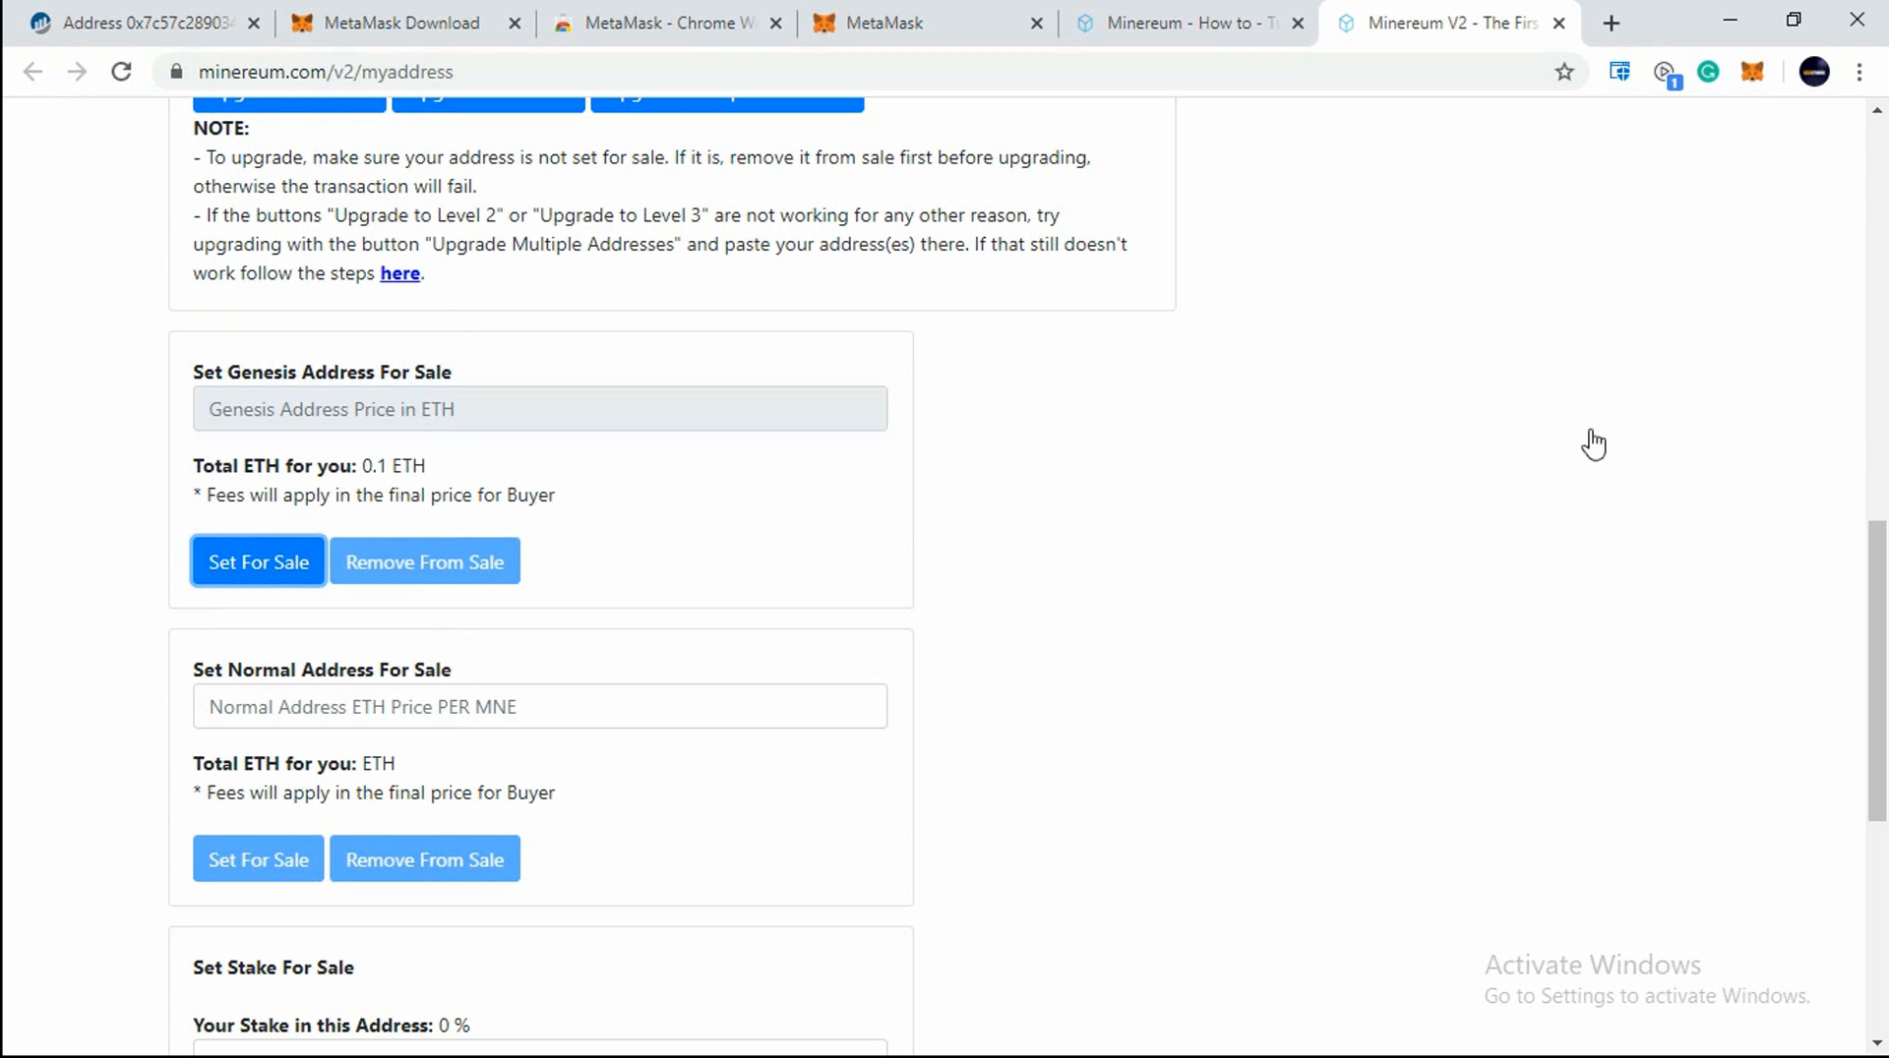
mouse_move(531, 227)
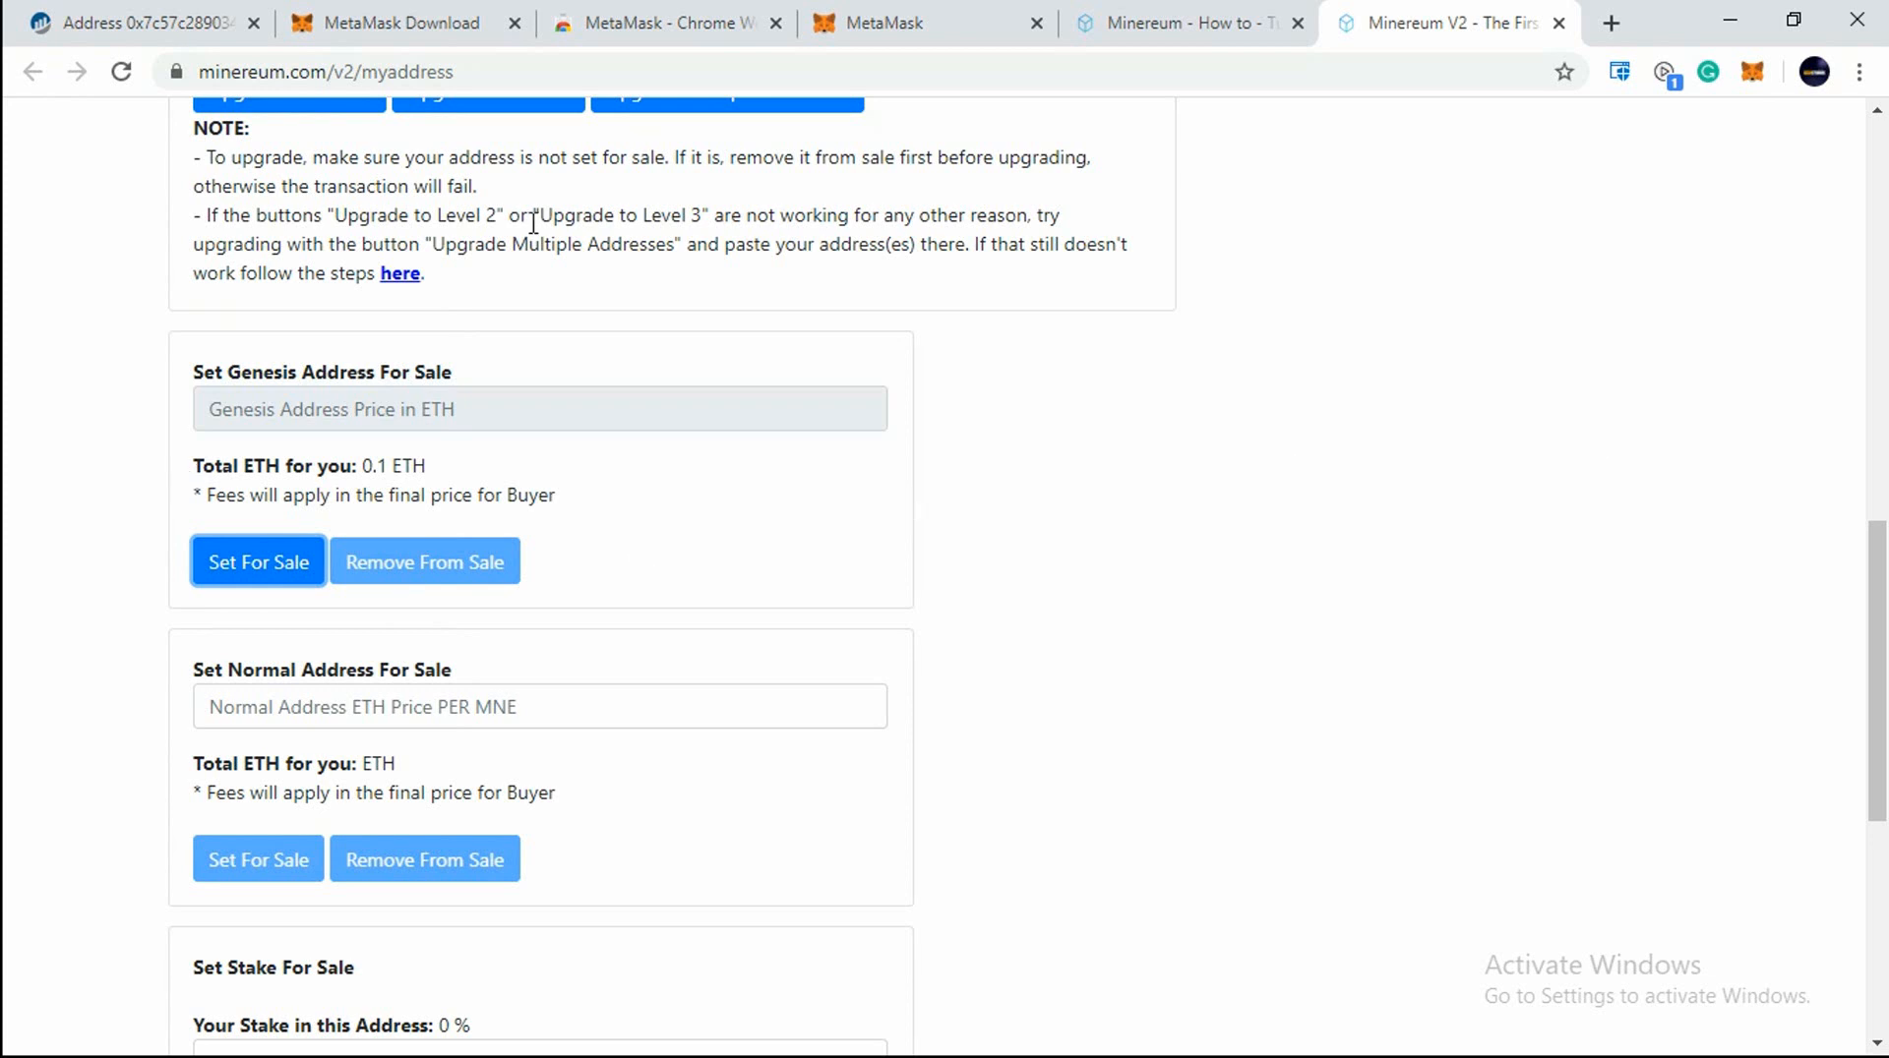
mouse_move(1759, 163)
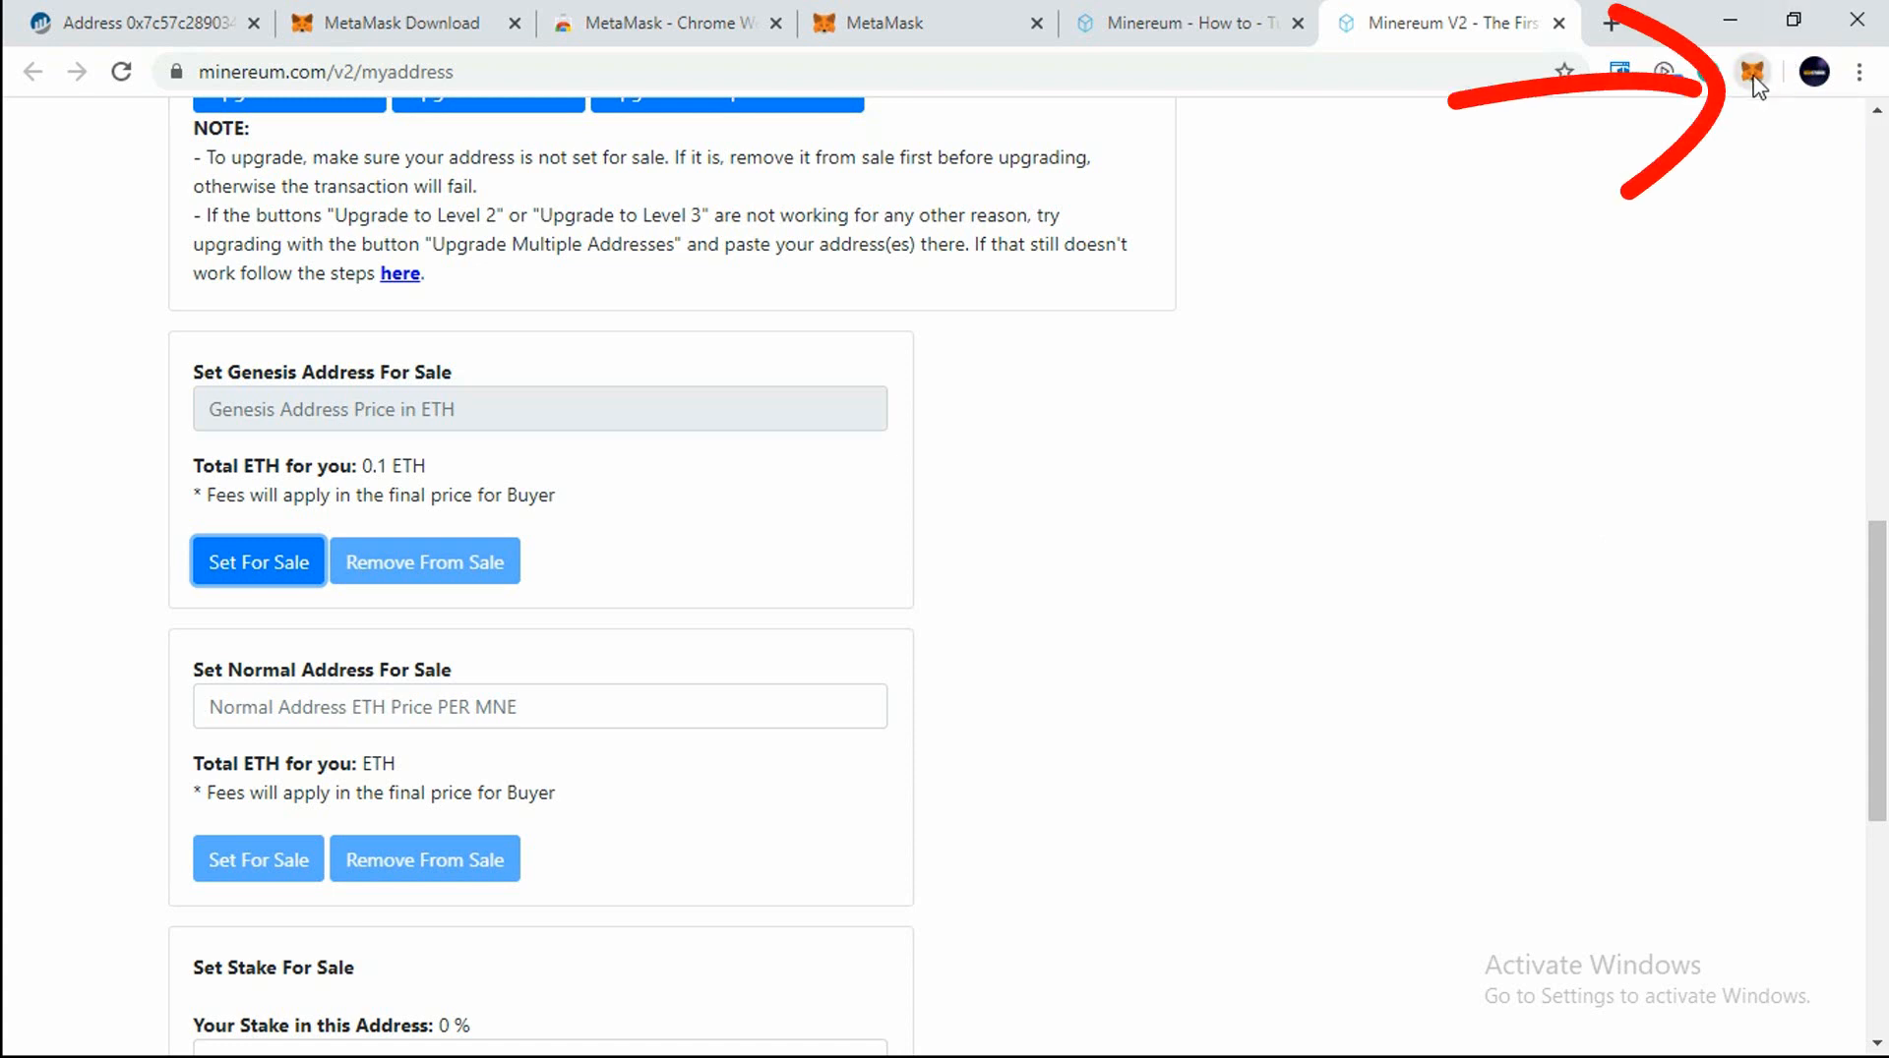
- Watch the Contract Interaction go from pending to confirmed at 0.001166 ETH gas, then close the wallet panel
click(1749, 70)
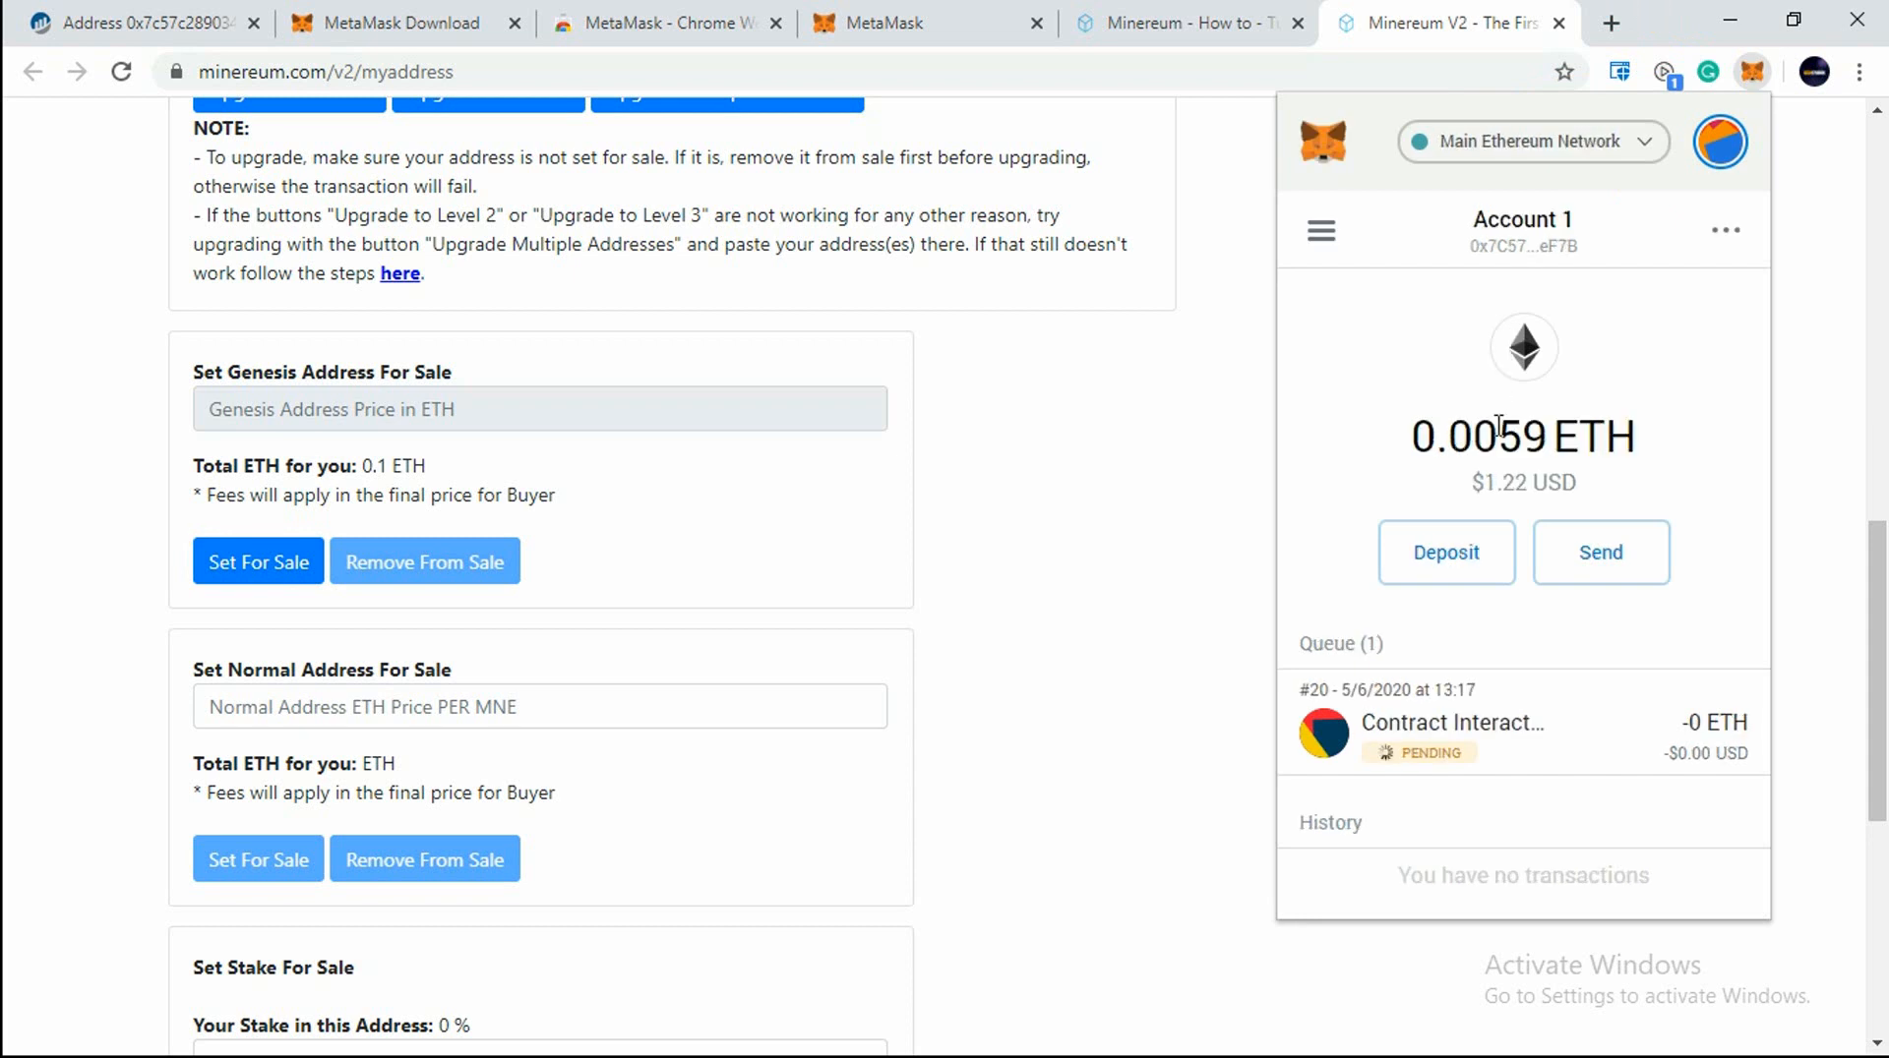
mouse_move(1404, 768)
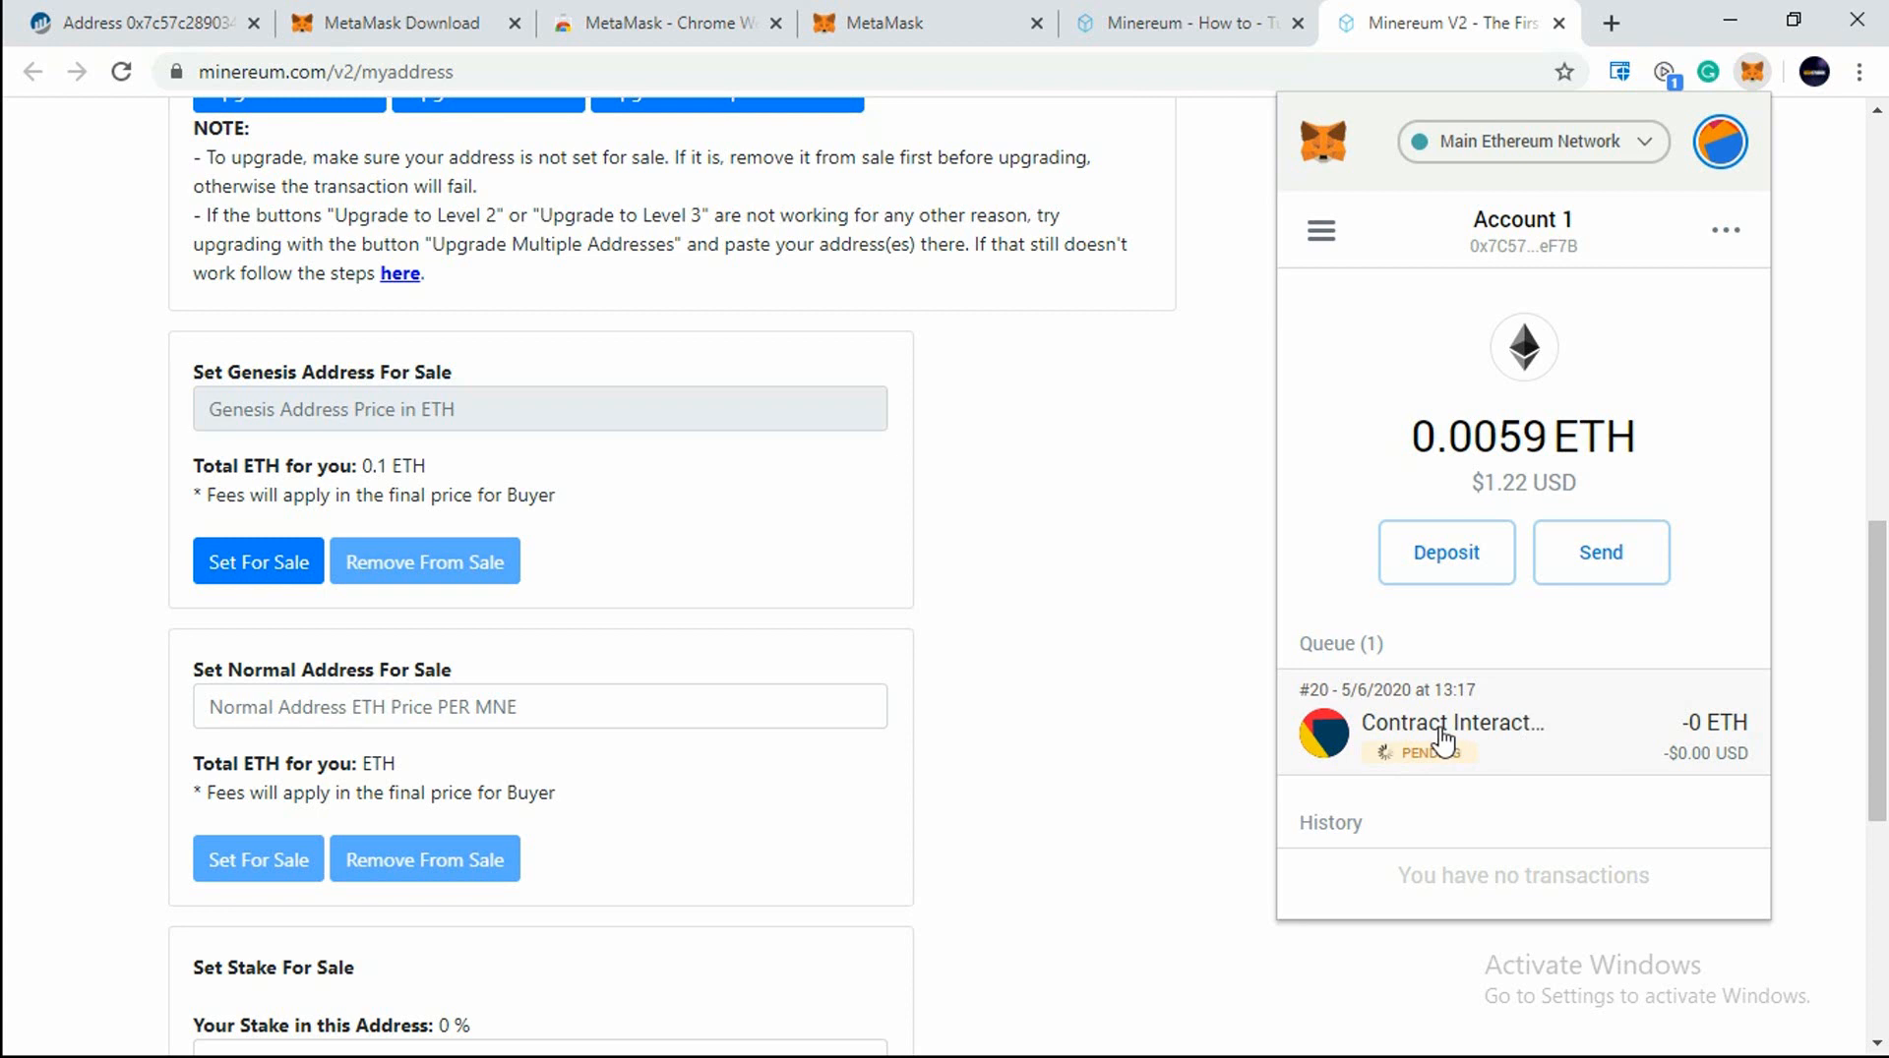
click(1452, 724)
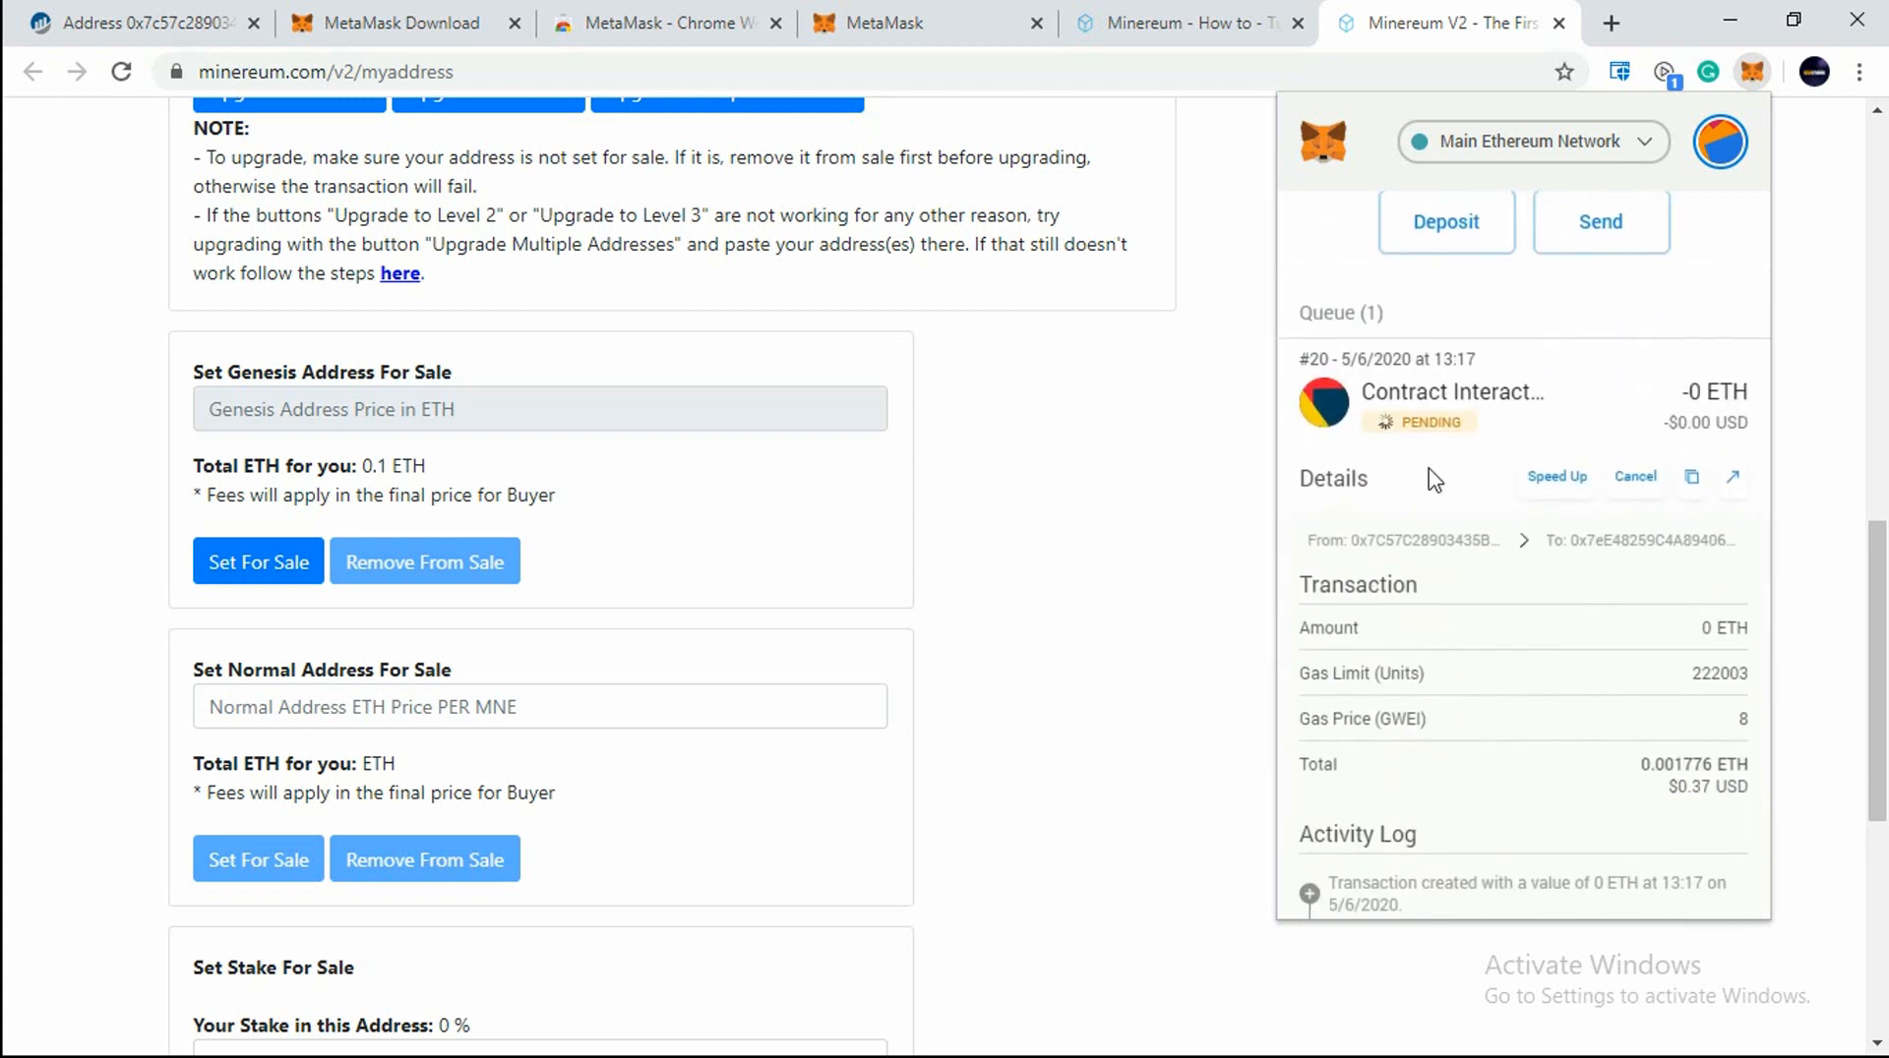
mouse_move(1460, 496)
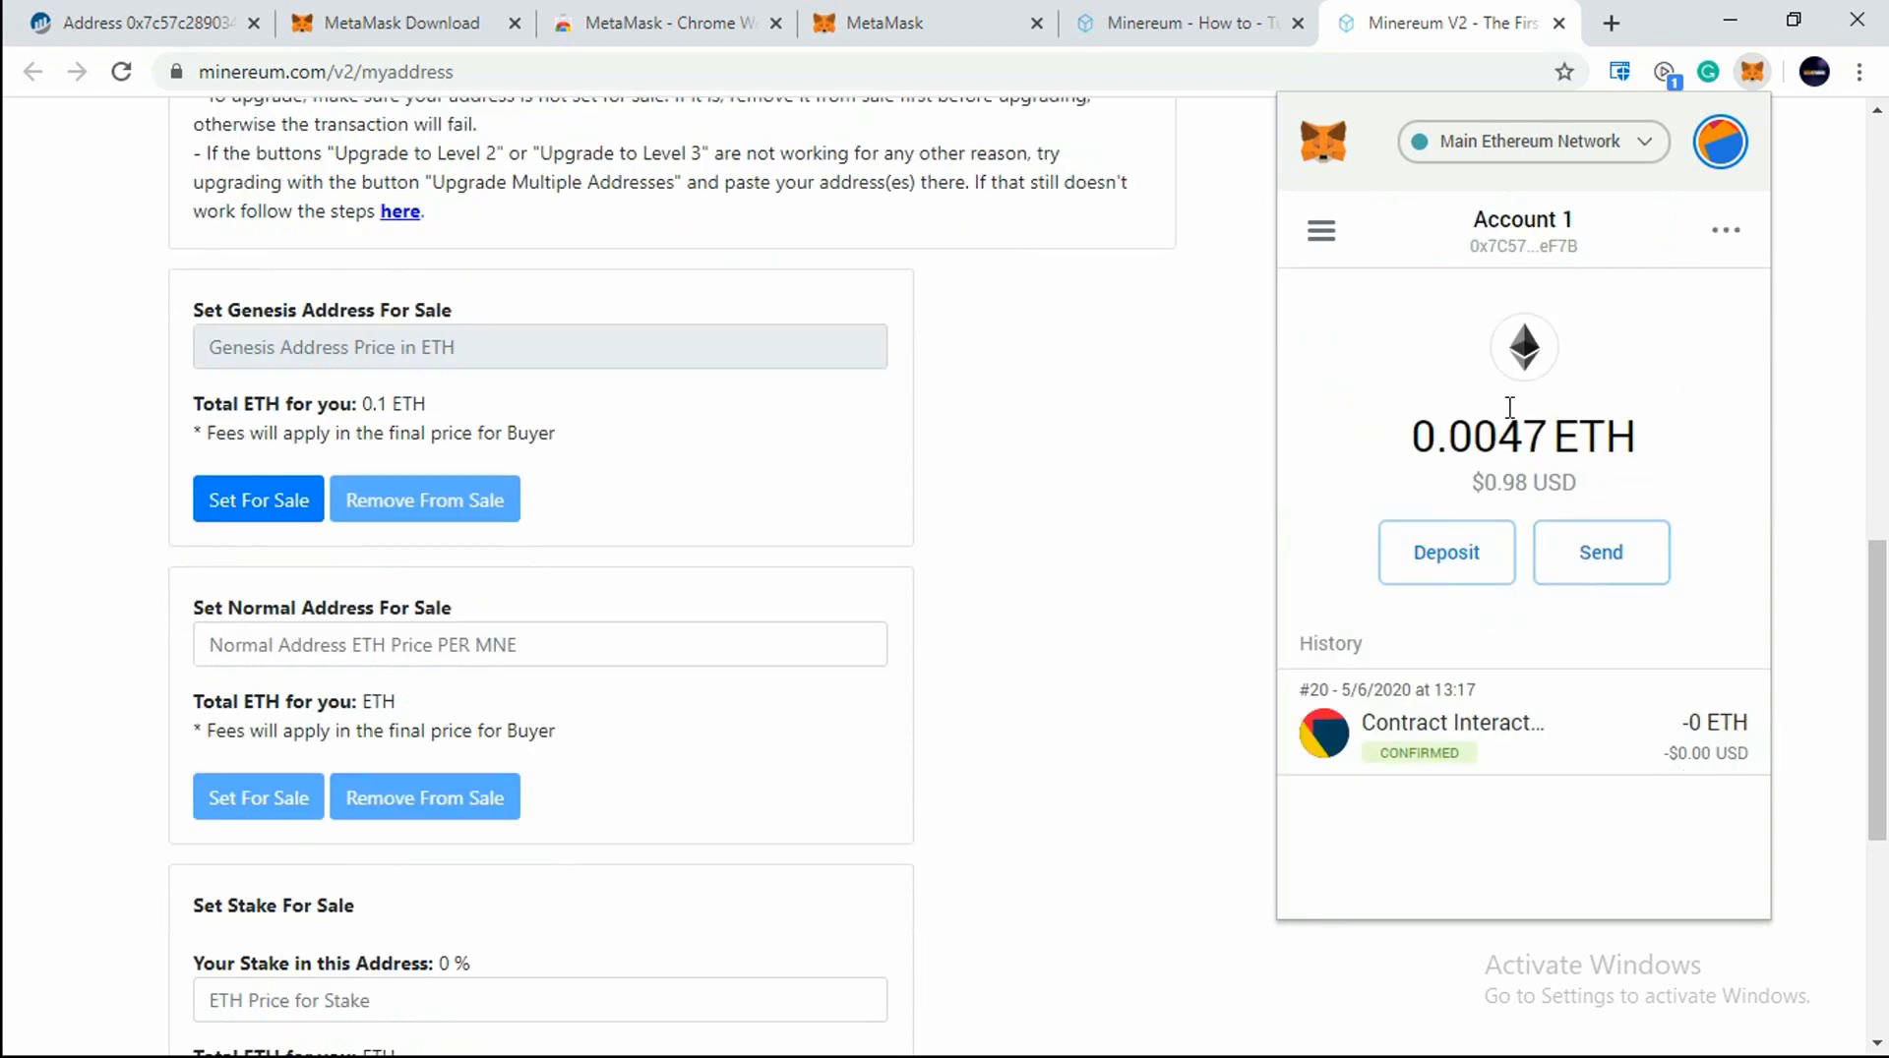
mouse_move(1542, 472)
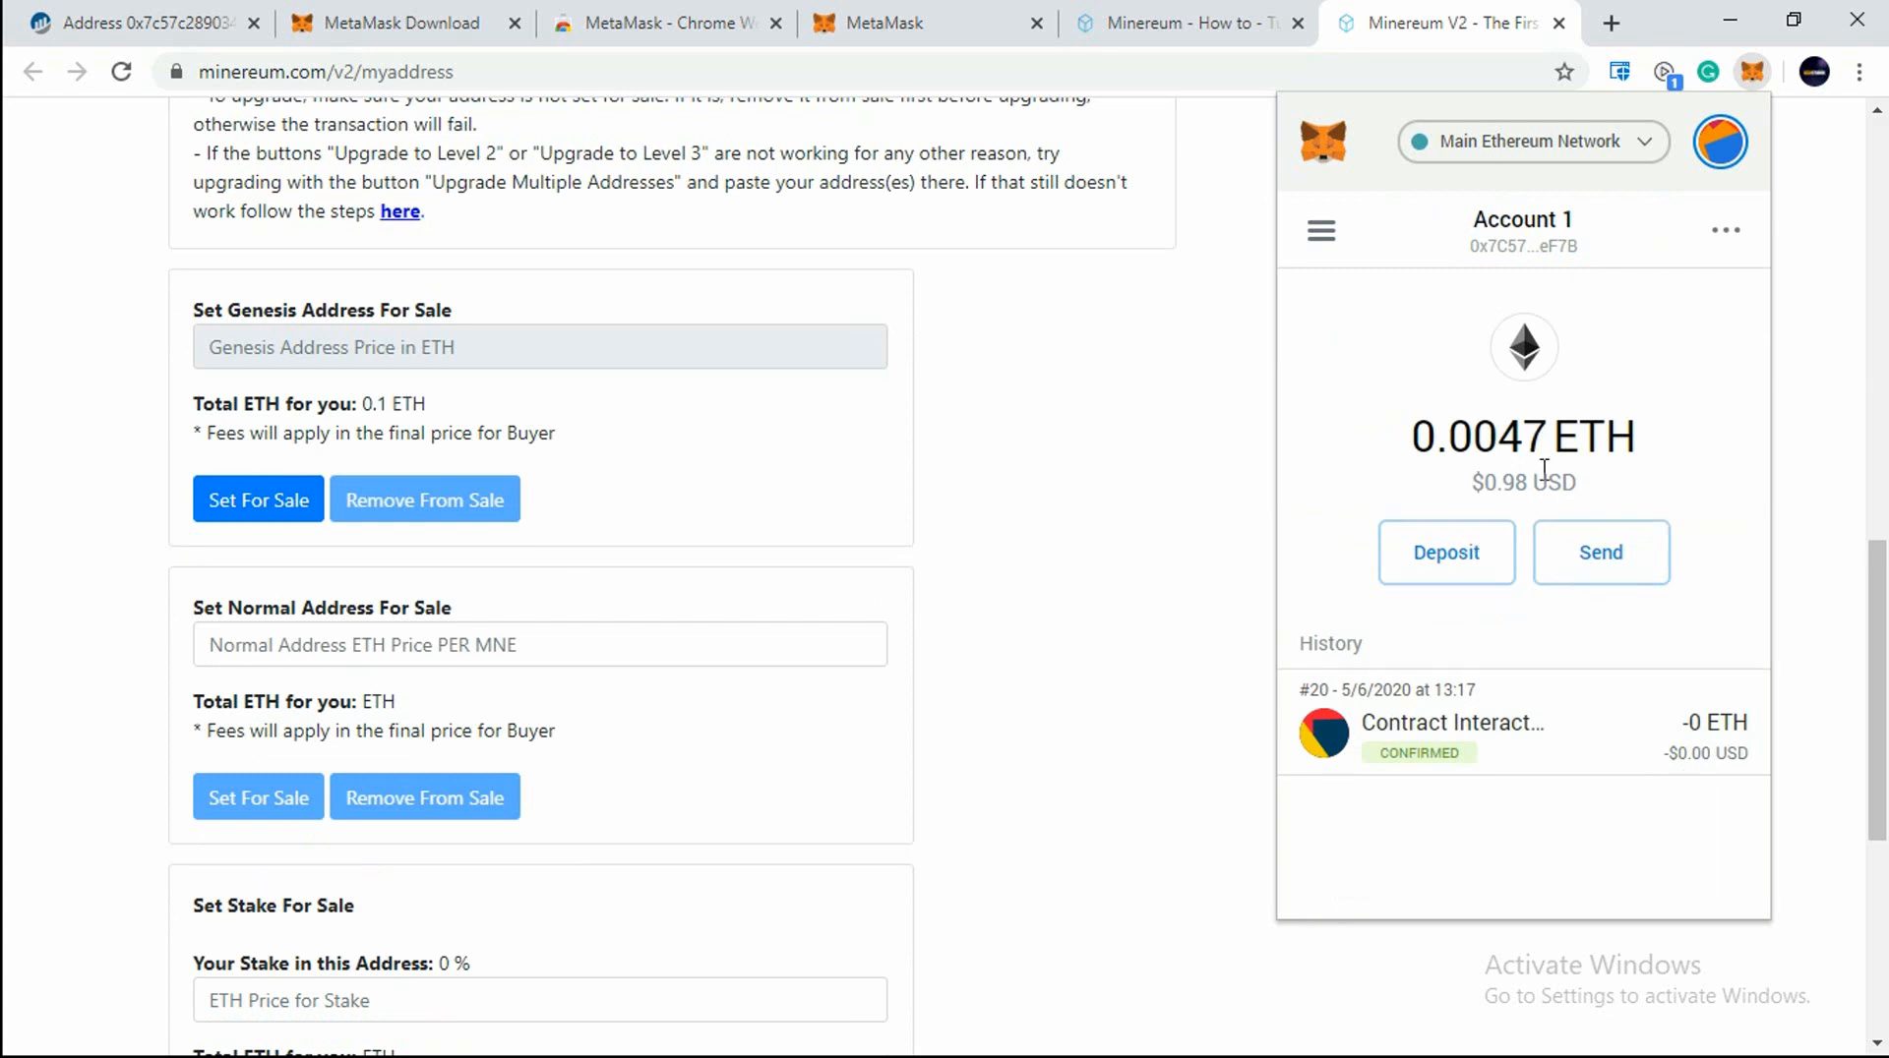
mouse_move(1499, 488)
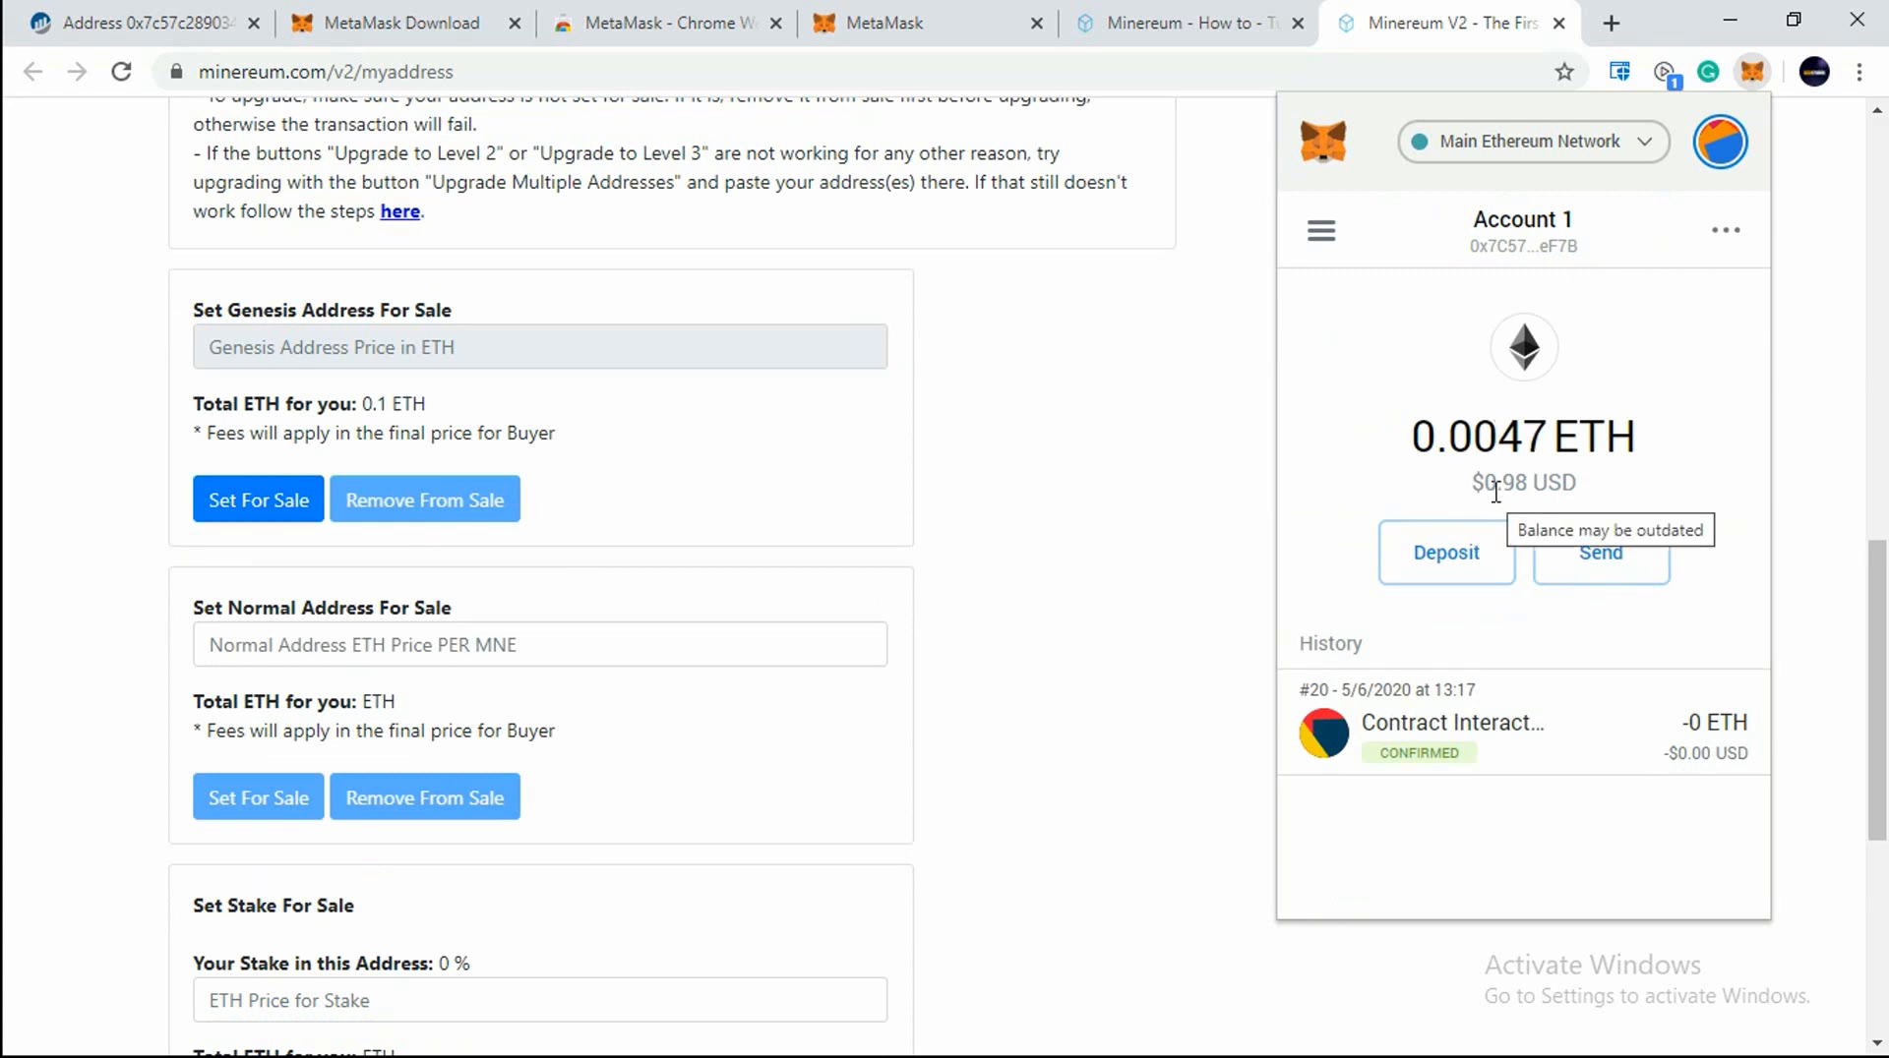
mouse_move(1509, 490)
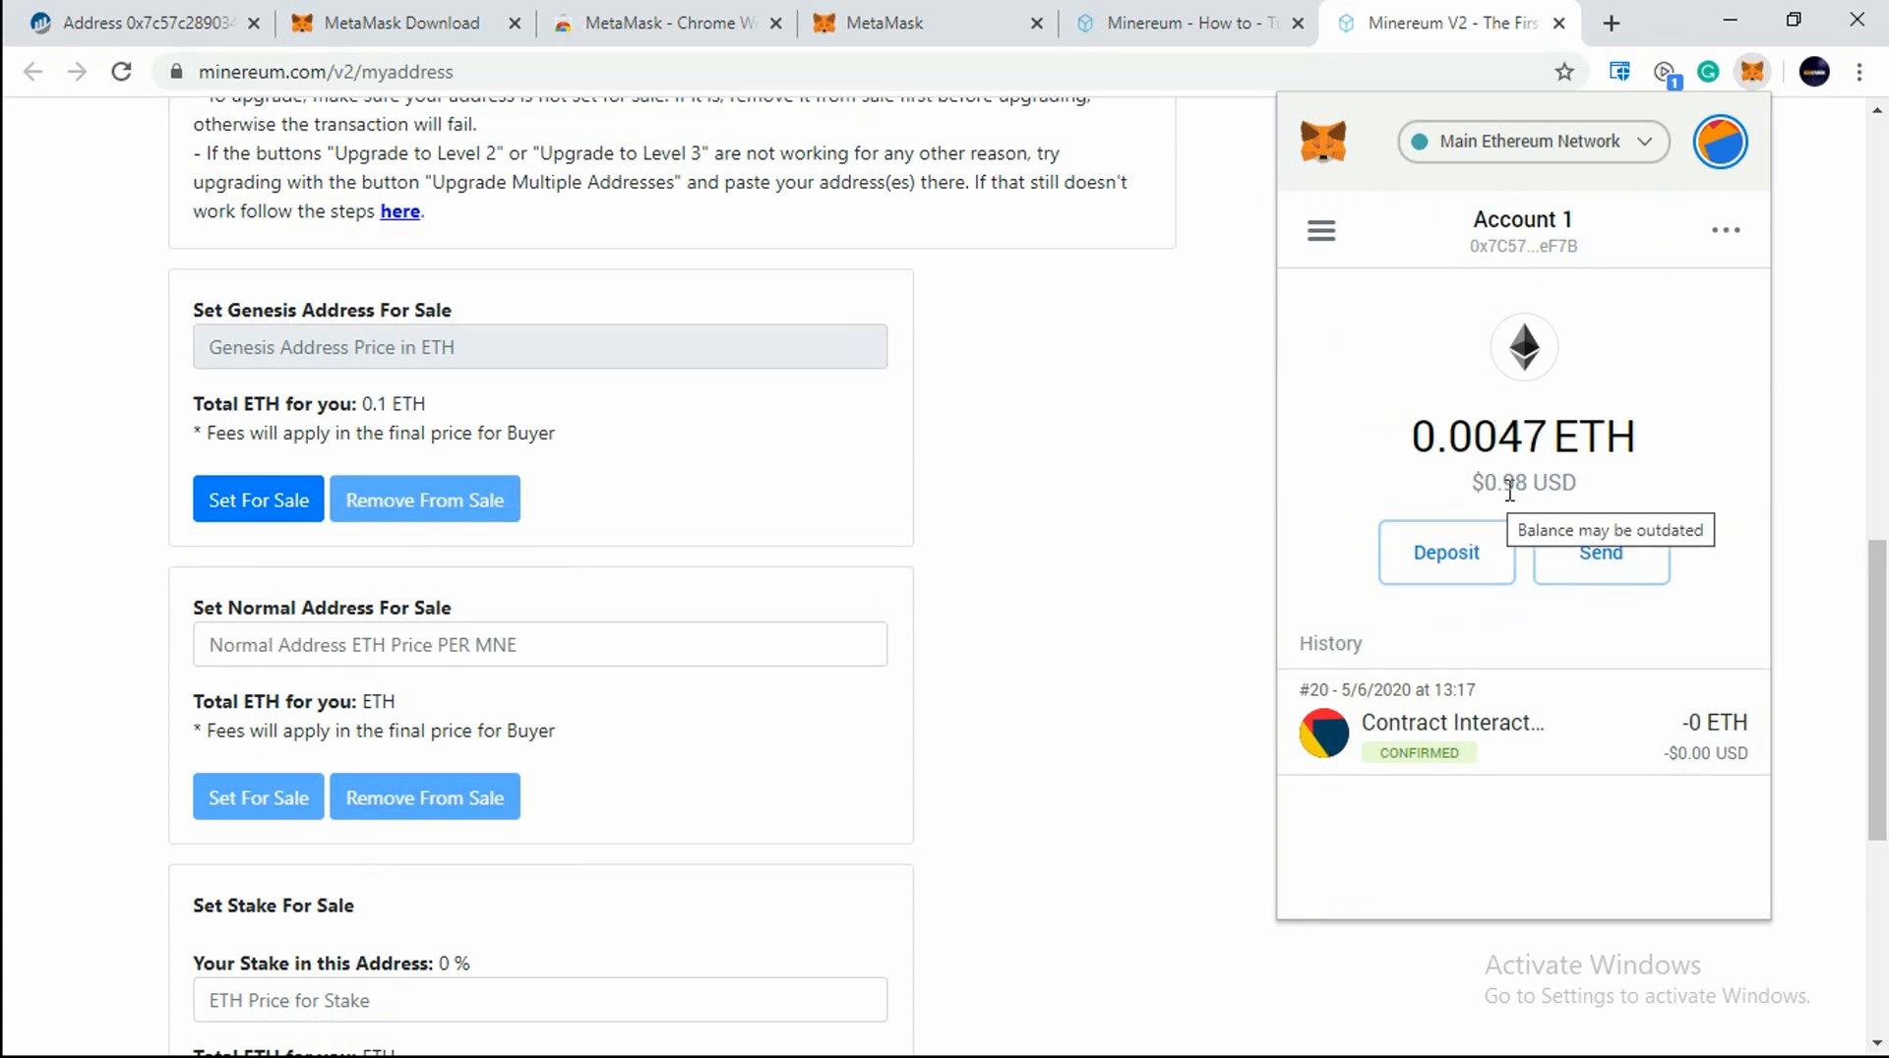
mouse_move(1462, 683)
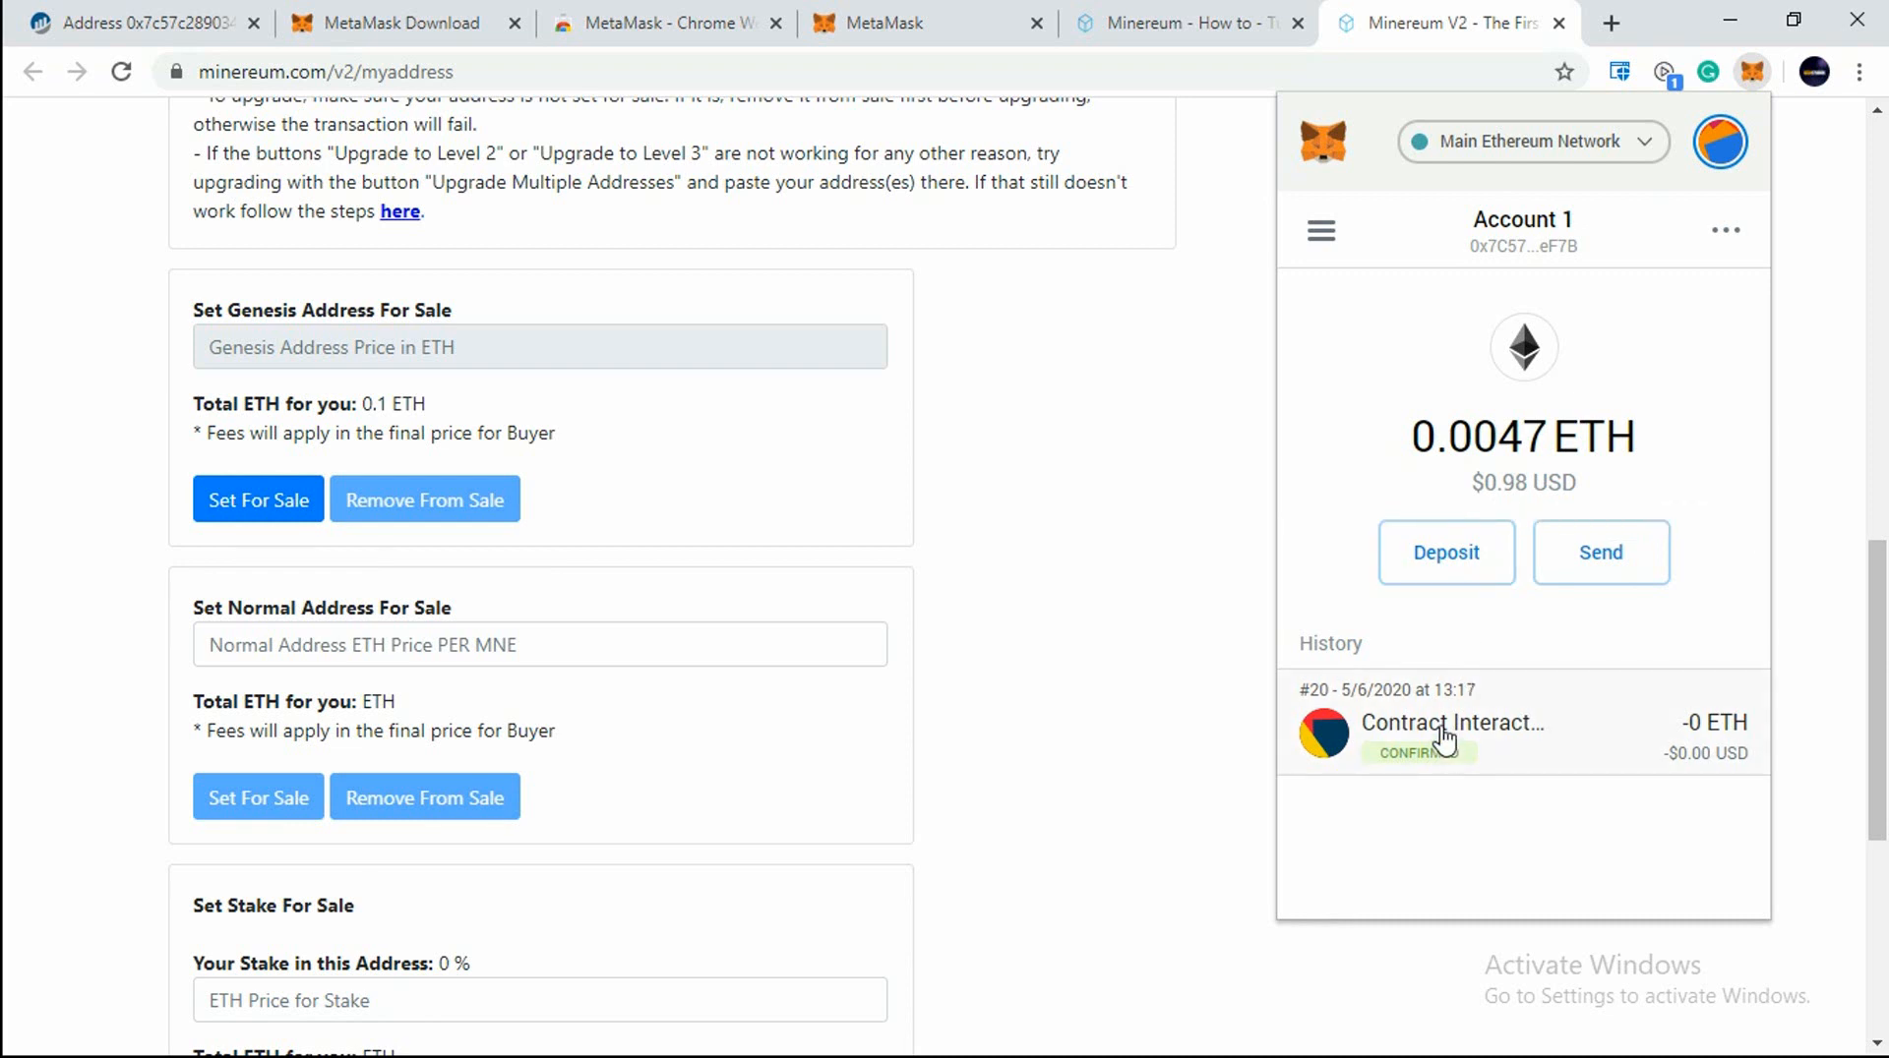
click(1452, 724)
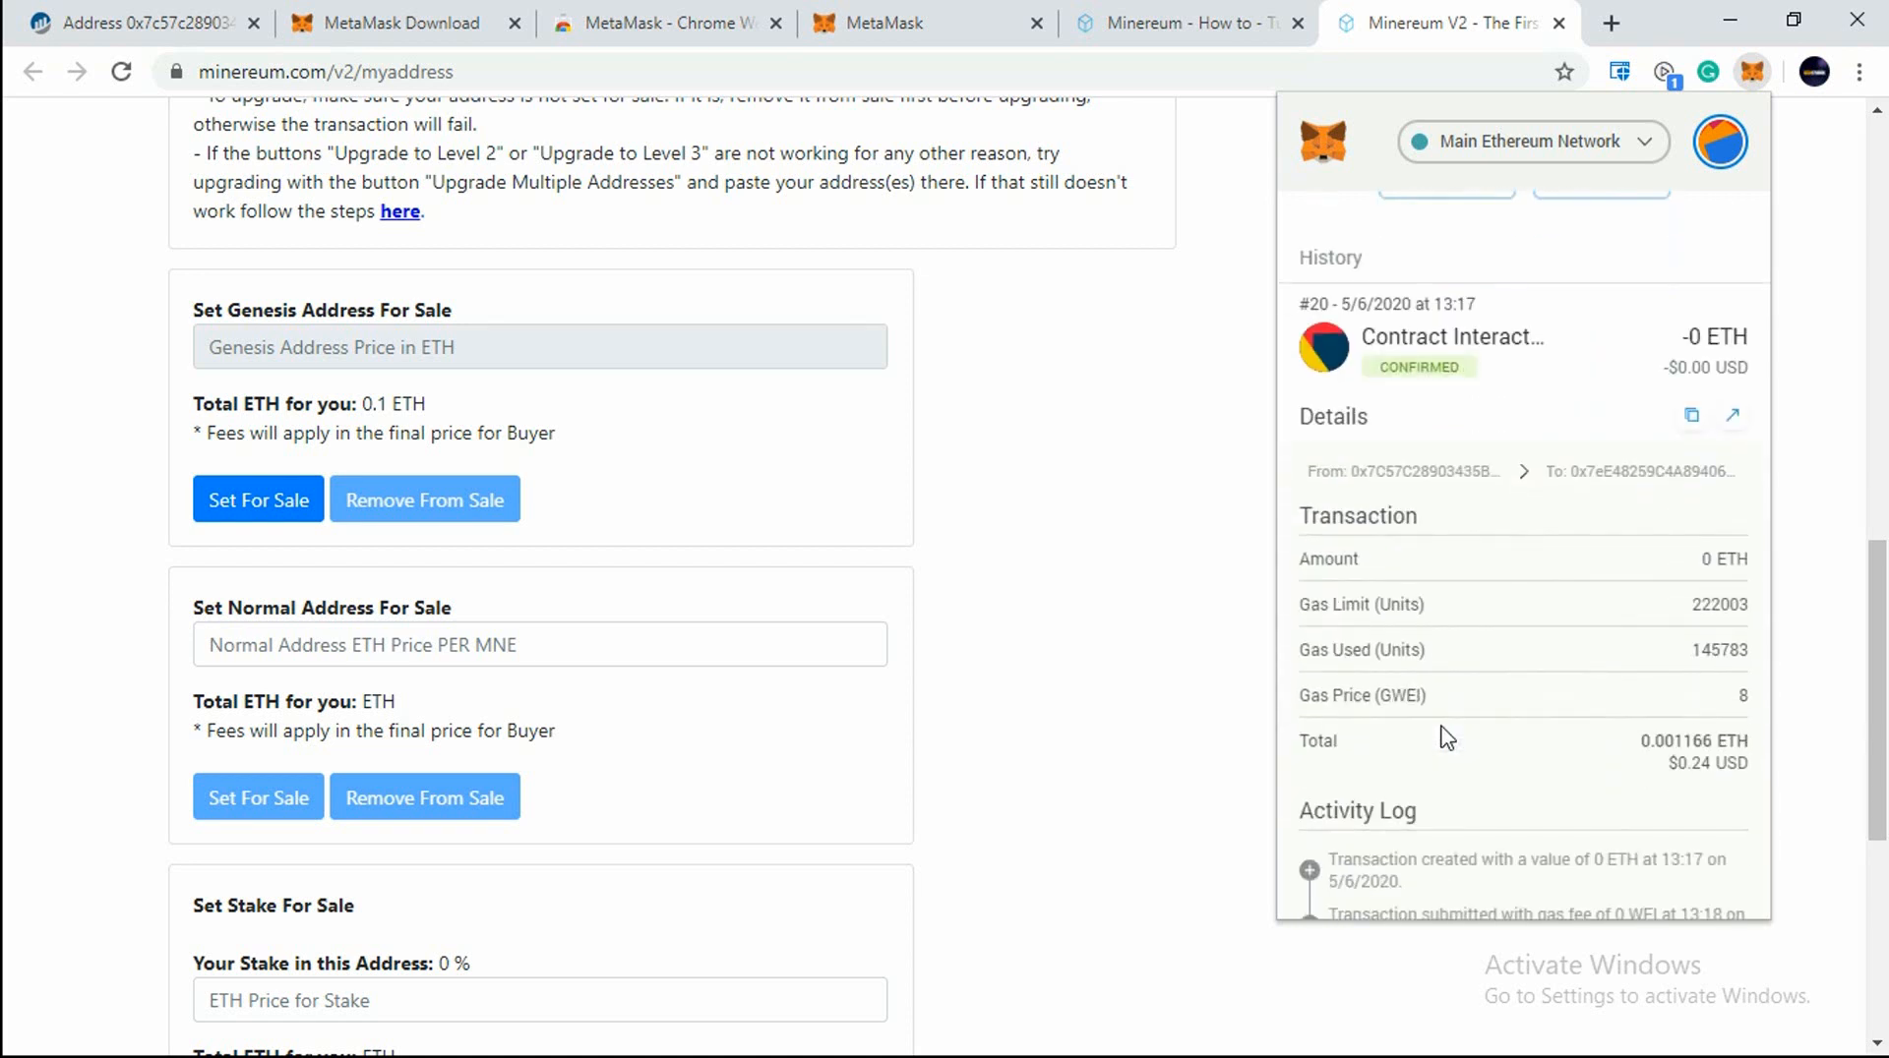
click(1208, 480)
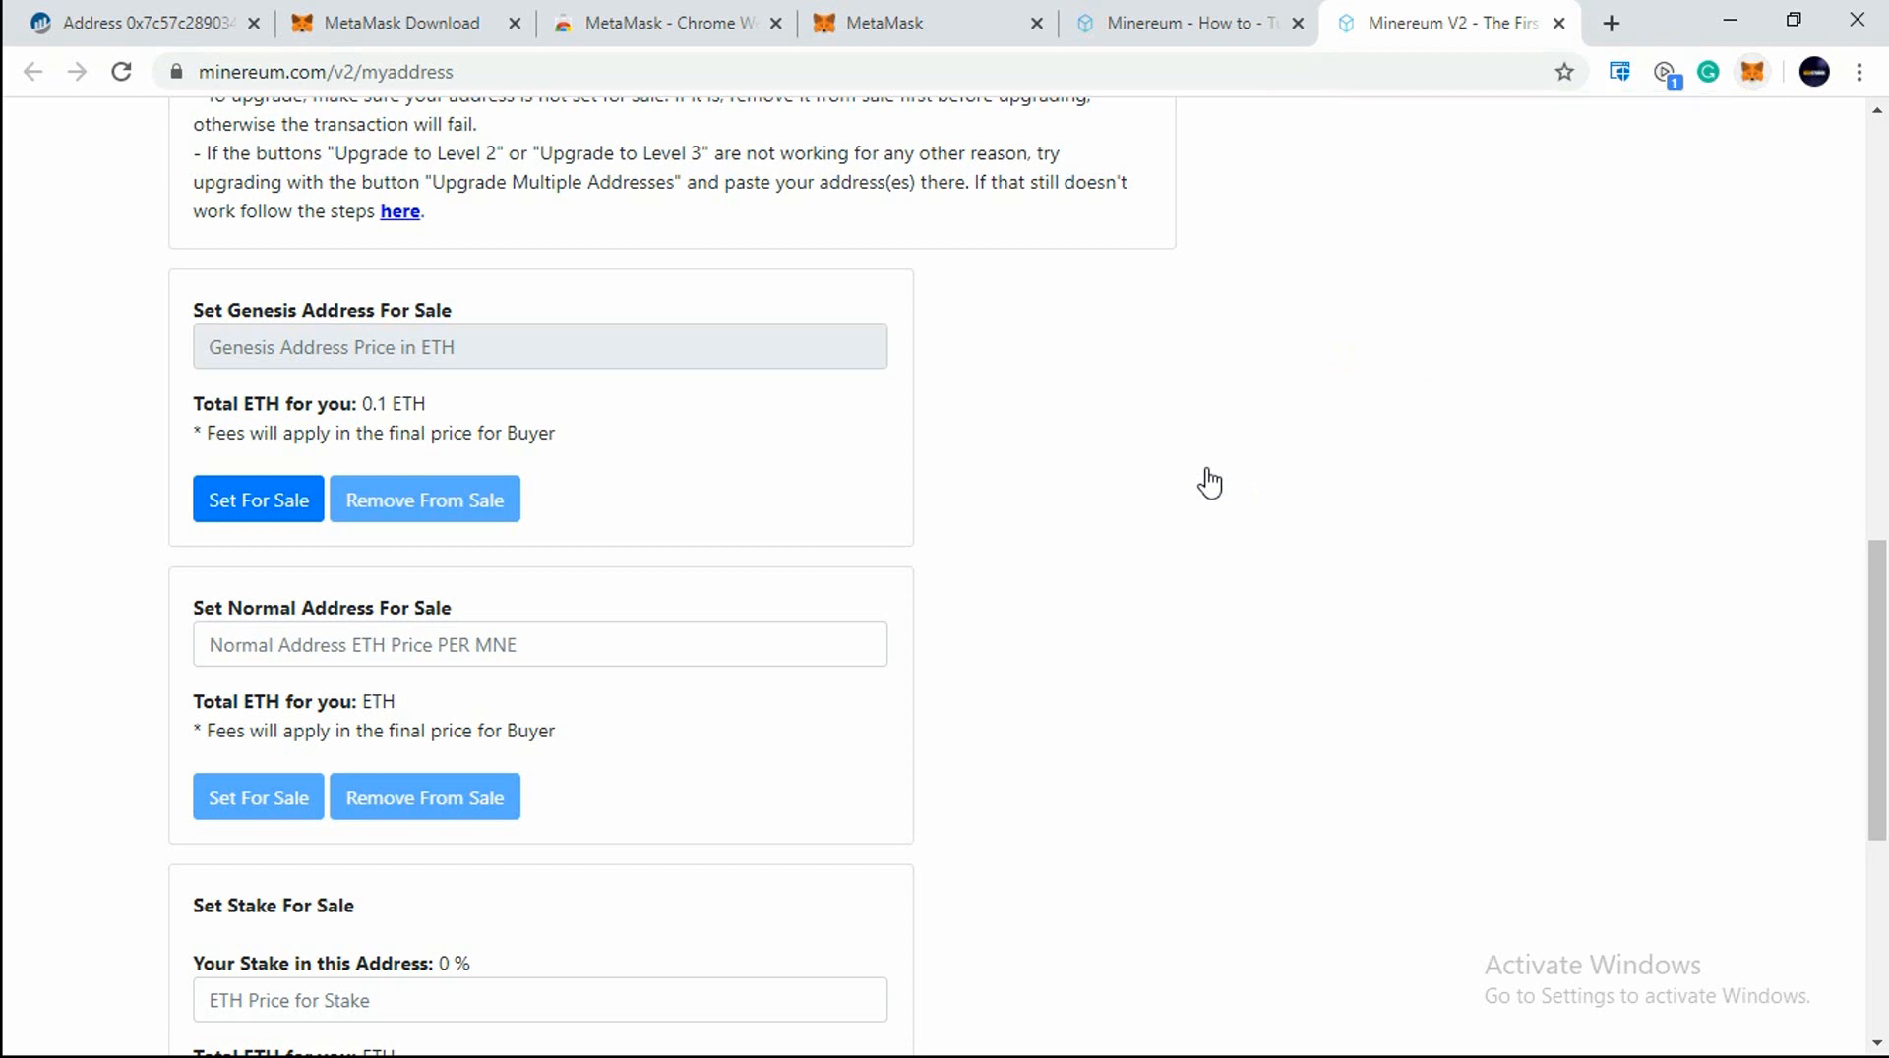
mouse_move(150, 523)
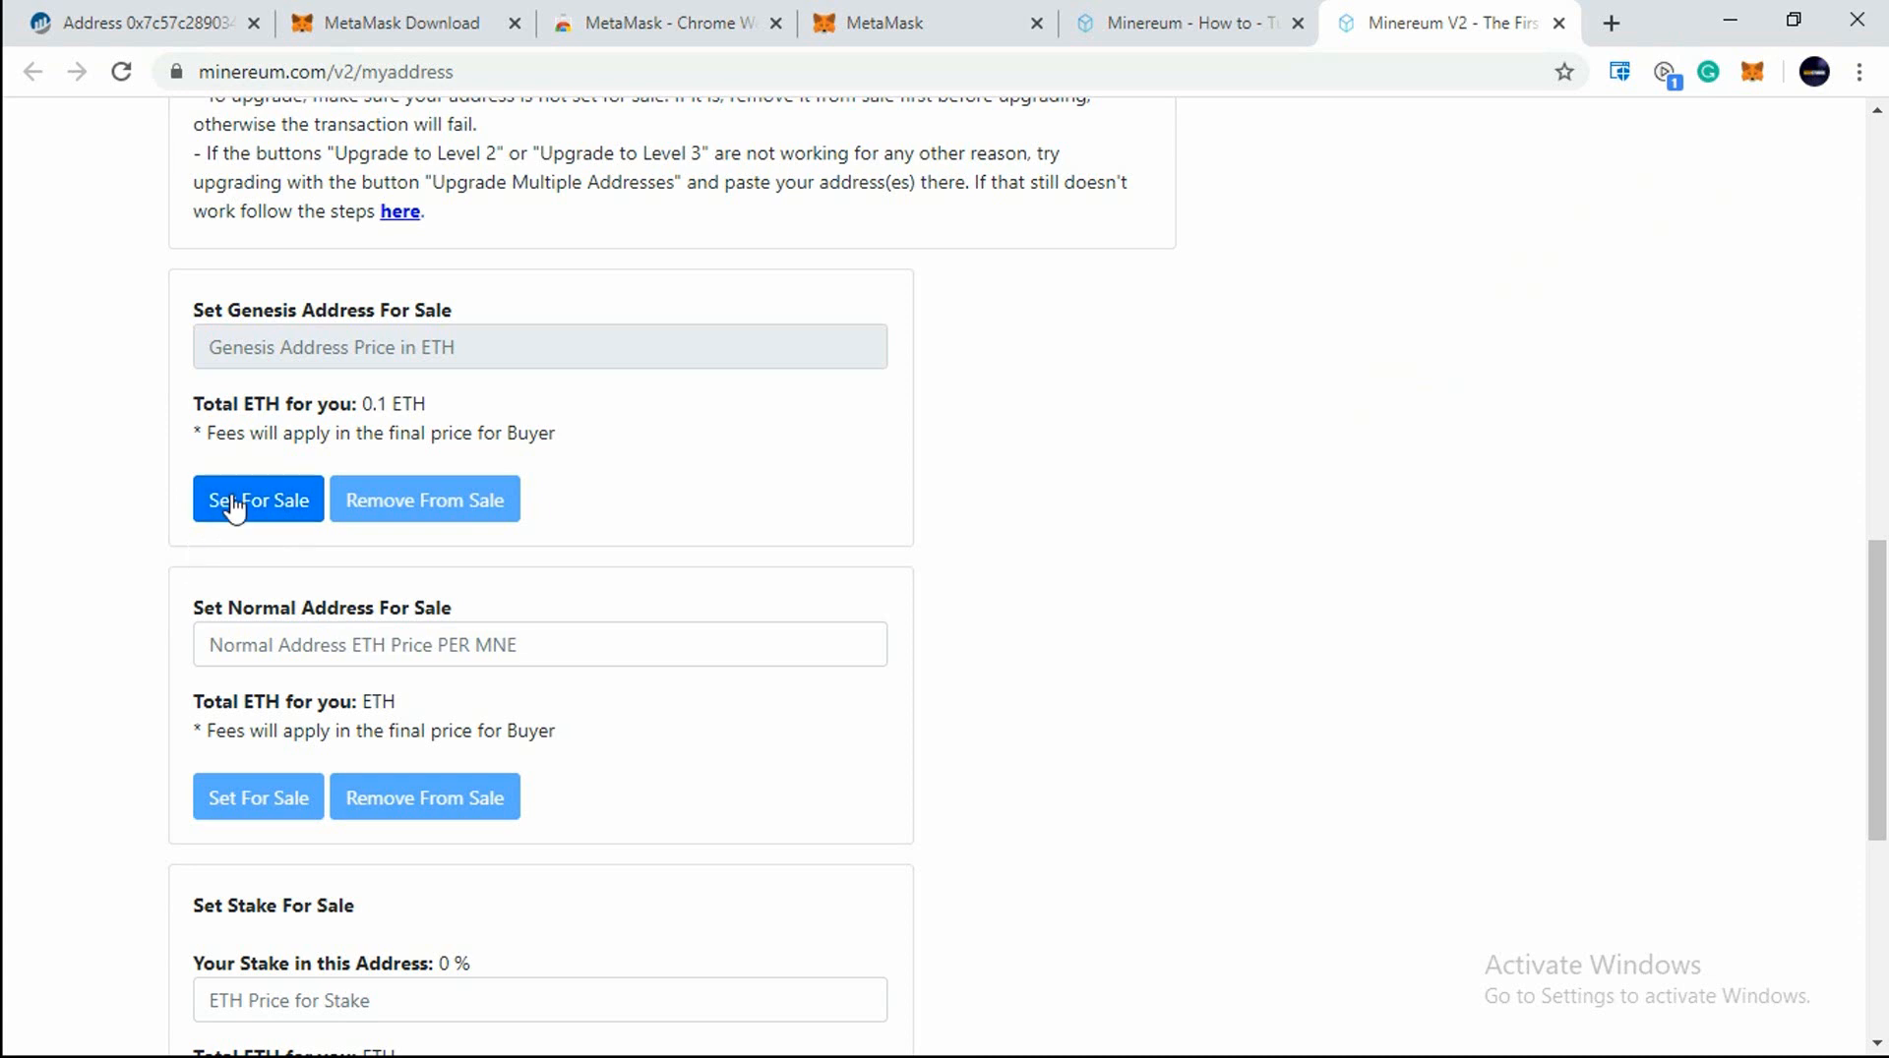
mouse_move(106, 289)
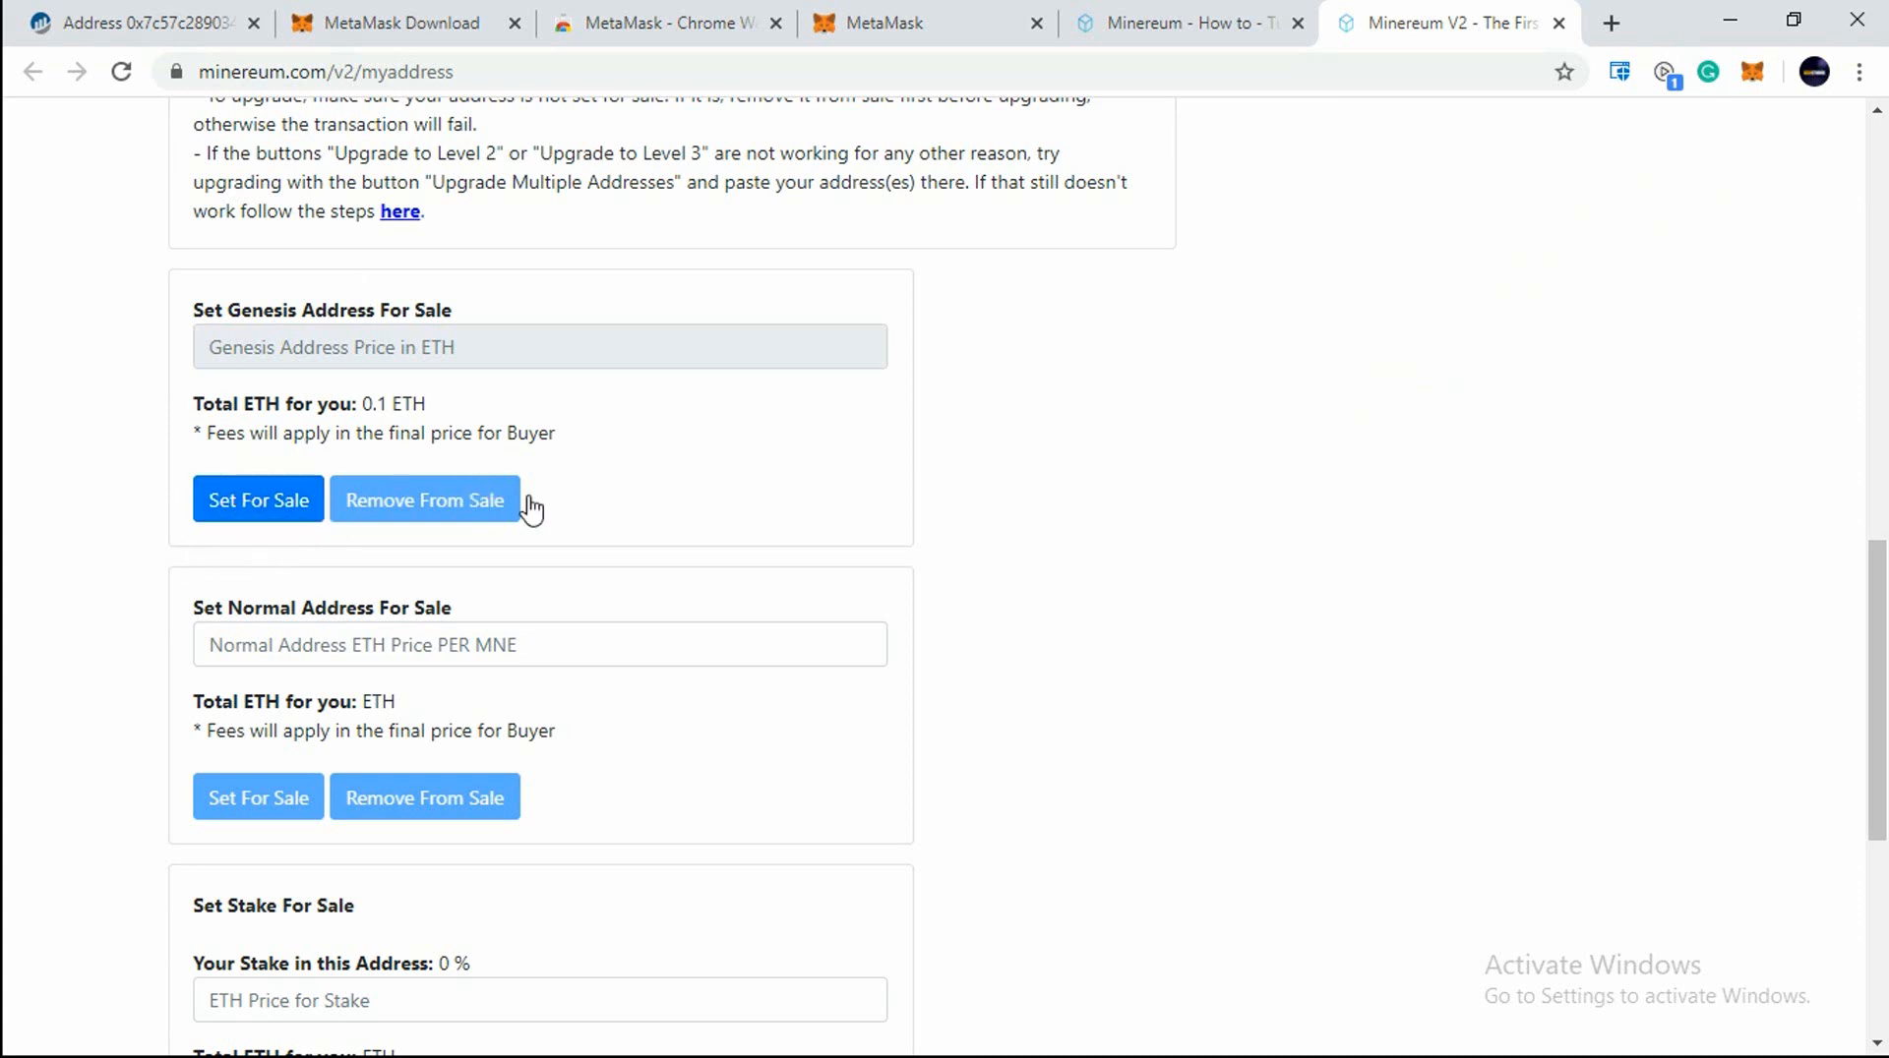
mouse_move(122, 71)
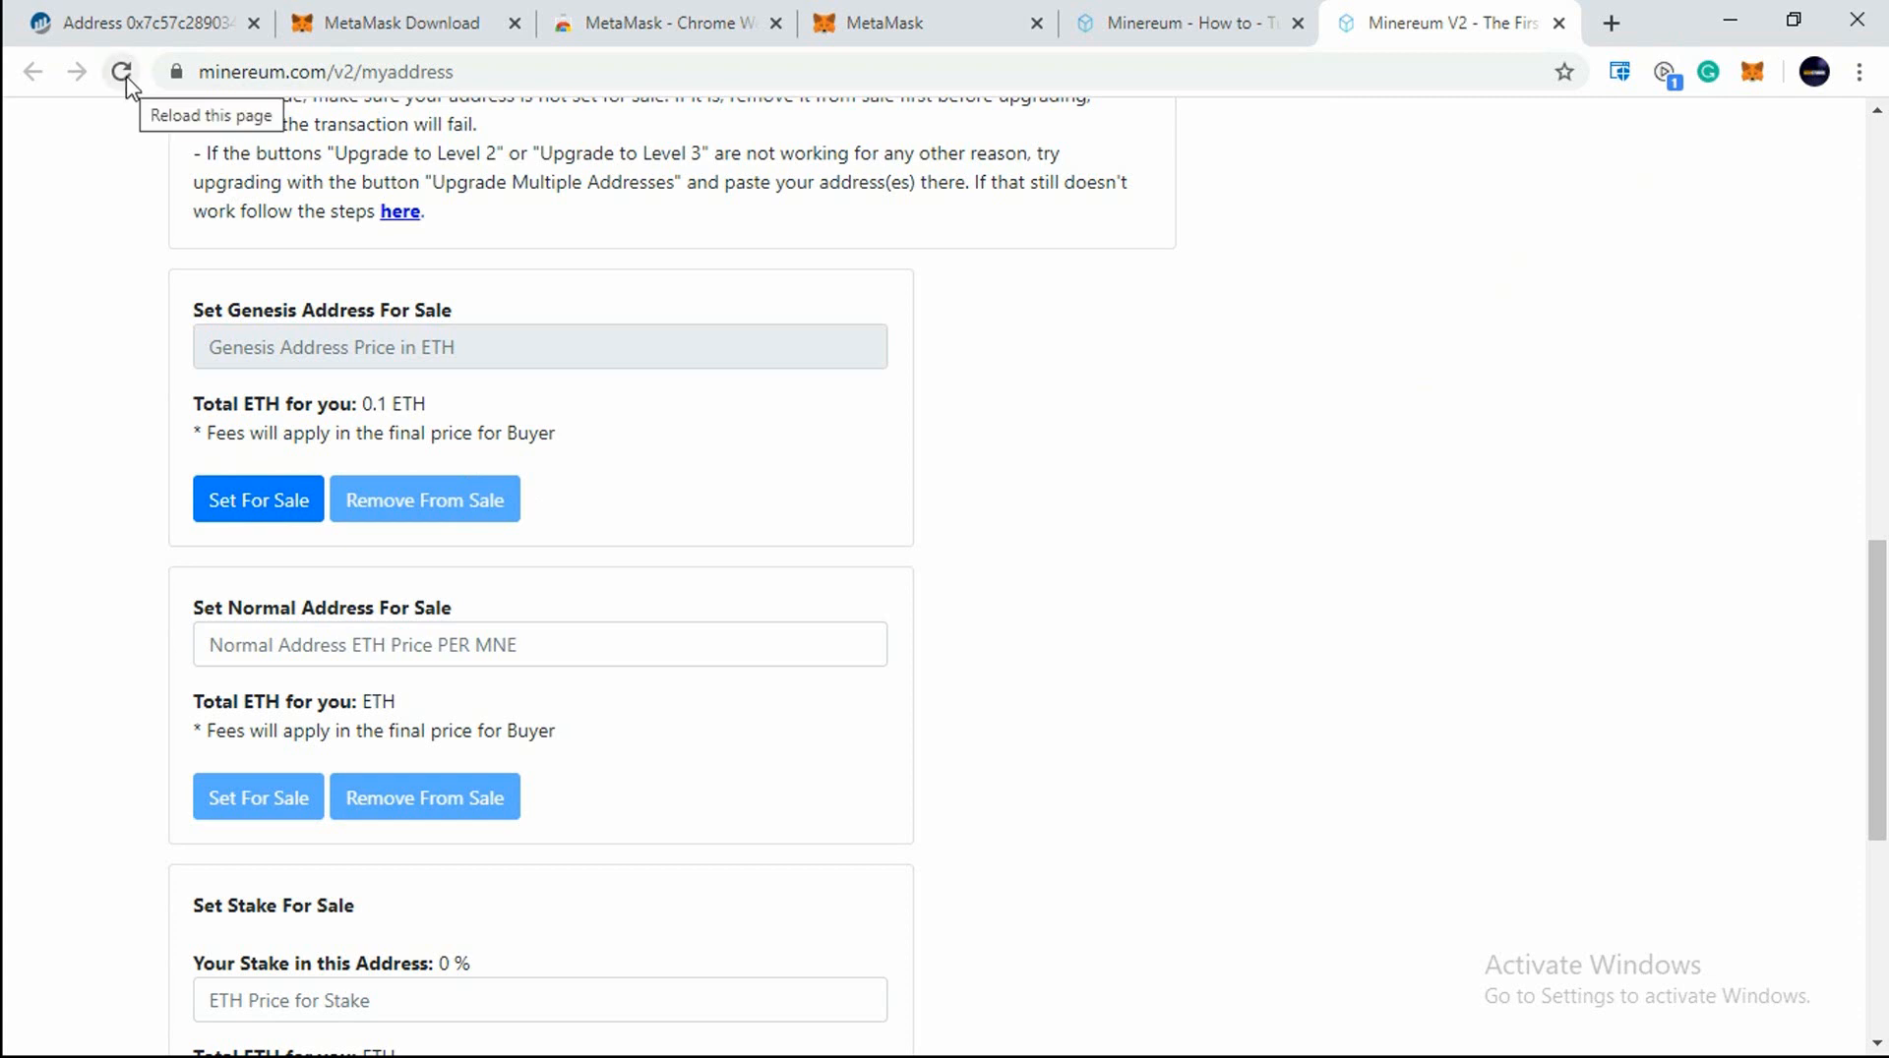
- Reload the My Address page so the genesis address shows as listed for sale
click(122, 71)
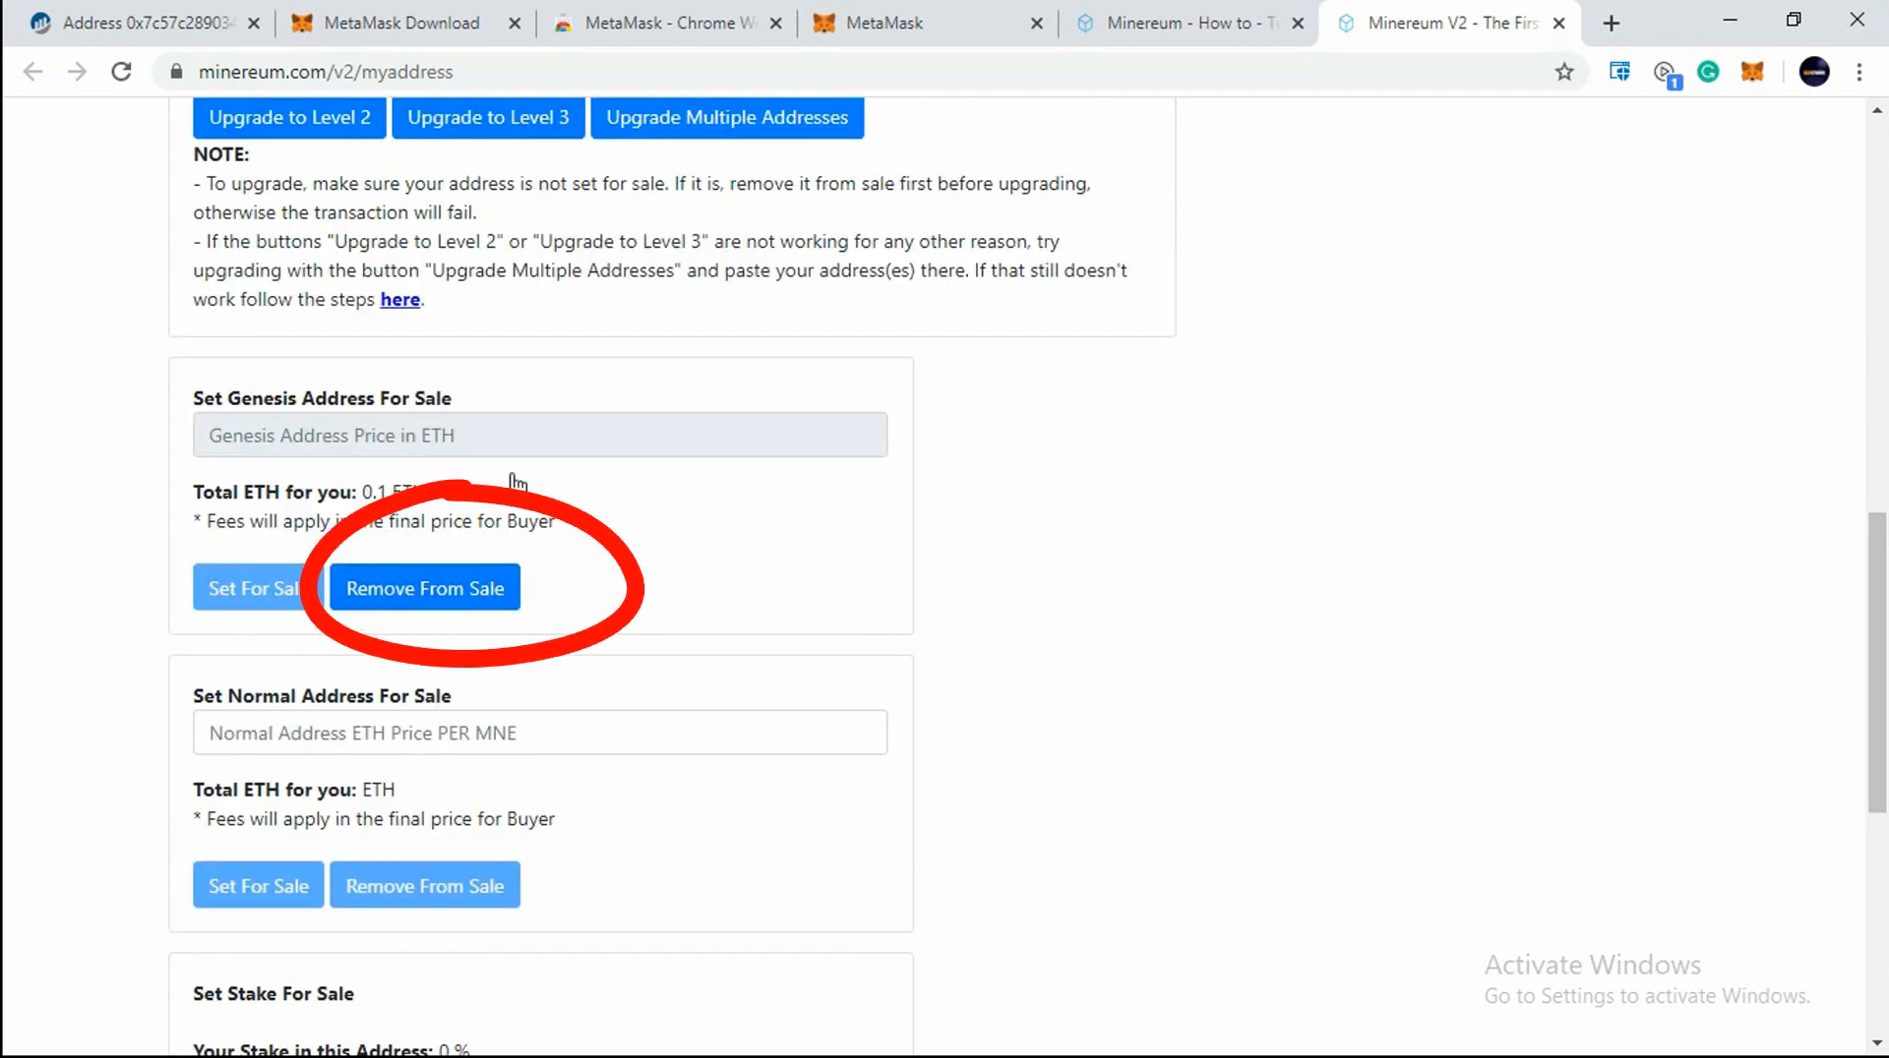
mouse_move(481, 518)
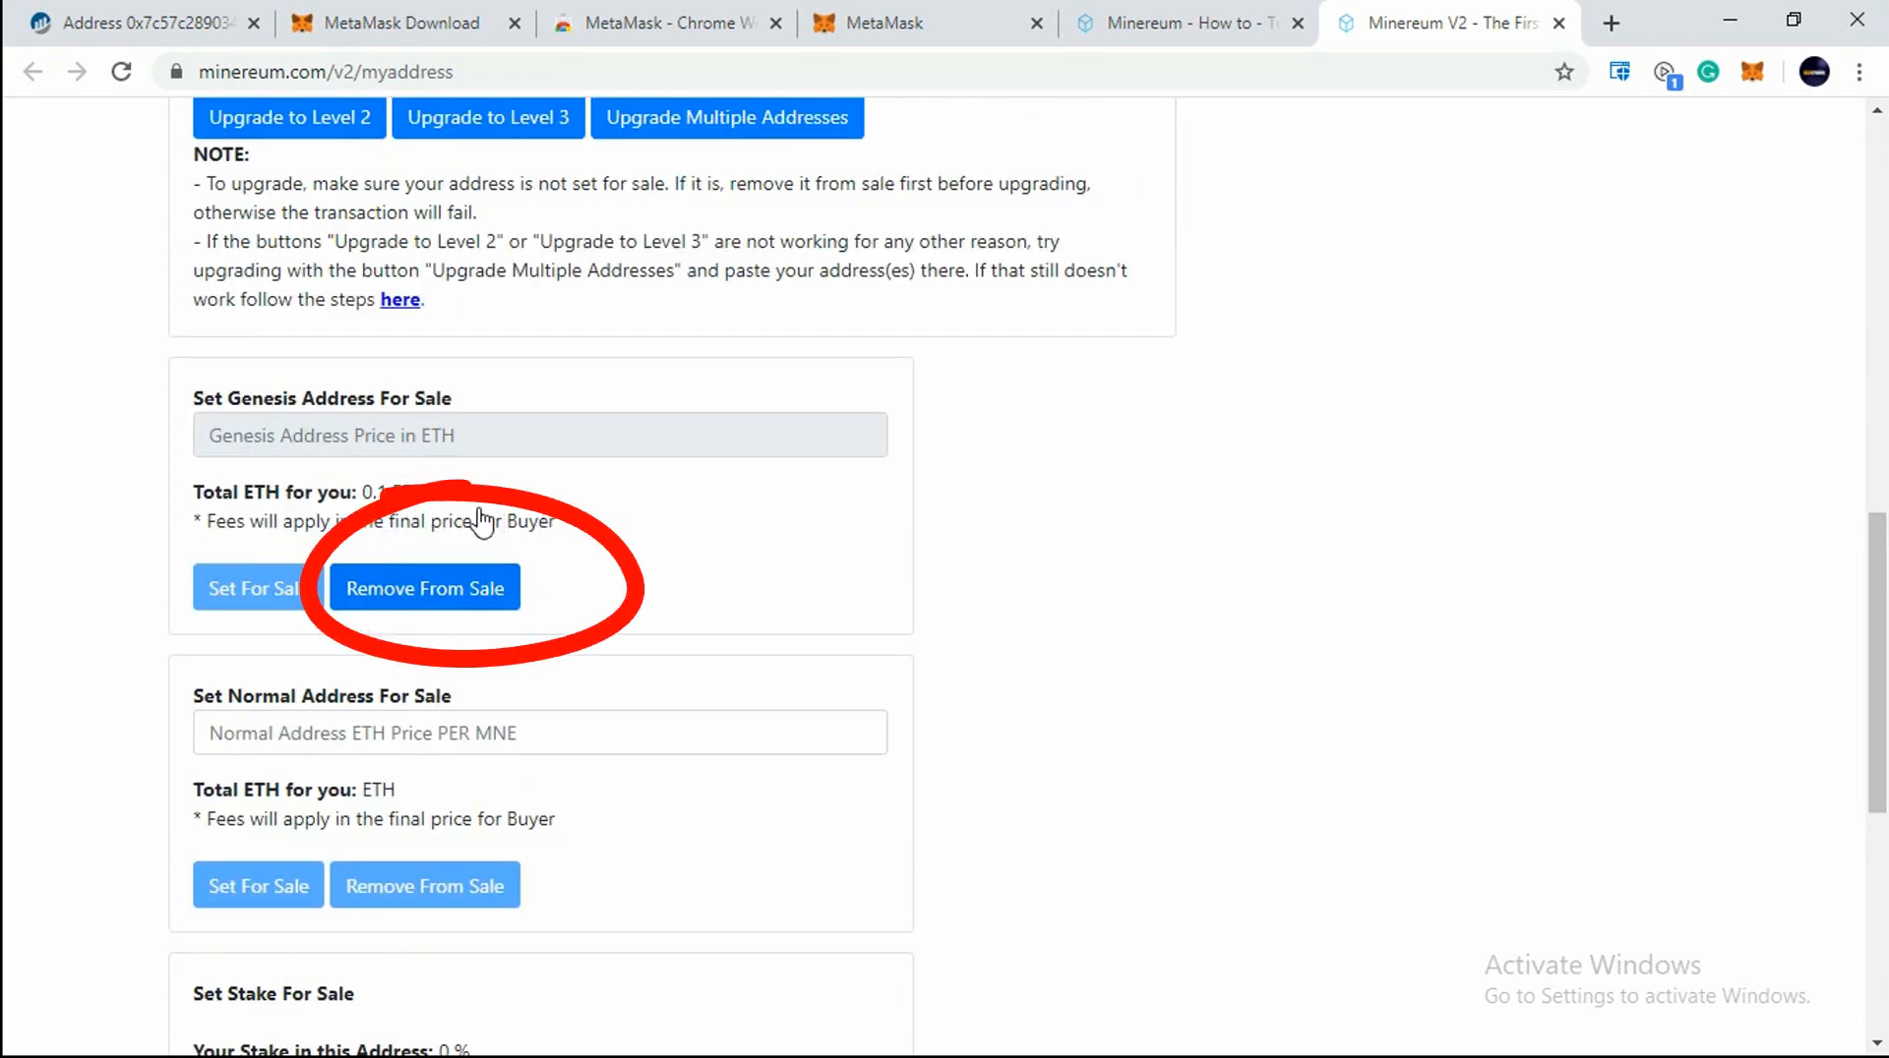
mouse_move(583, 600)
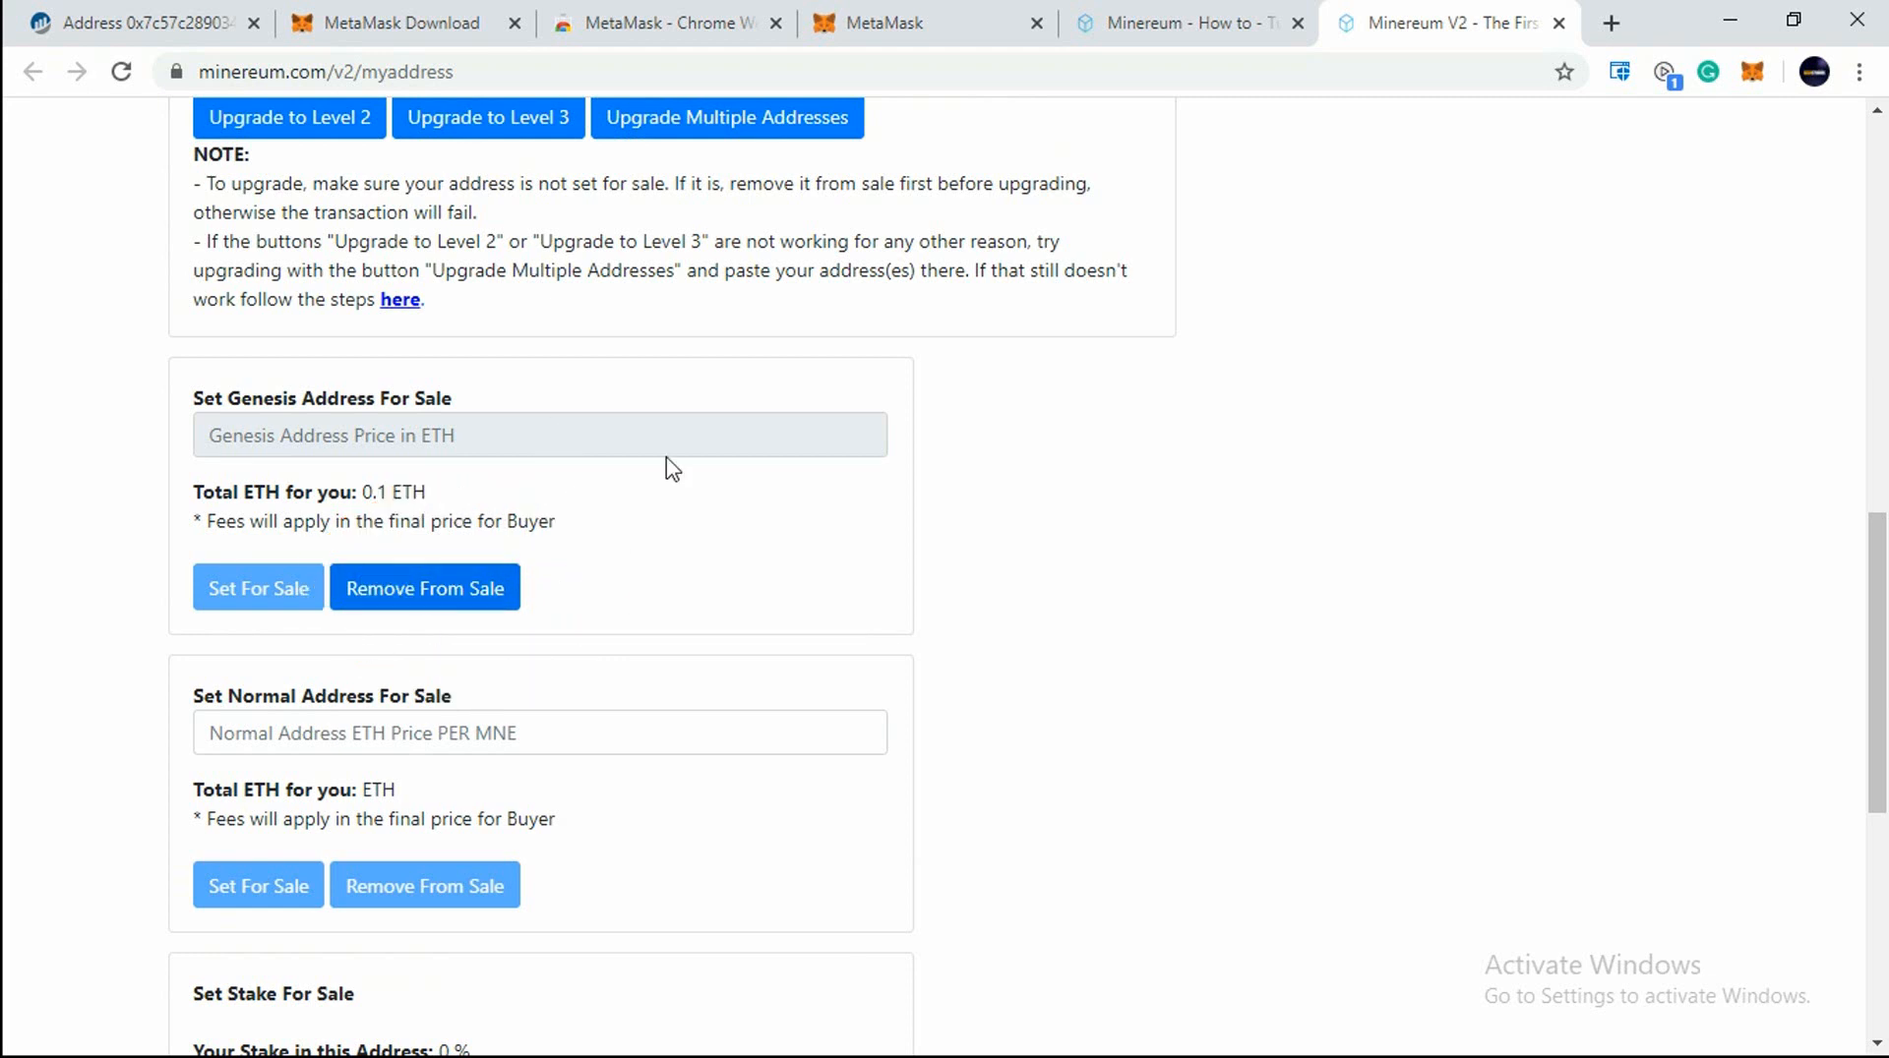
mouse_move(622, 519)
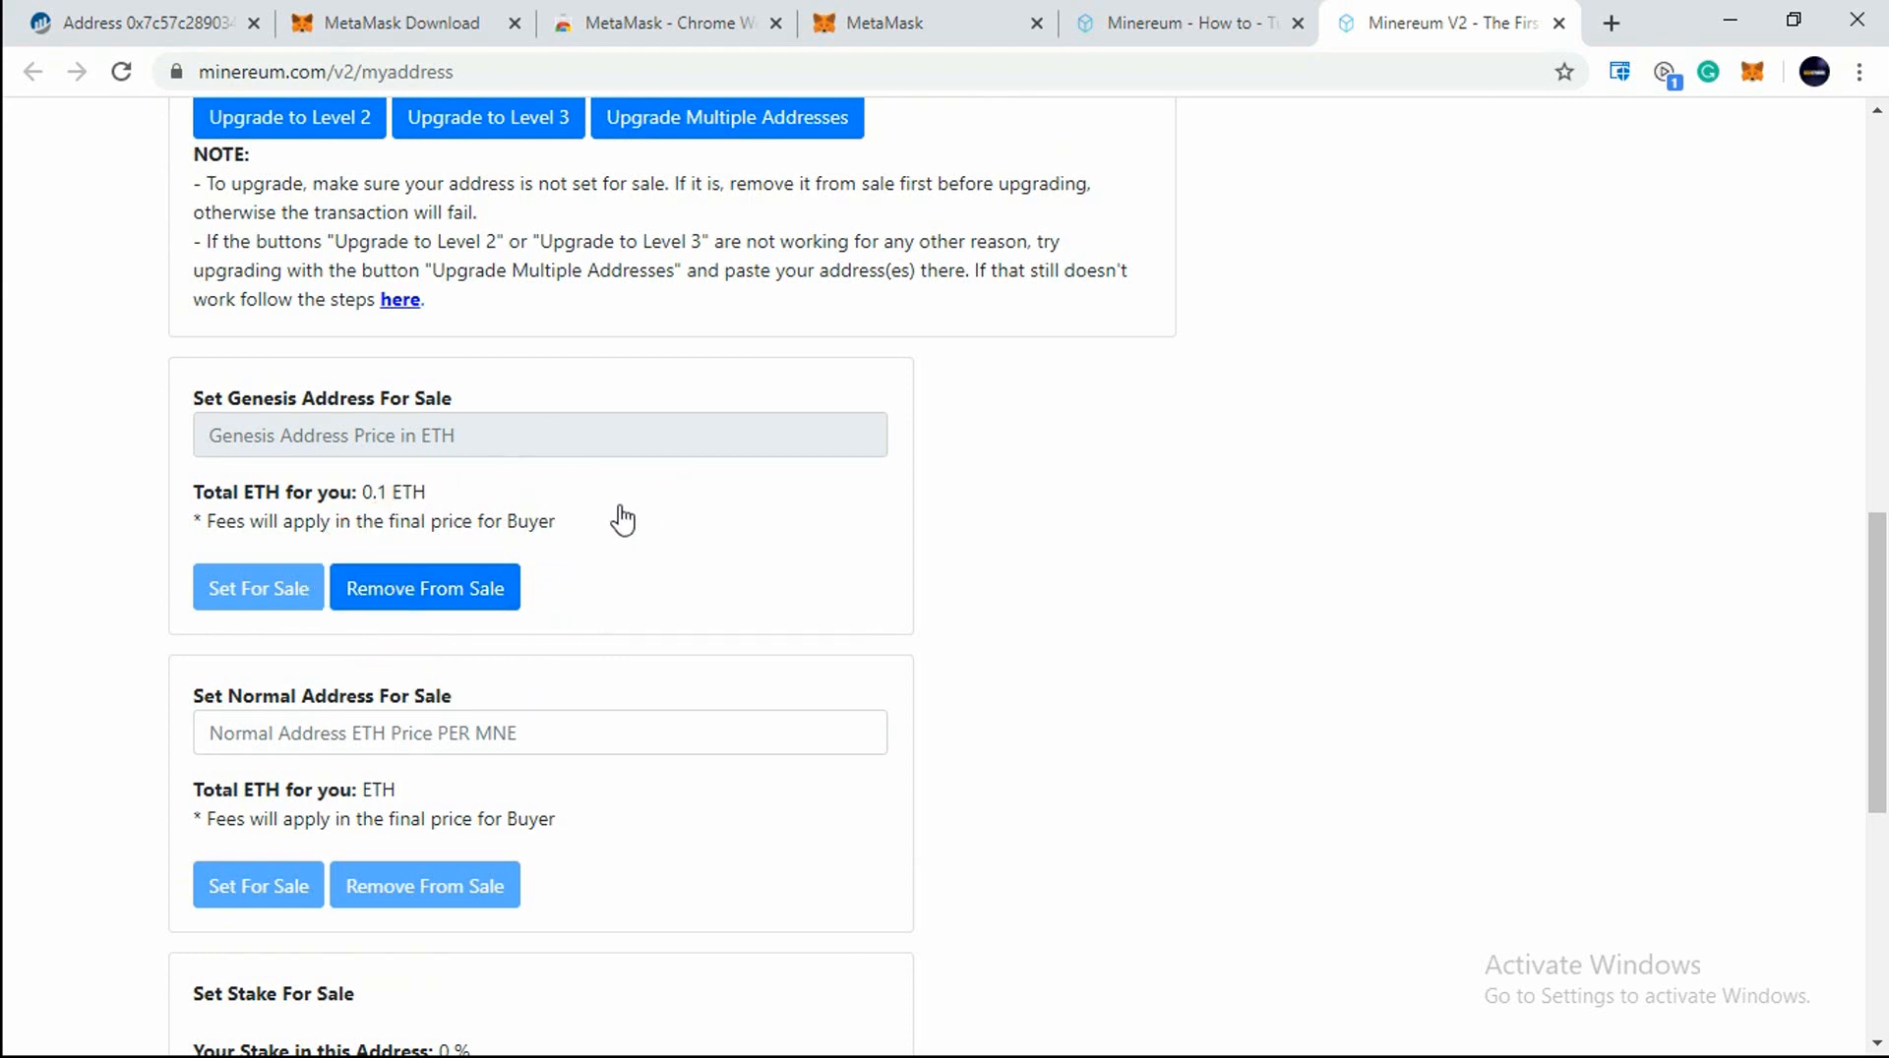
mouse_move(517, 684)
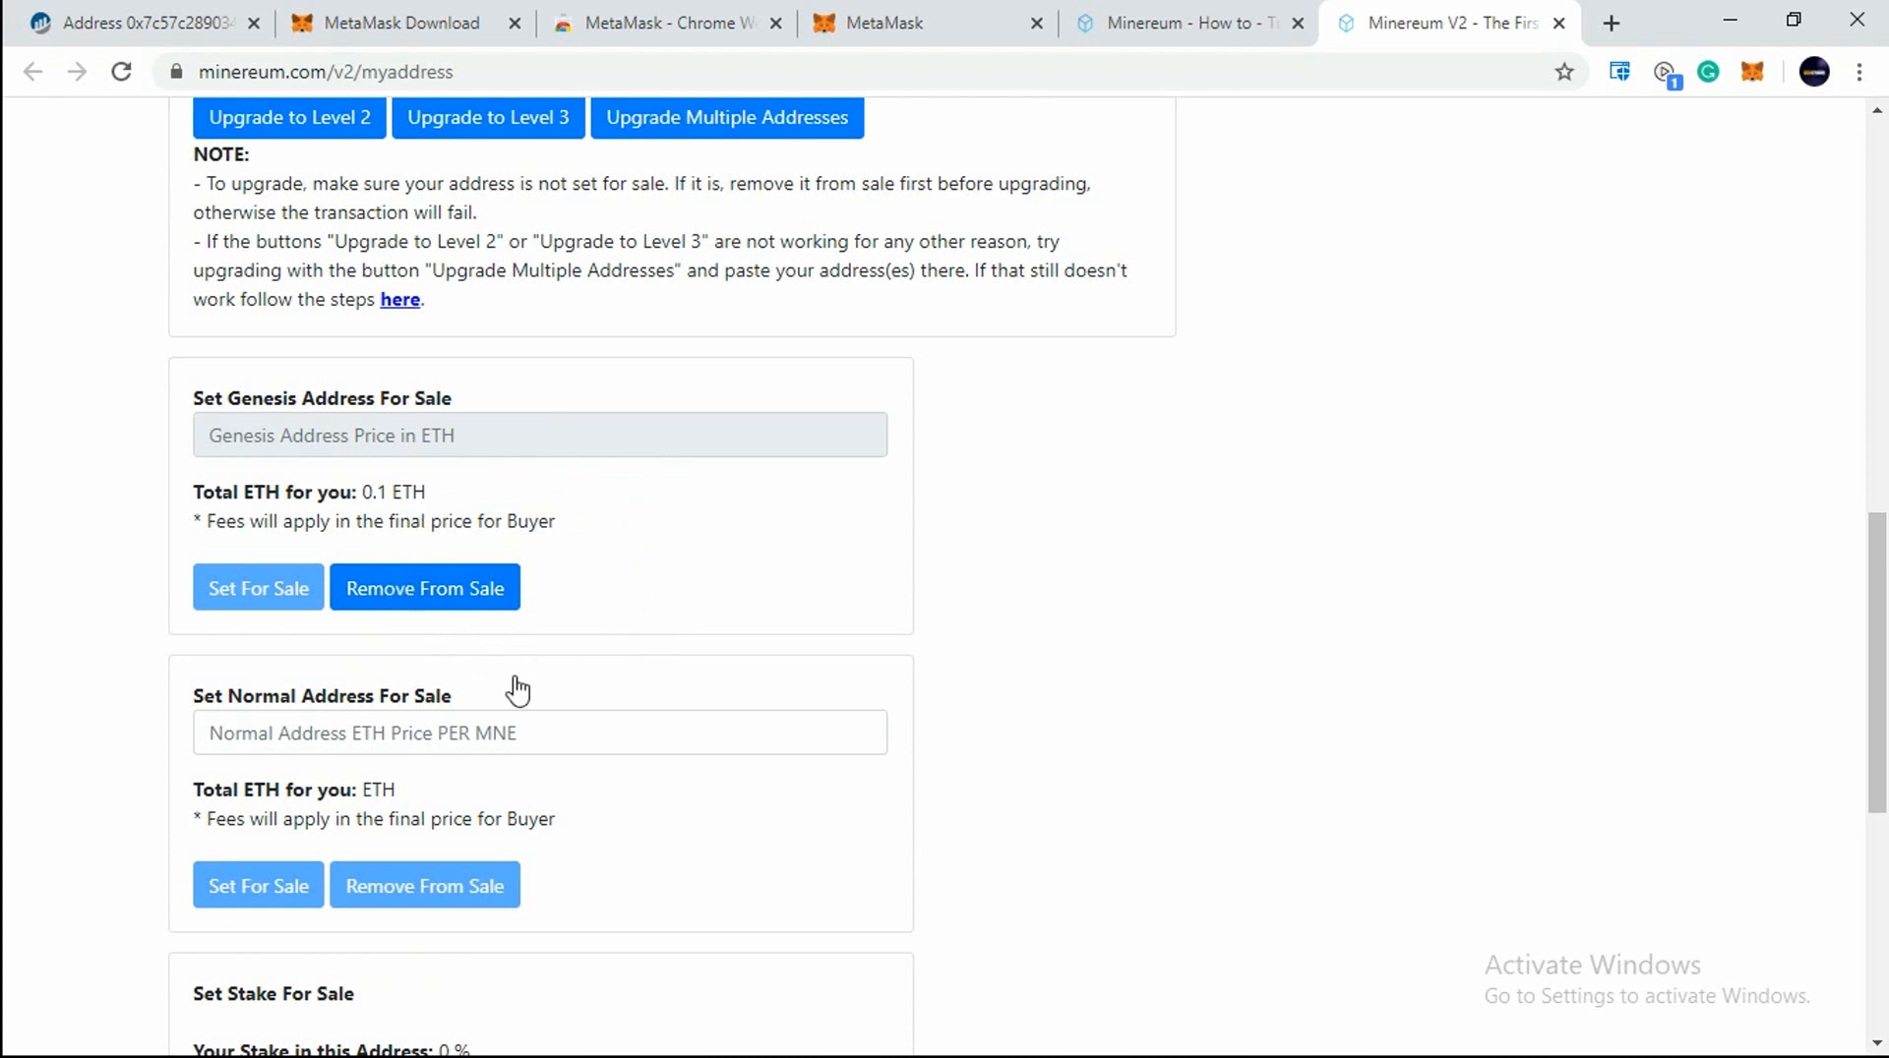
mouse_move(508, 451)
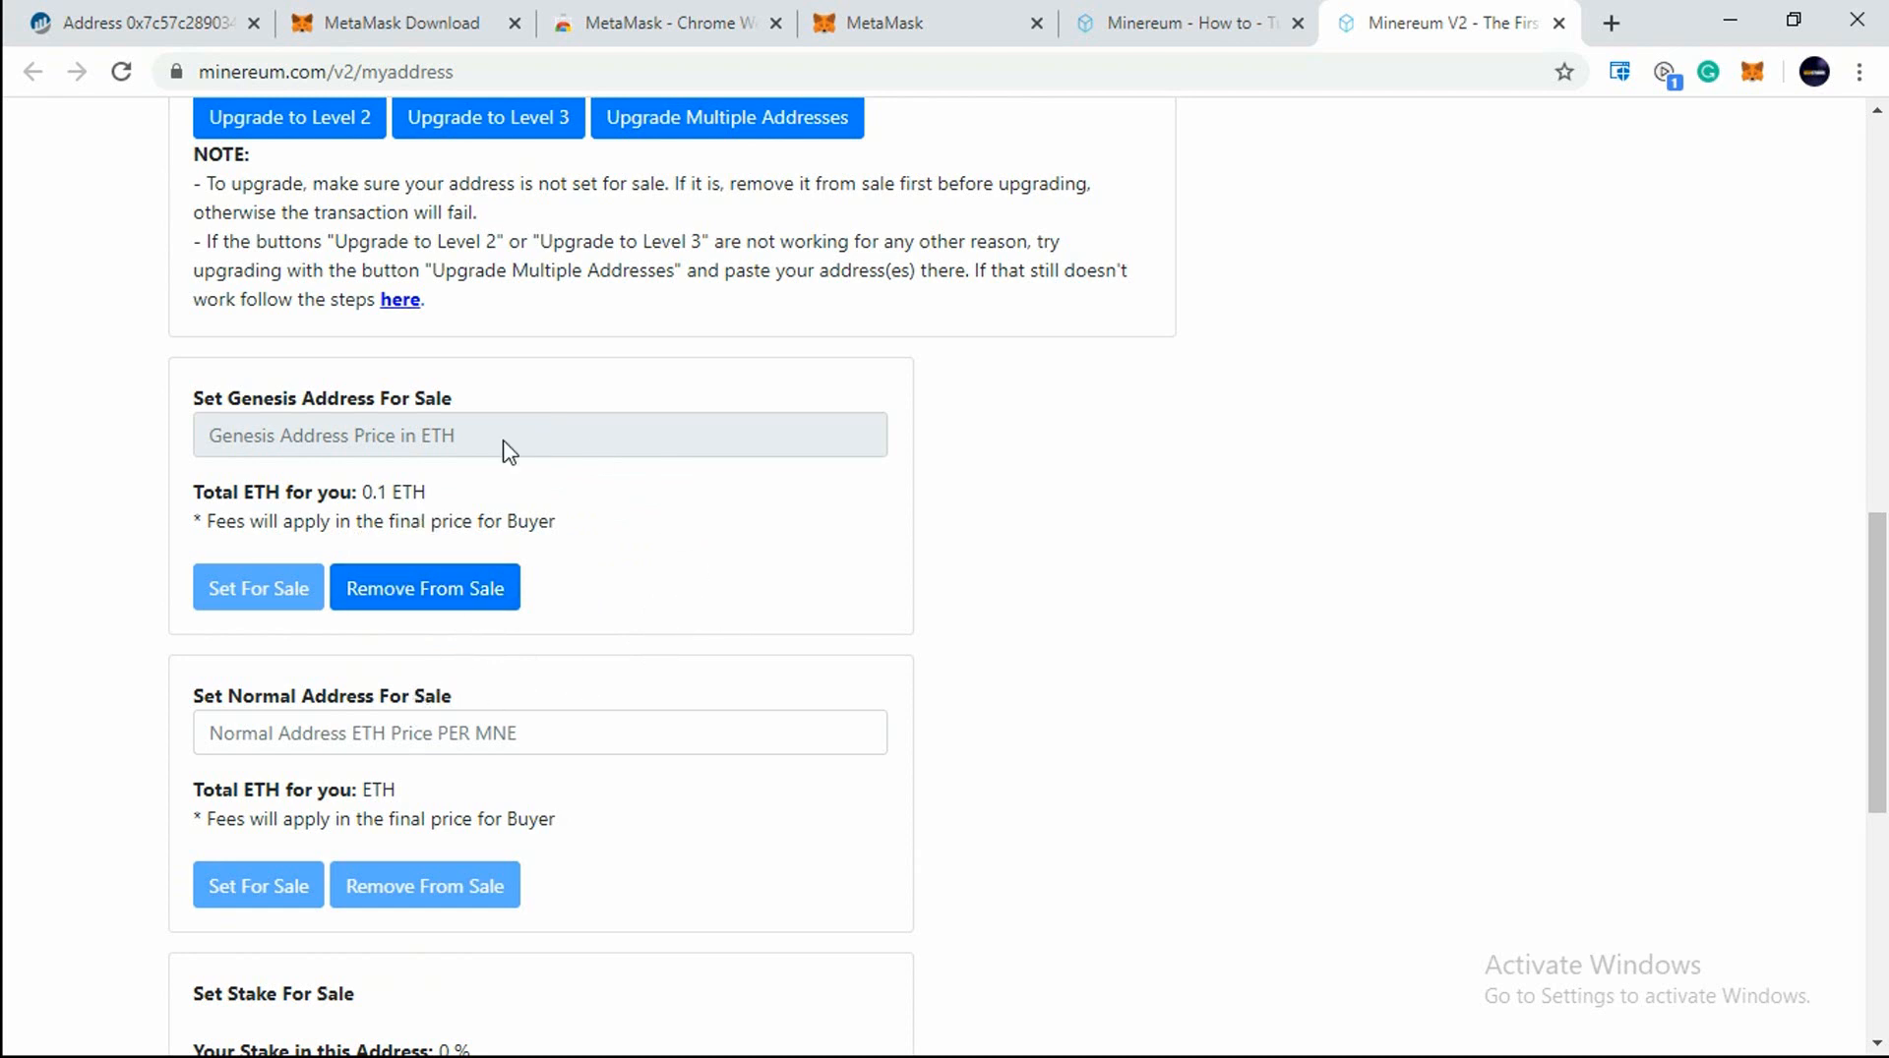
- Load the Share Link URL in a new tab, showing the address for sale at 0.44 ETH
scroll(up, 3)
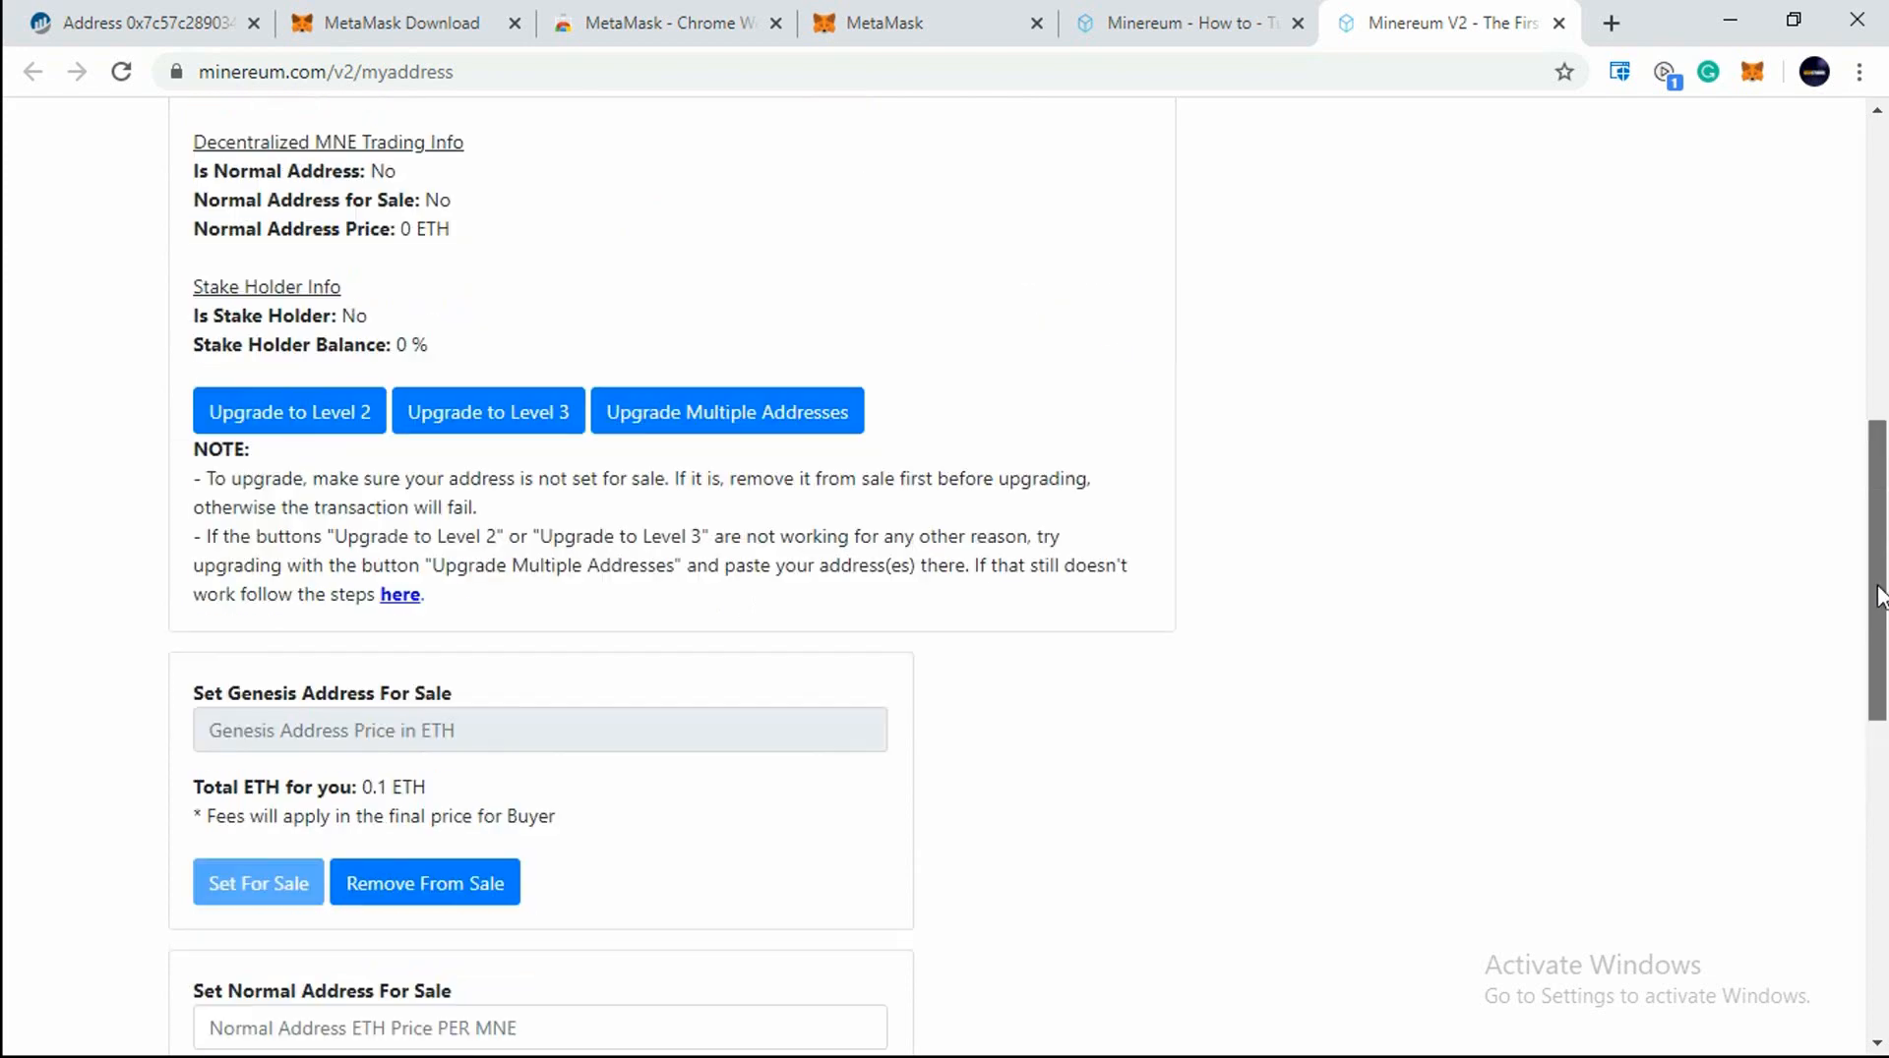
scroll(up, 3)
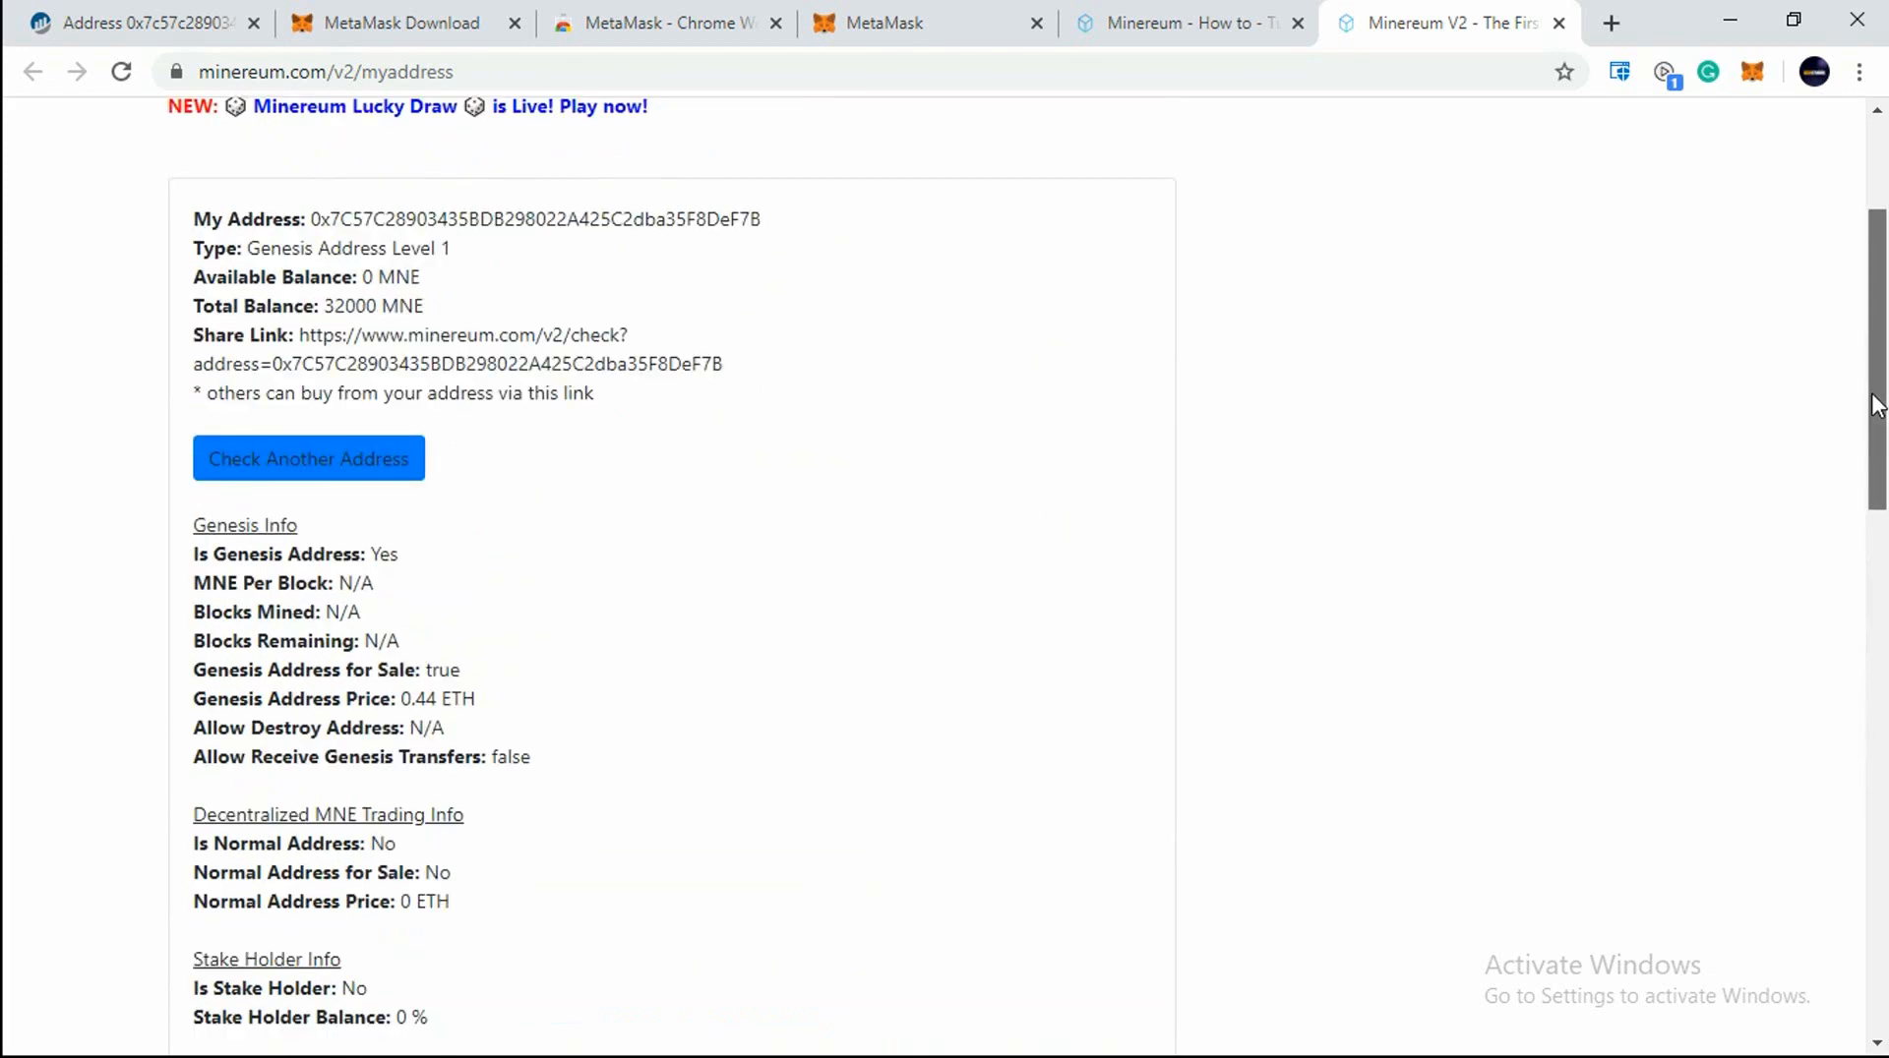
scroll(up, 3)
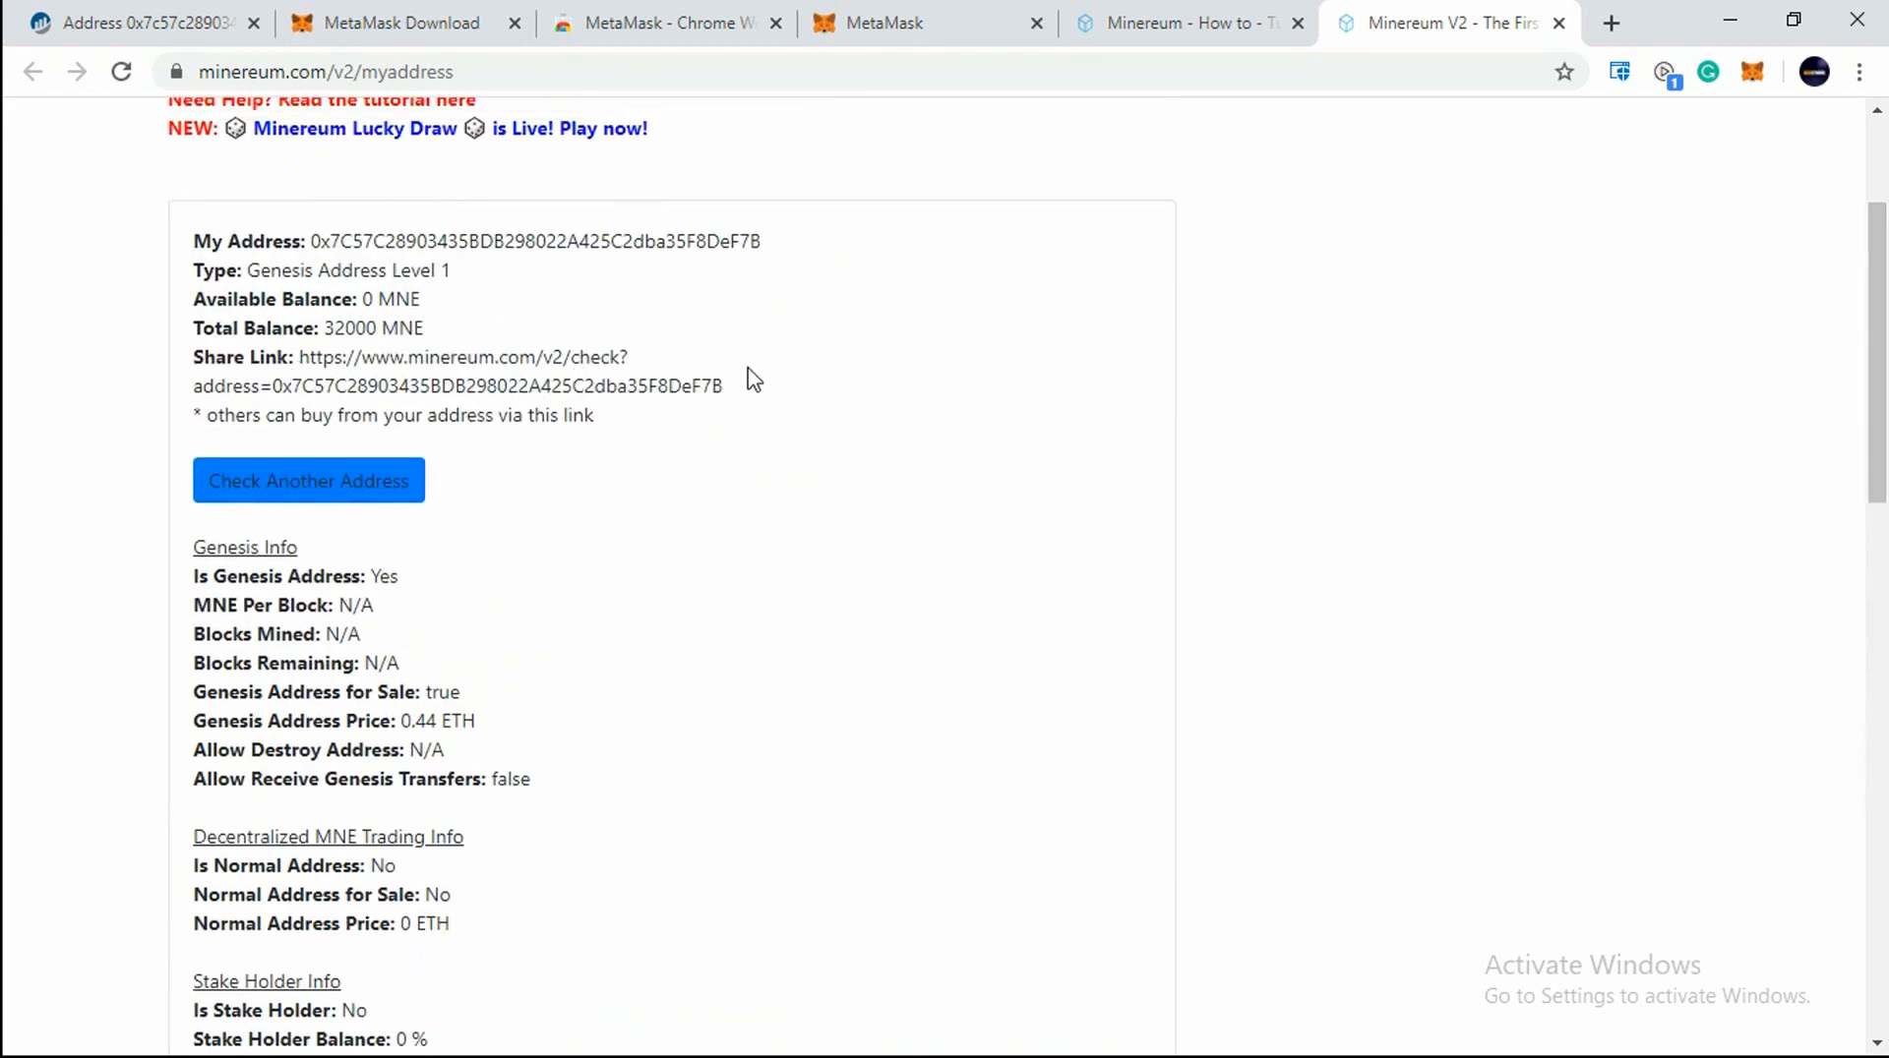
drag(307, 356, 722, 385)
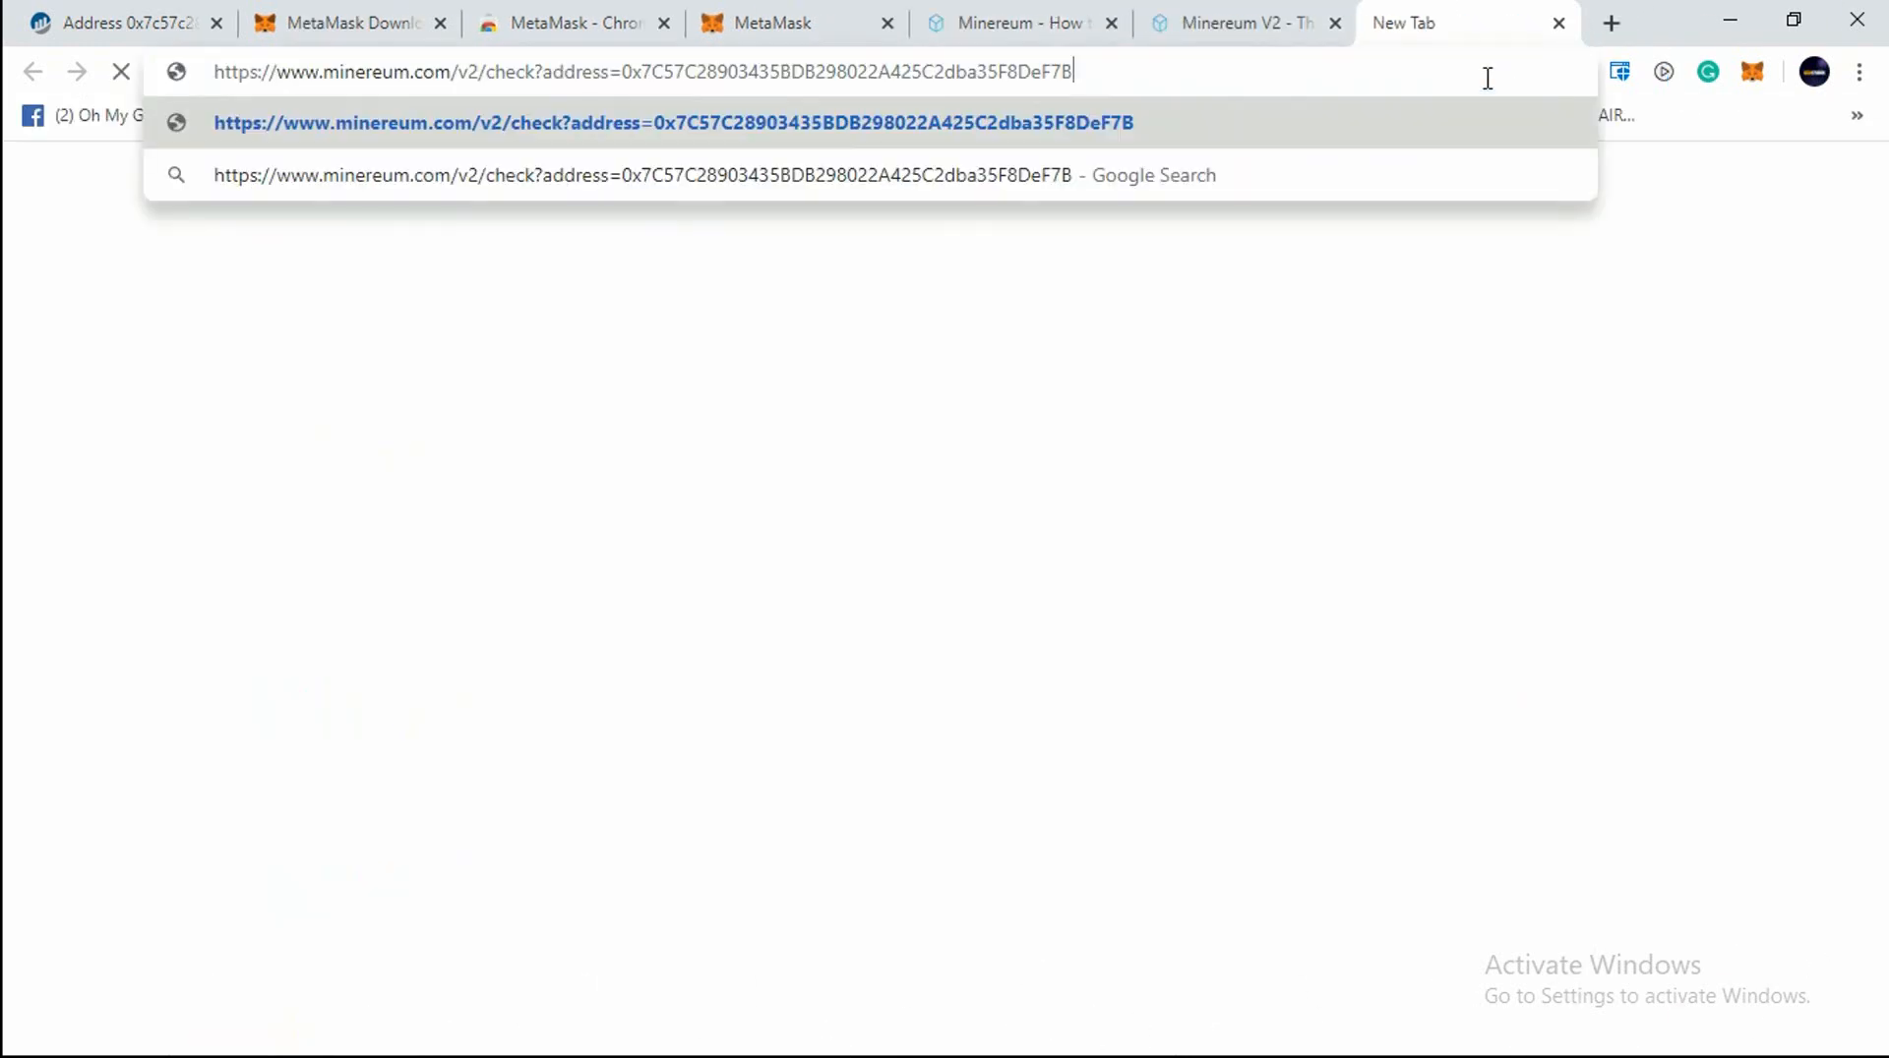
key(Enter)
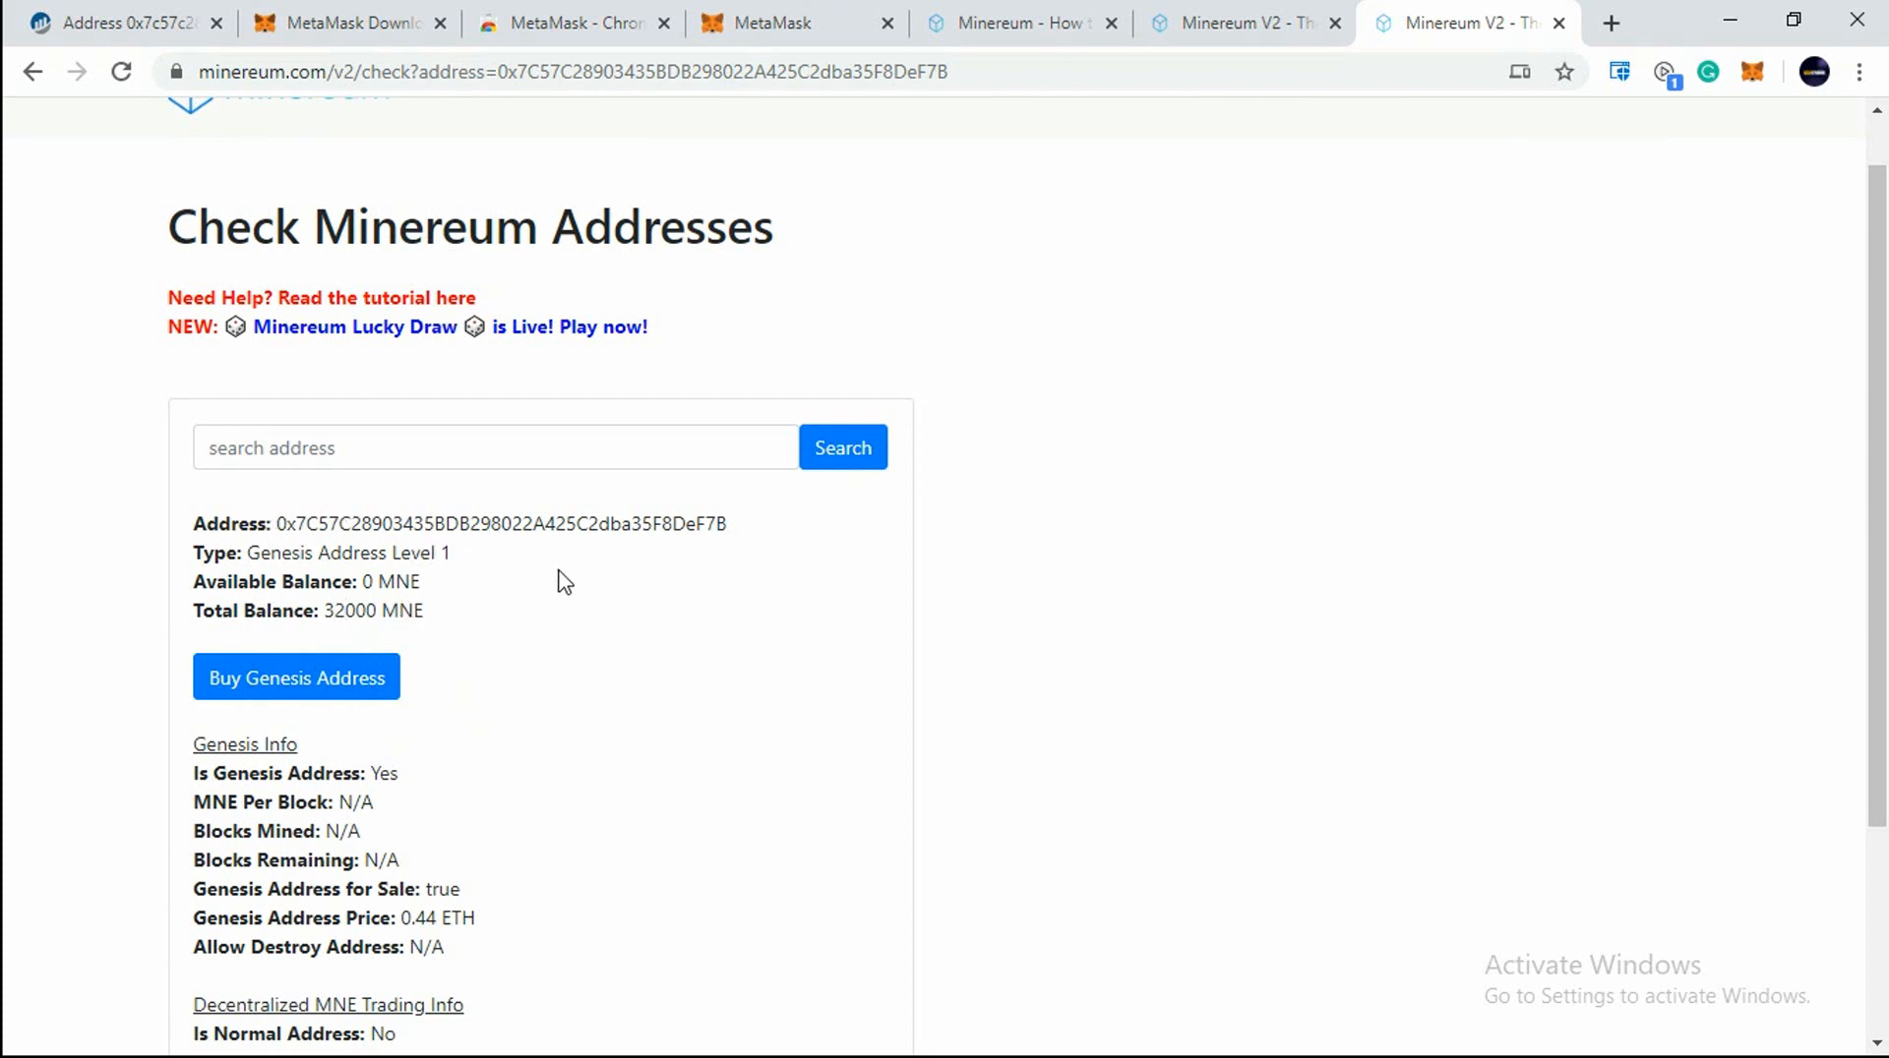
mouse_move(305, 671)
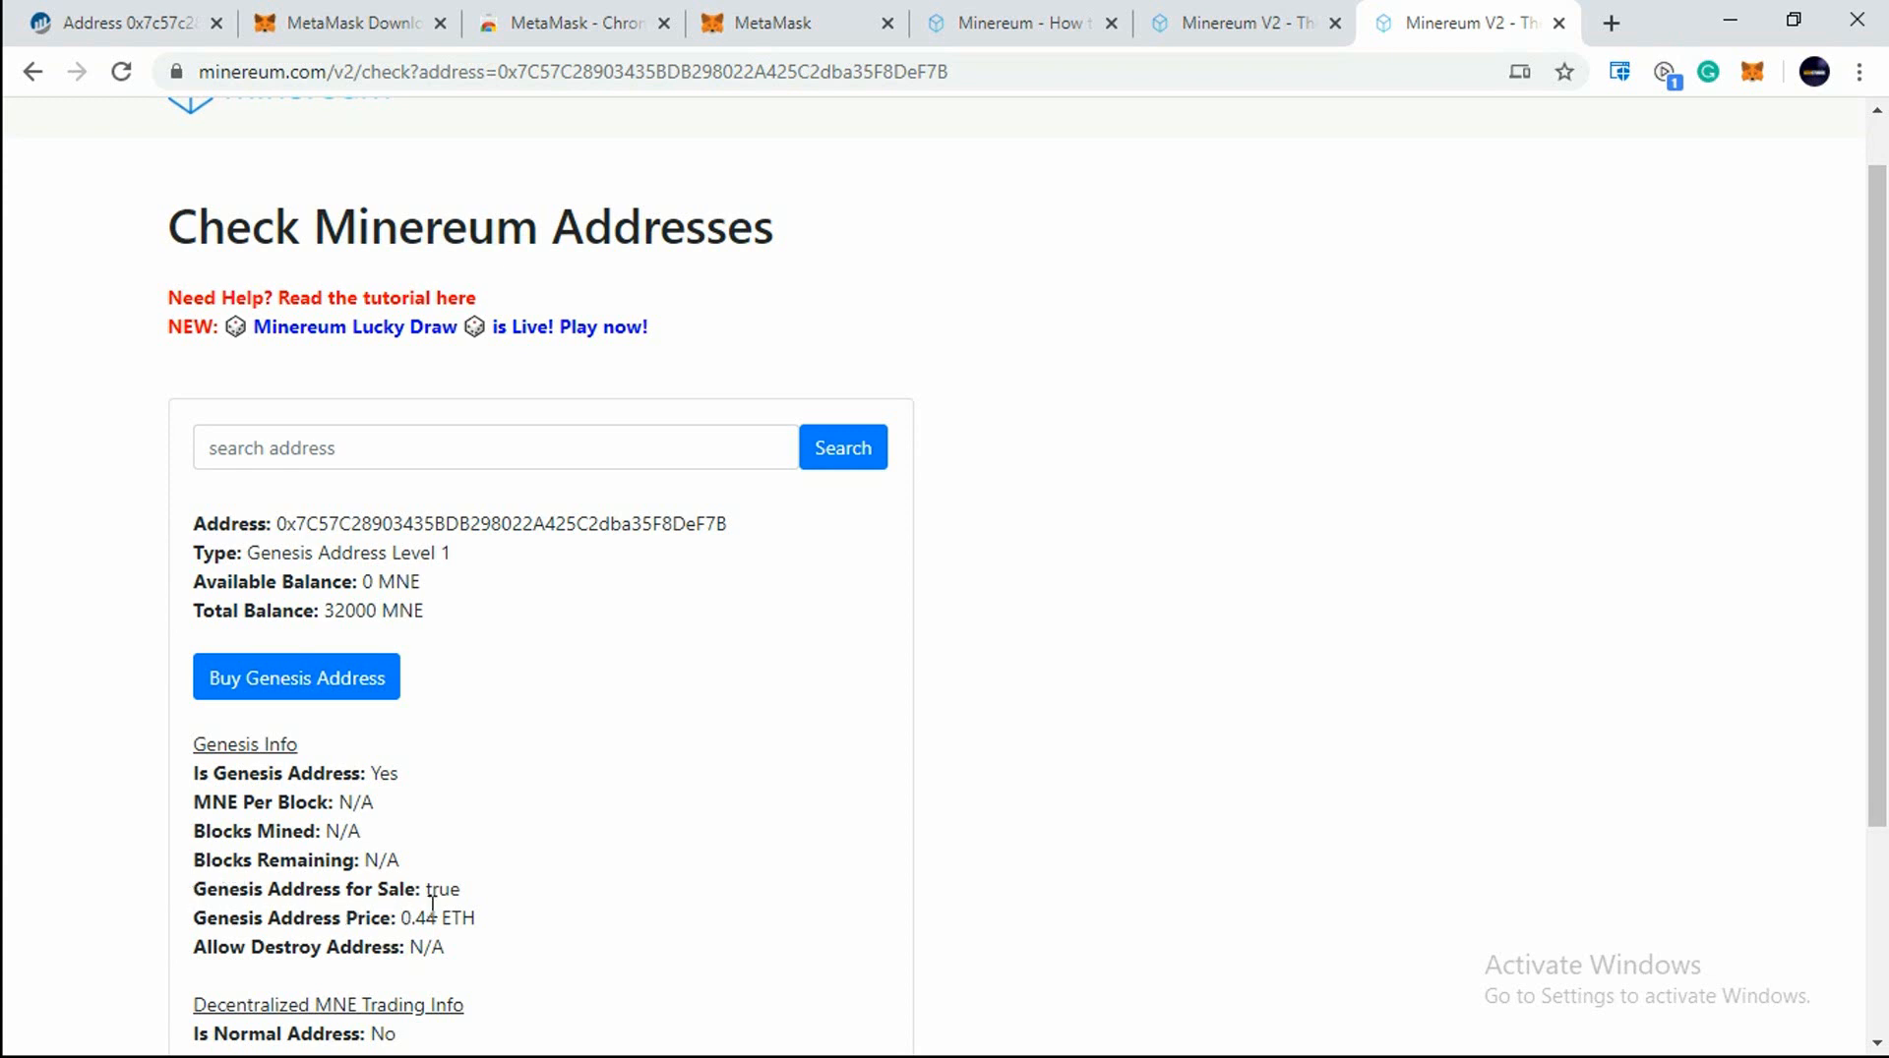
mouse_move(327, 889)
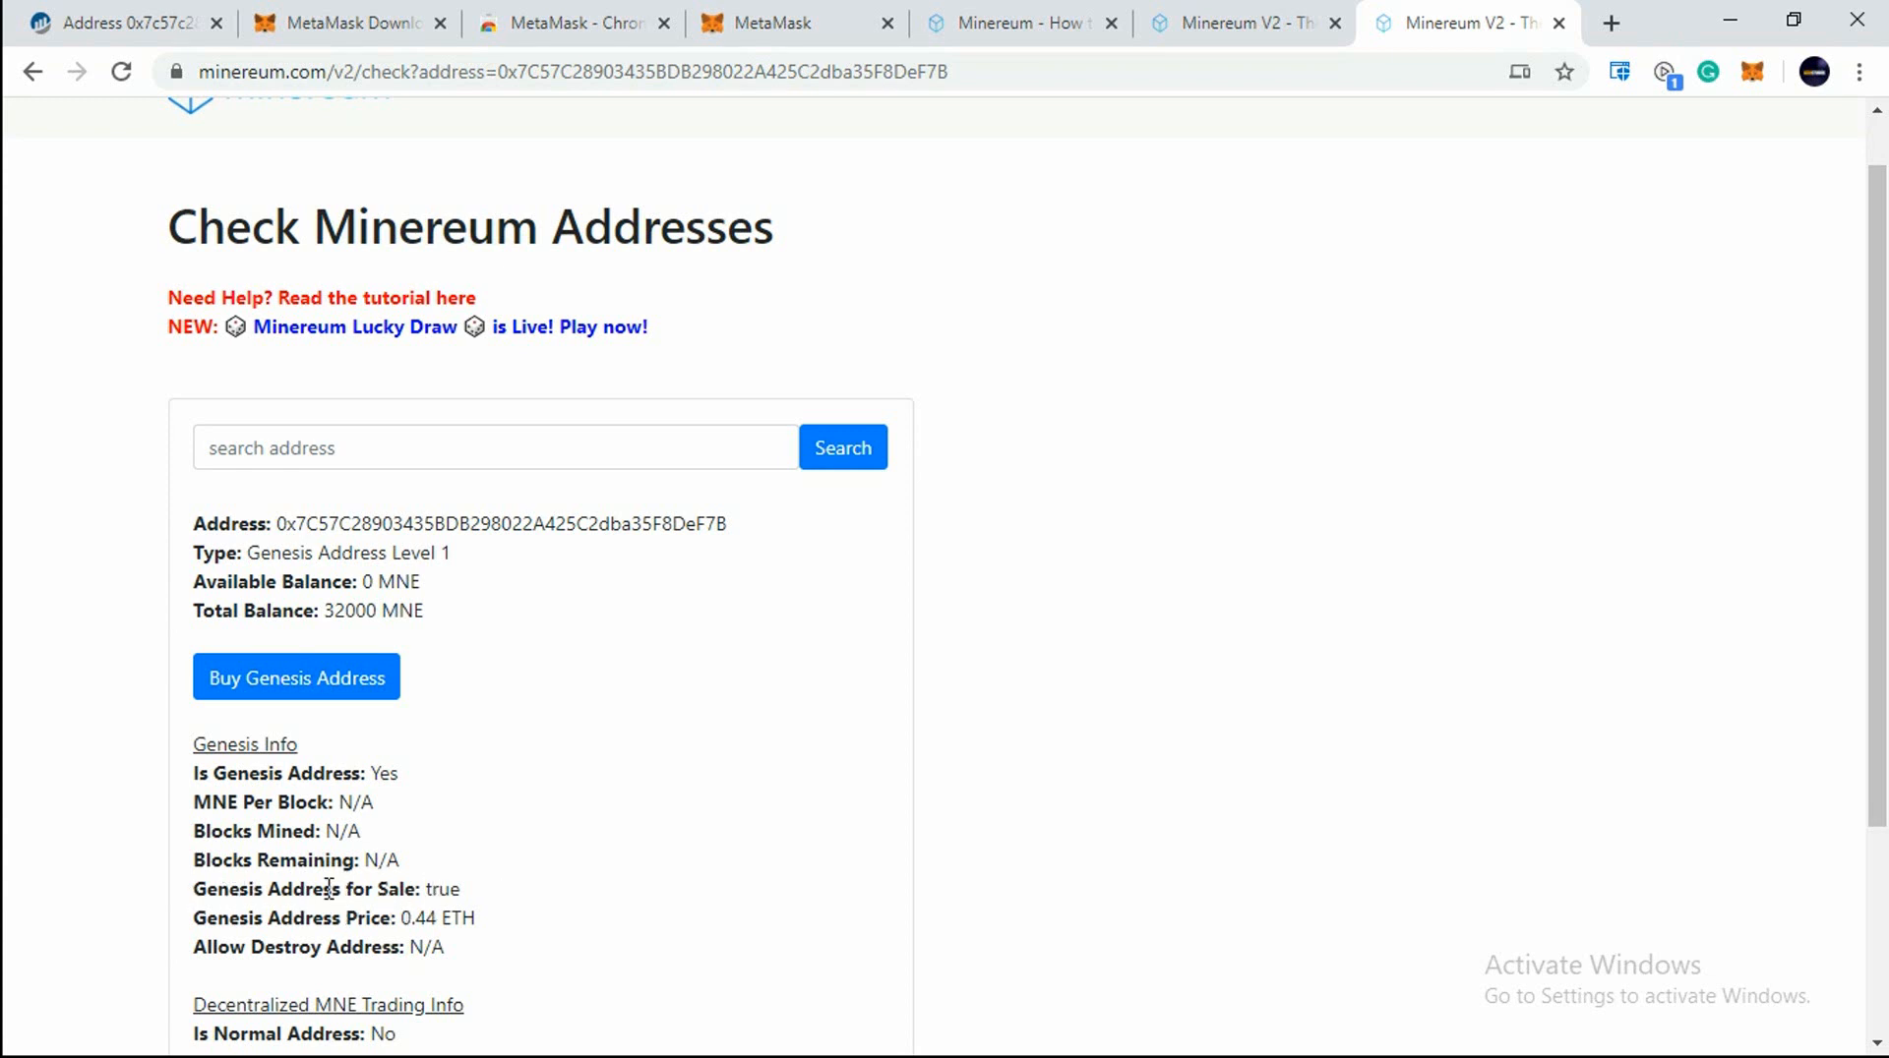
mouse_move(488, 901)
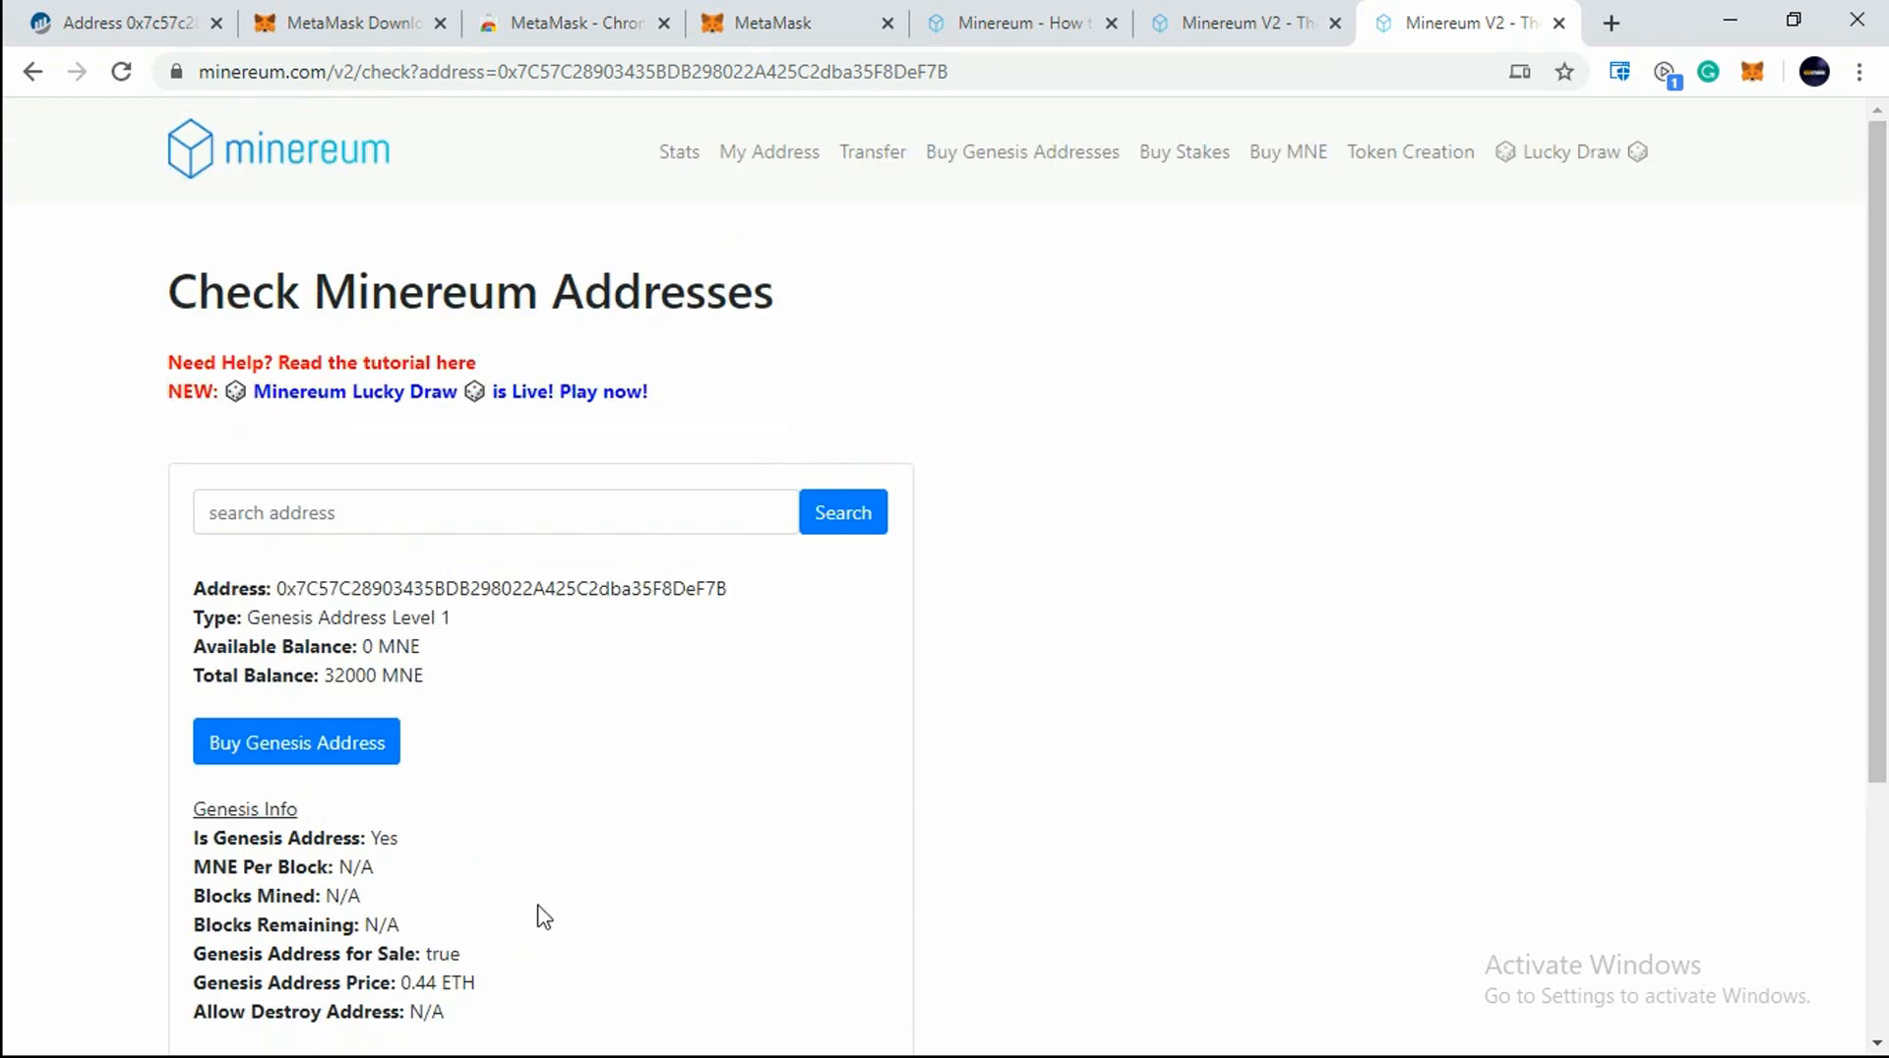
mouse_move(684, 218)
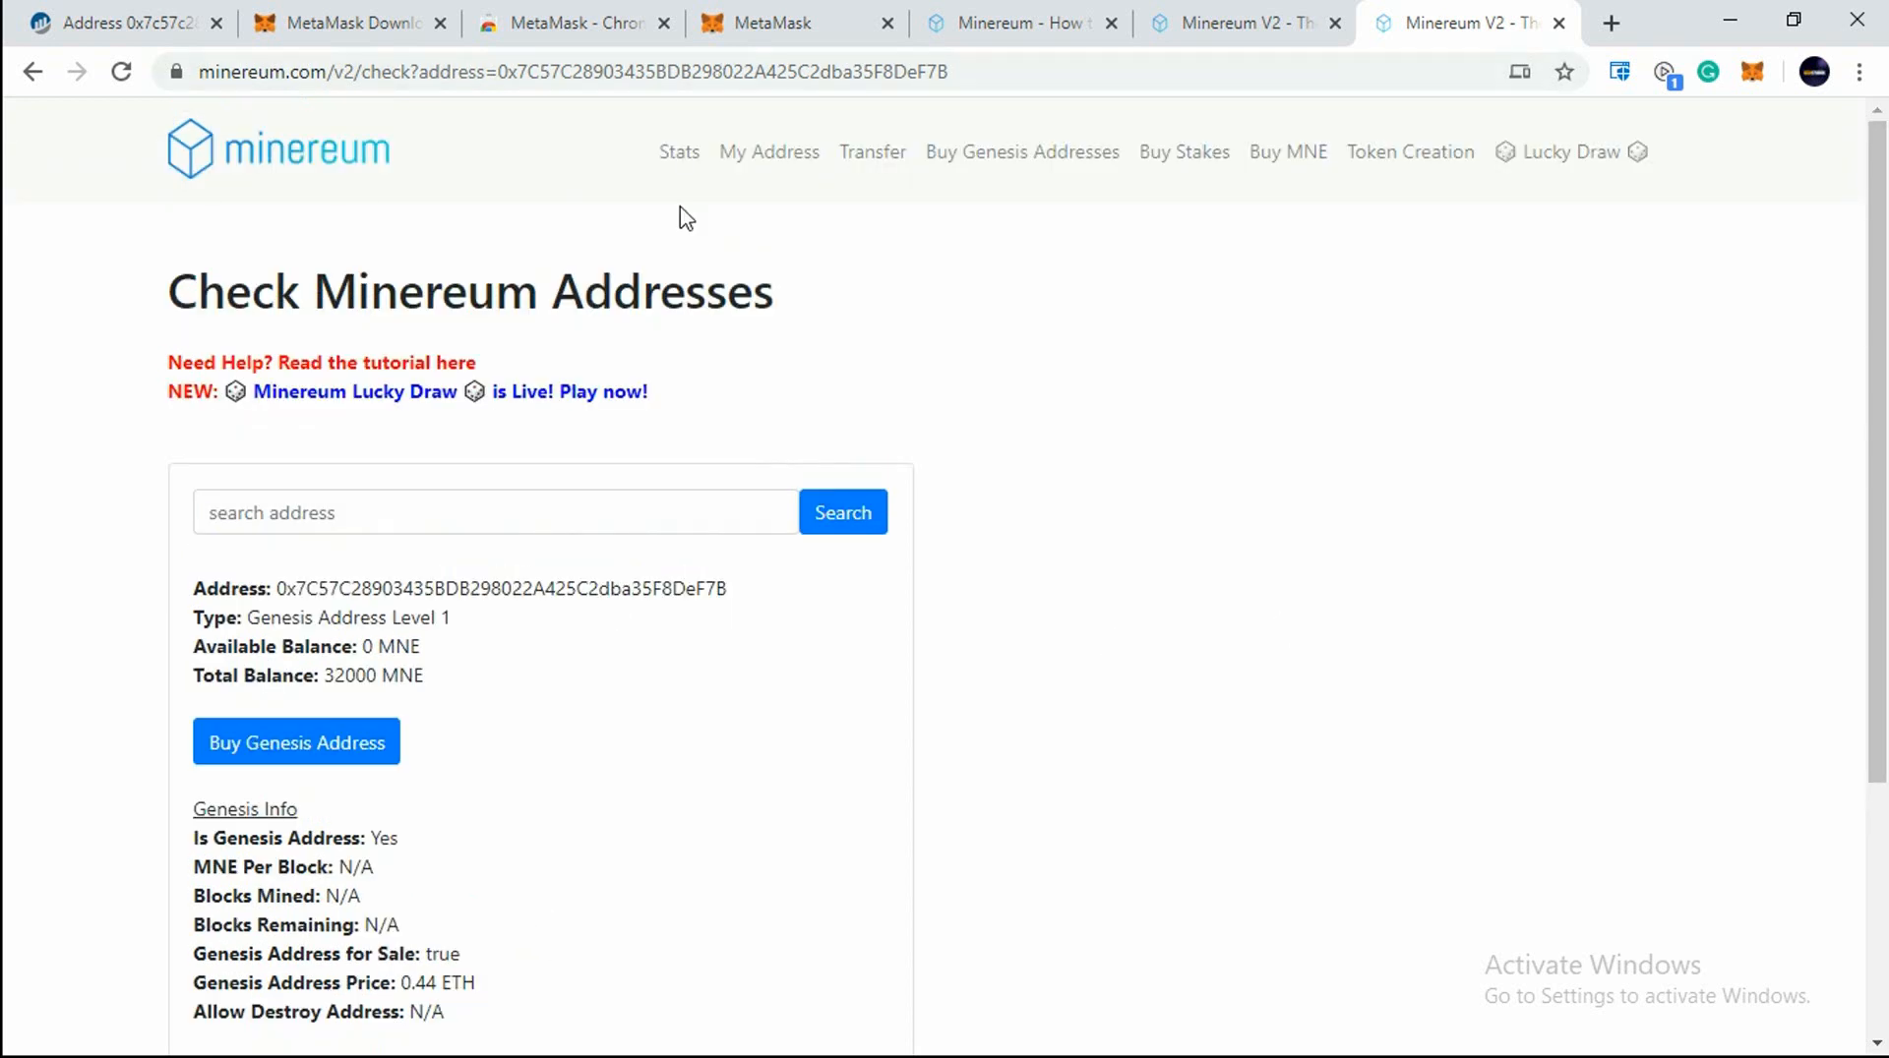
mouse_move(682, 165)
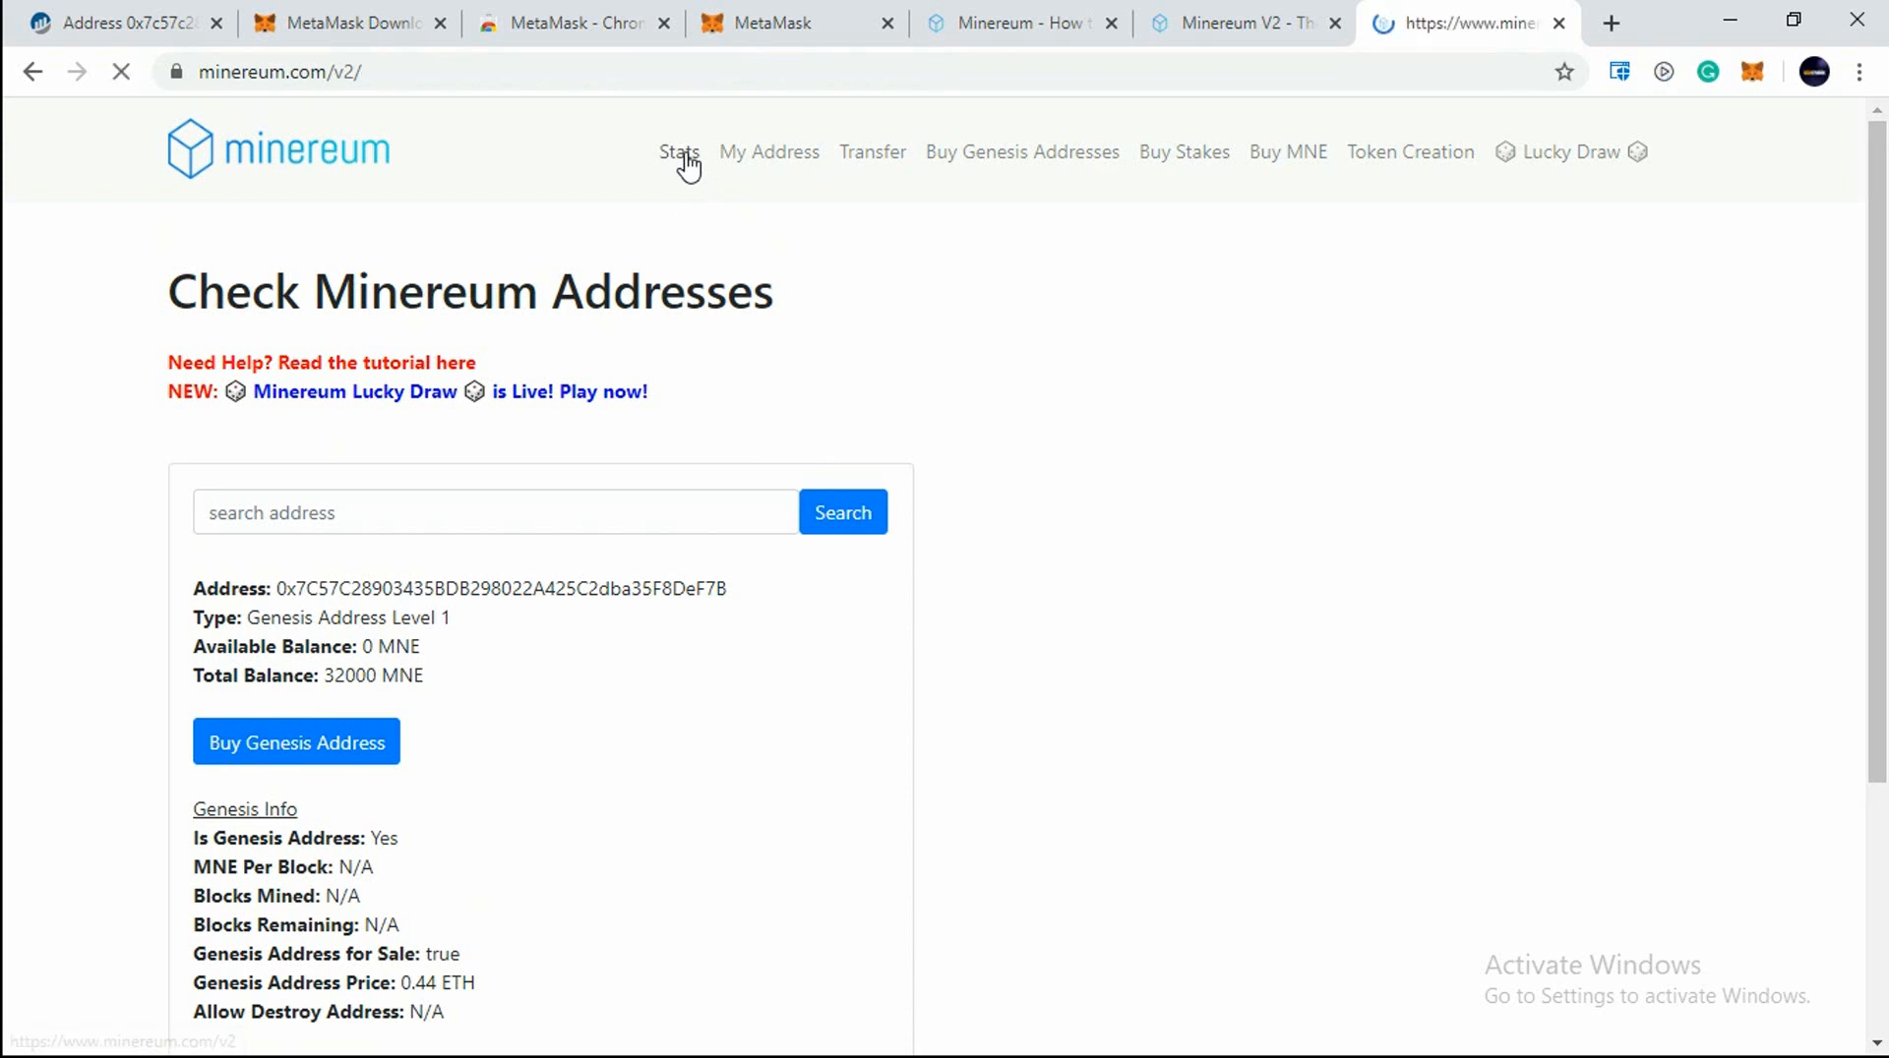
- Show the Stats page reporting 3550 genesis addresses for sale and 78 sold
click(680, 151)
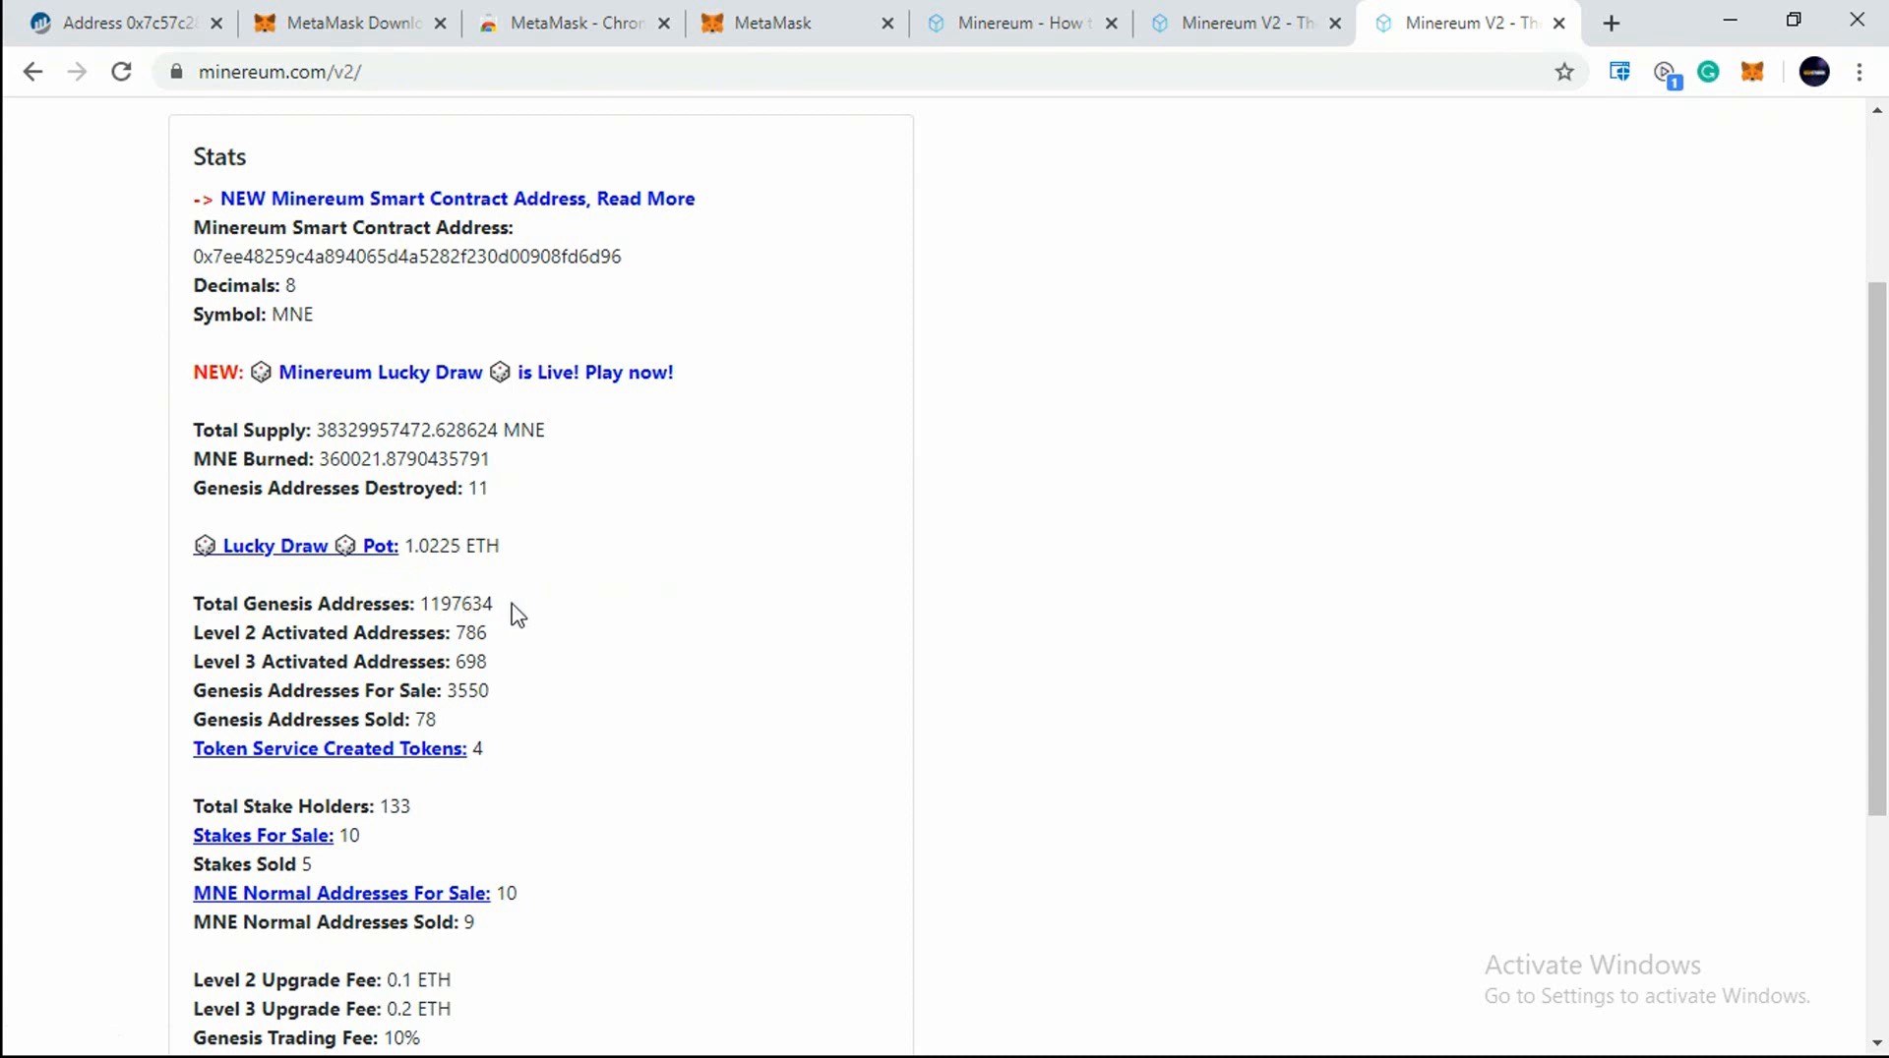
mouse_move(391, 663)
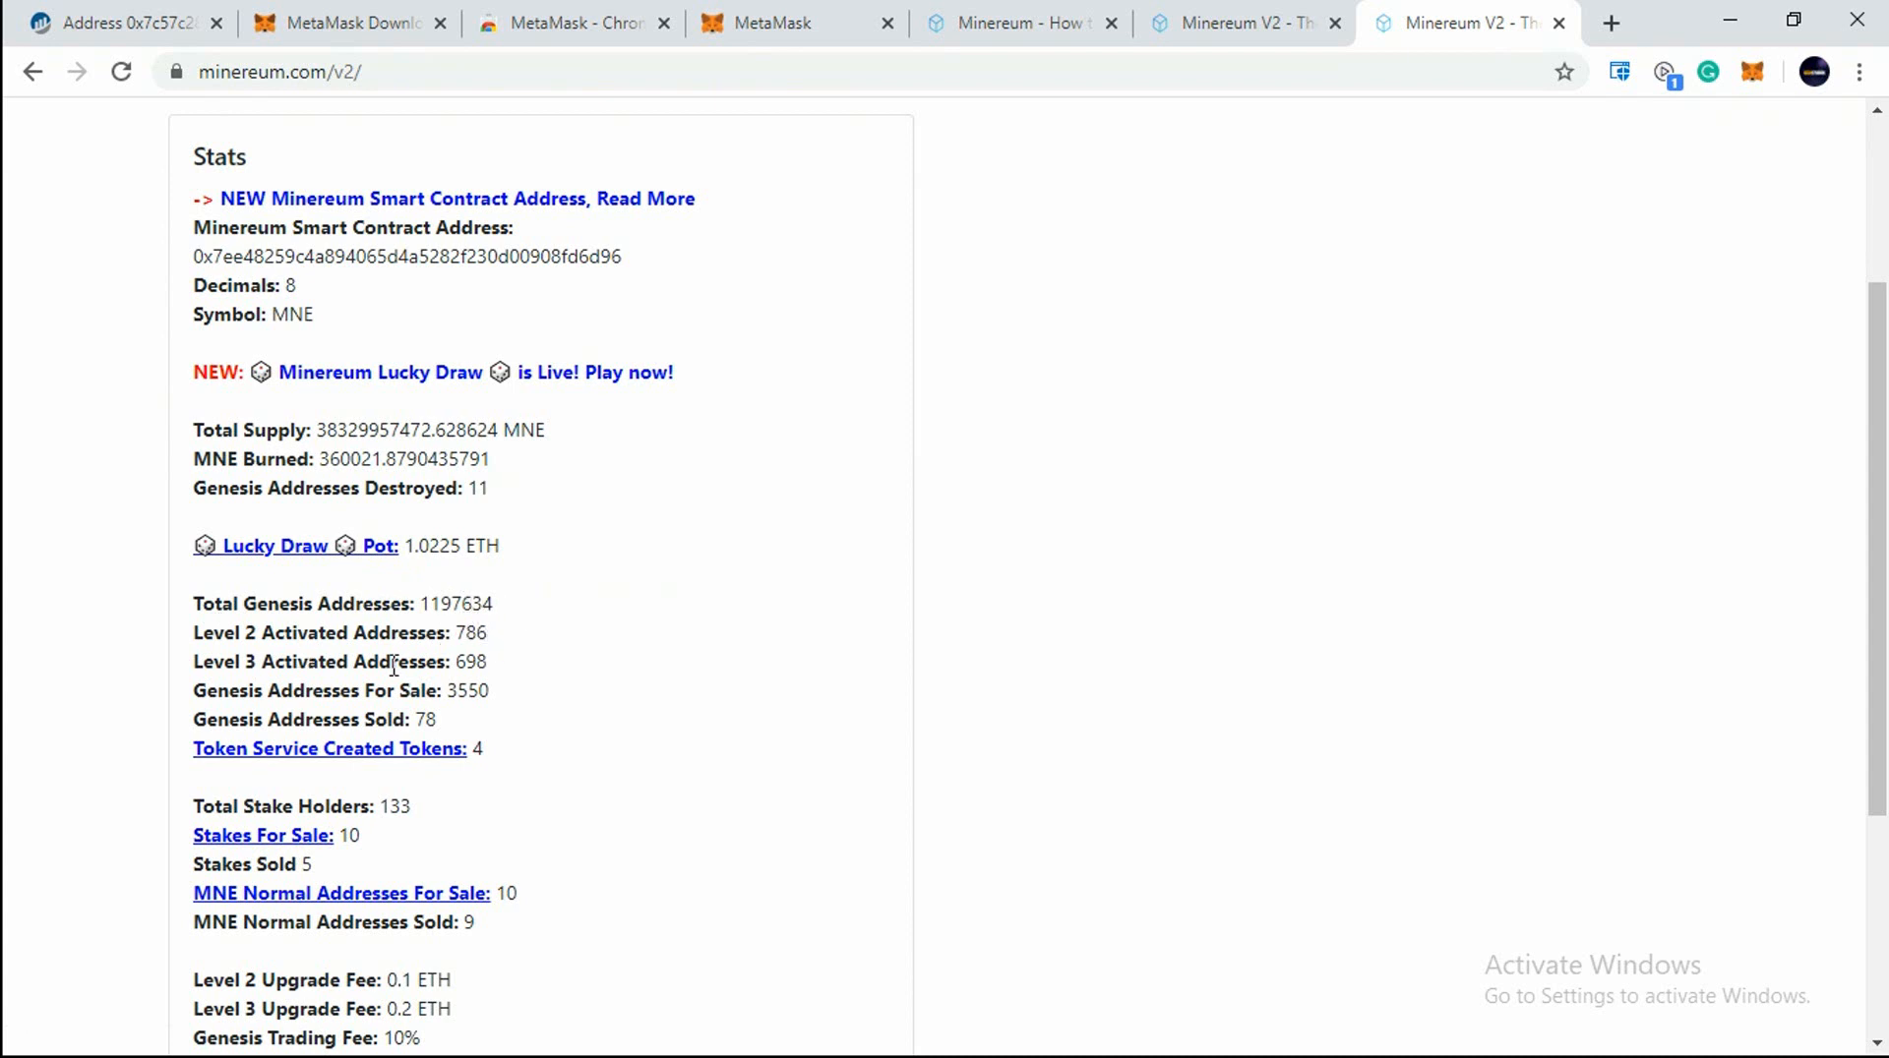
mouse_move(537, 680)
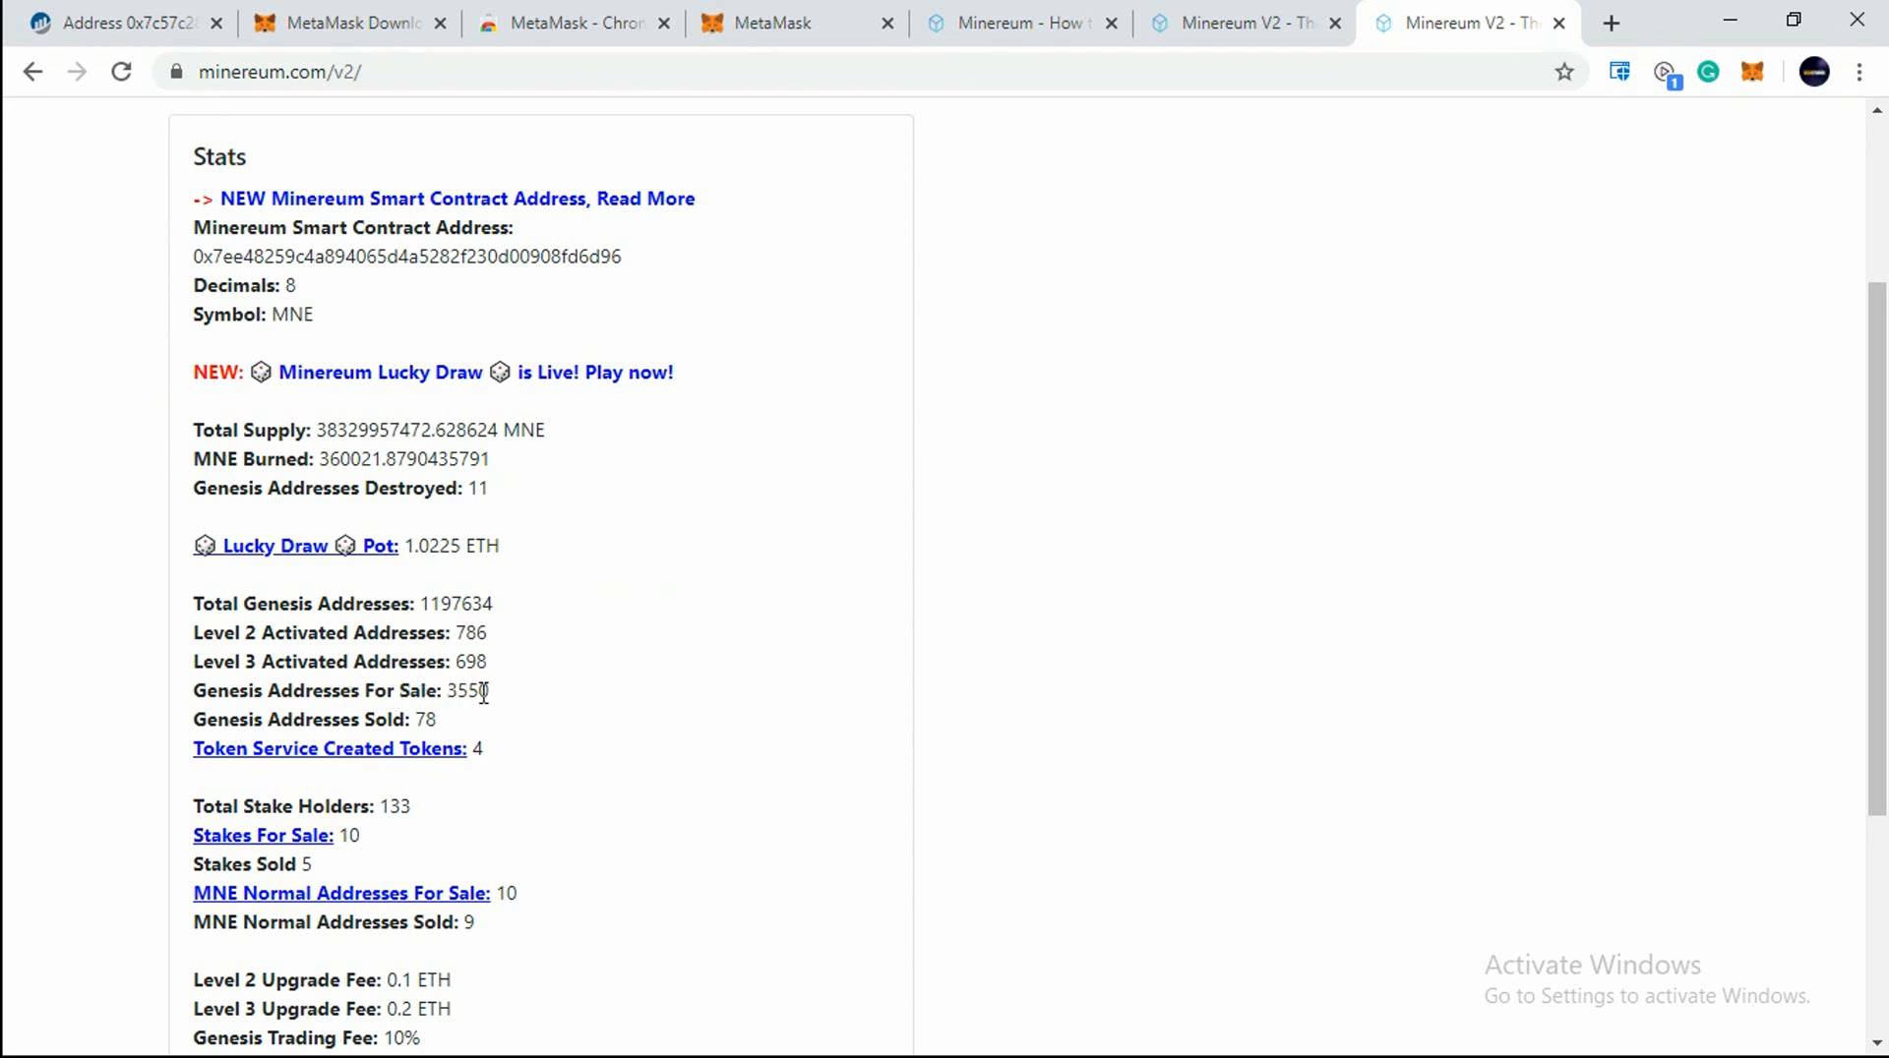
mouse_move(460, 728)
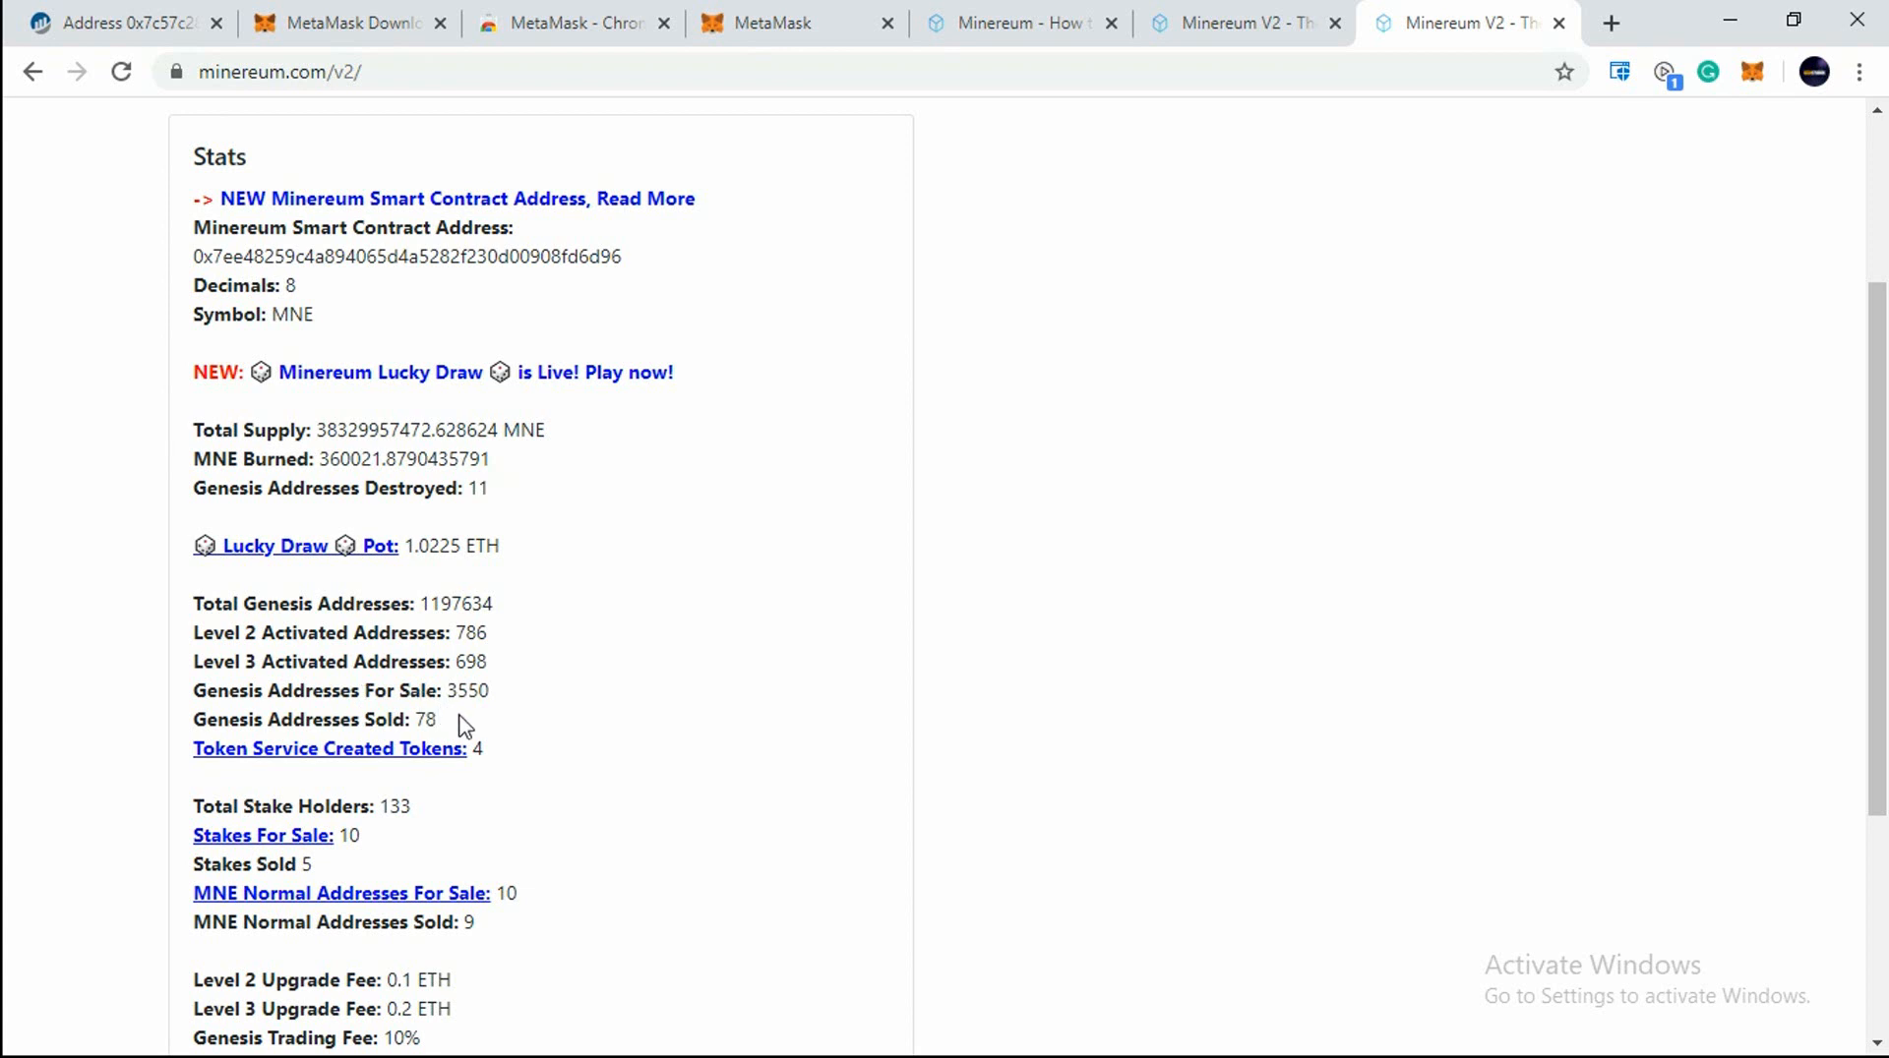
mouse_move(464, 734)
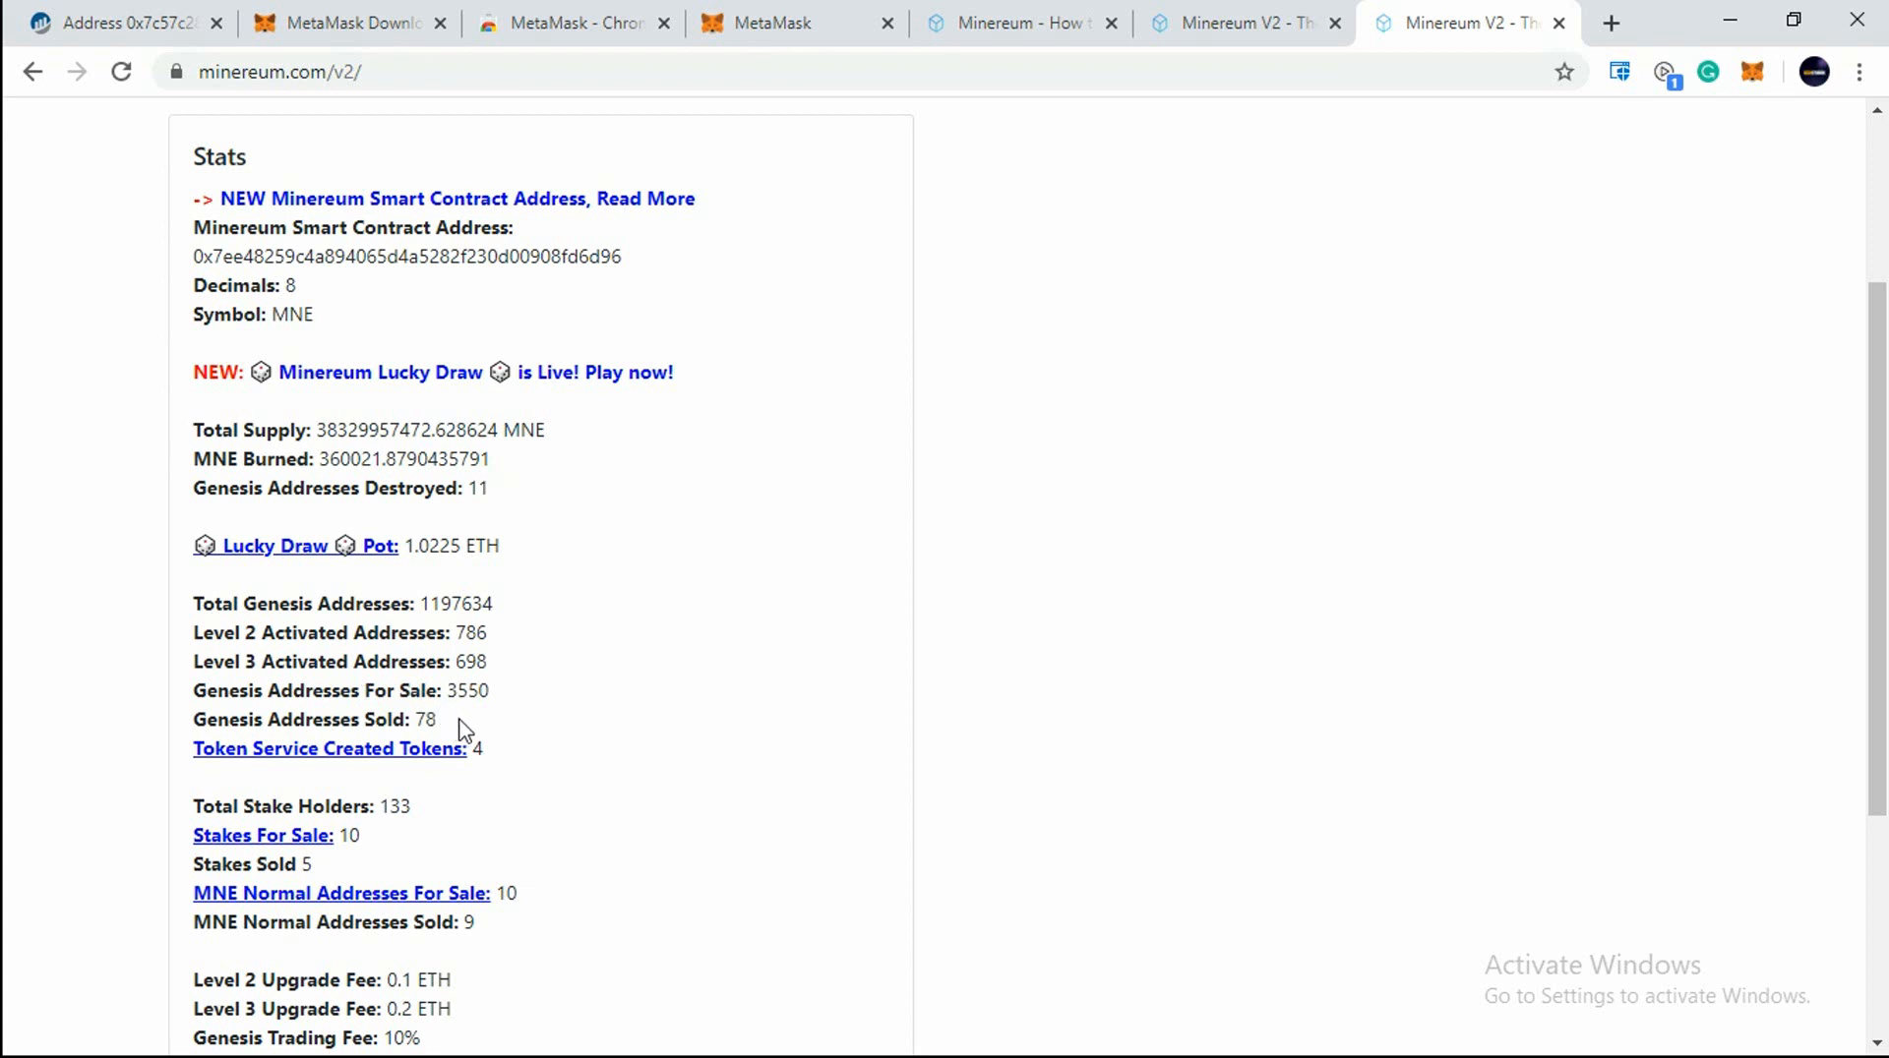
mouse_move(848, 722)
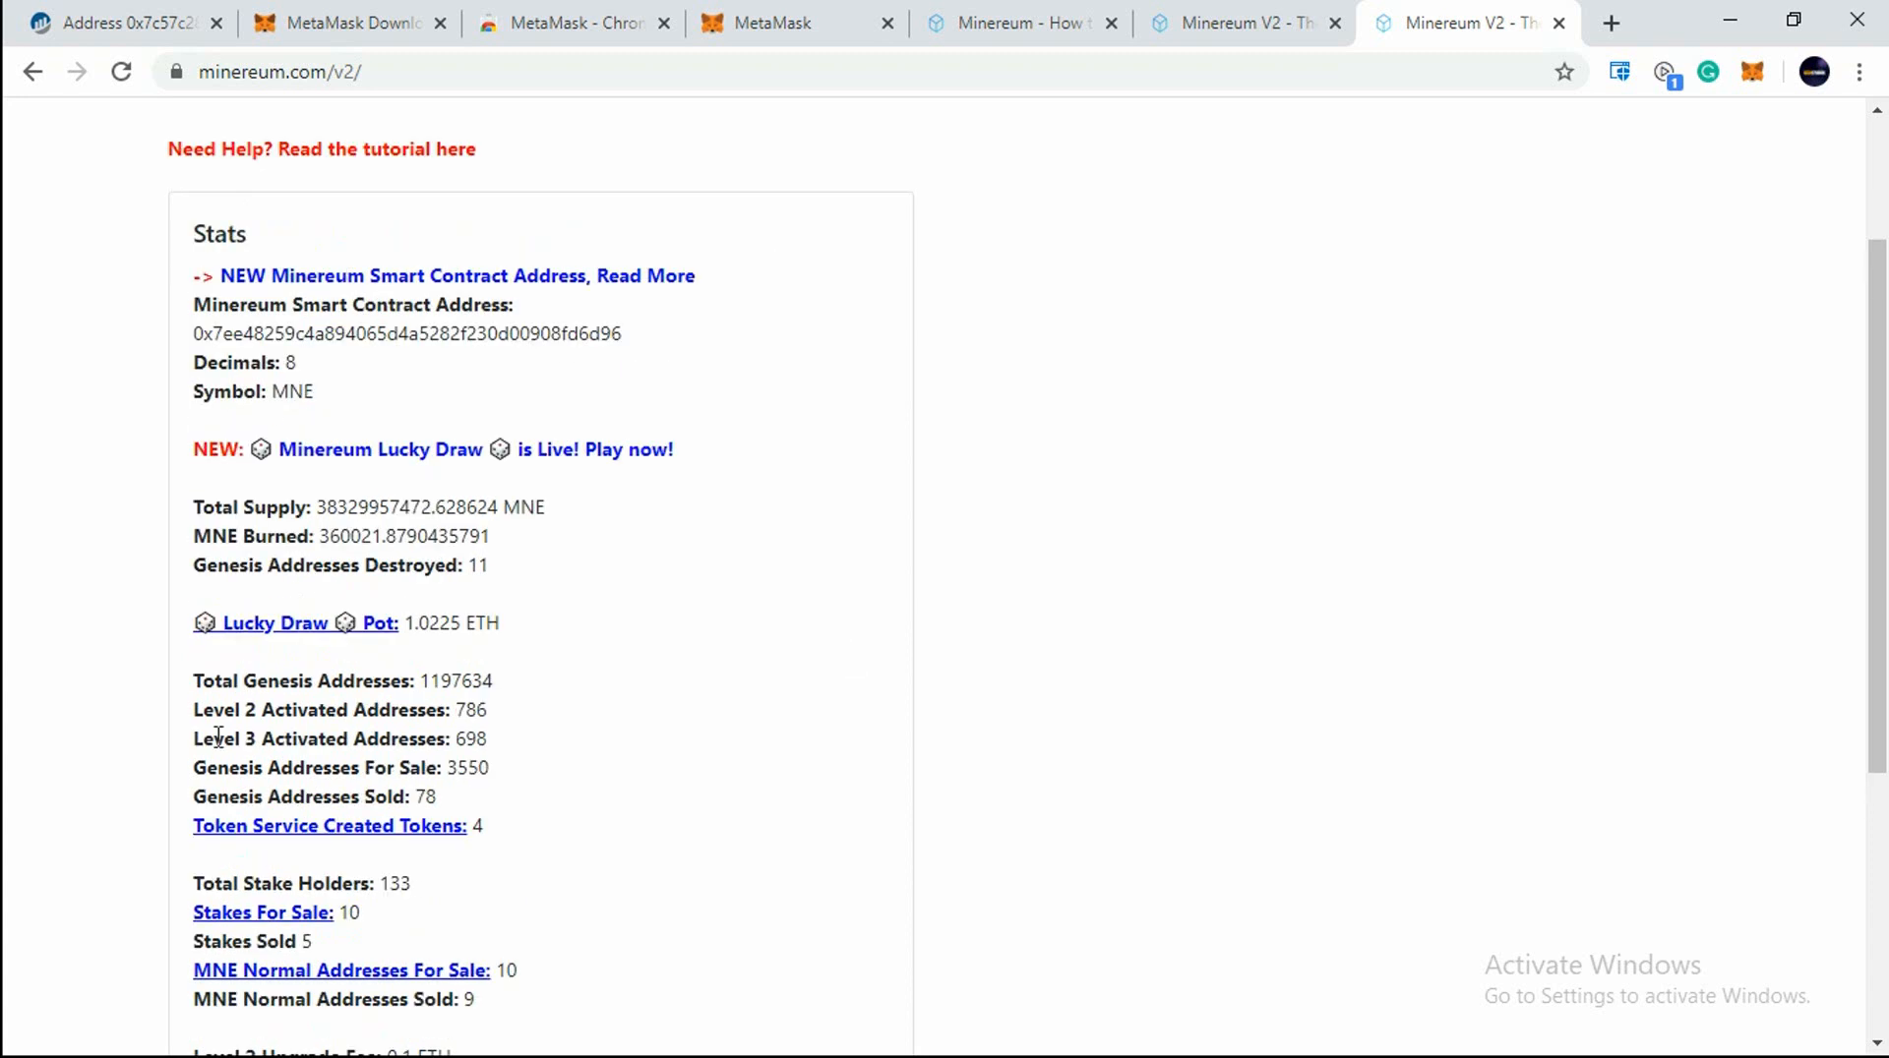
mouse_move(464, 565)
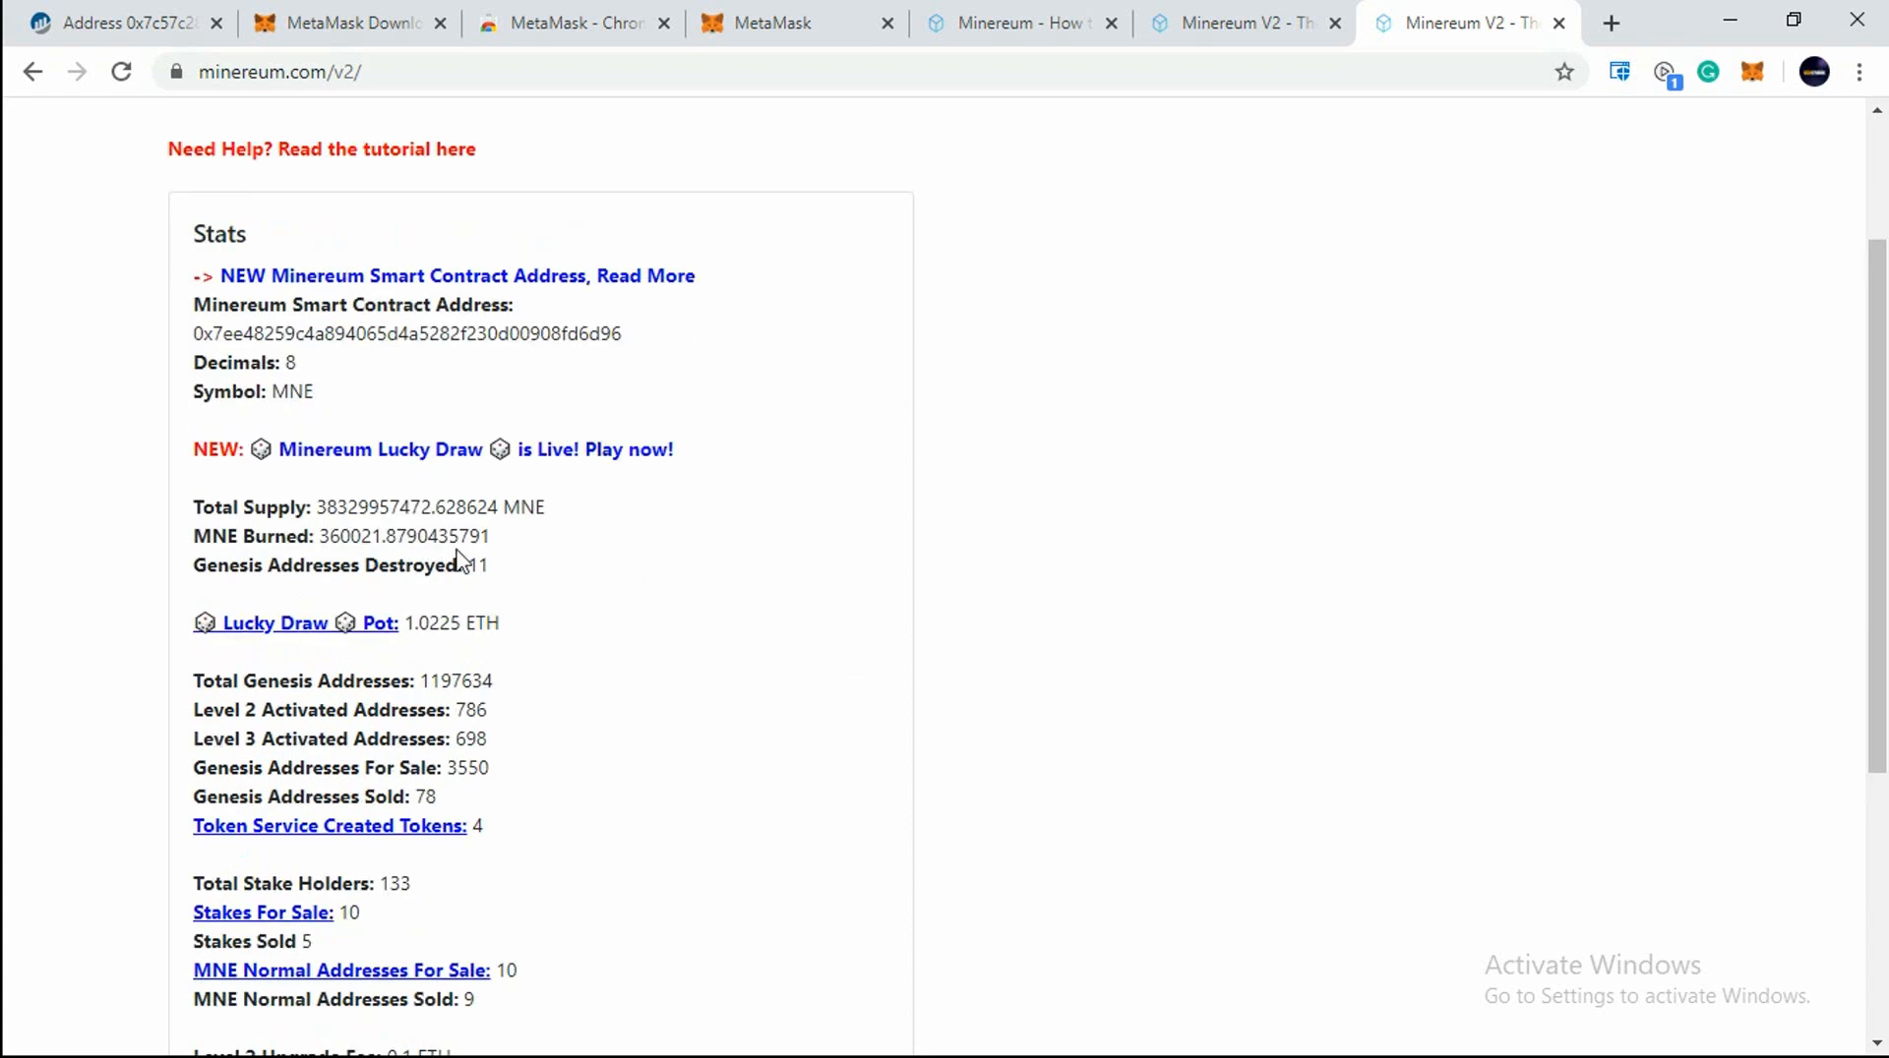
mouse_move(618, 439)
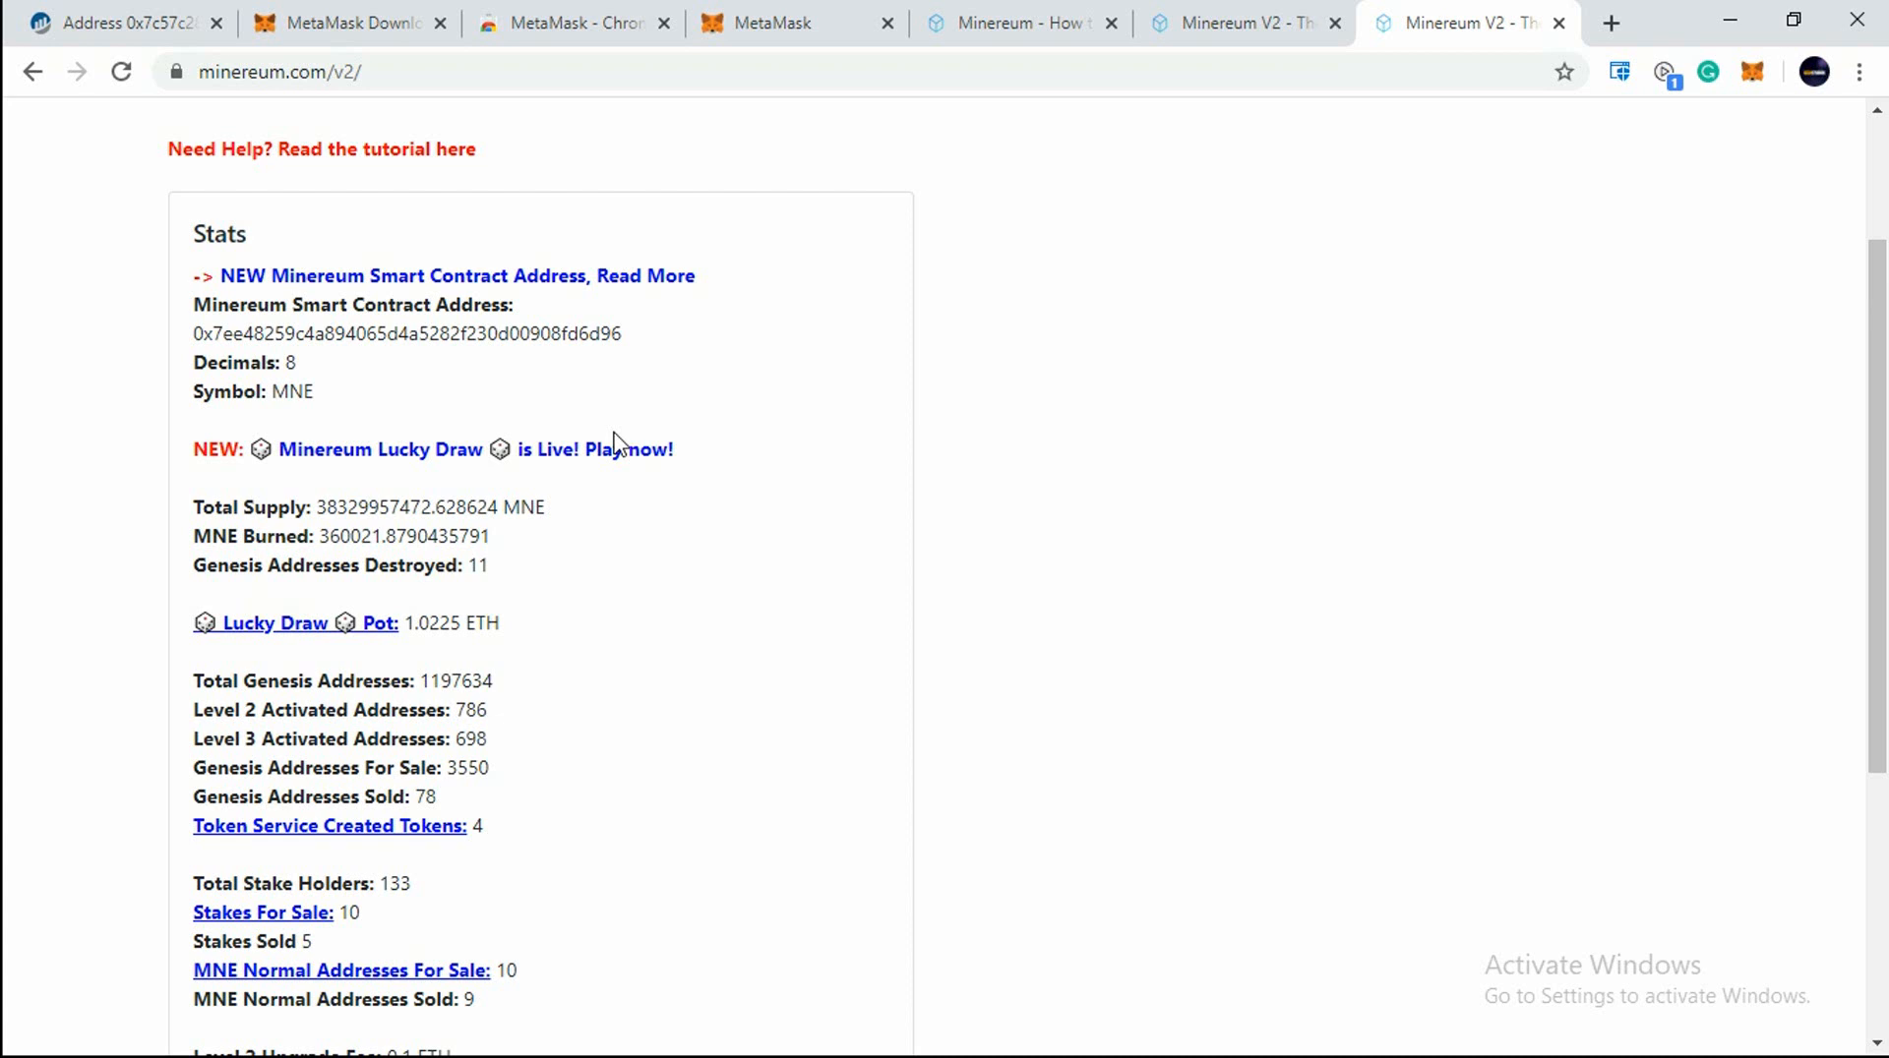
mouse_move(1810, 482)
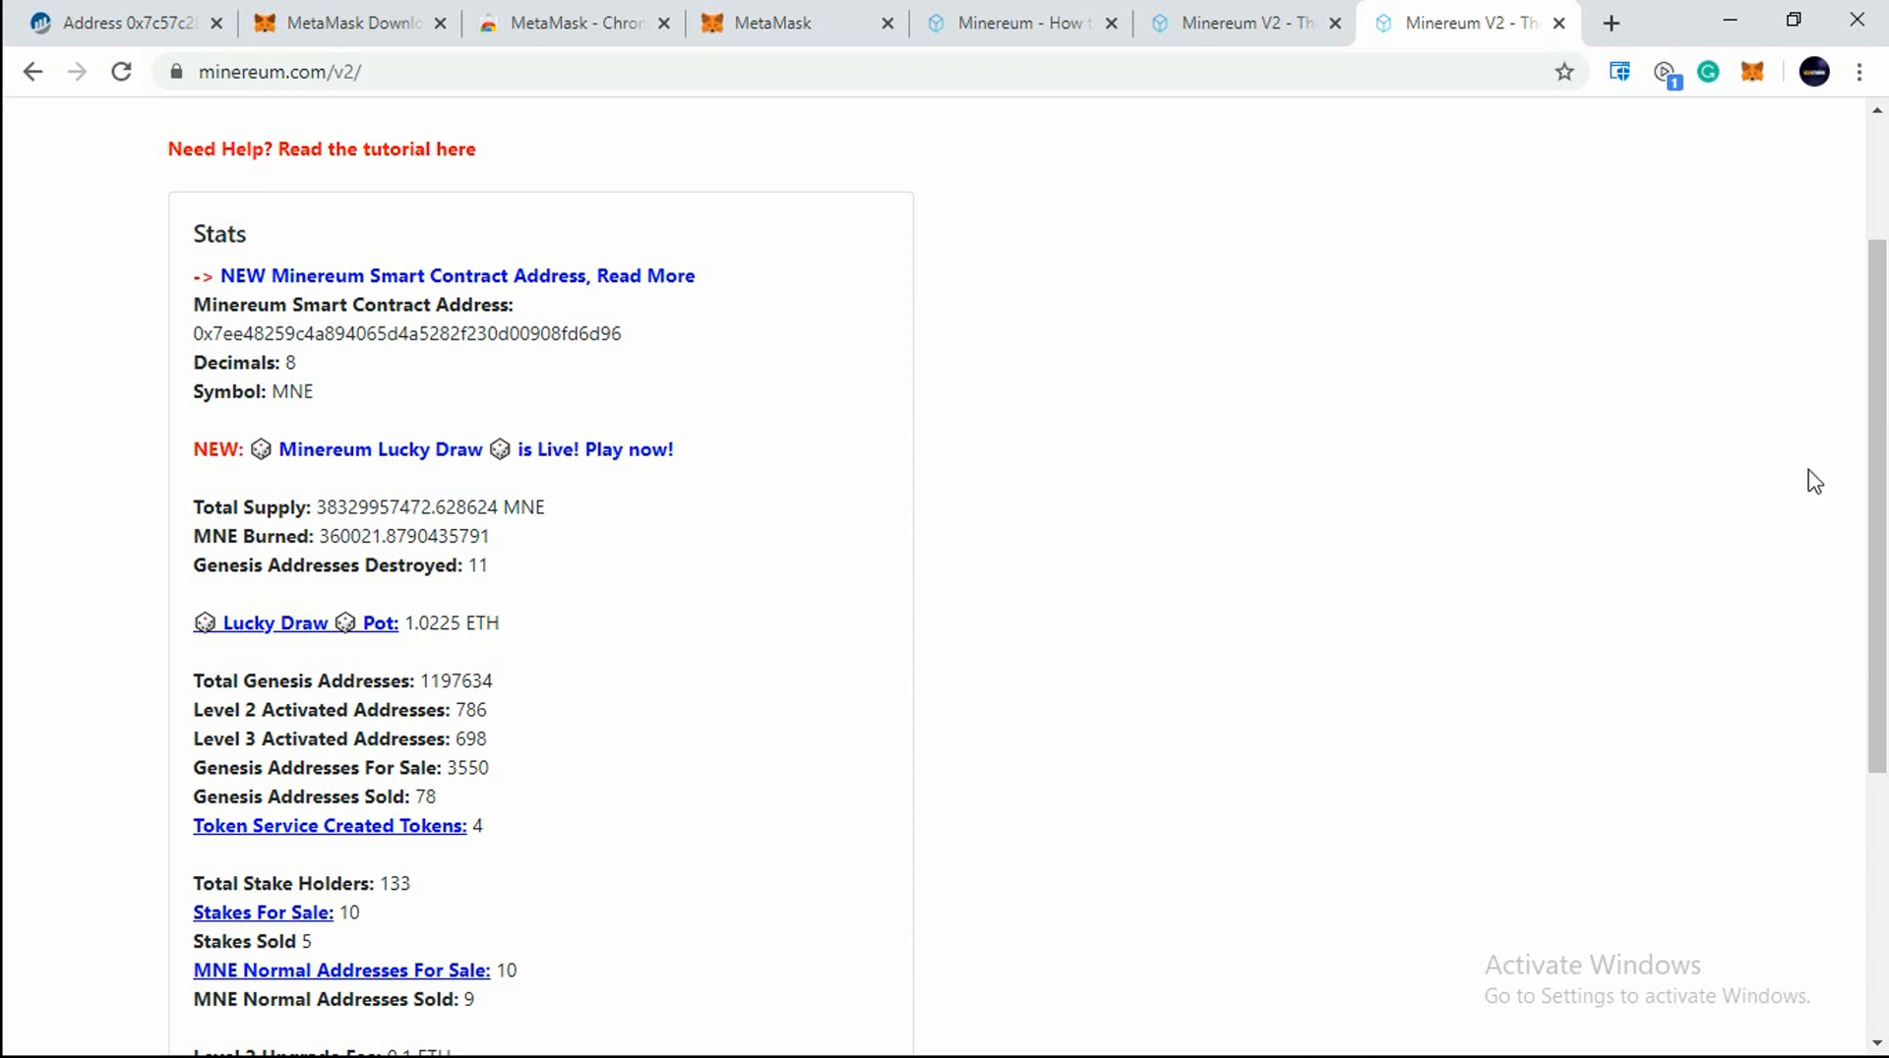